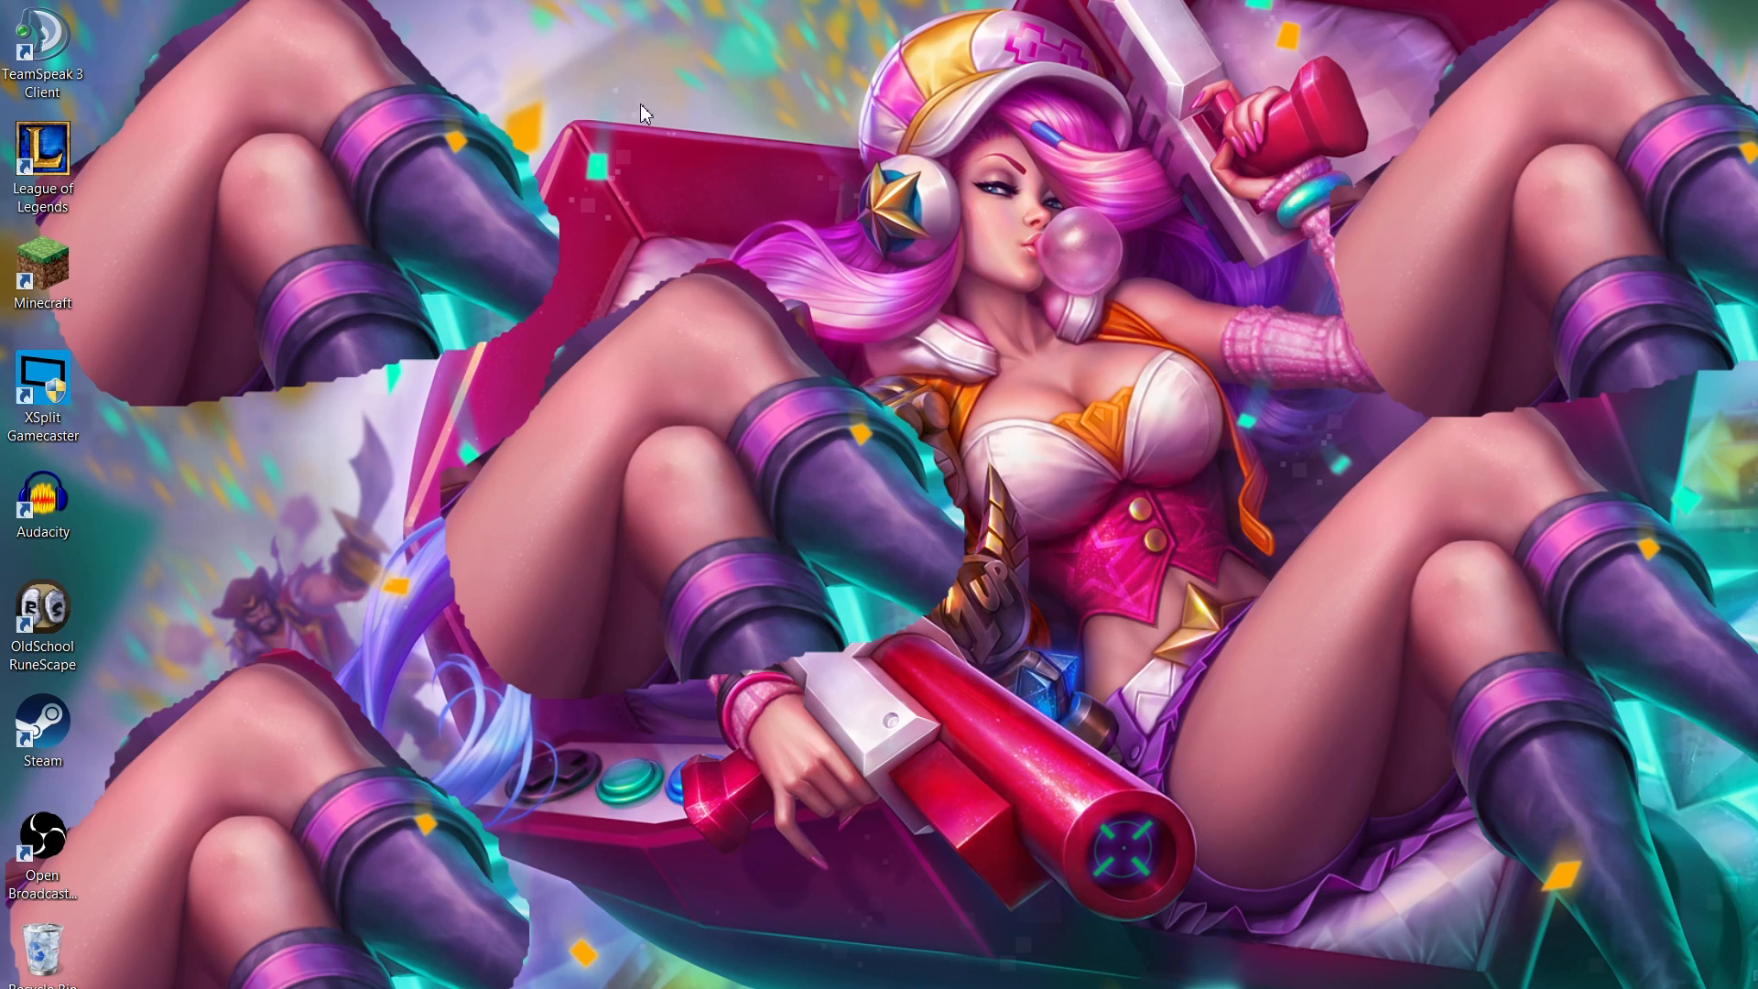
pyautogui.moveTo(679, 228)
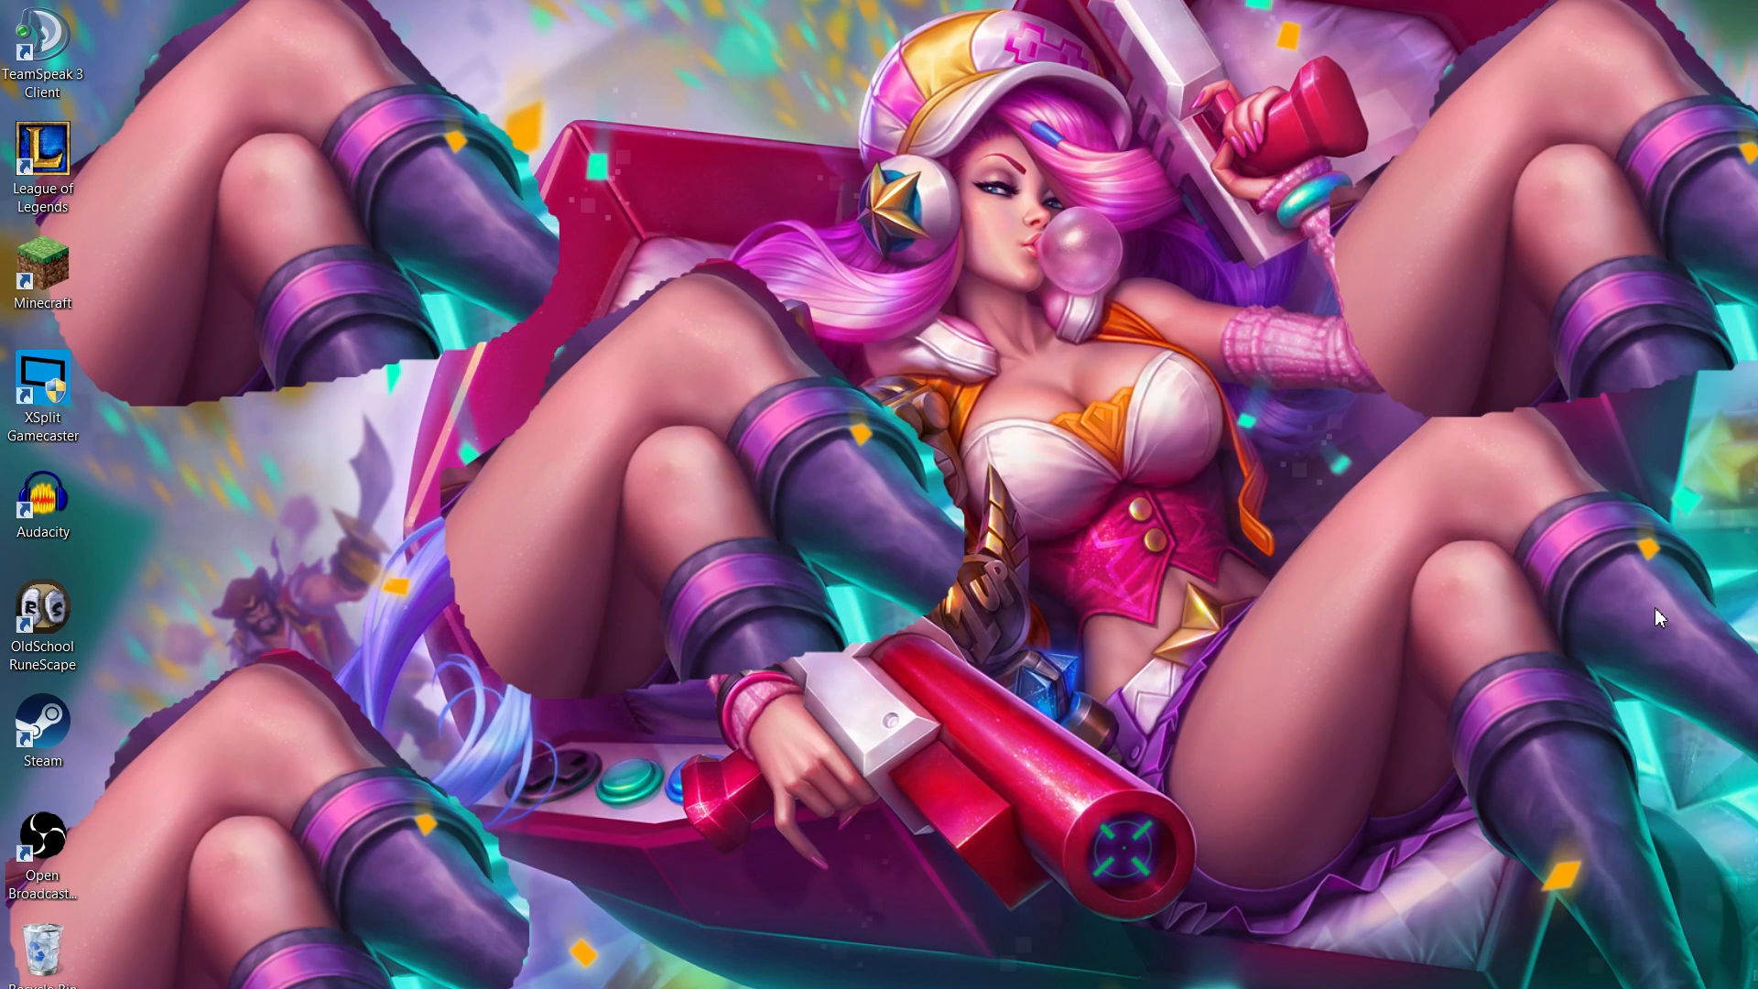
pyautogui.moveTo(1505, 621)
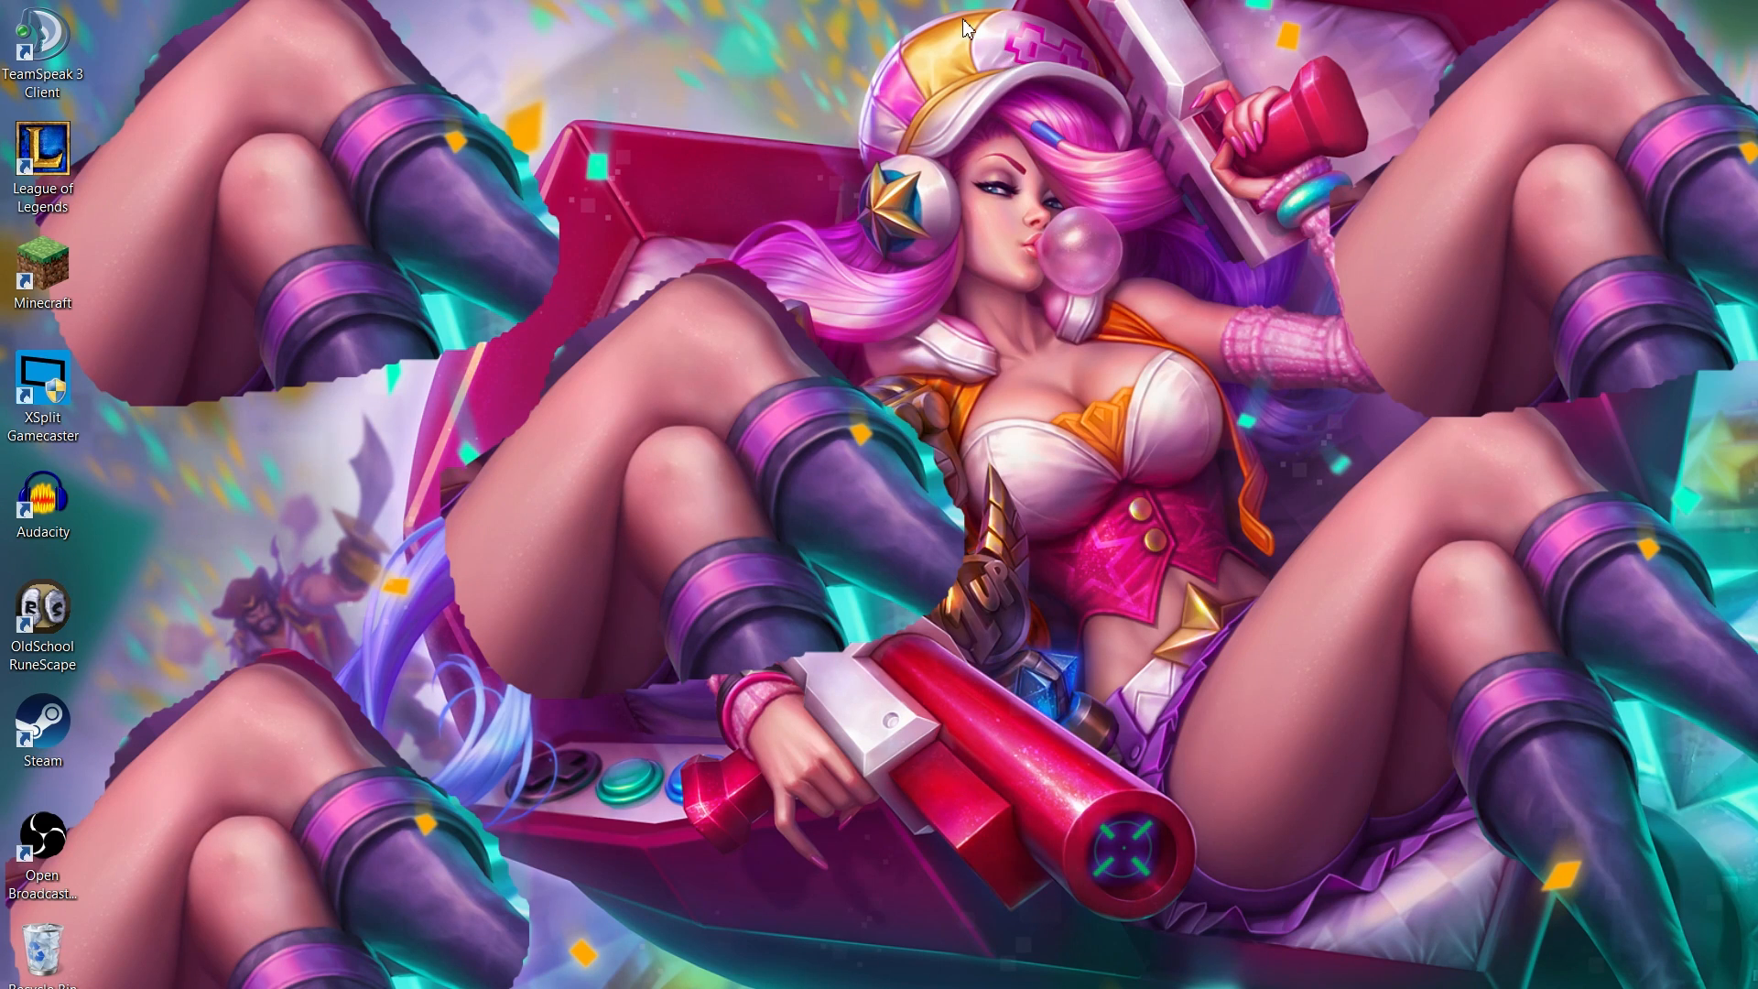
pyautogui.moveTo(801, 734)
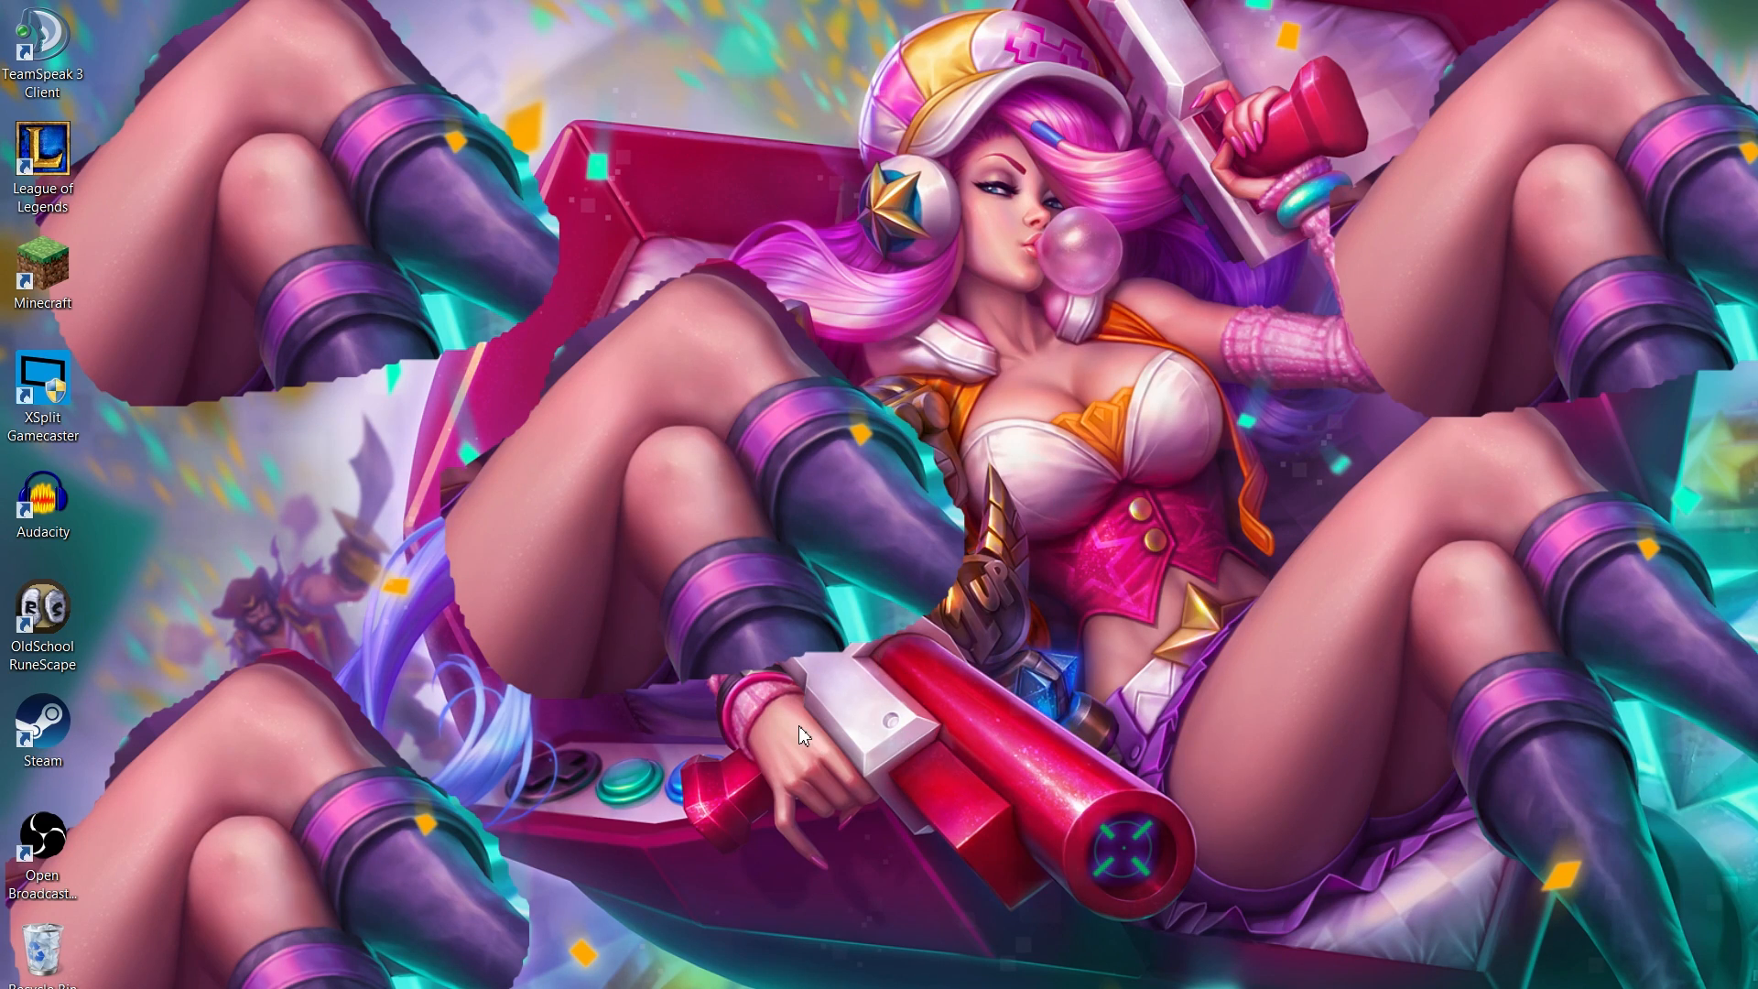
pyautogui.moveTo(560, 310)
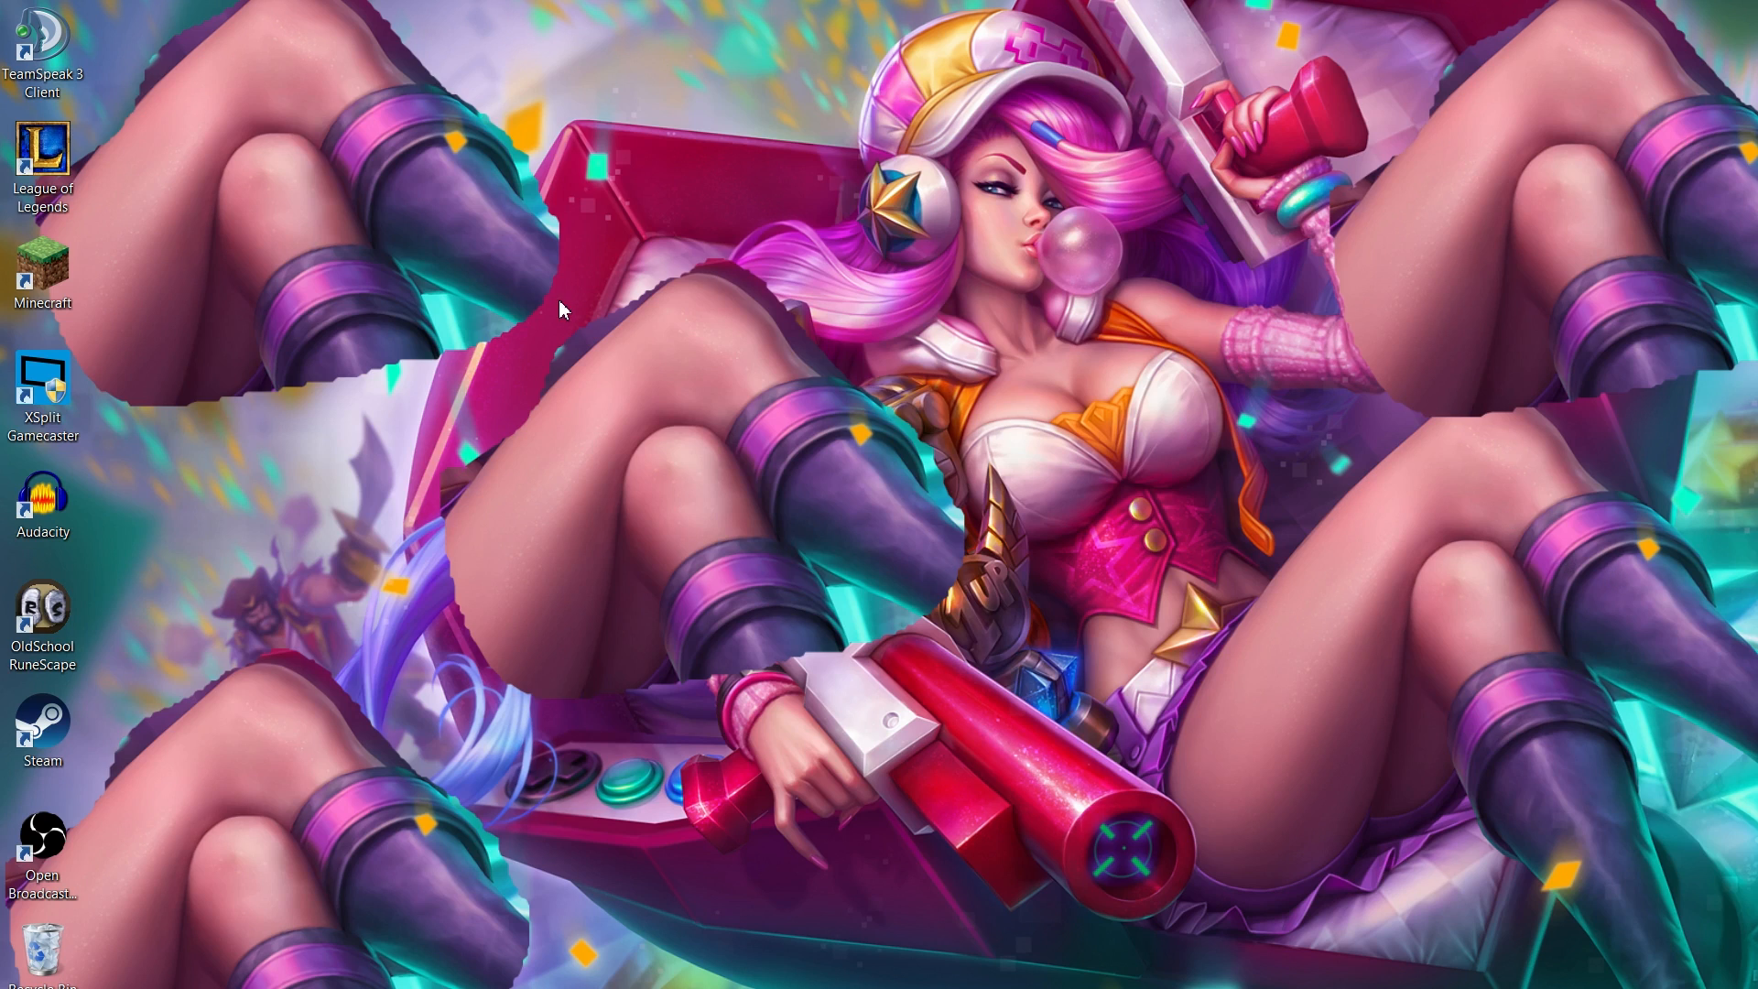
pyautogui.moveTo(611, 594)
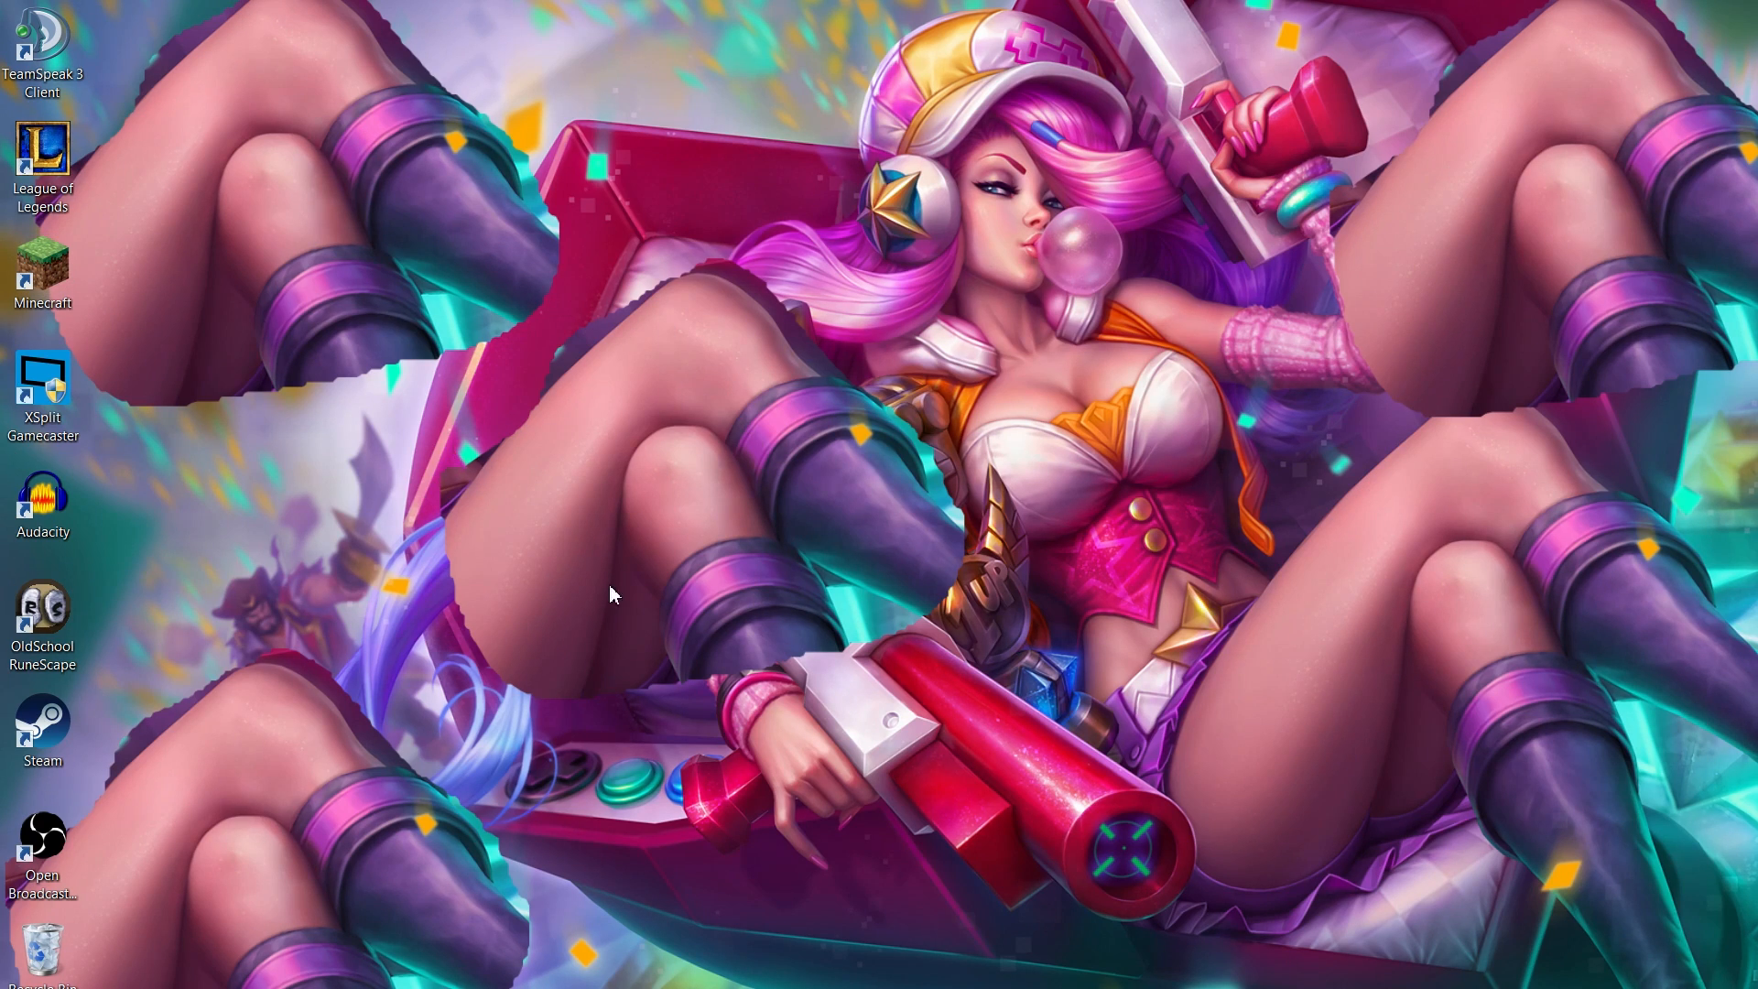
pyautogui.moveTo(1667, 124)
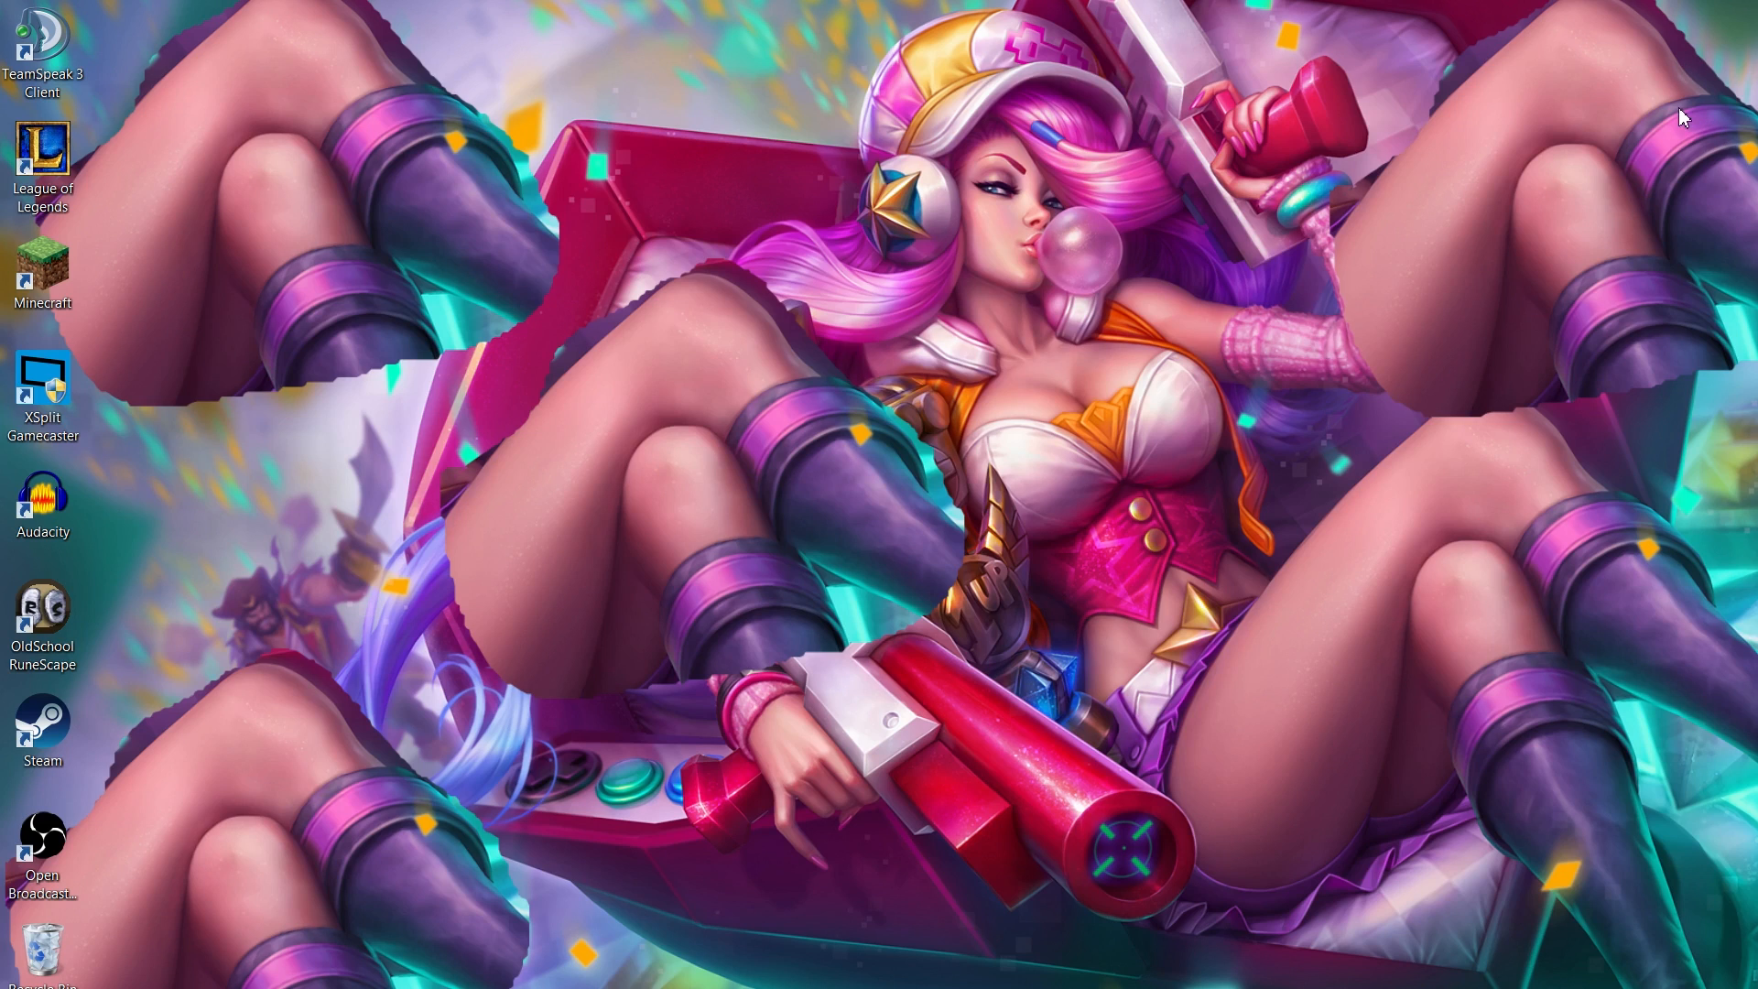
pyautogui.moveTo(1638, 606)
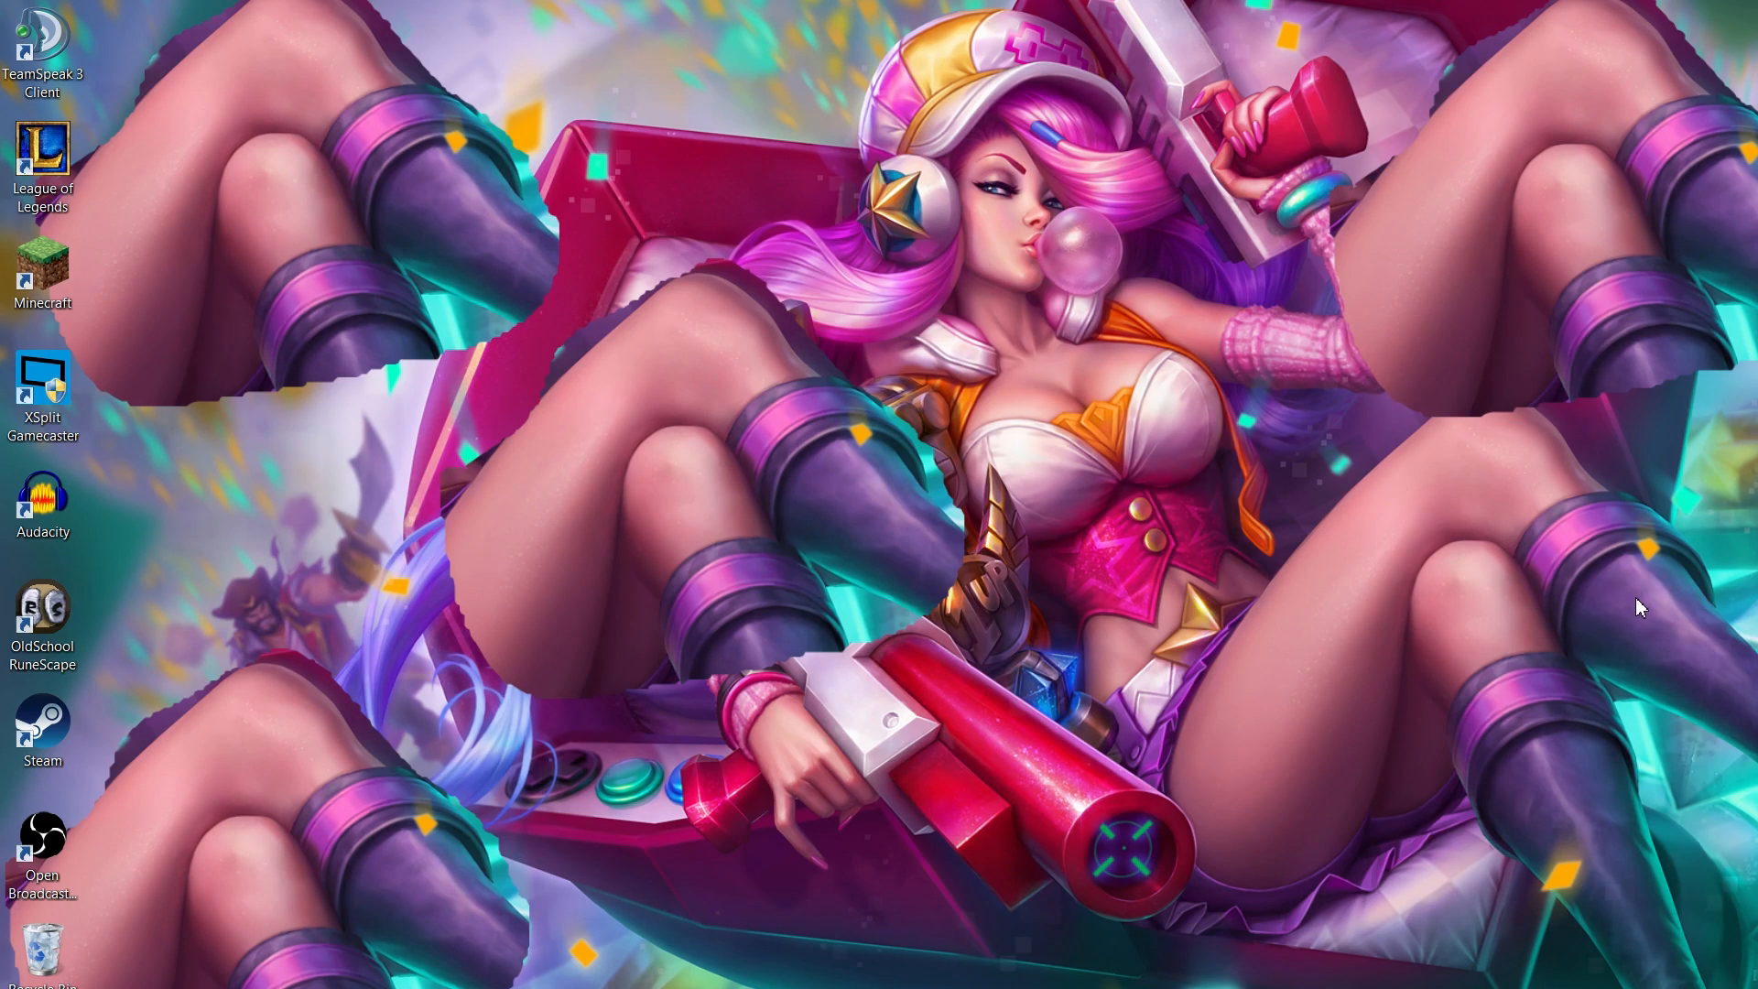
pyautogui.moveTo(1618, 655)
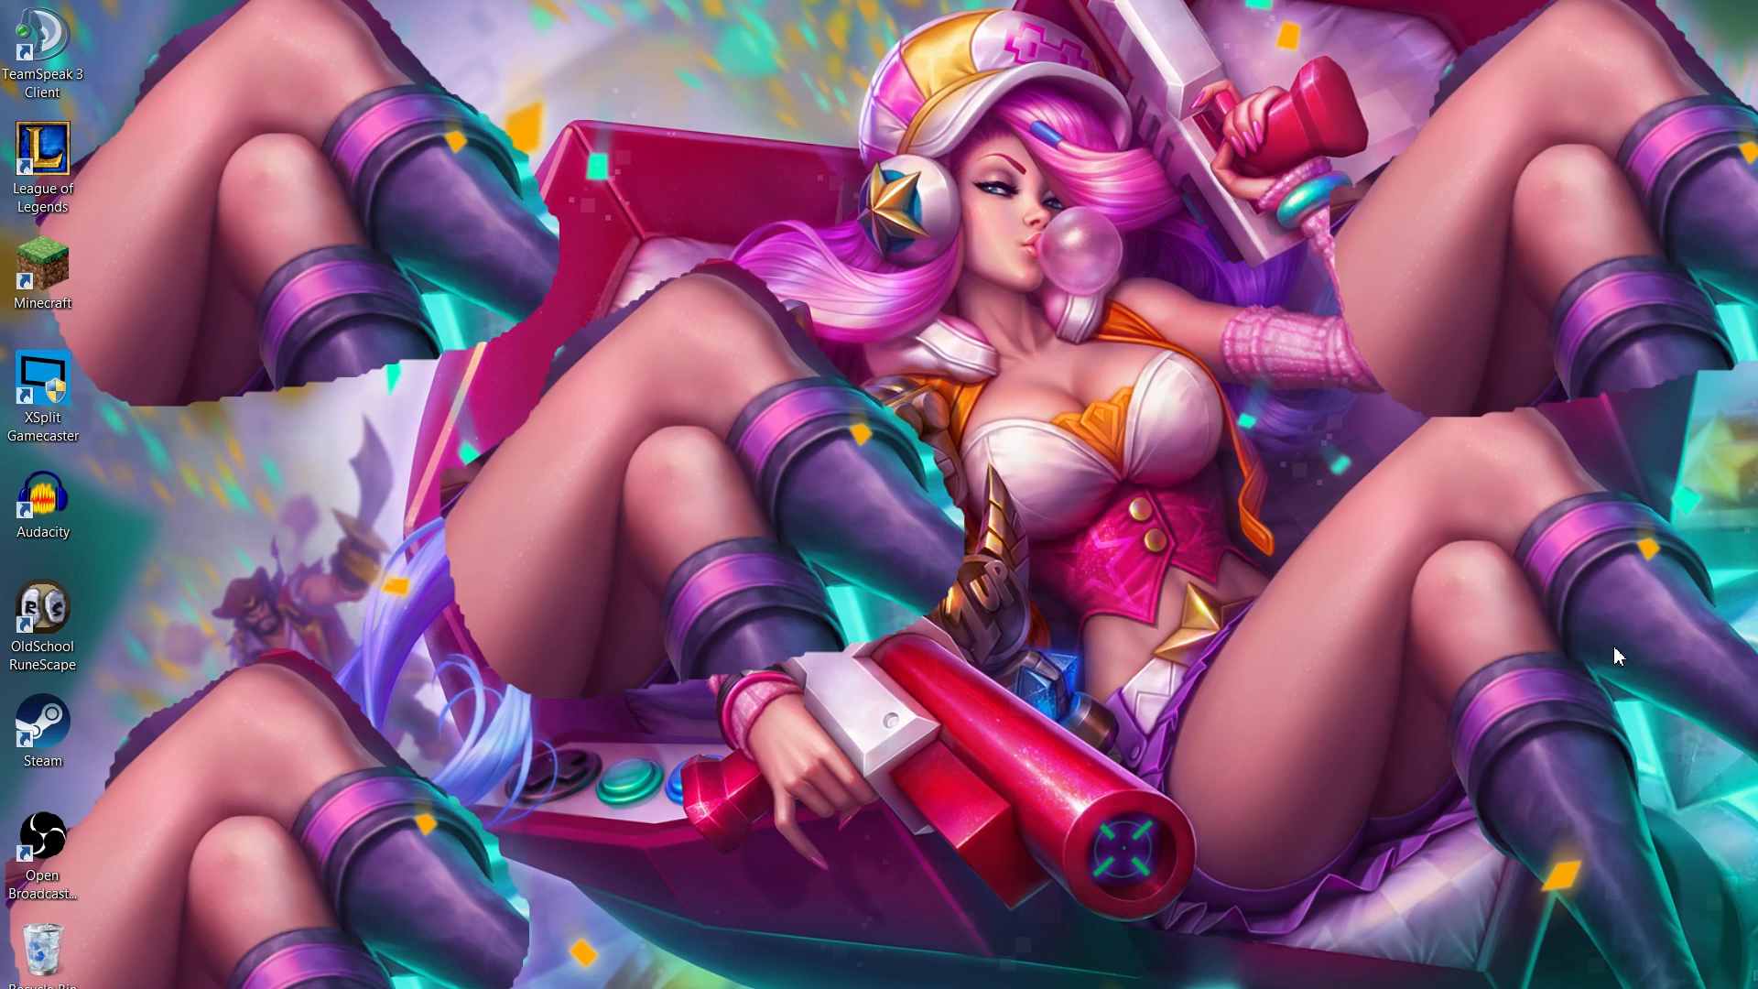
pyautogui.moveTo(1381, 642)
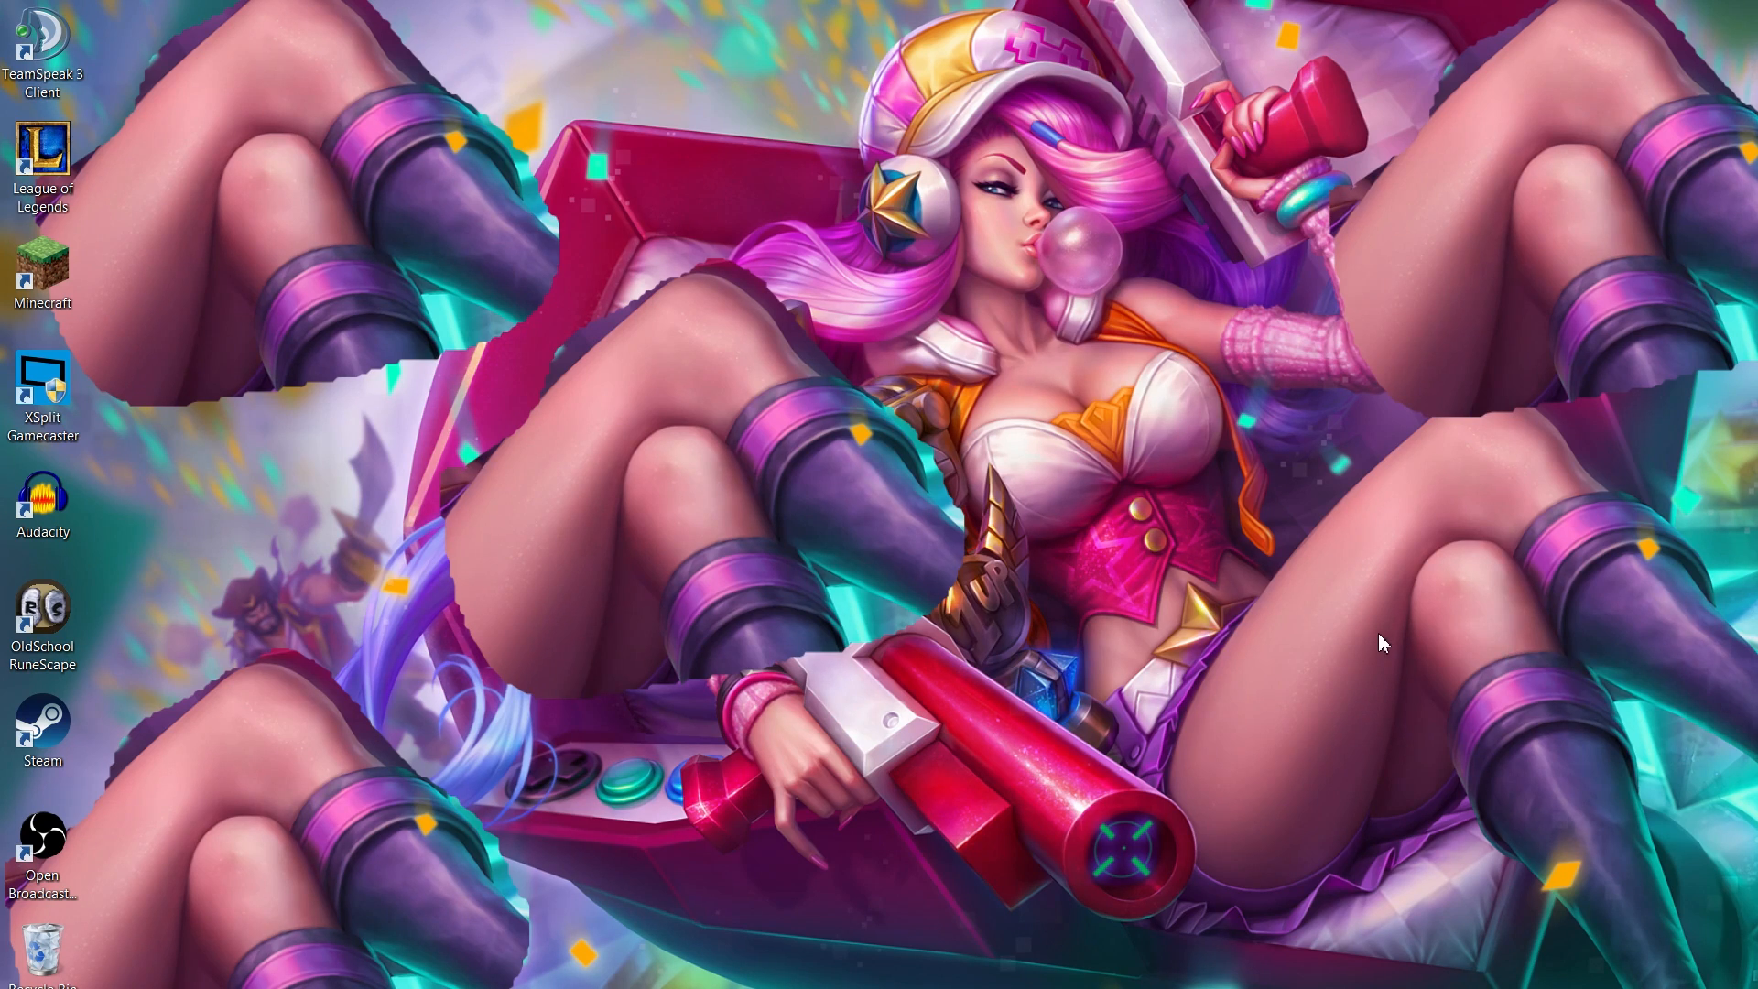
pyautogui.moveTo(1347, 403)
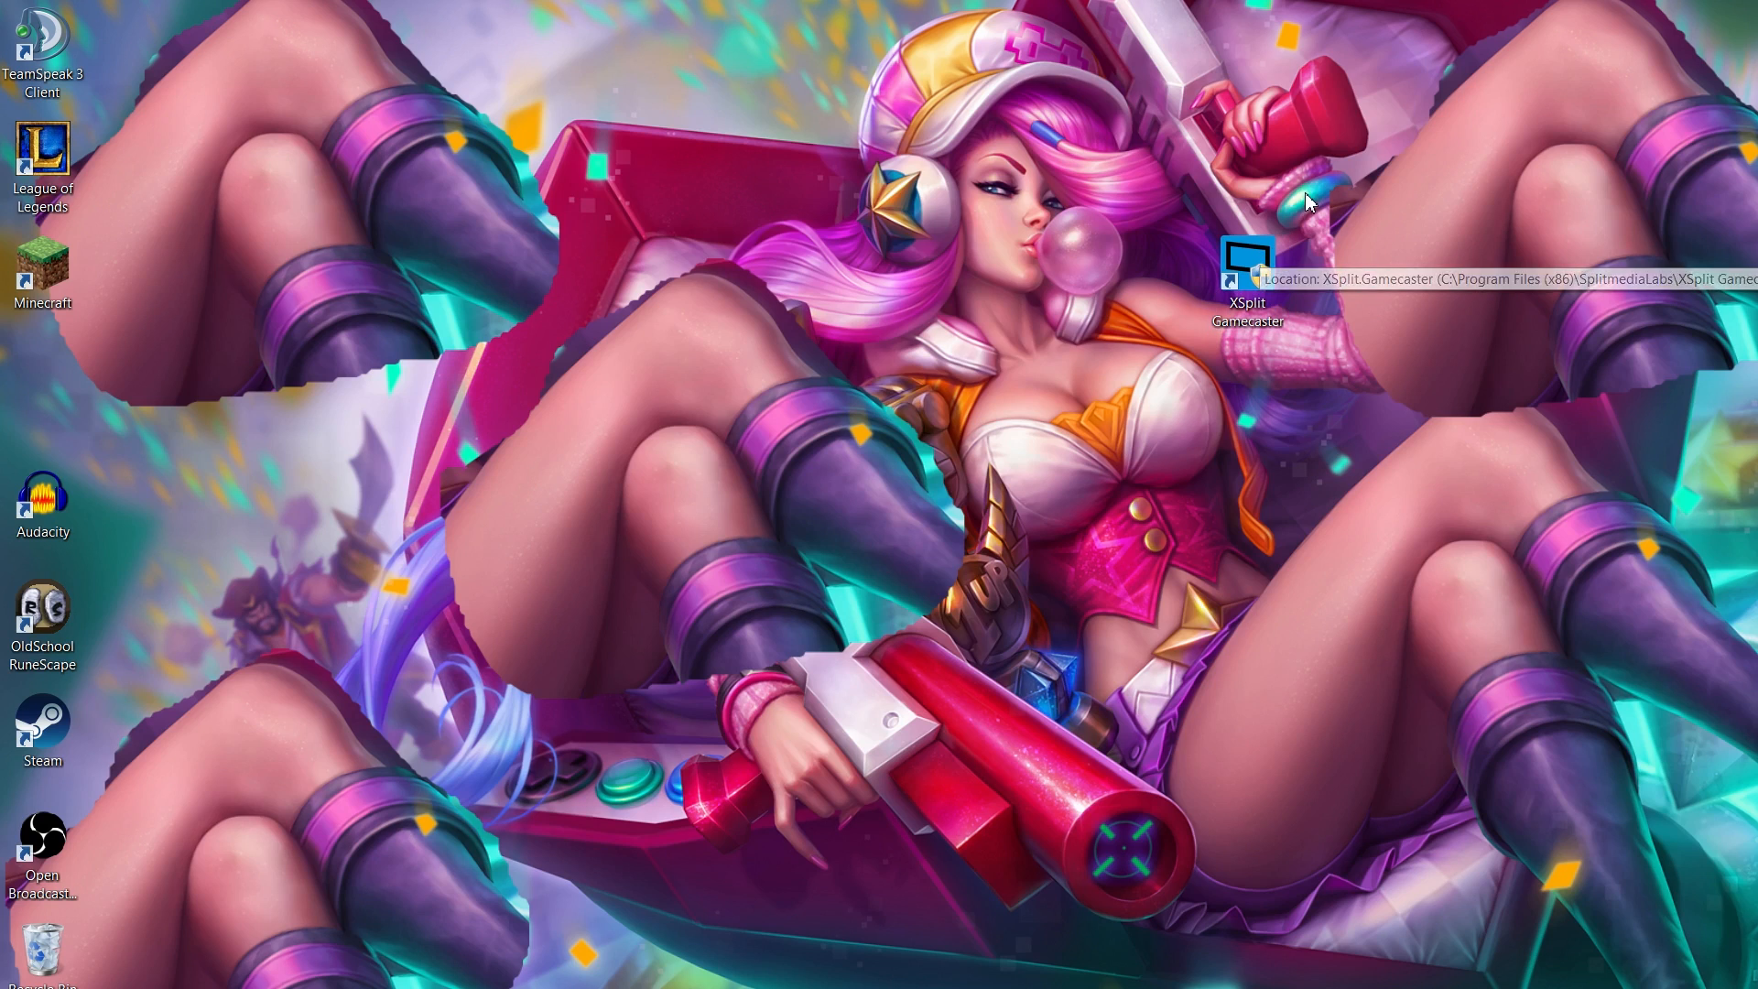
pyautogui.moveTo(1108, 390)
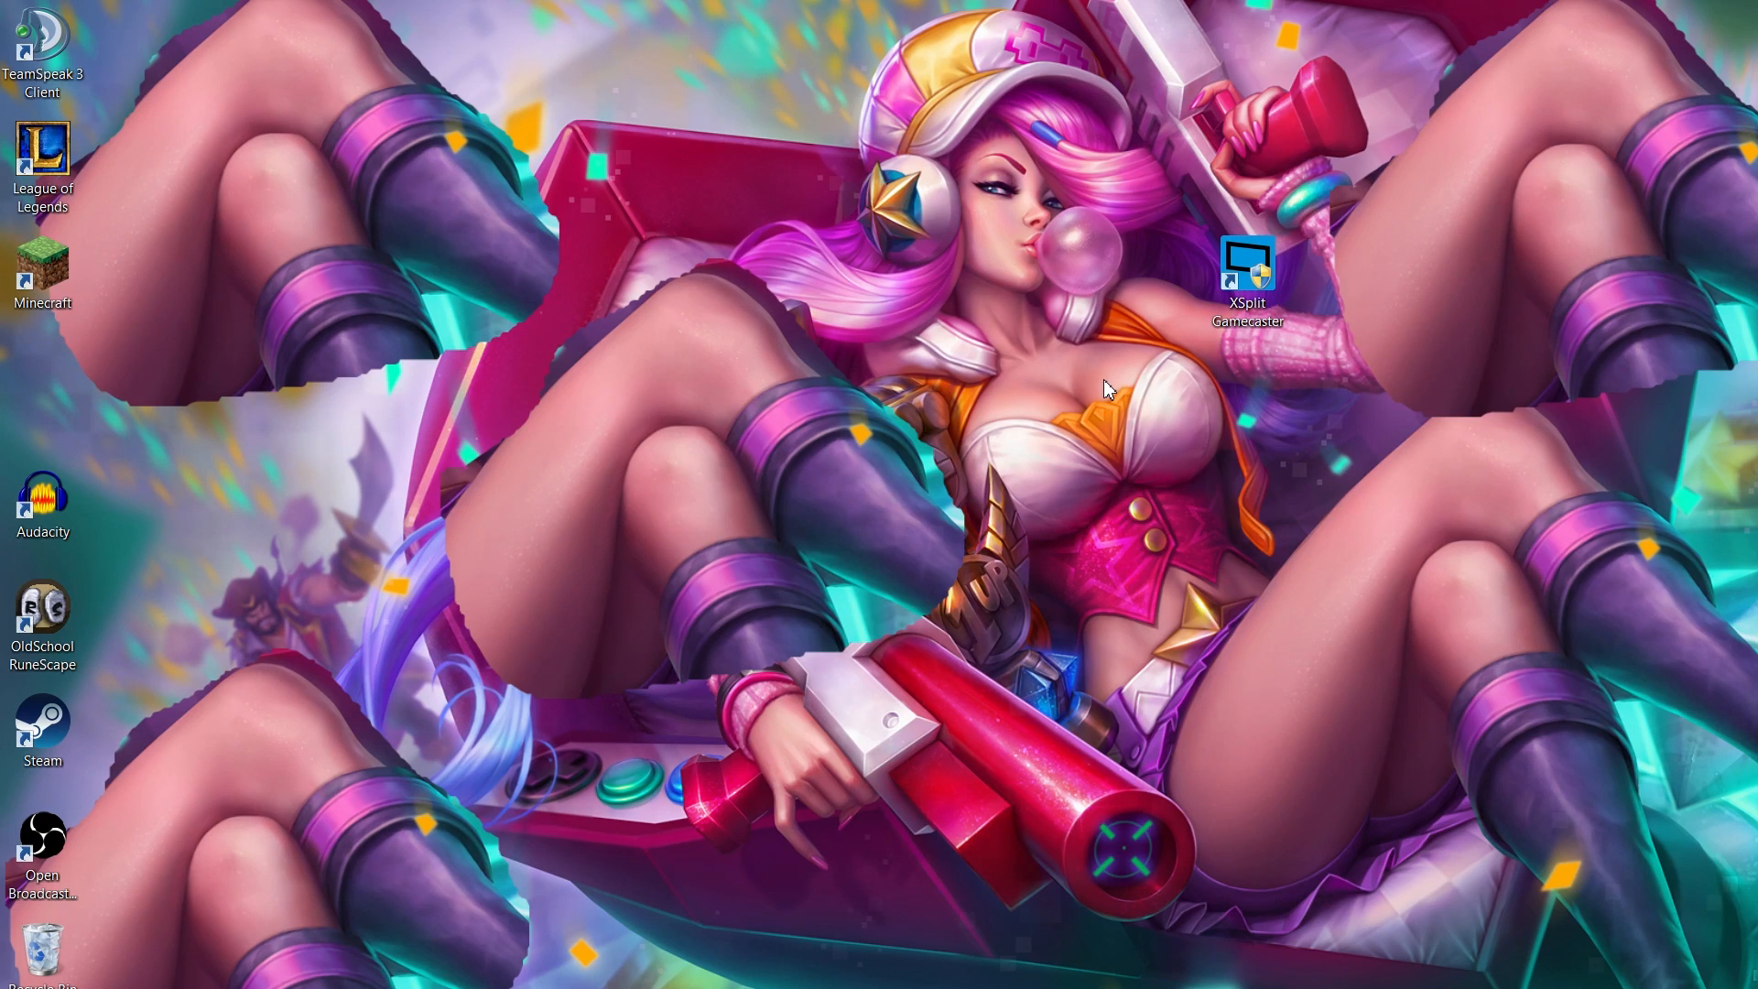
pyautogui.moveTo(1099, 295)
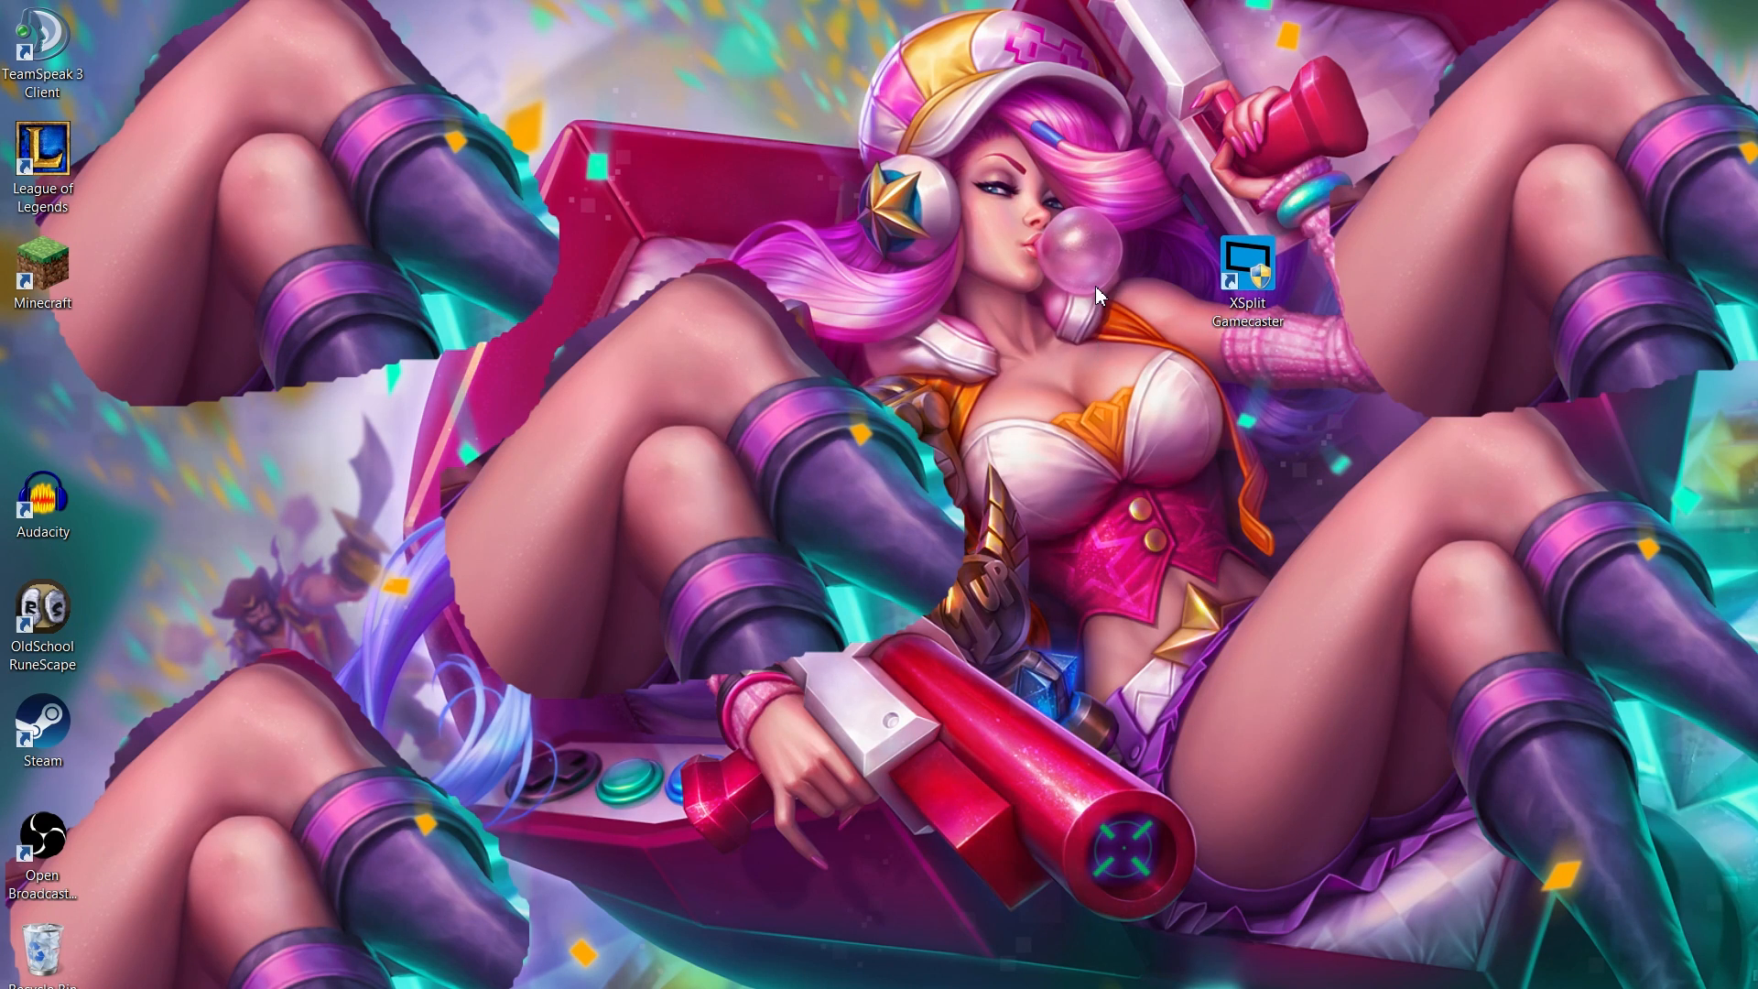
pyautogui.moveTo(1166, 205)
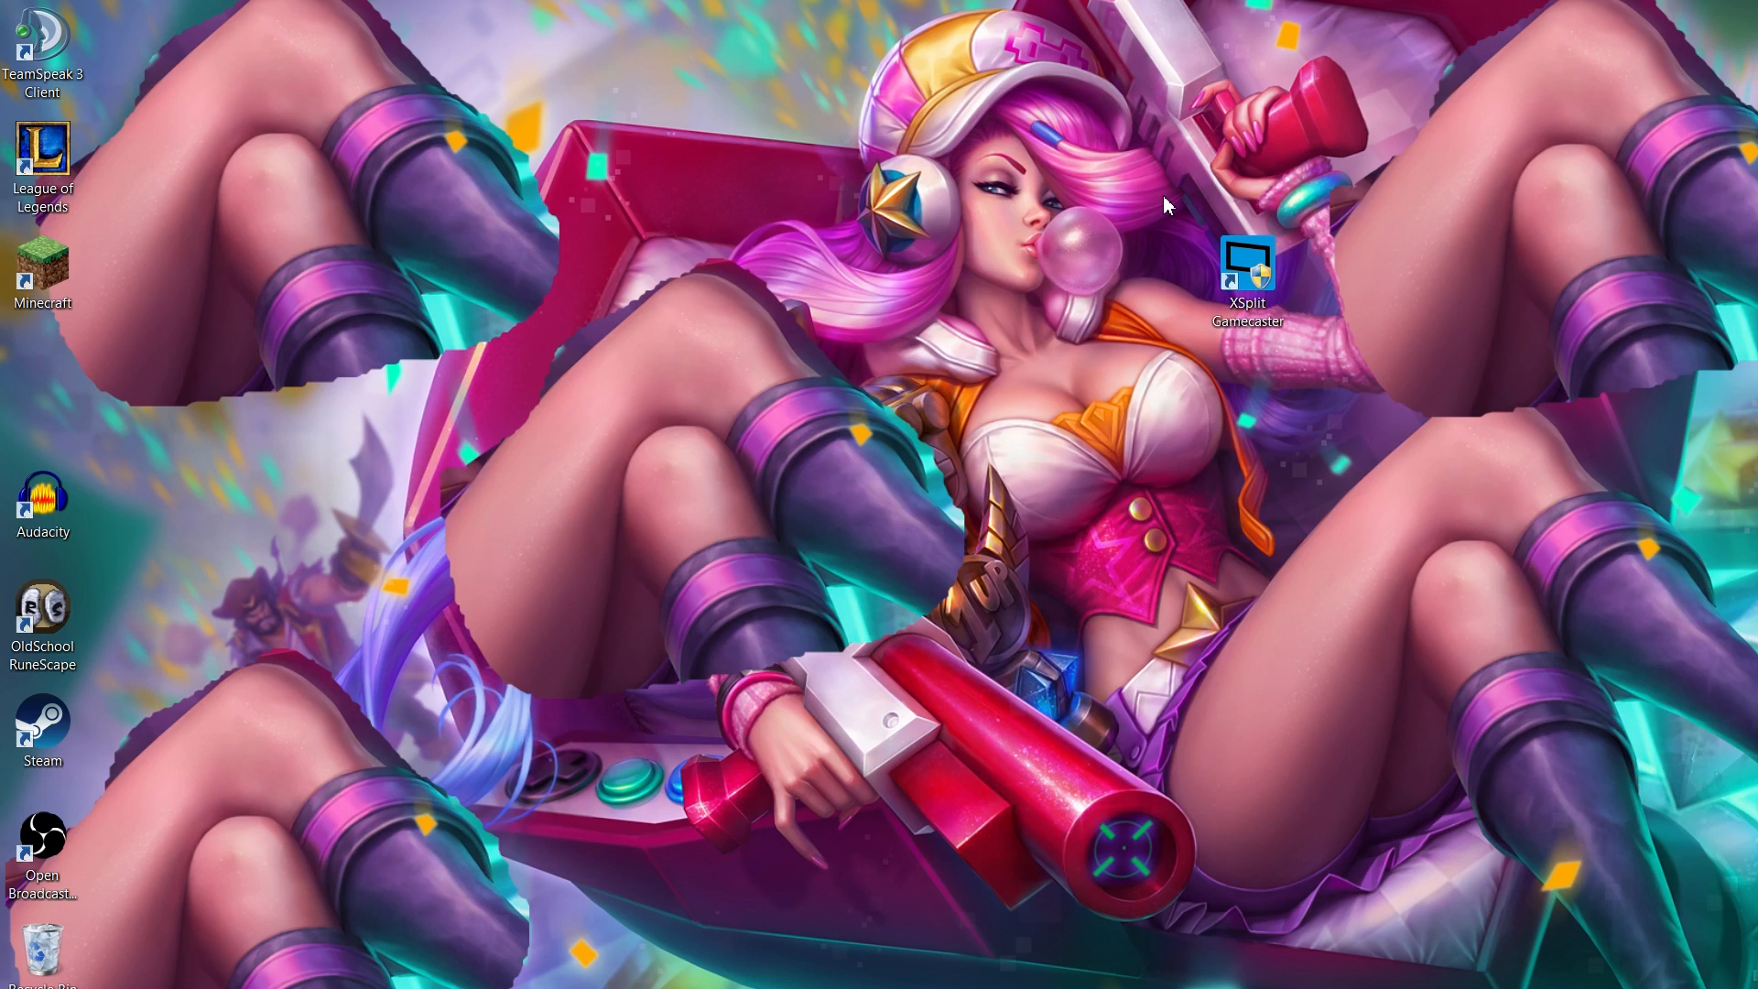
pyautogui.click(1245, 270)
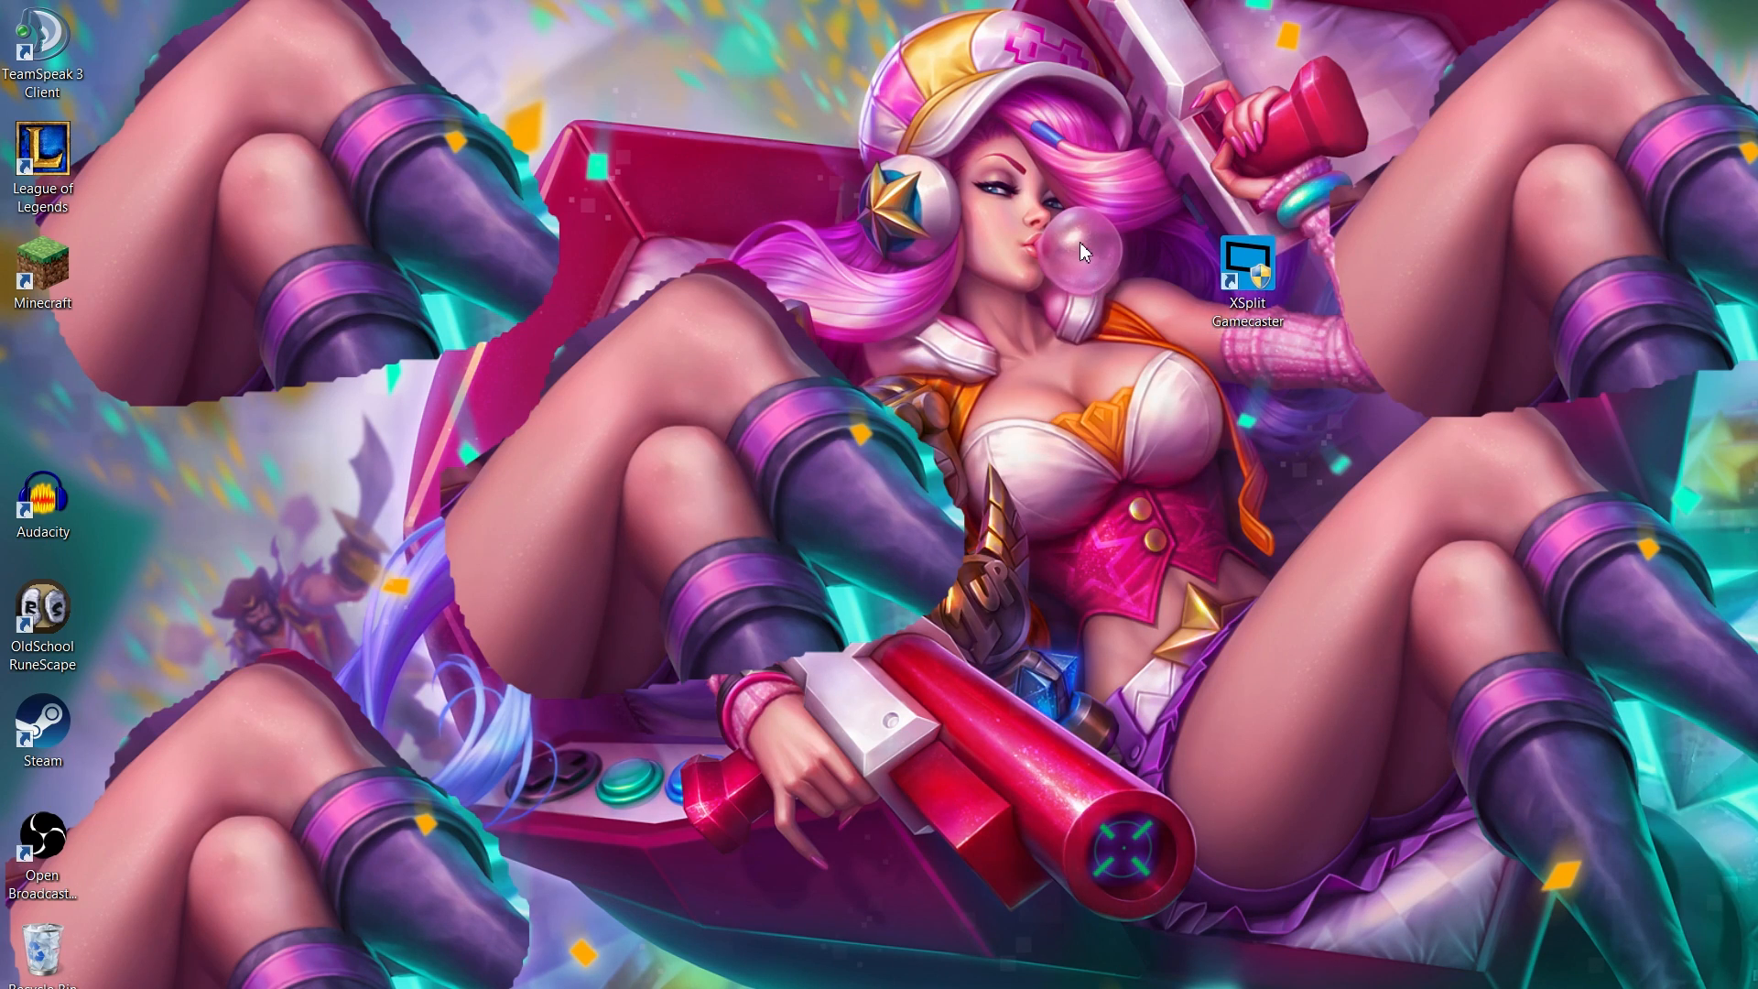
pyautogui.moveTo(1125, 249)
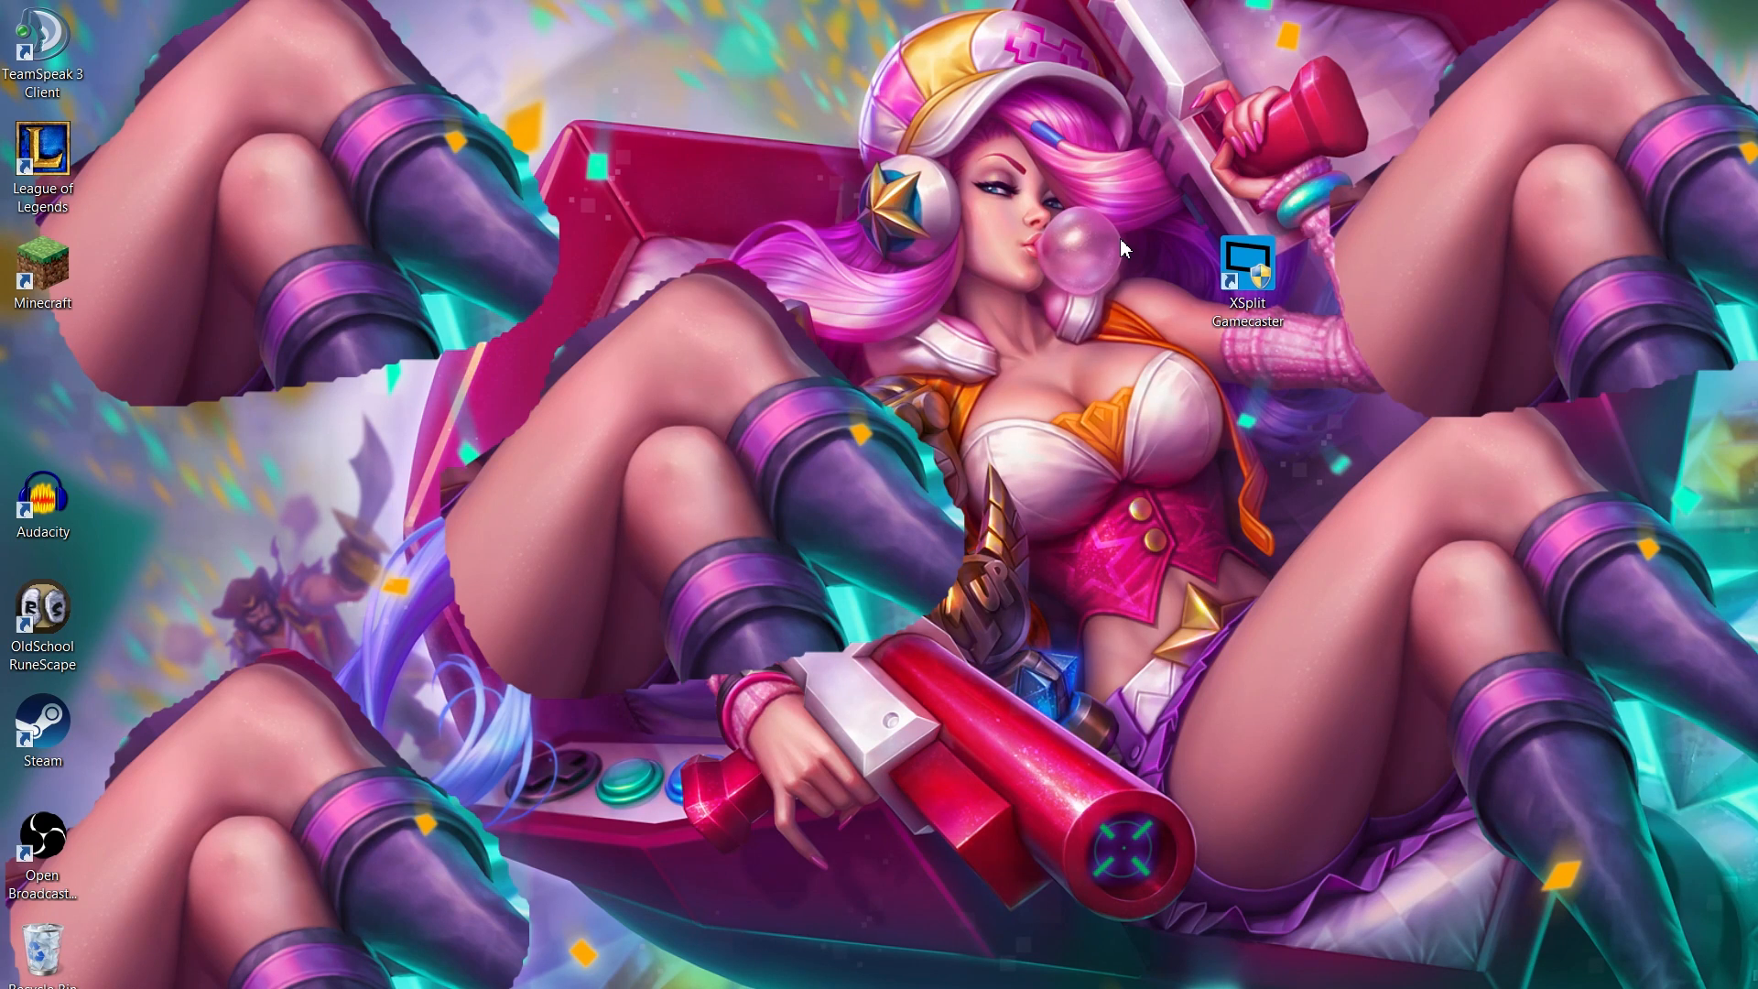
pyautogui.click(1246, 269)
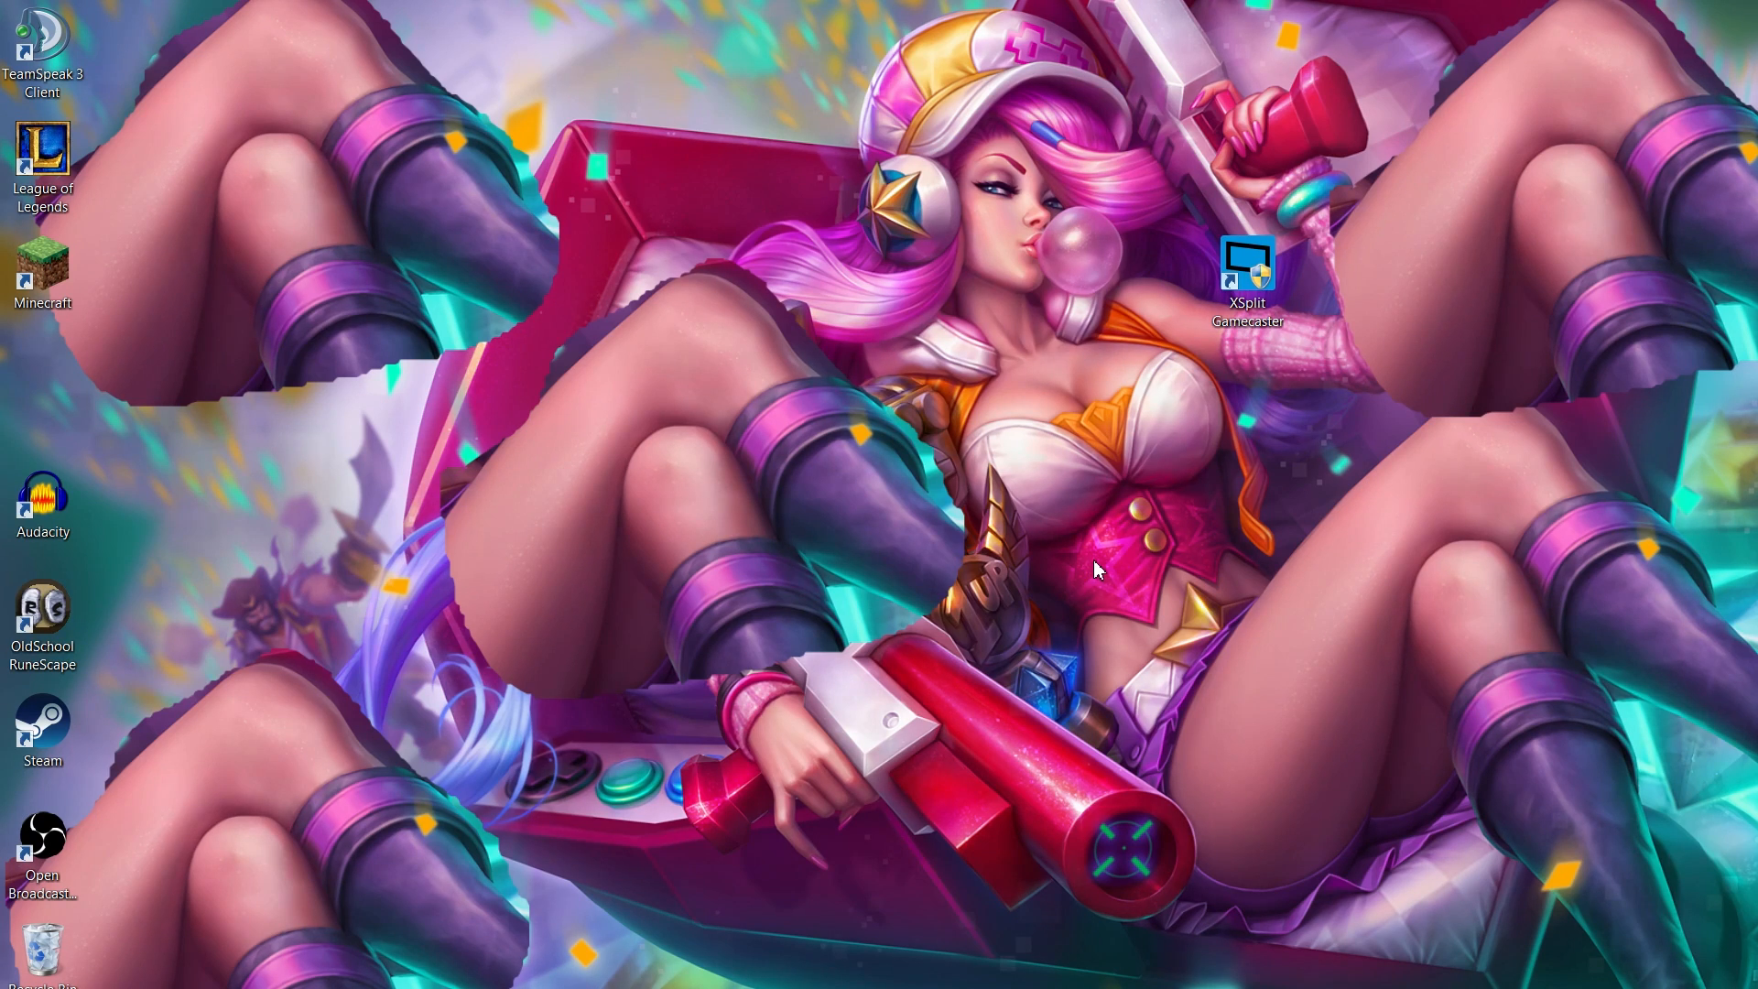
pyautogui.moveTo(303, 406)
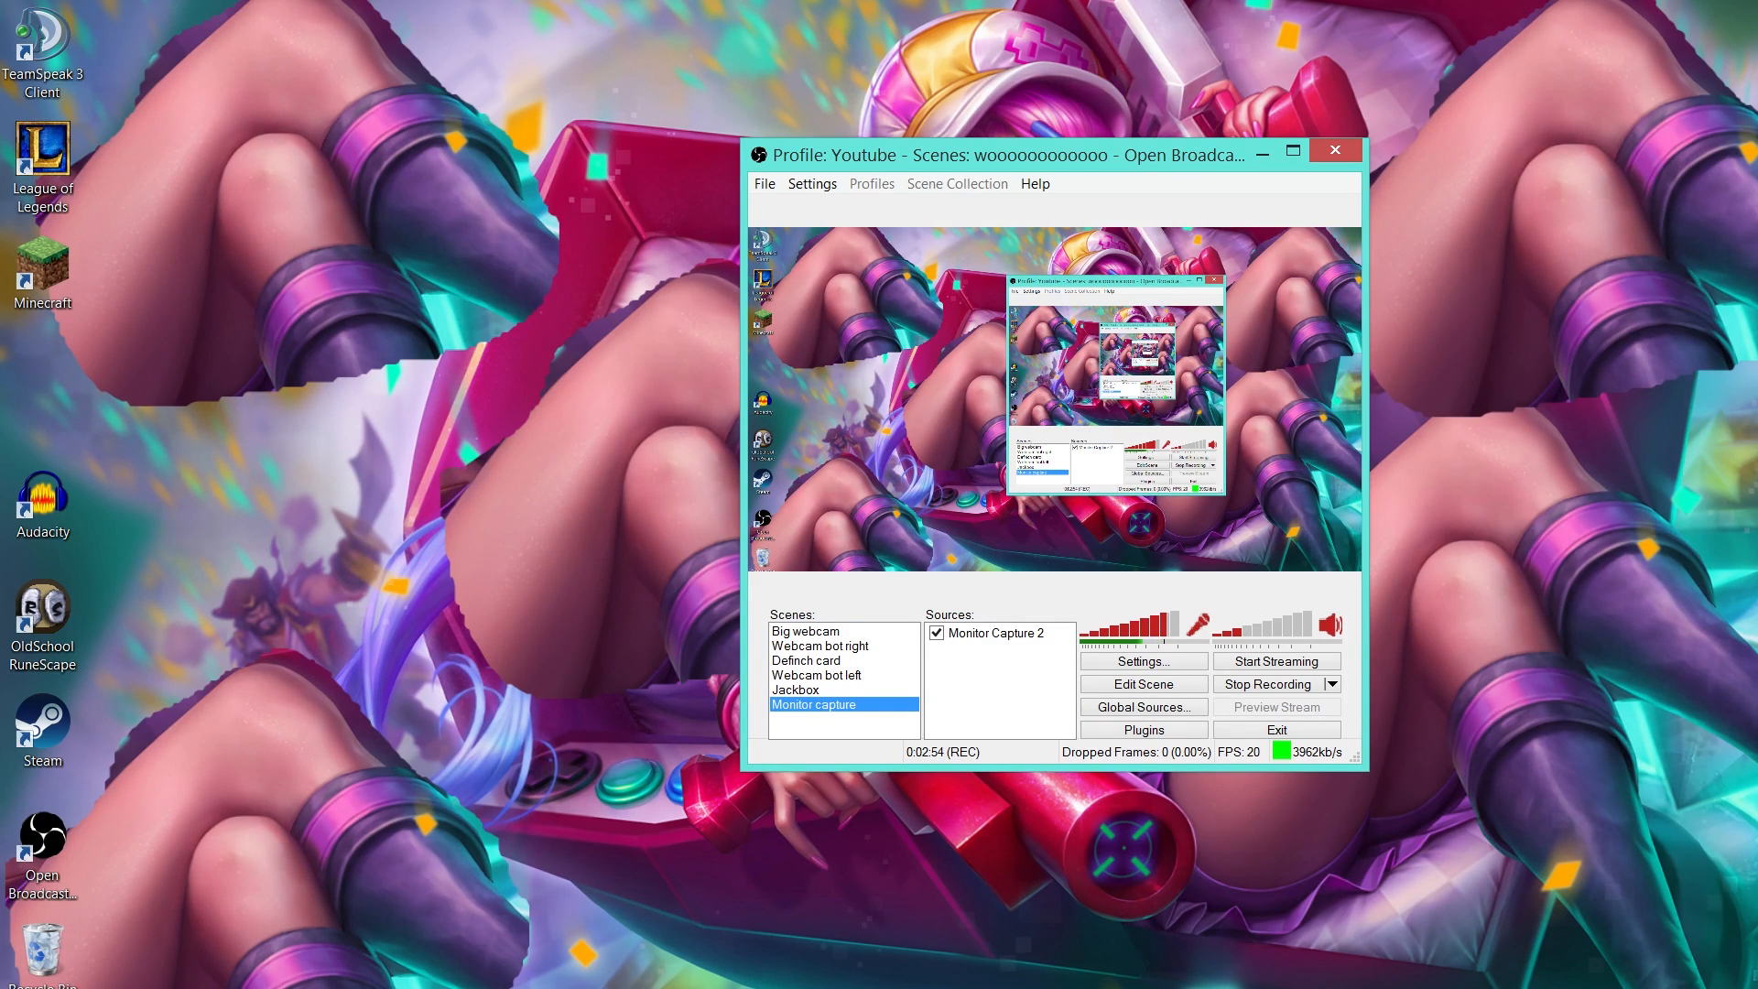
pyautogui.moveTo(427, 159)
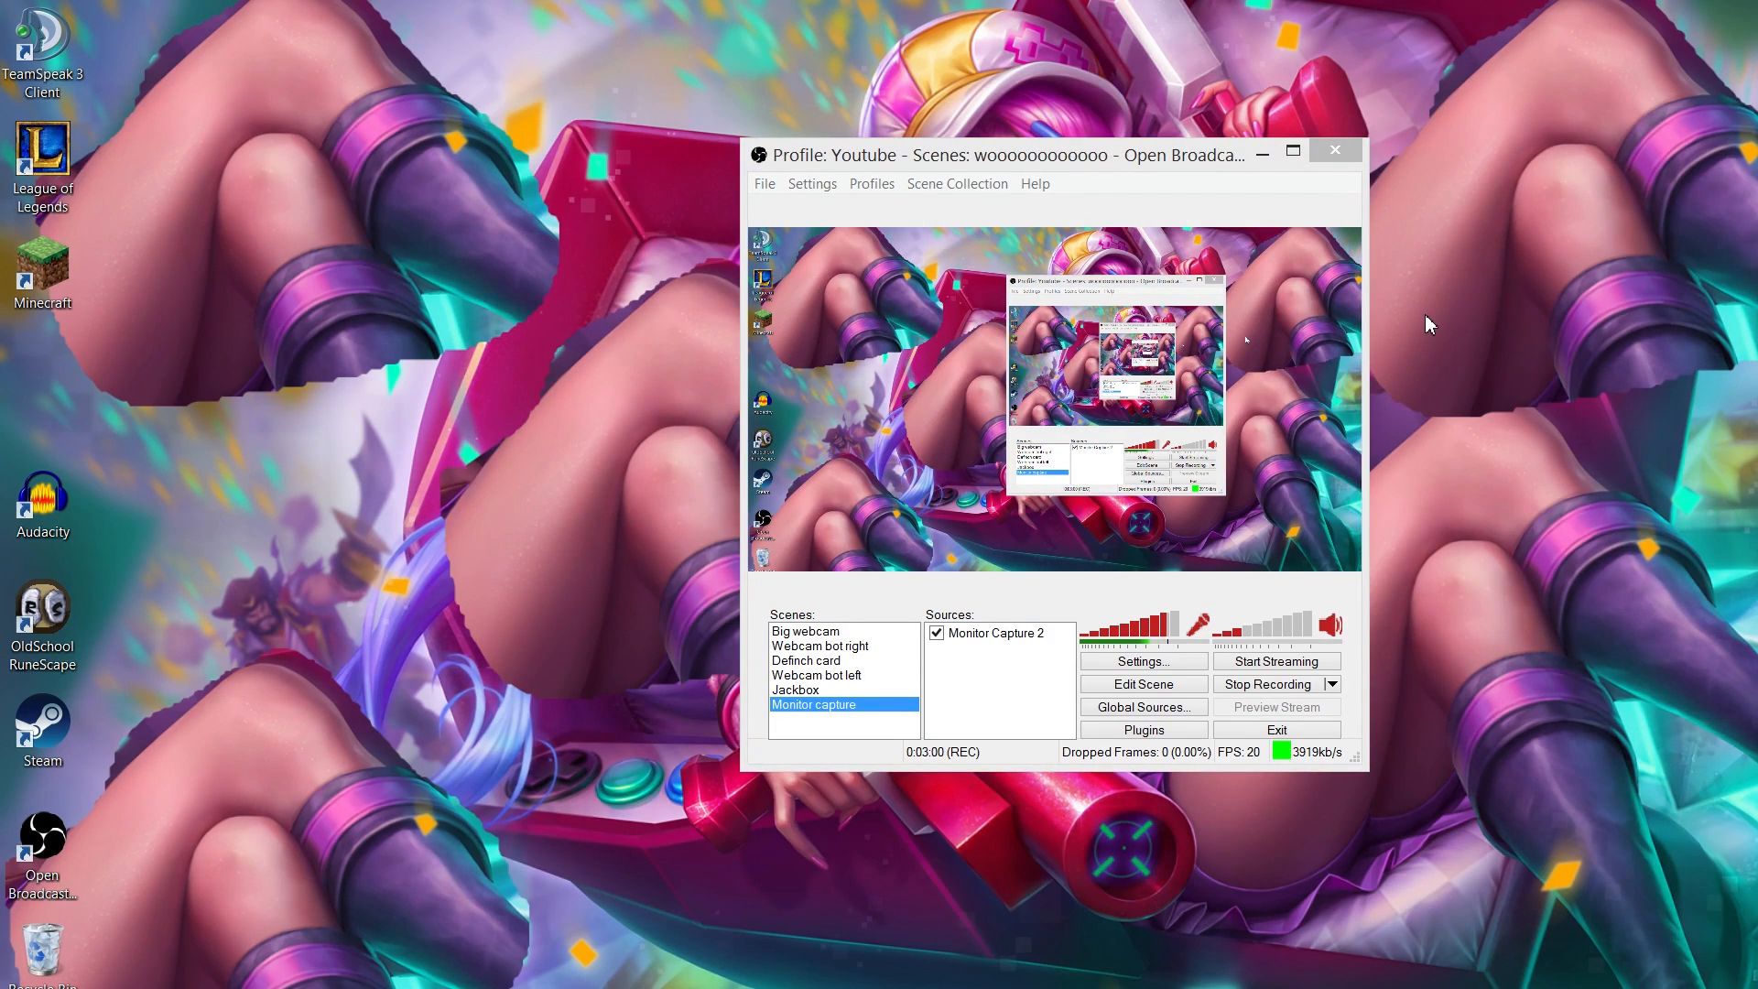
pyautogui.moveTo(906, 169)
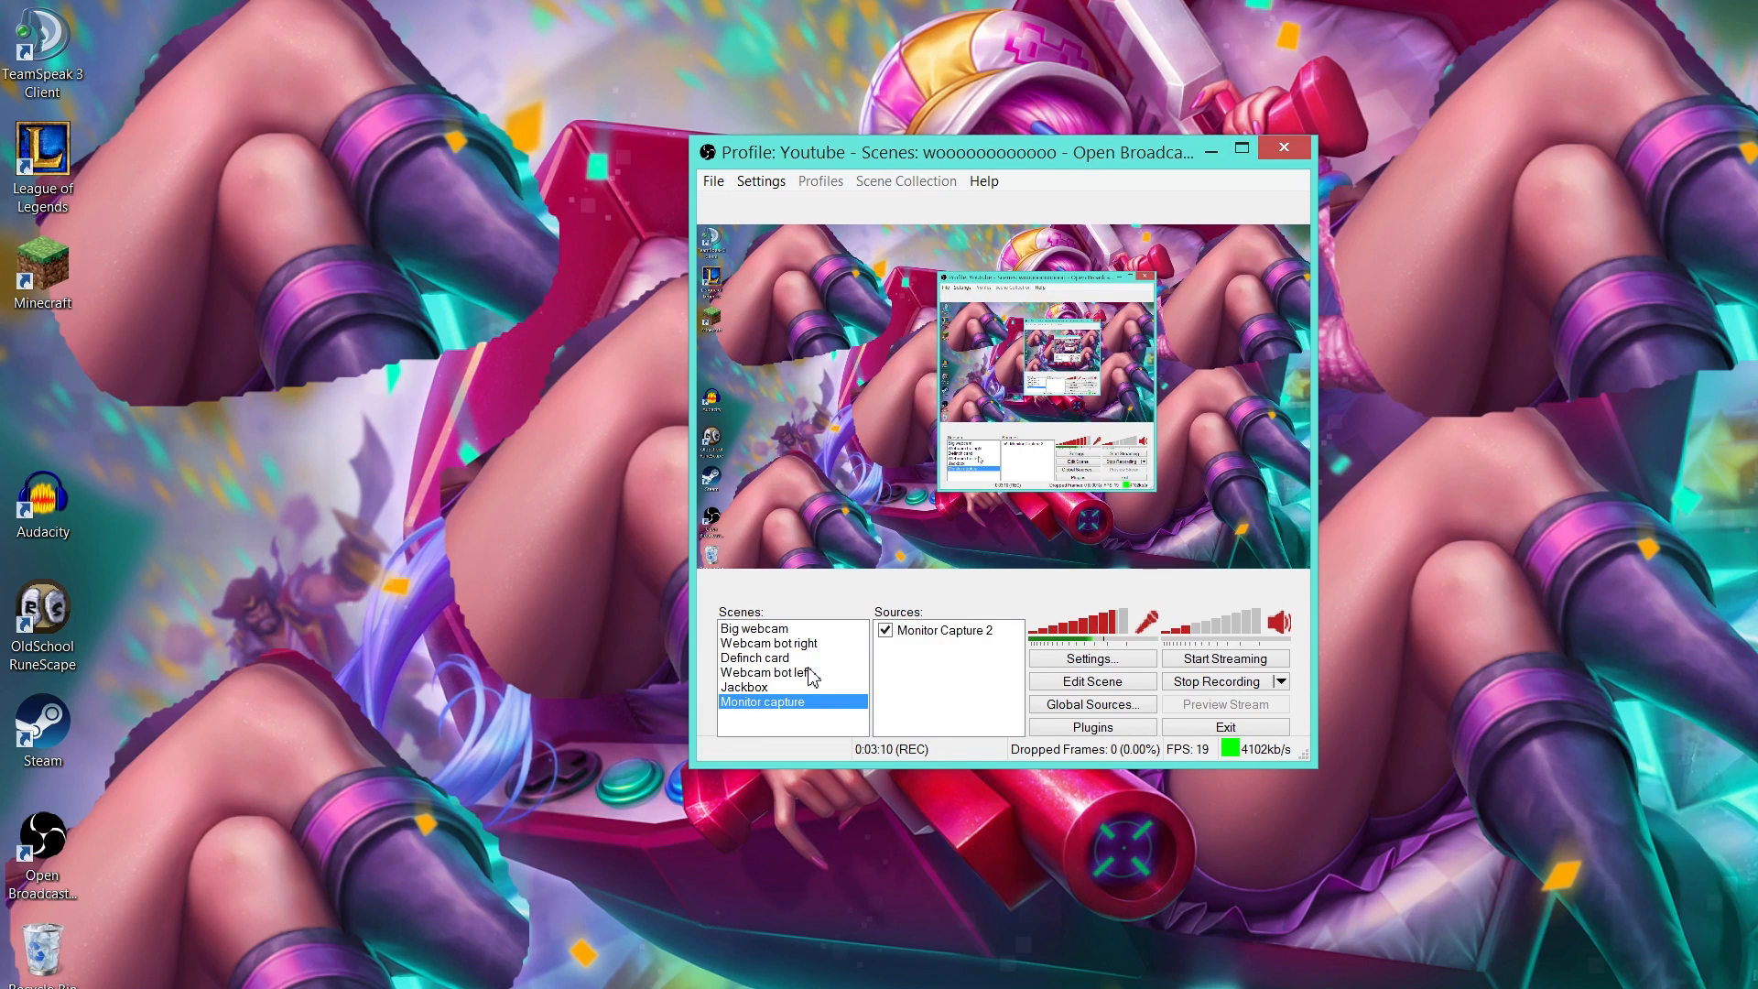
# Step: Open the Settings menu in OBS Classic on the Youtube profile
pyautogui.click(760, 181)
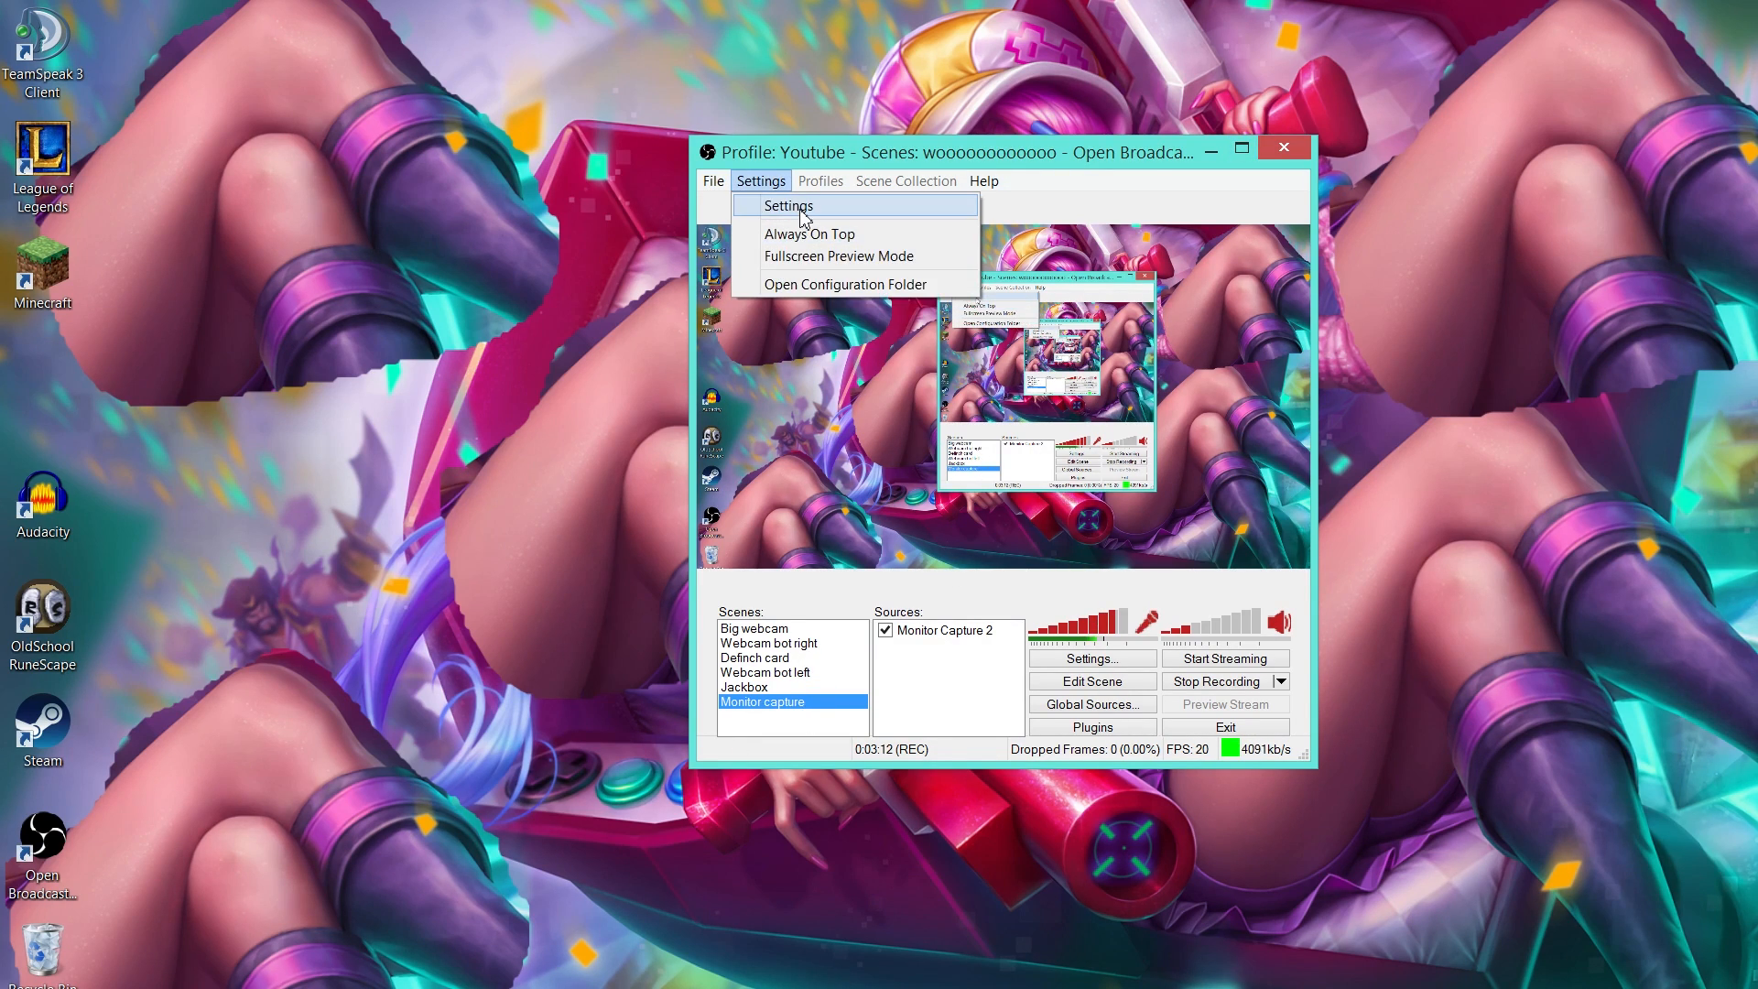
# Step: Open the OBS Settings window, which starts on the General page
pyautogui.click(788, 205)
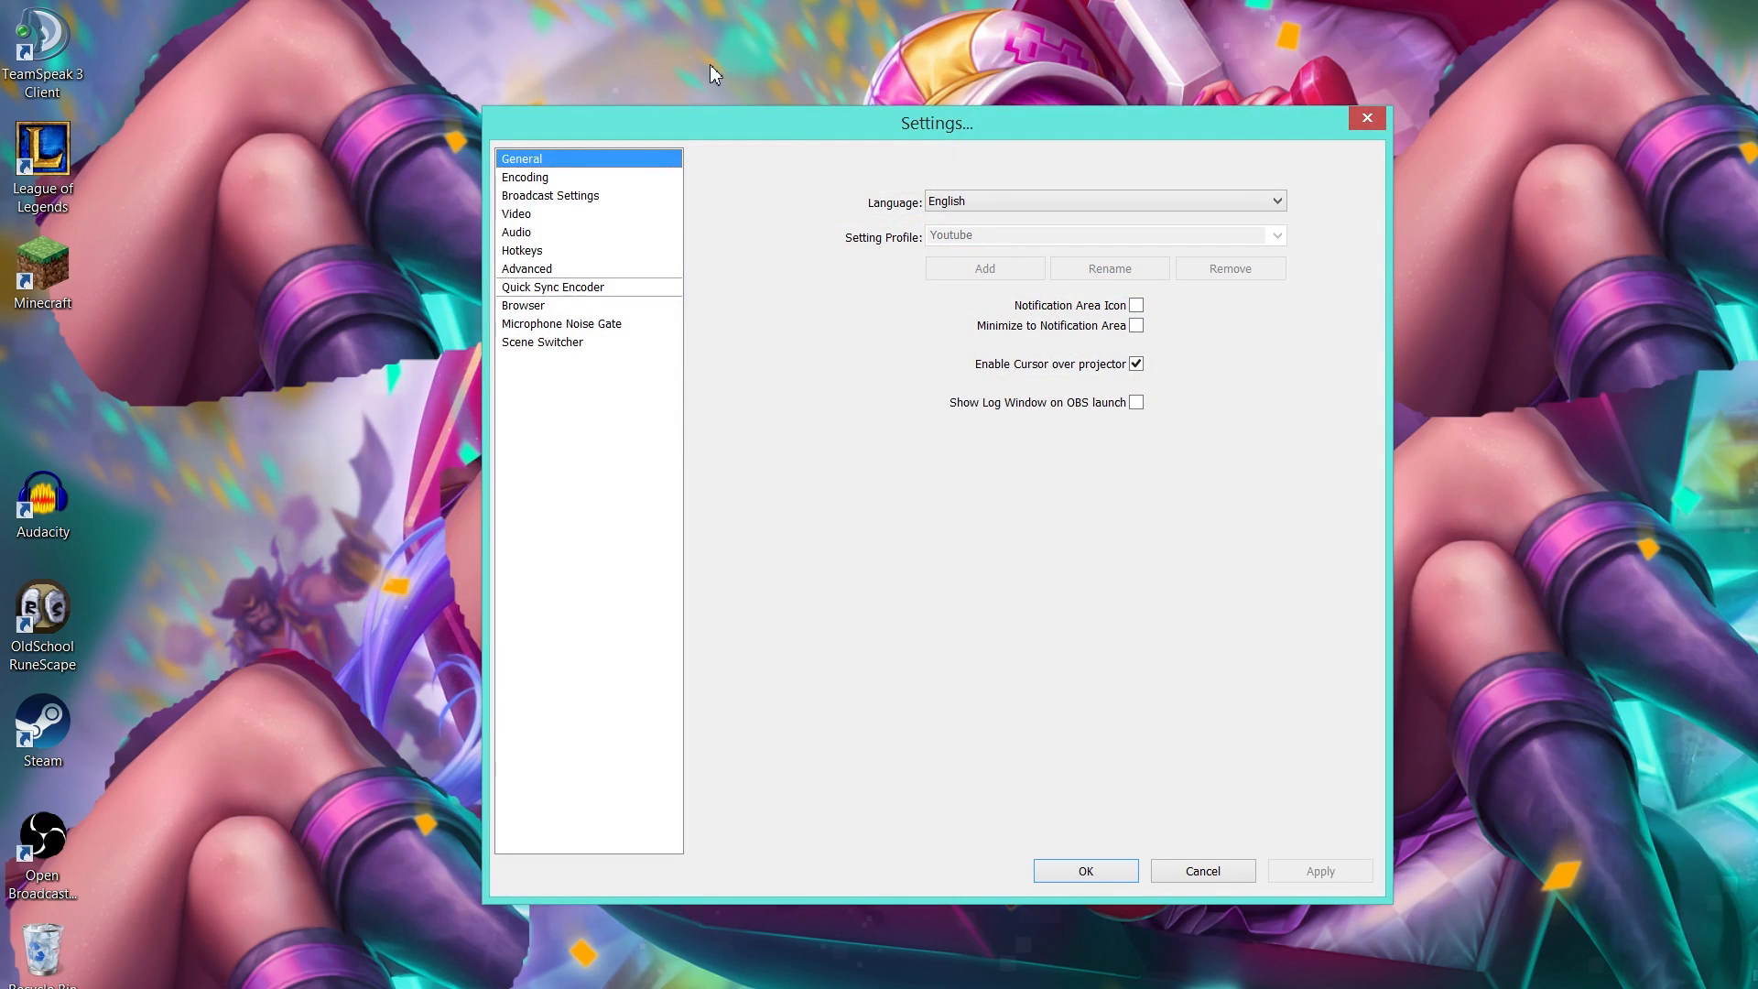
pyautogui.moveTo(920, 170)
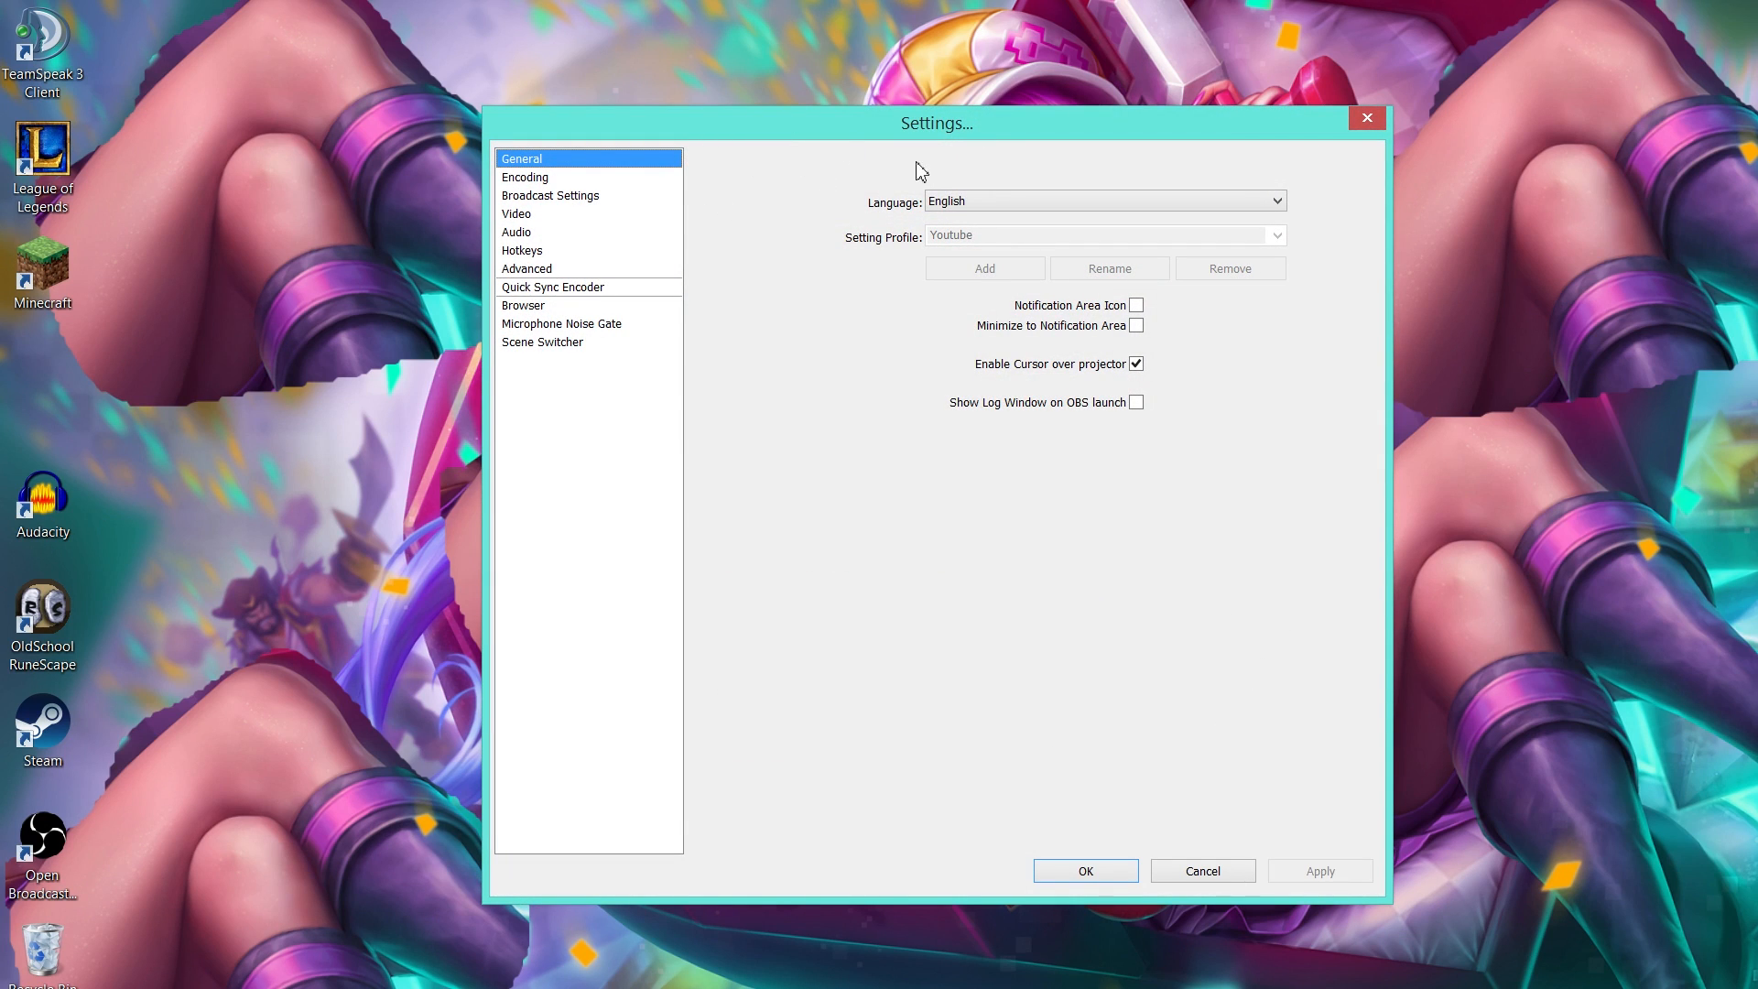
pyautogui.moveTo(1263, 695)
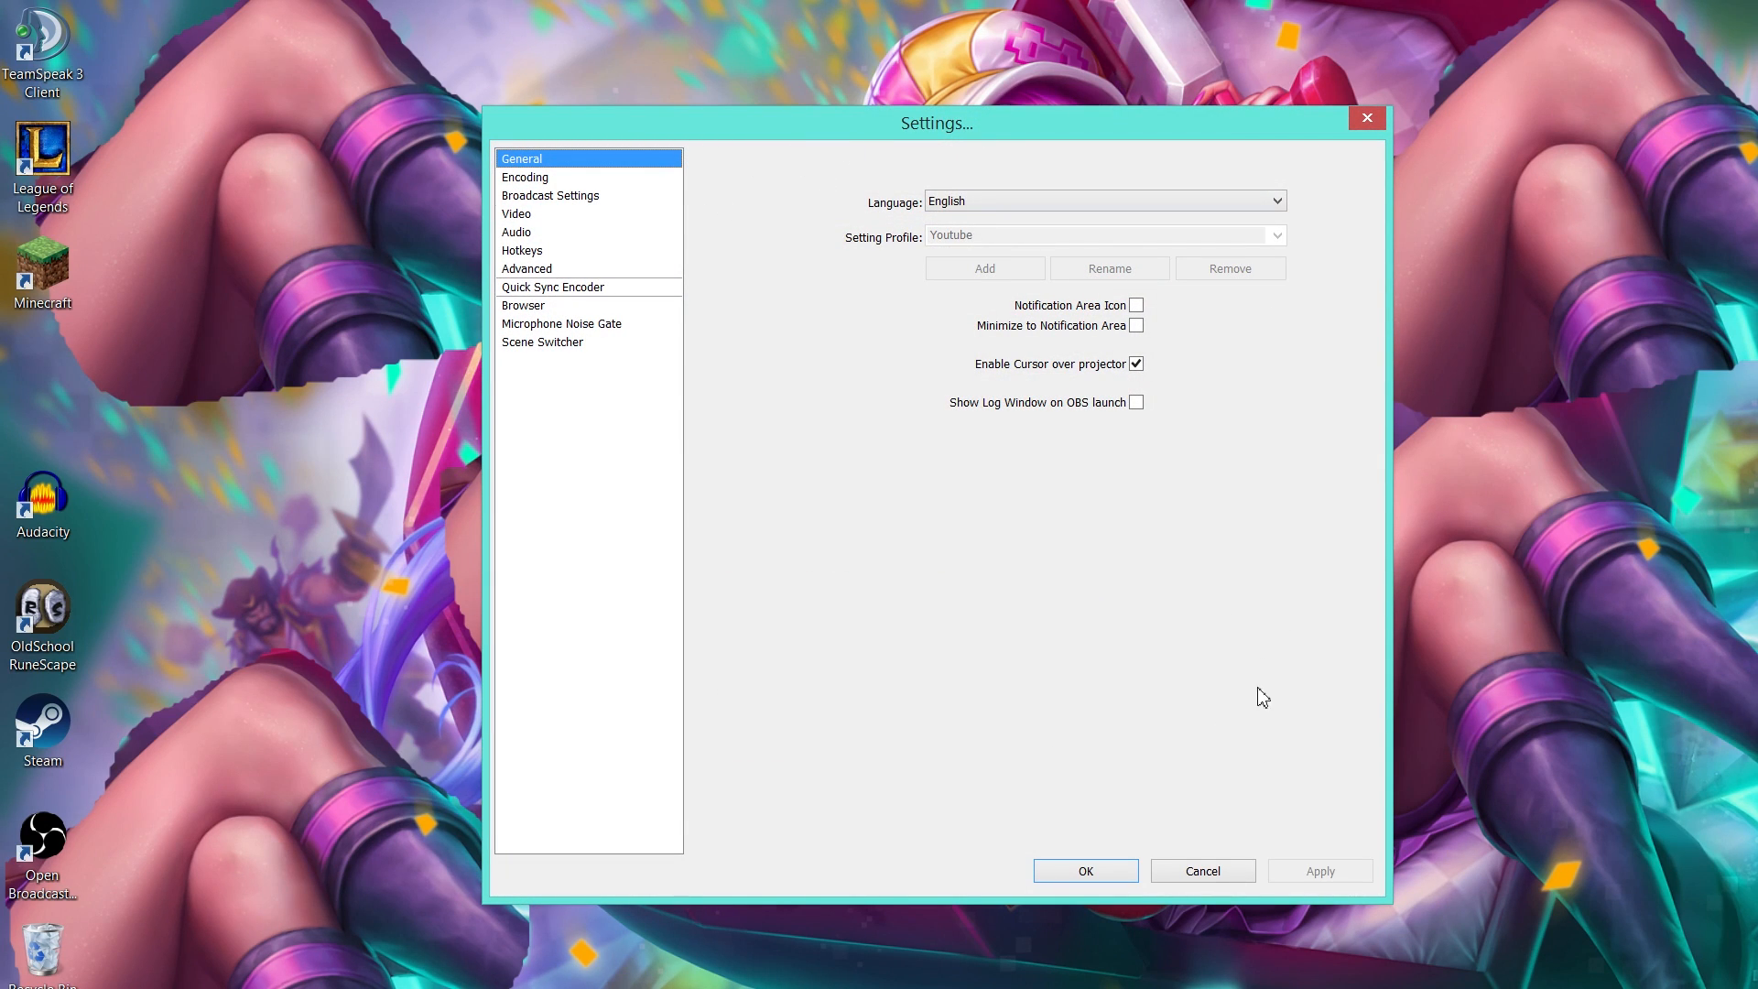
pyautogui.moveTo(1314, 203)
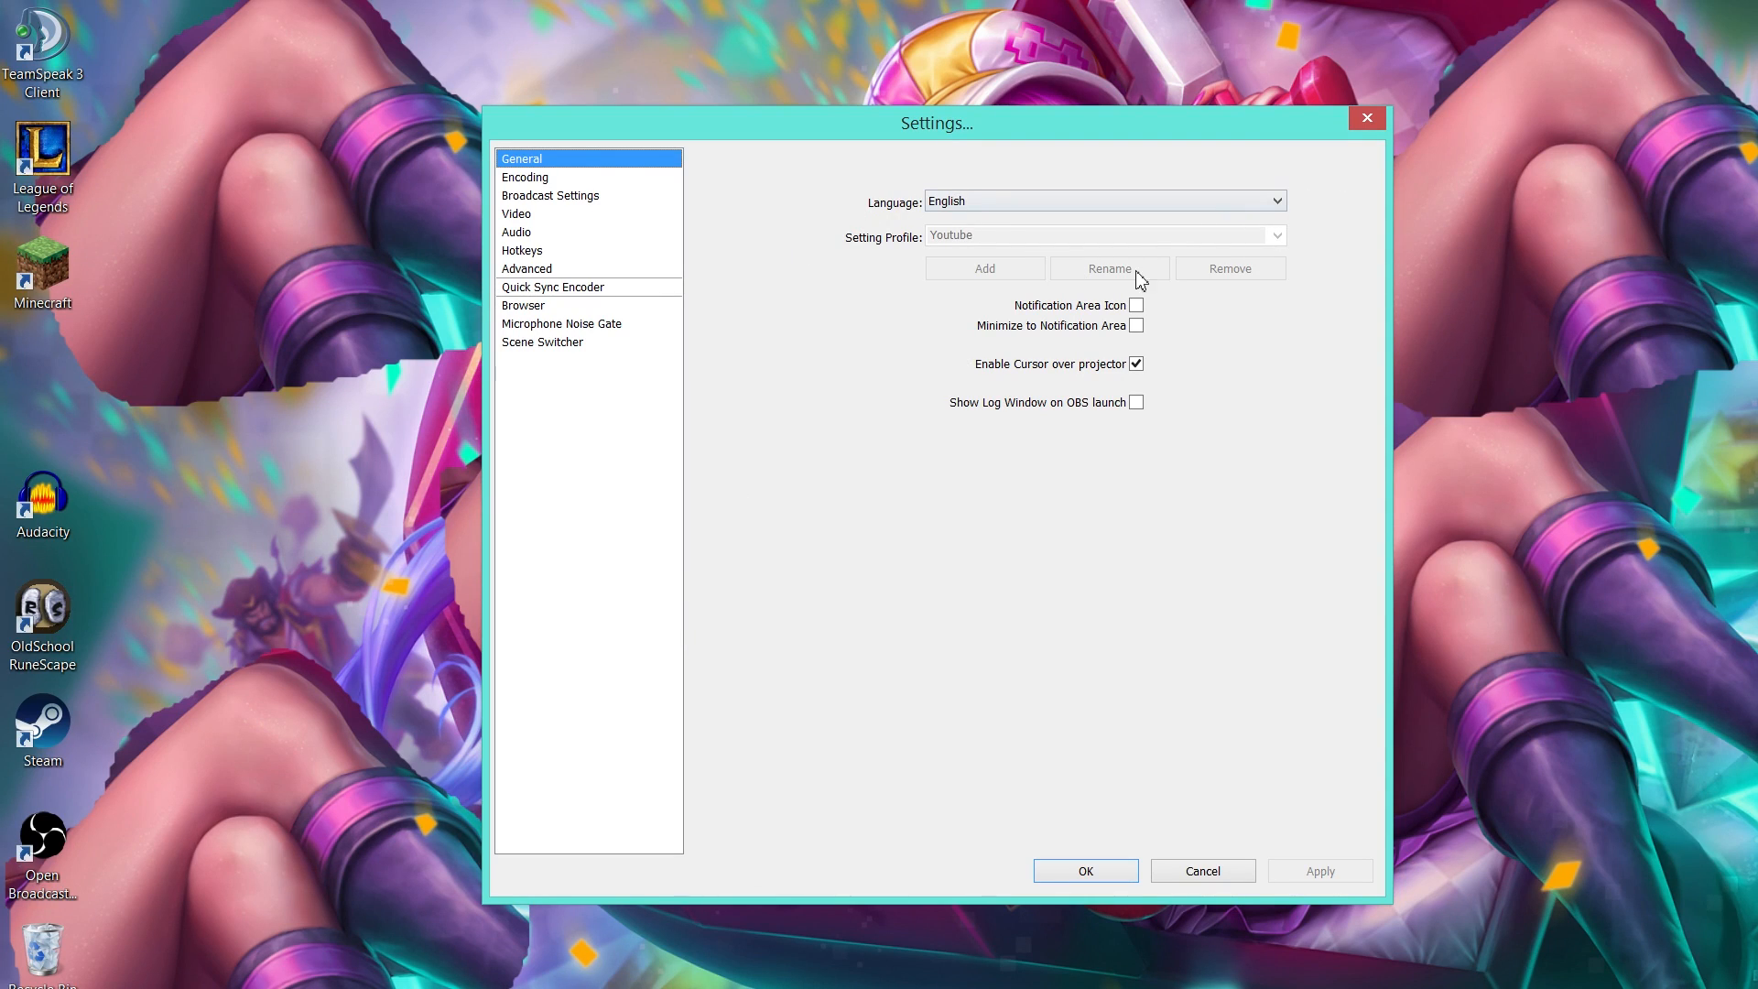
pyautogui.moveTo(1615, 284)
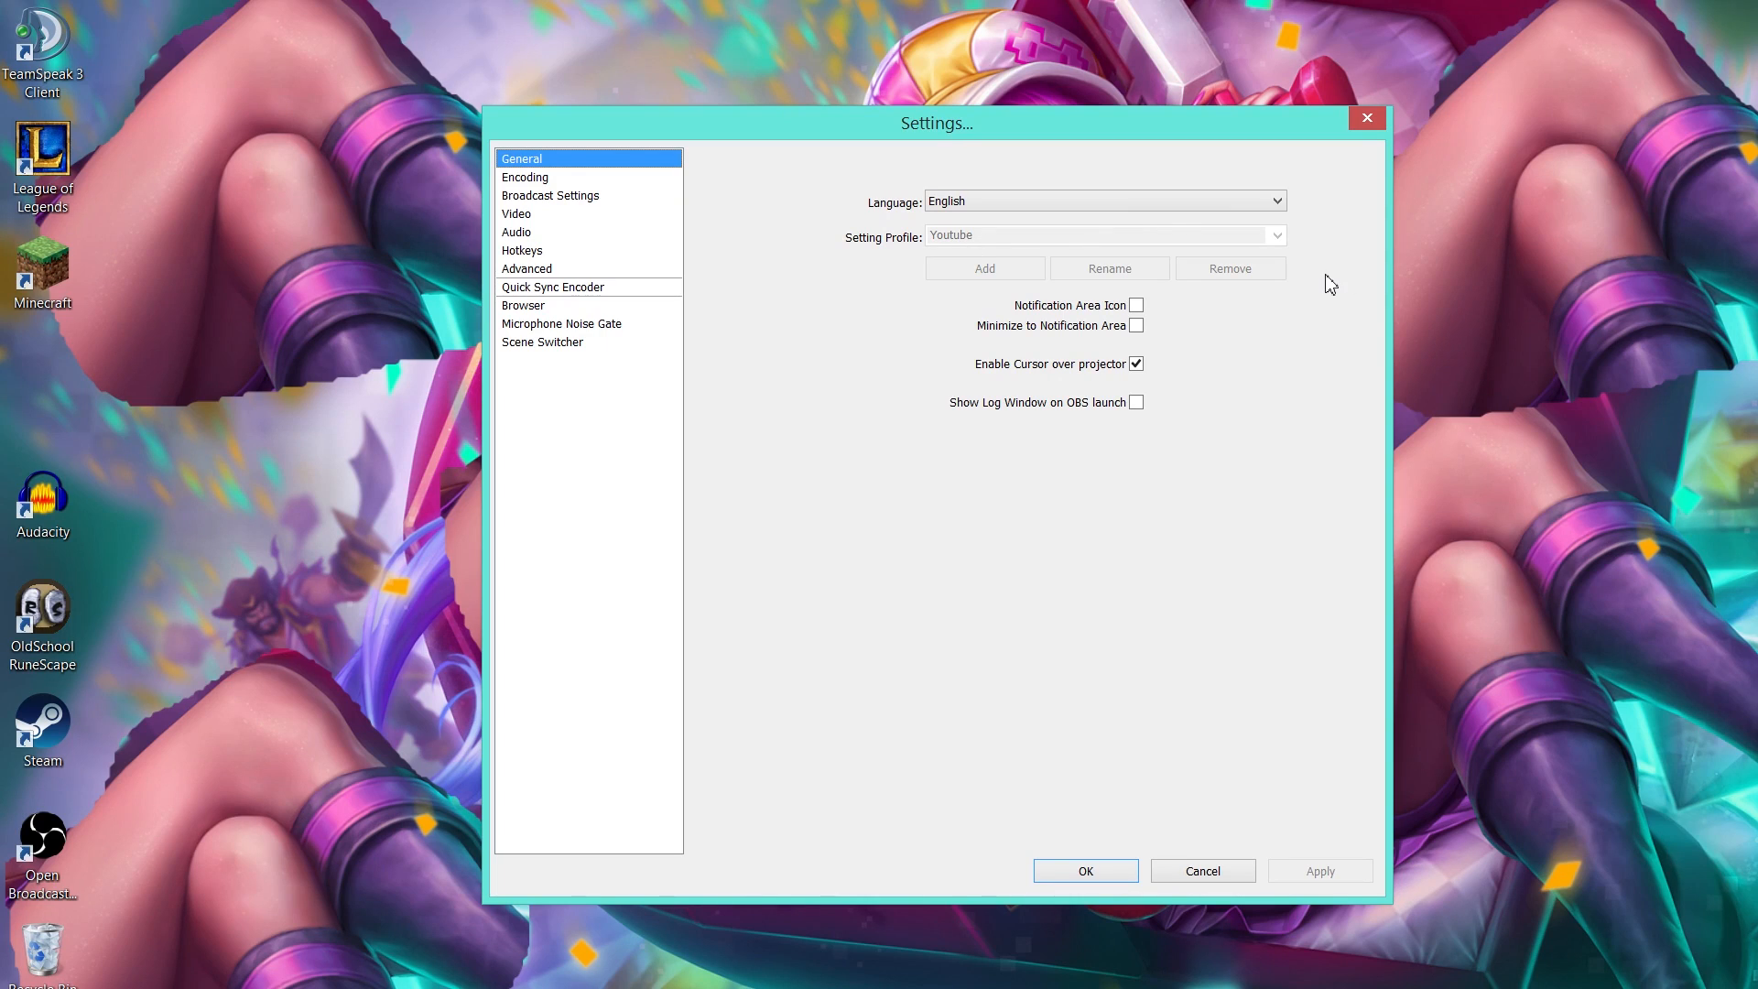
pyautogui.moveTo(1124, 287)
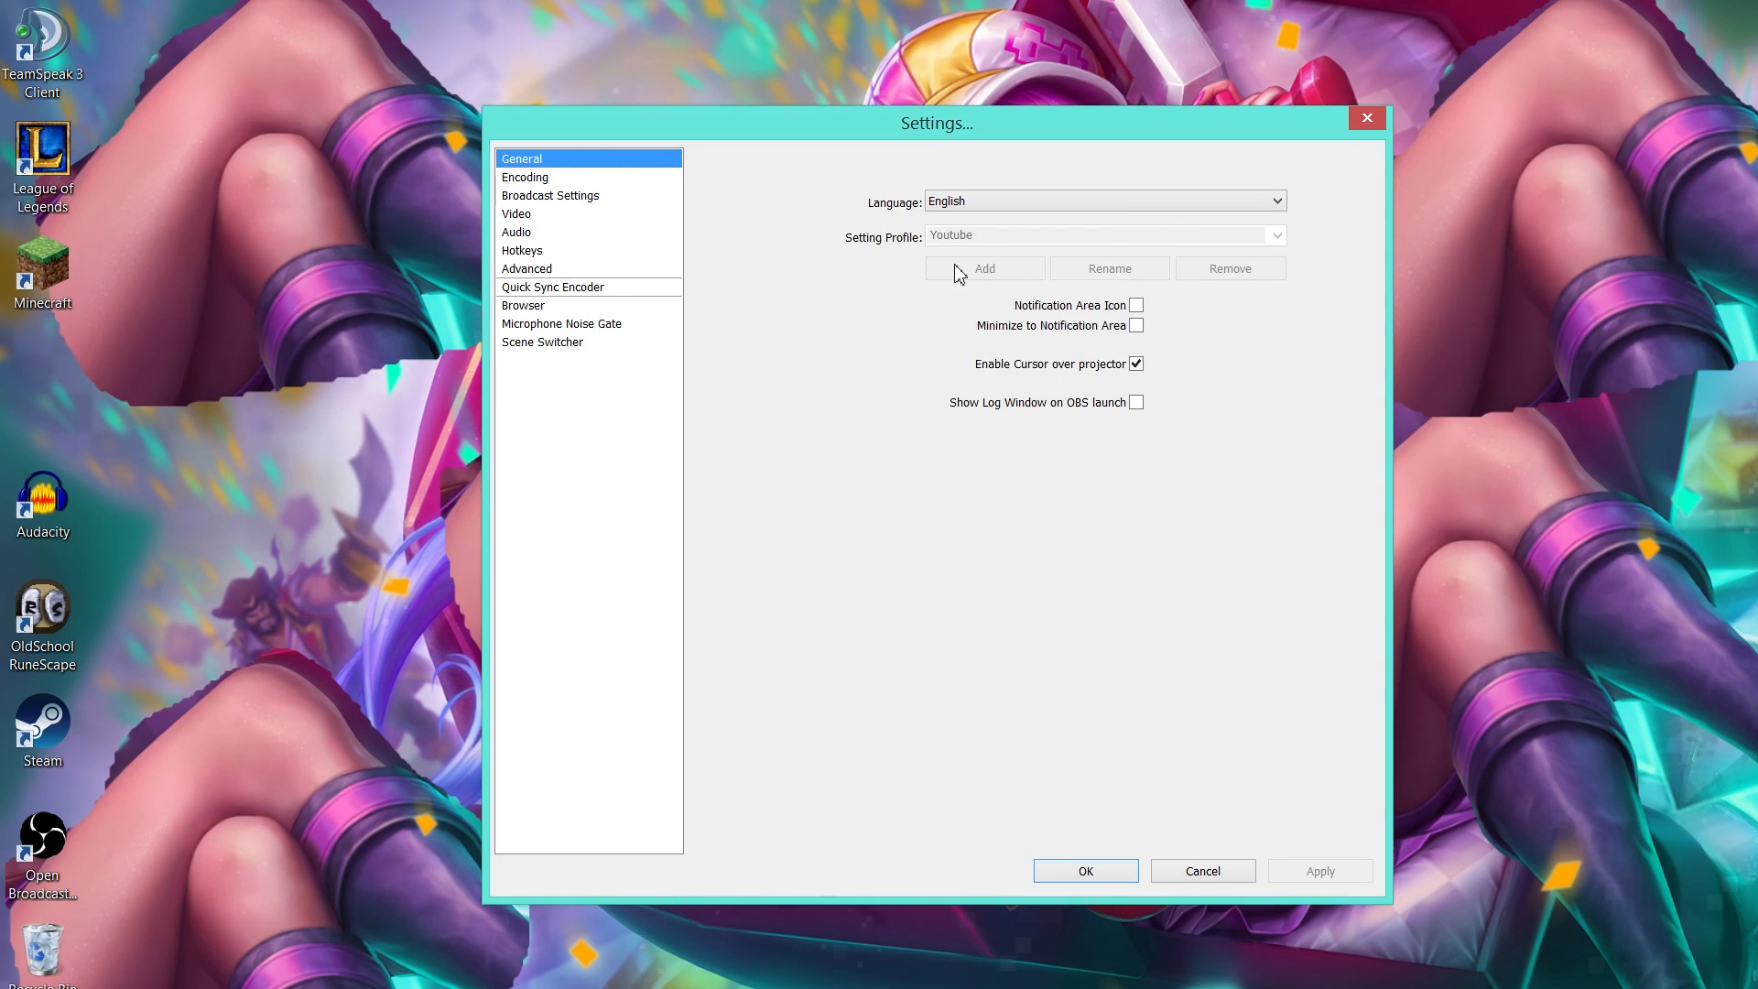
pyautogui.moveTo(945, 265)
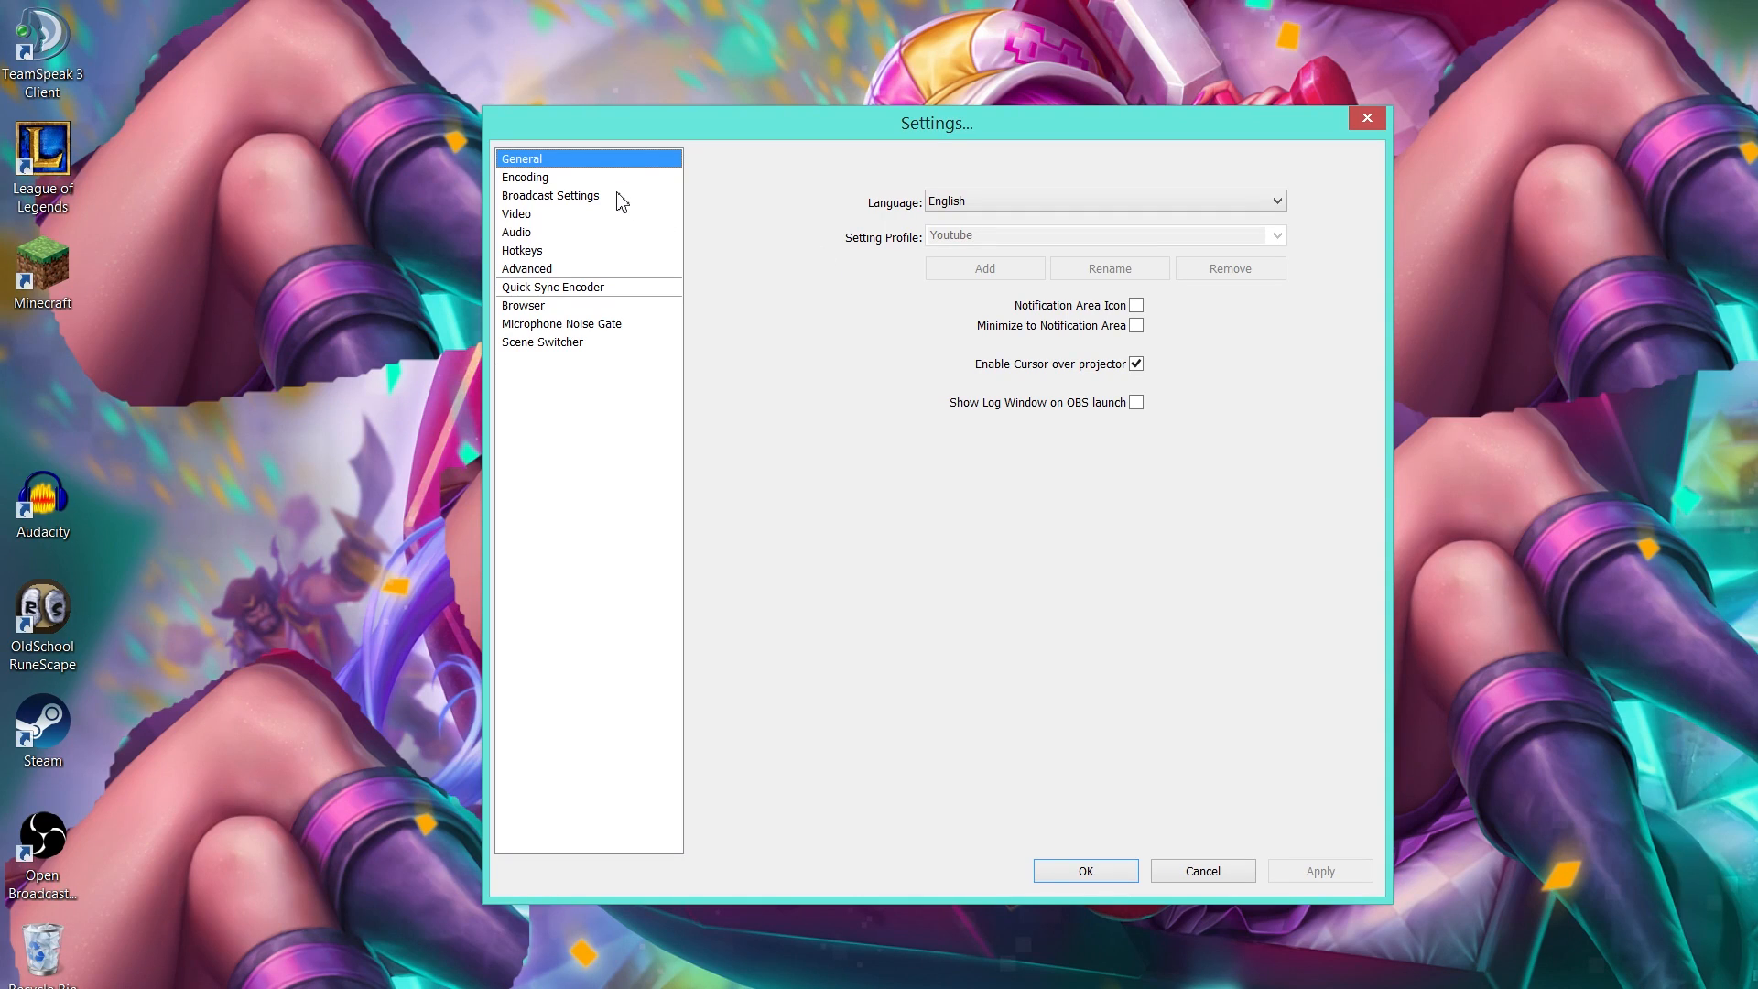
pyautogui.moveTo(614, 189)
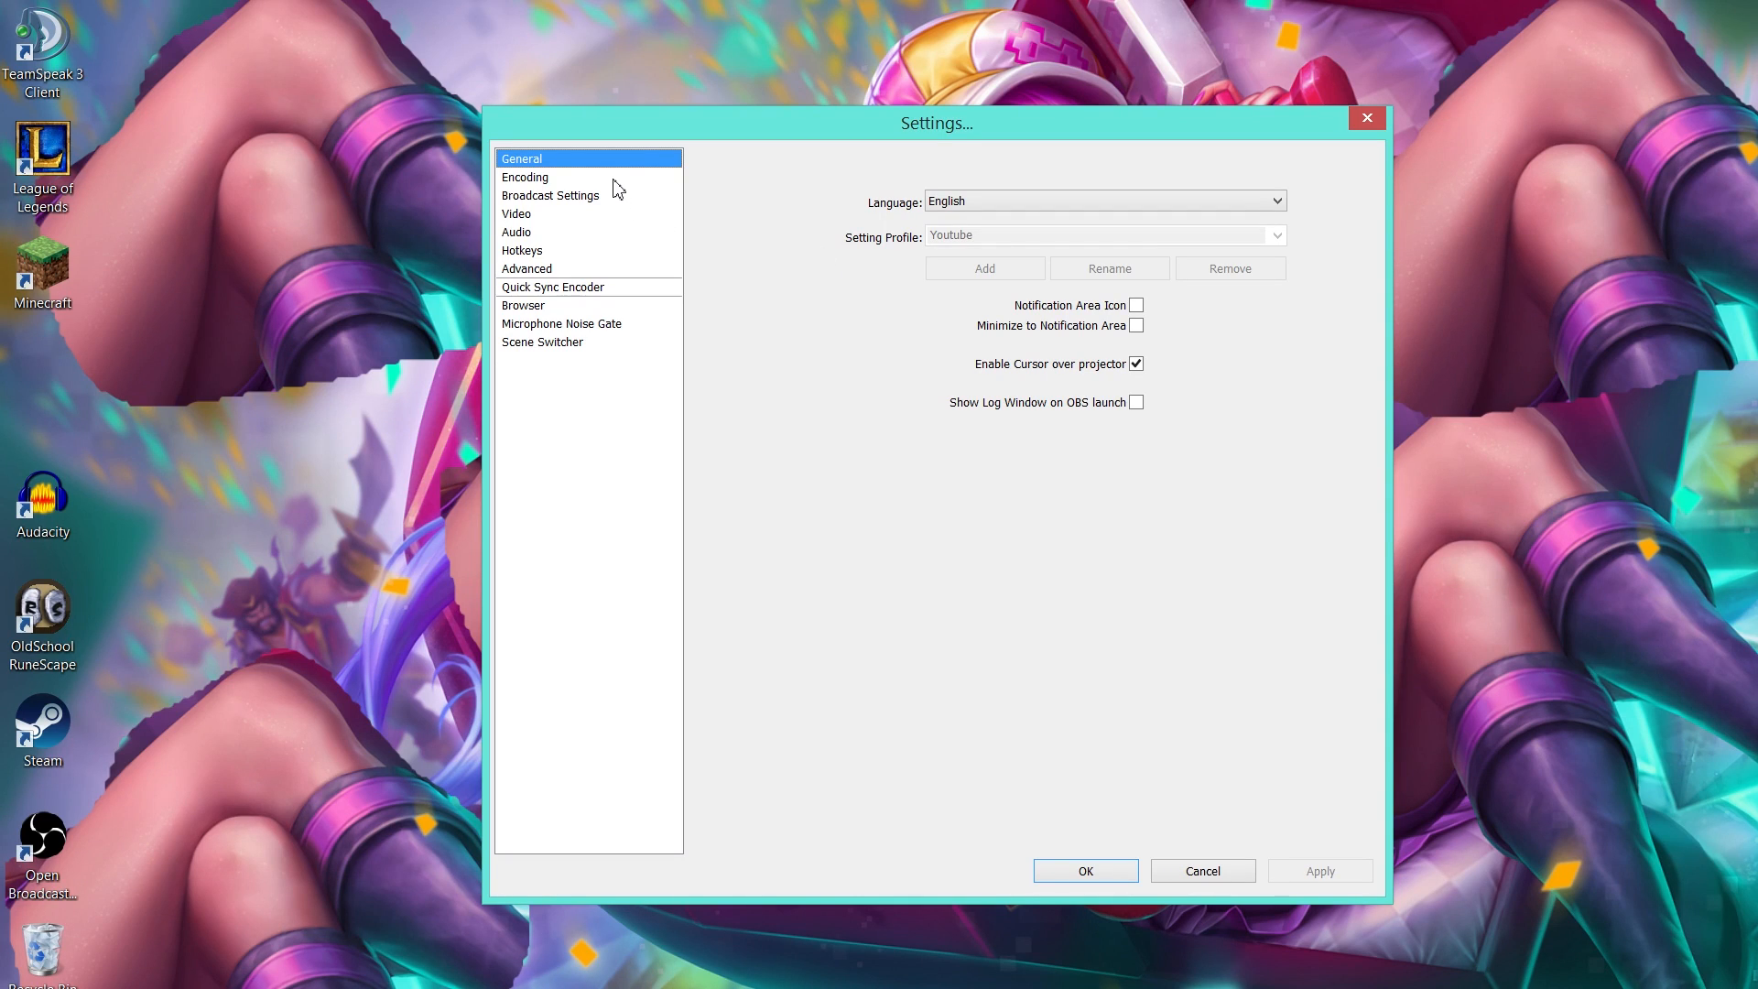
pyautogui.moveTo(970, 294)
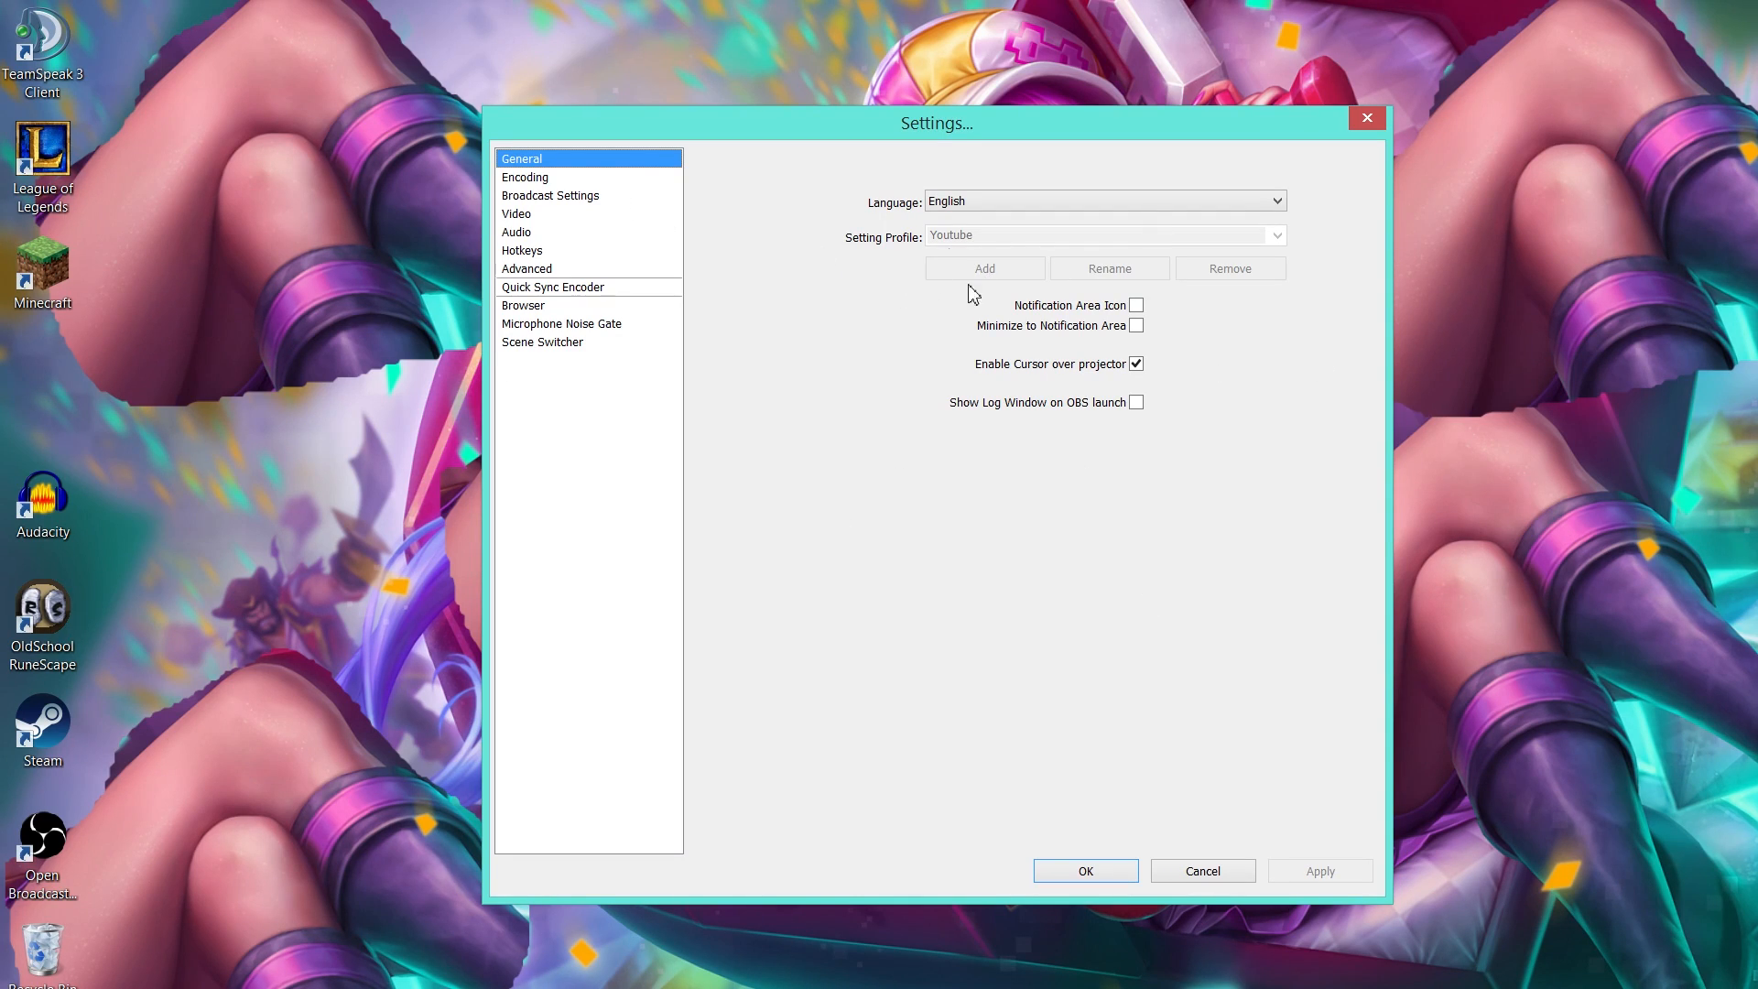
# Step: Show the Encoding page: x264, CBR, 3500 kb/s max bitrate, AAC 128 stereo
pyautogui.click(525, 176)
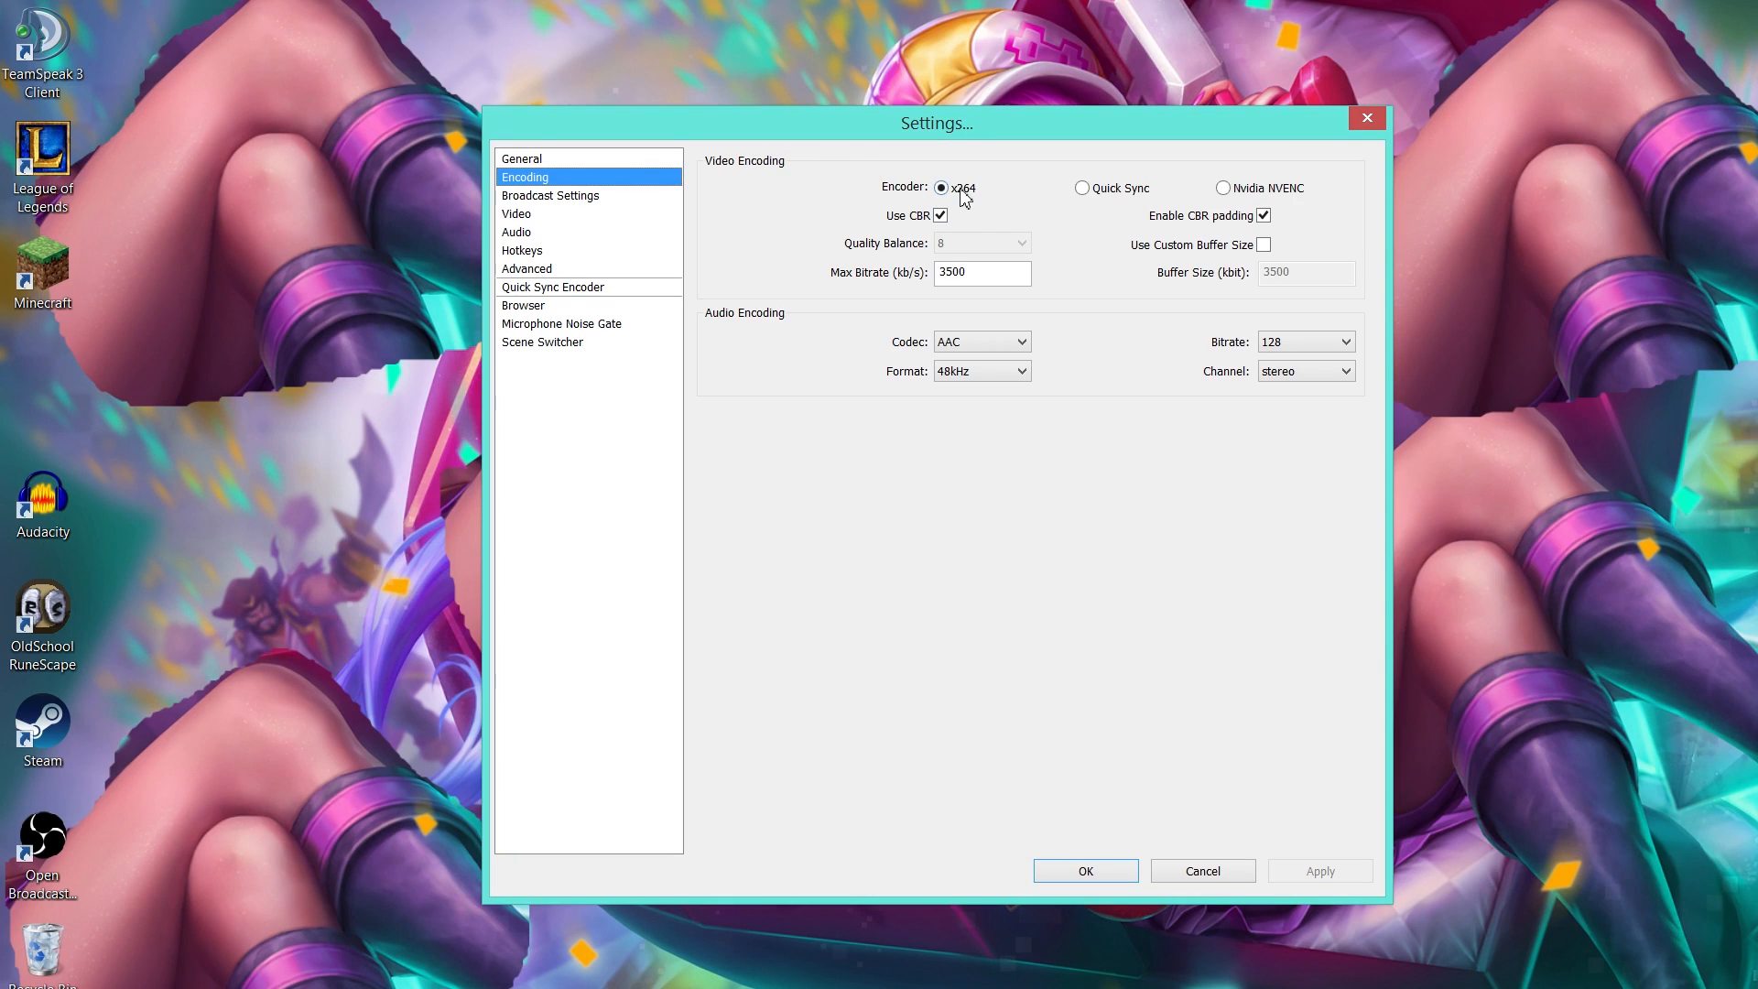
pyautogui.moveTo(965, 210)
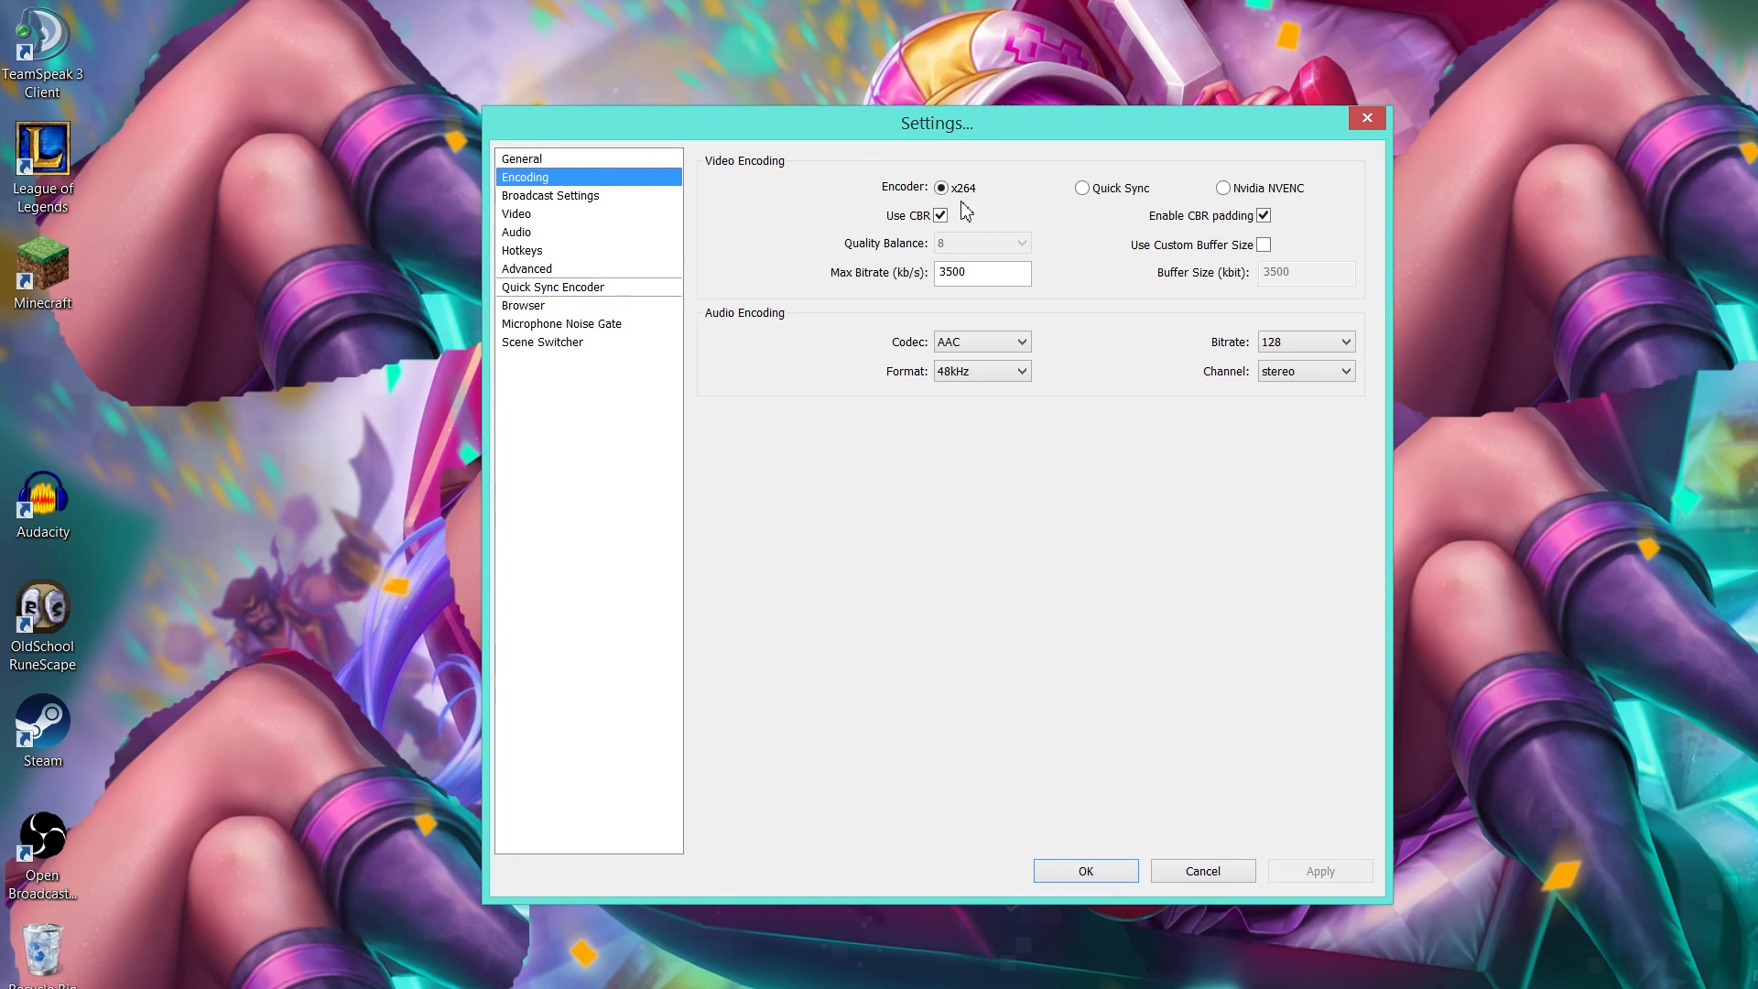
pyautogui.moveTo(1197, 254)
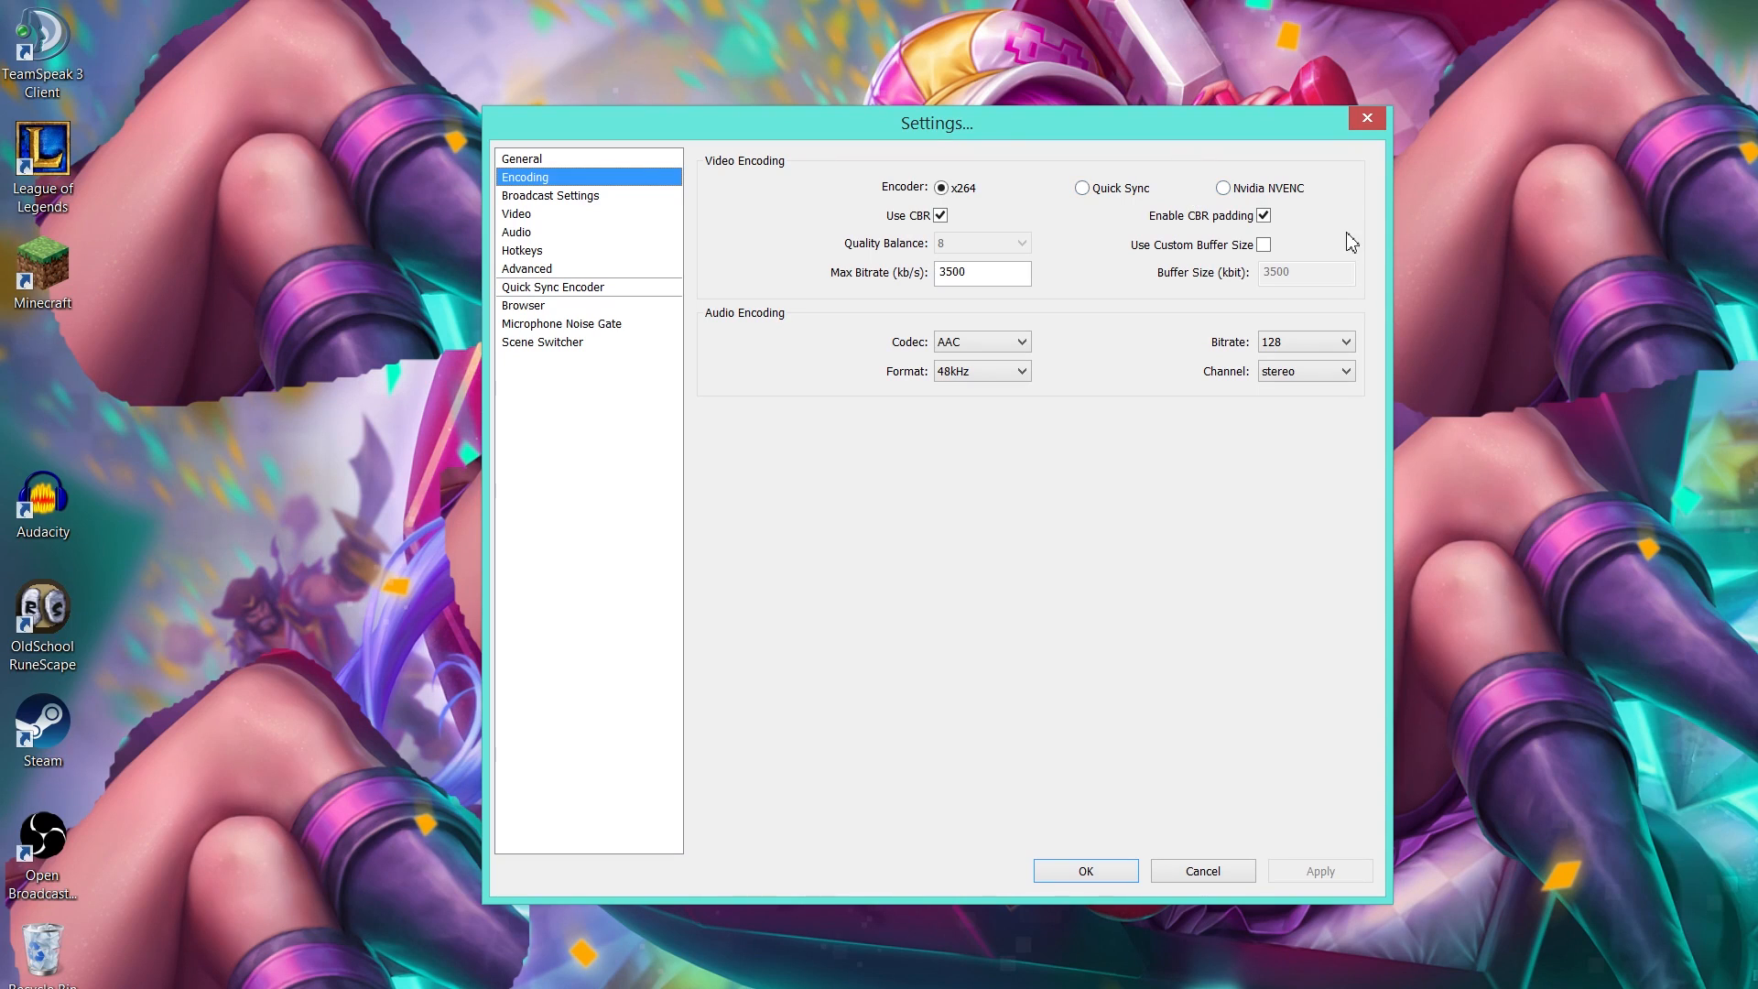
pyautogui.moveTo(858, 303)
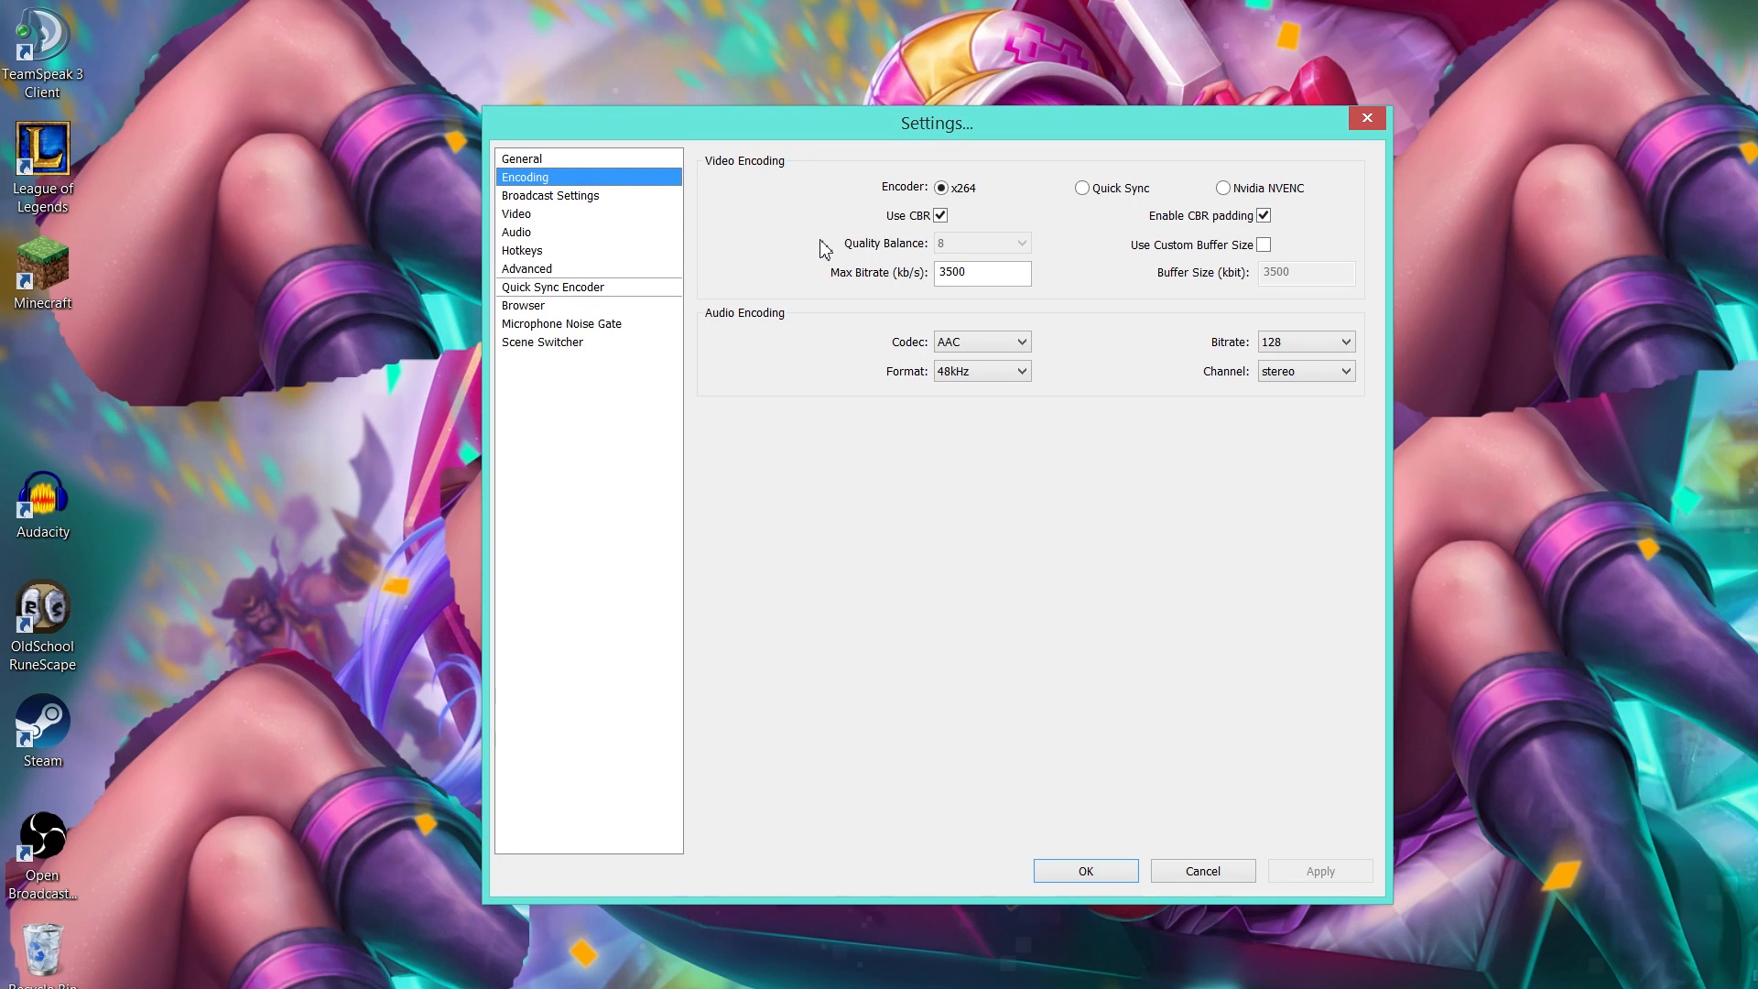
pyautogui.moveTo(1090, 306)
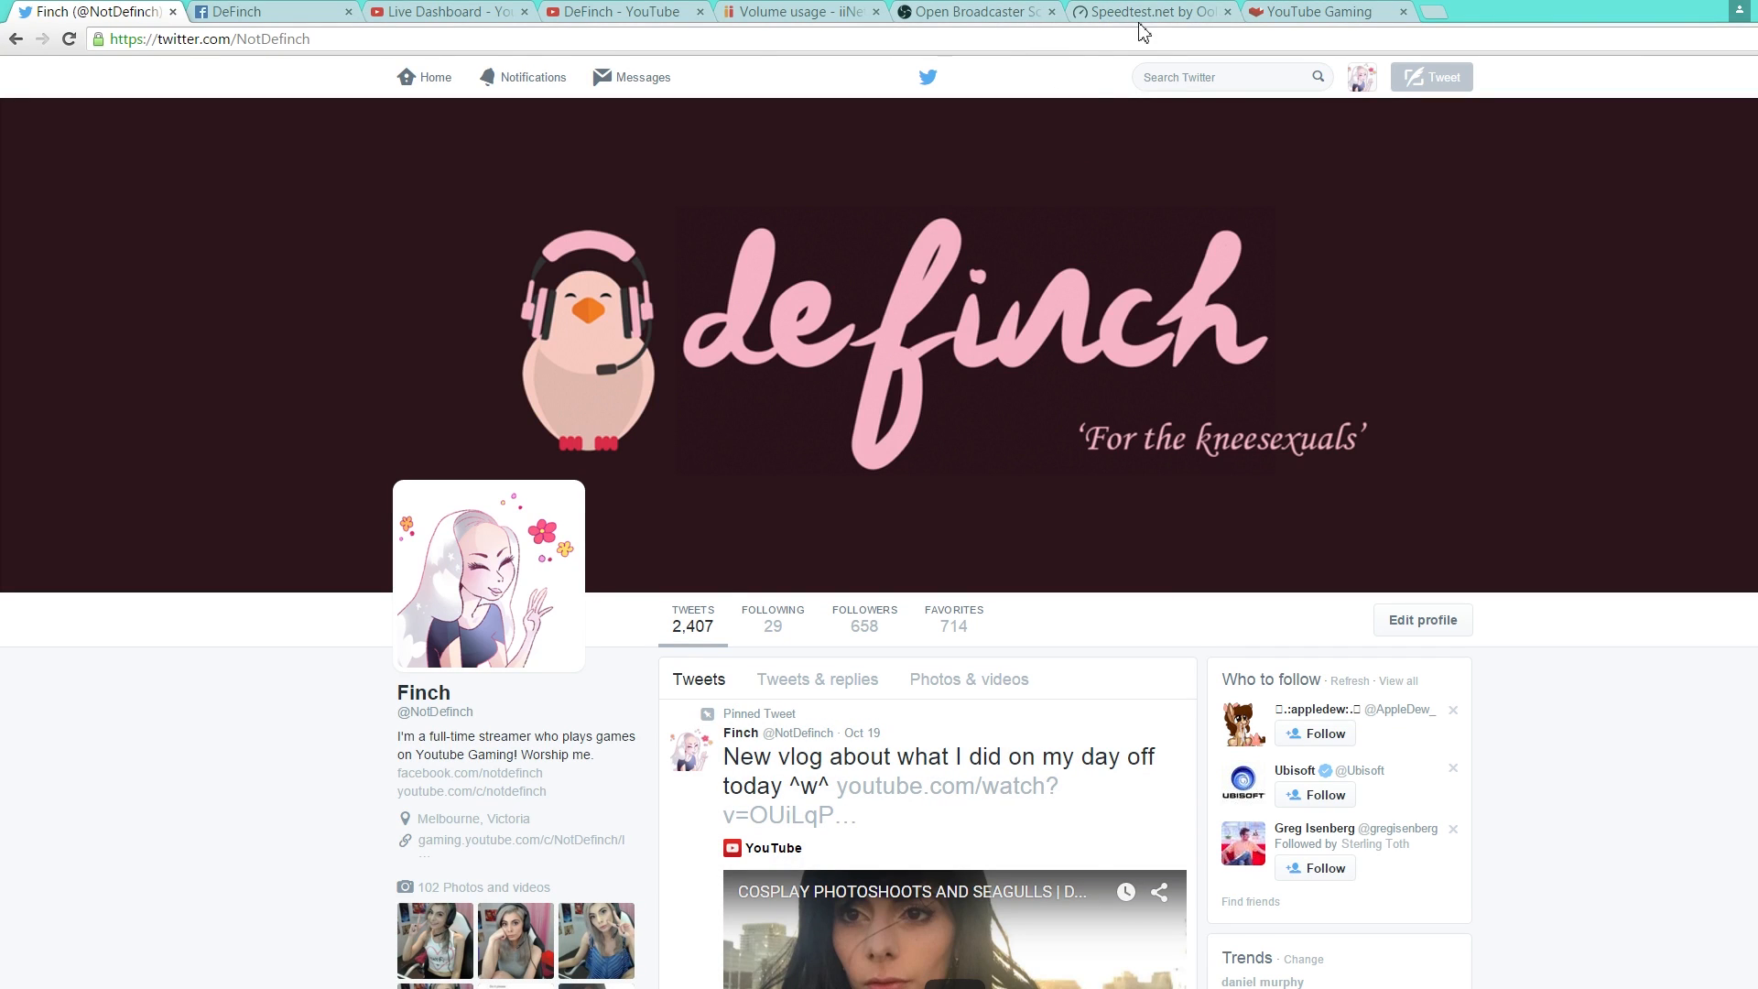
# Step: Check Speedtest.net results: 1 ms ping, 95.51 Mbps down, 9.66 Mbps up
pyautogui.click(1144, 11)
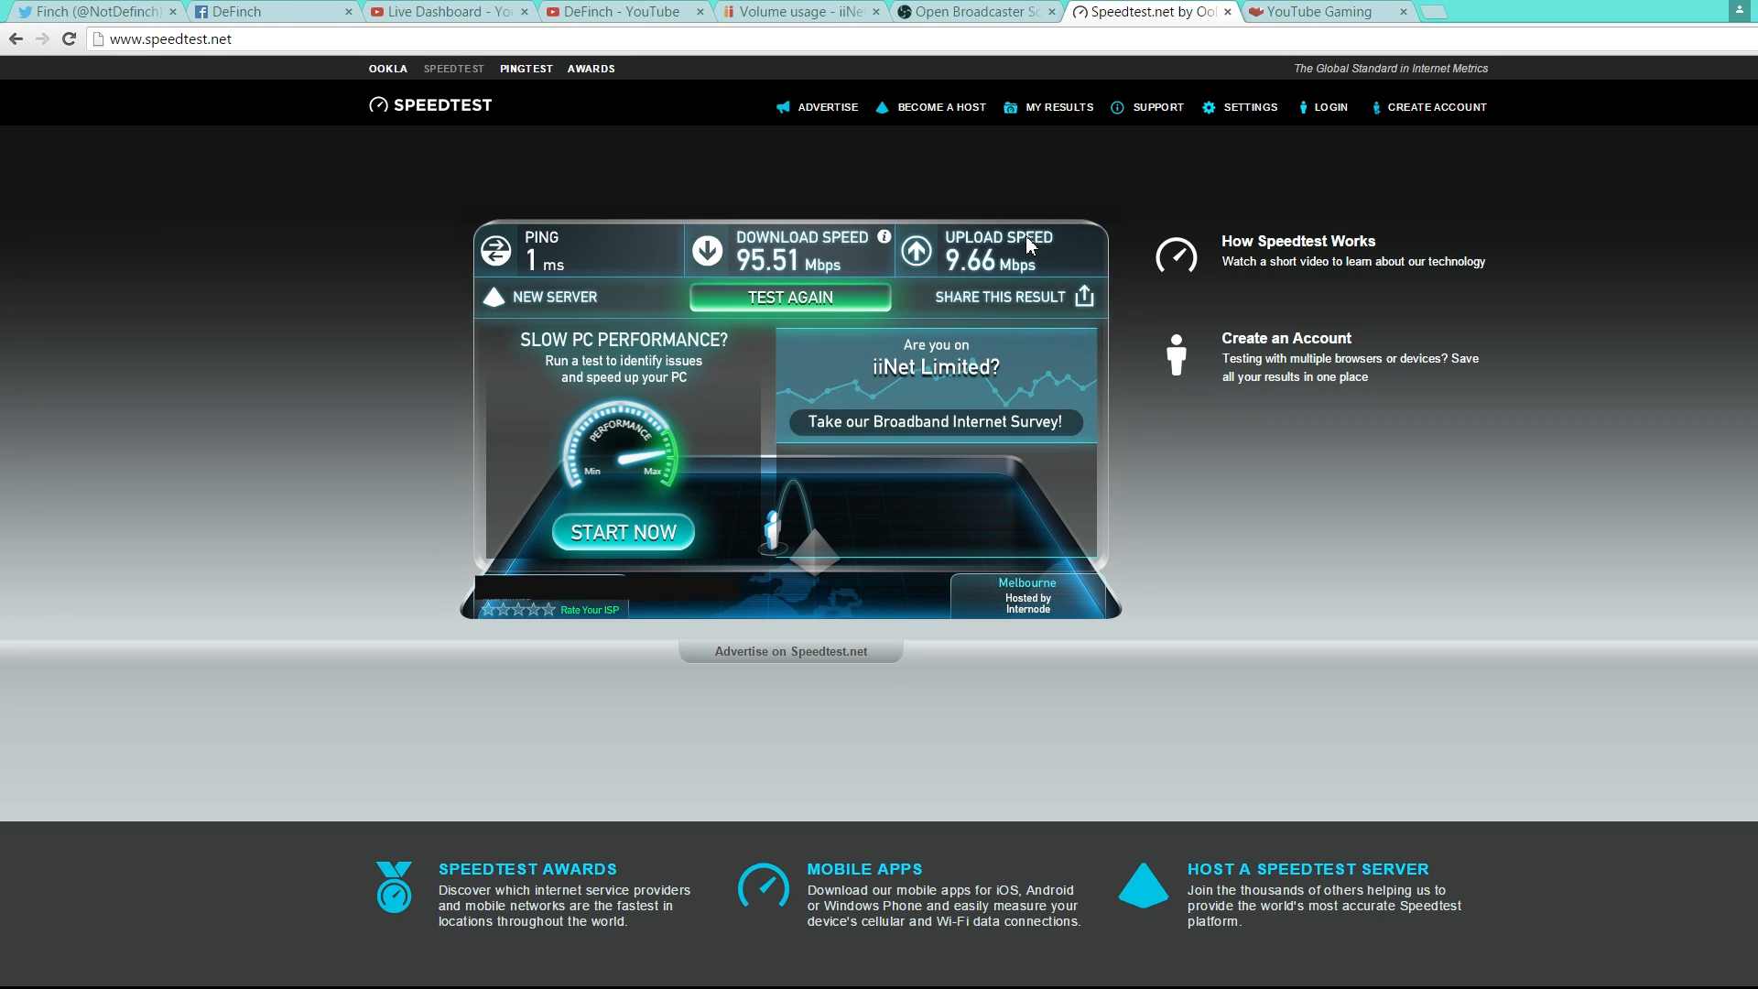
pyautogui.moveTo(1145, 326)
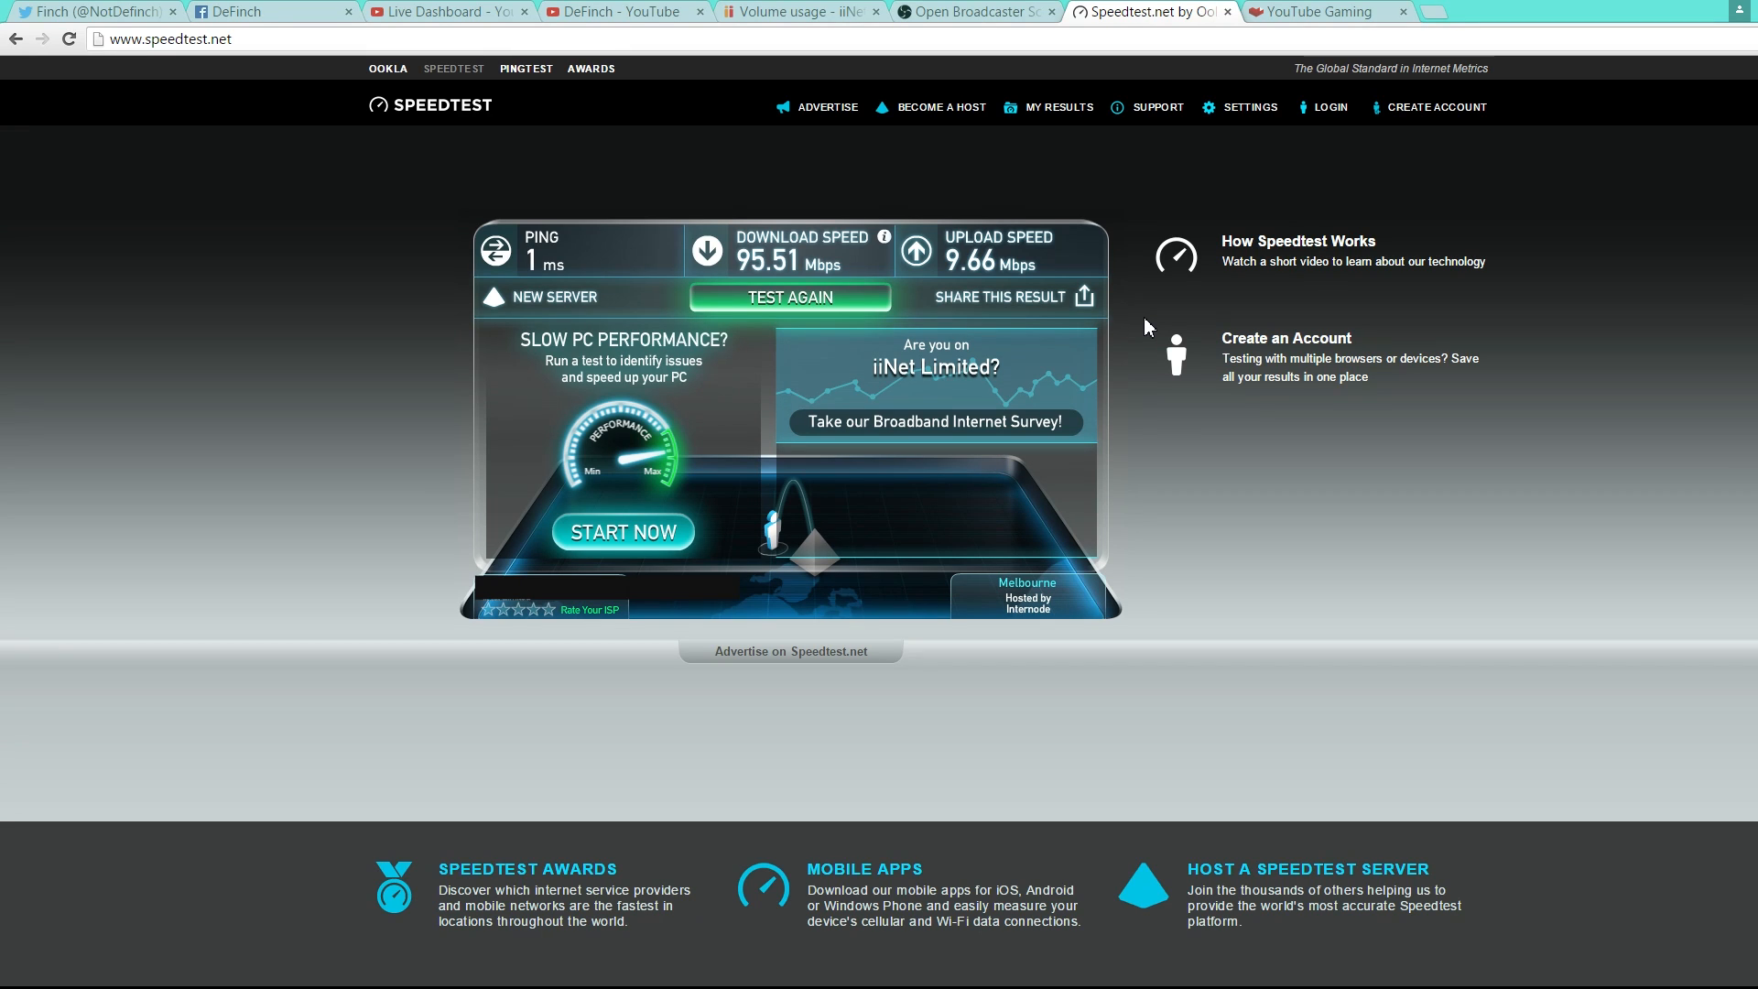
pyautogui.moveTo(1113, 287)
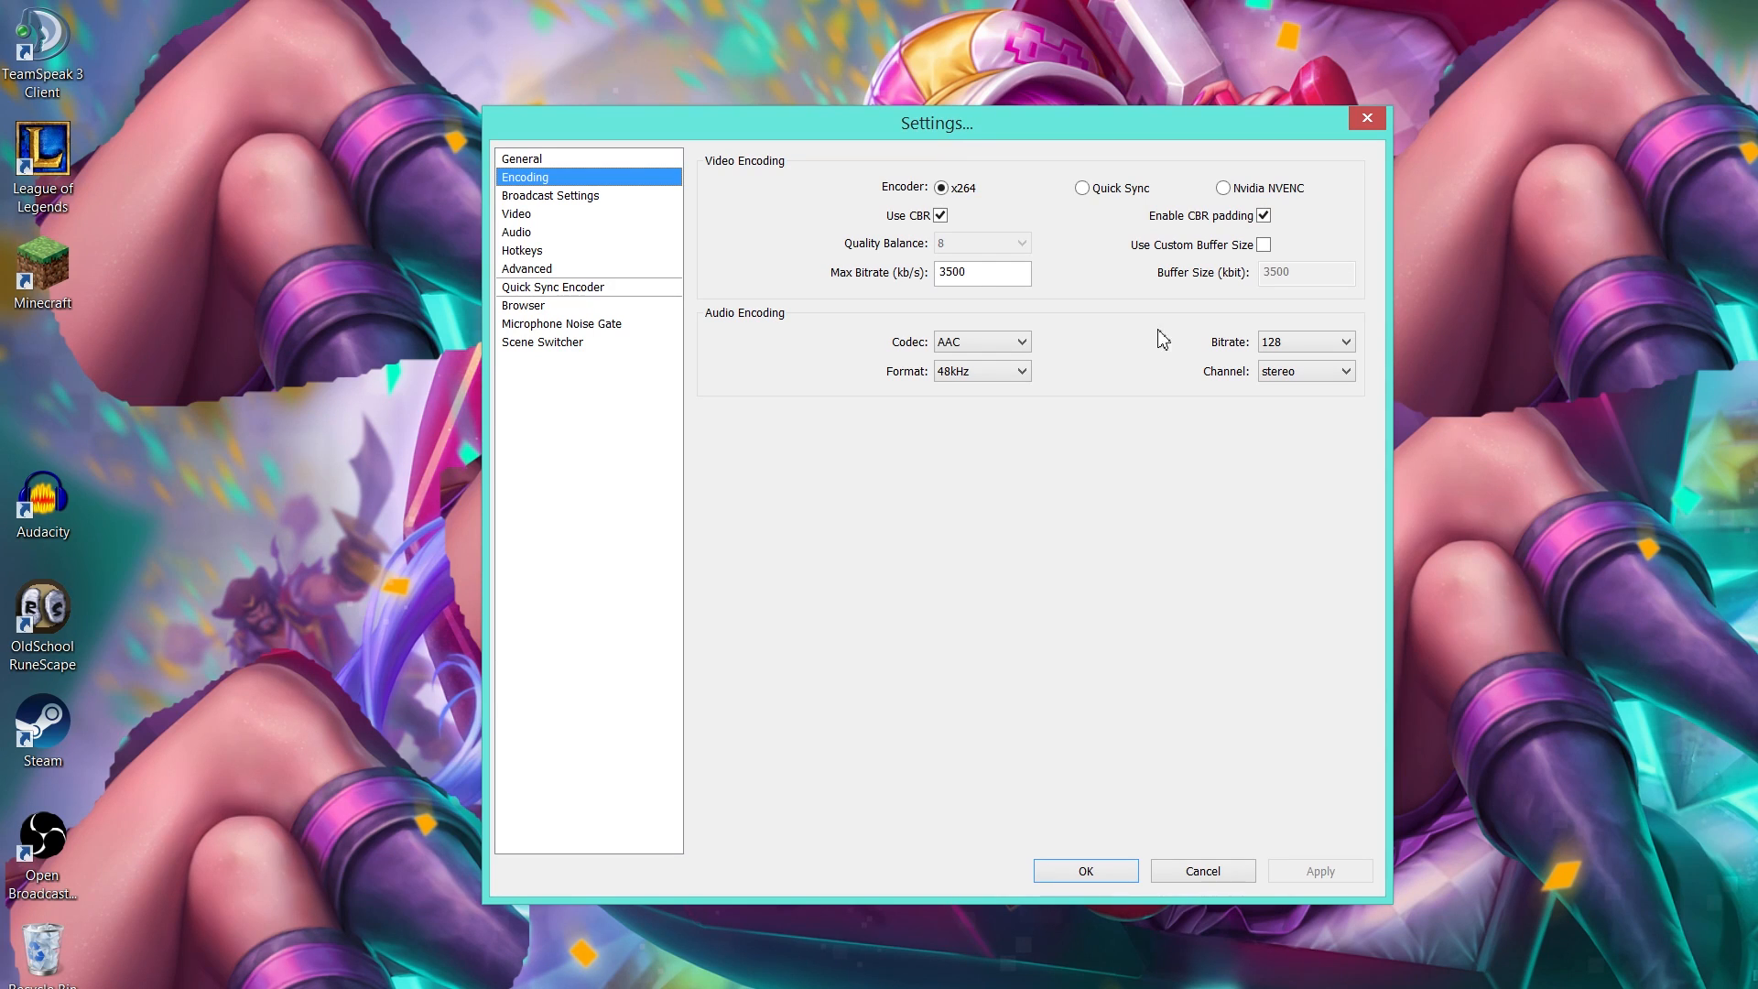
# Step: Back in Encoding settings, select the 3500 kb/s Max Bitrate value
pyautogui.click(980, 273)
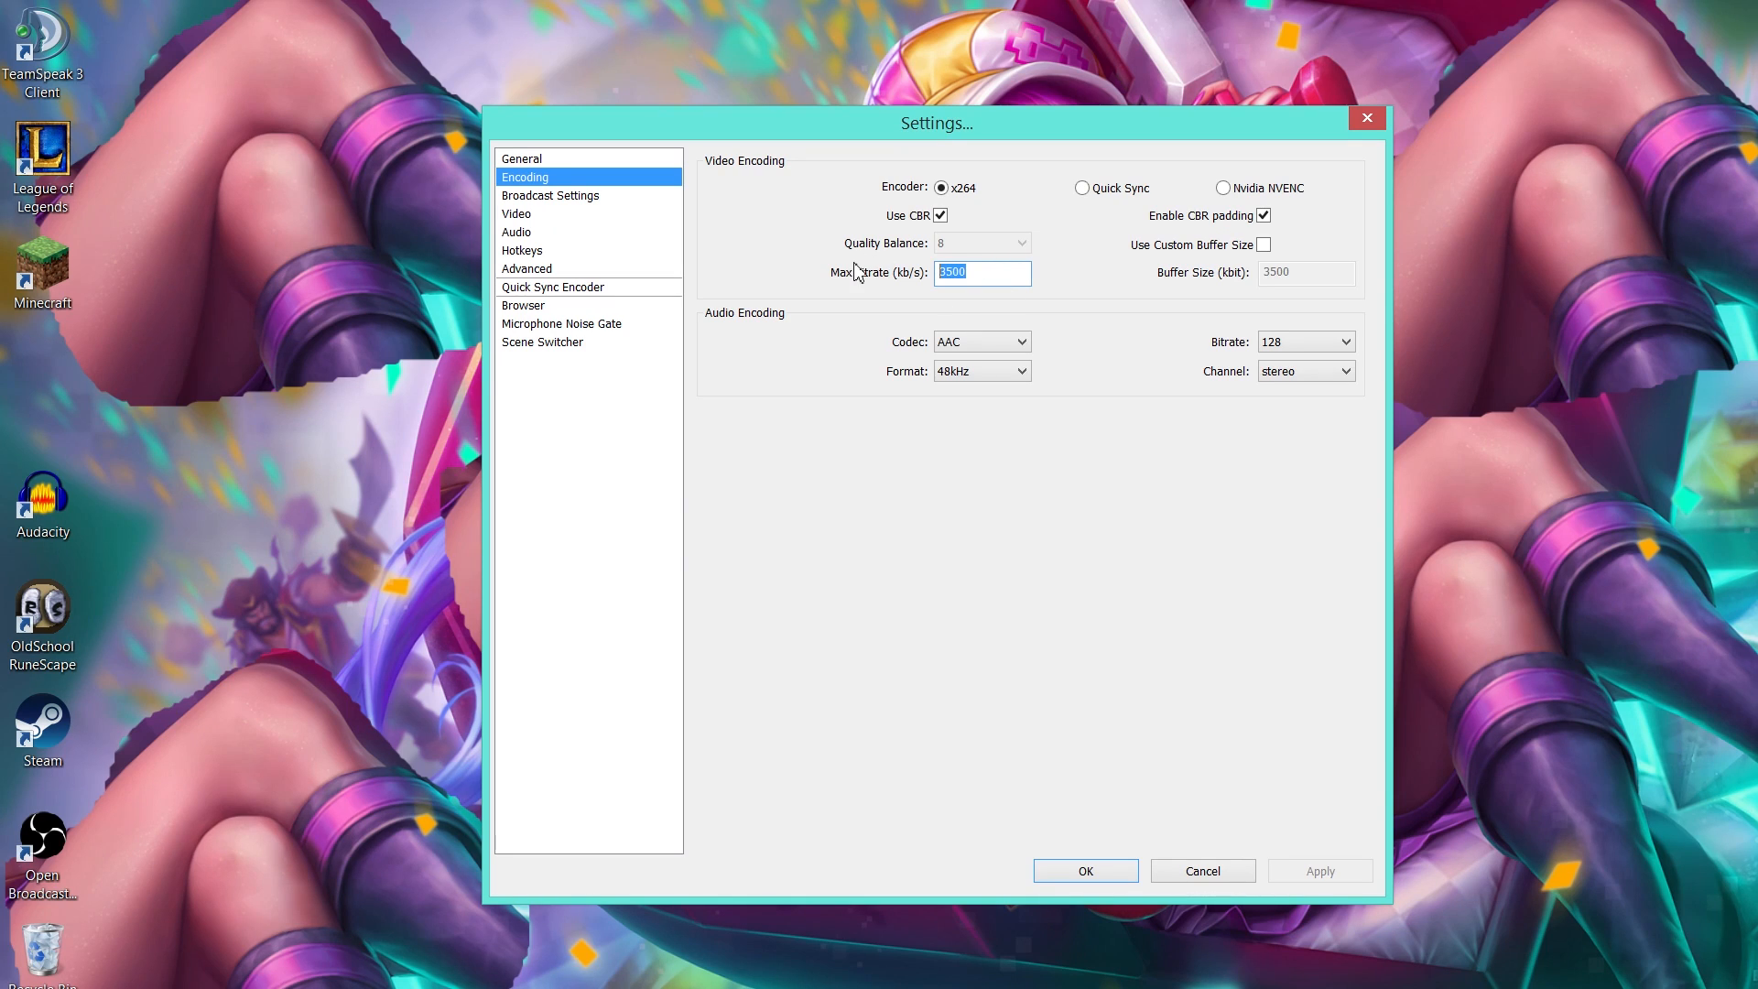
pyautogui.moveTo(982, 273)
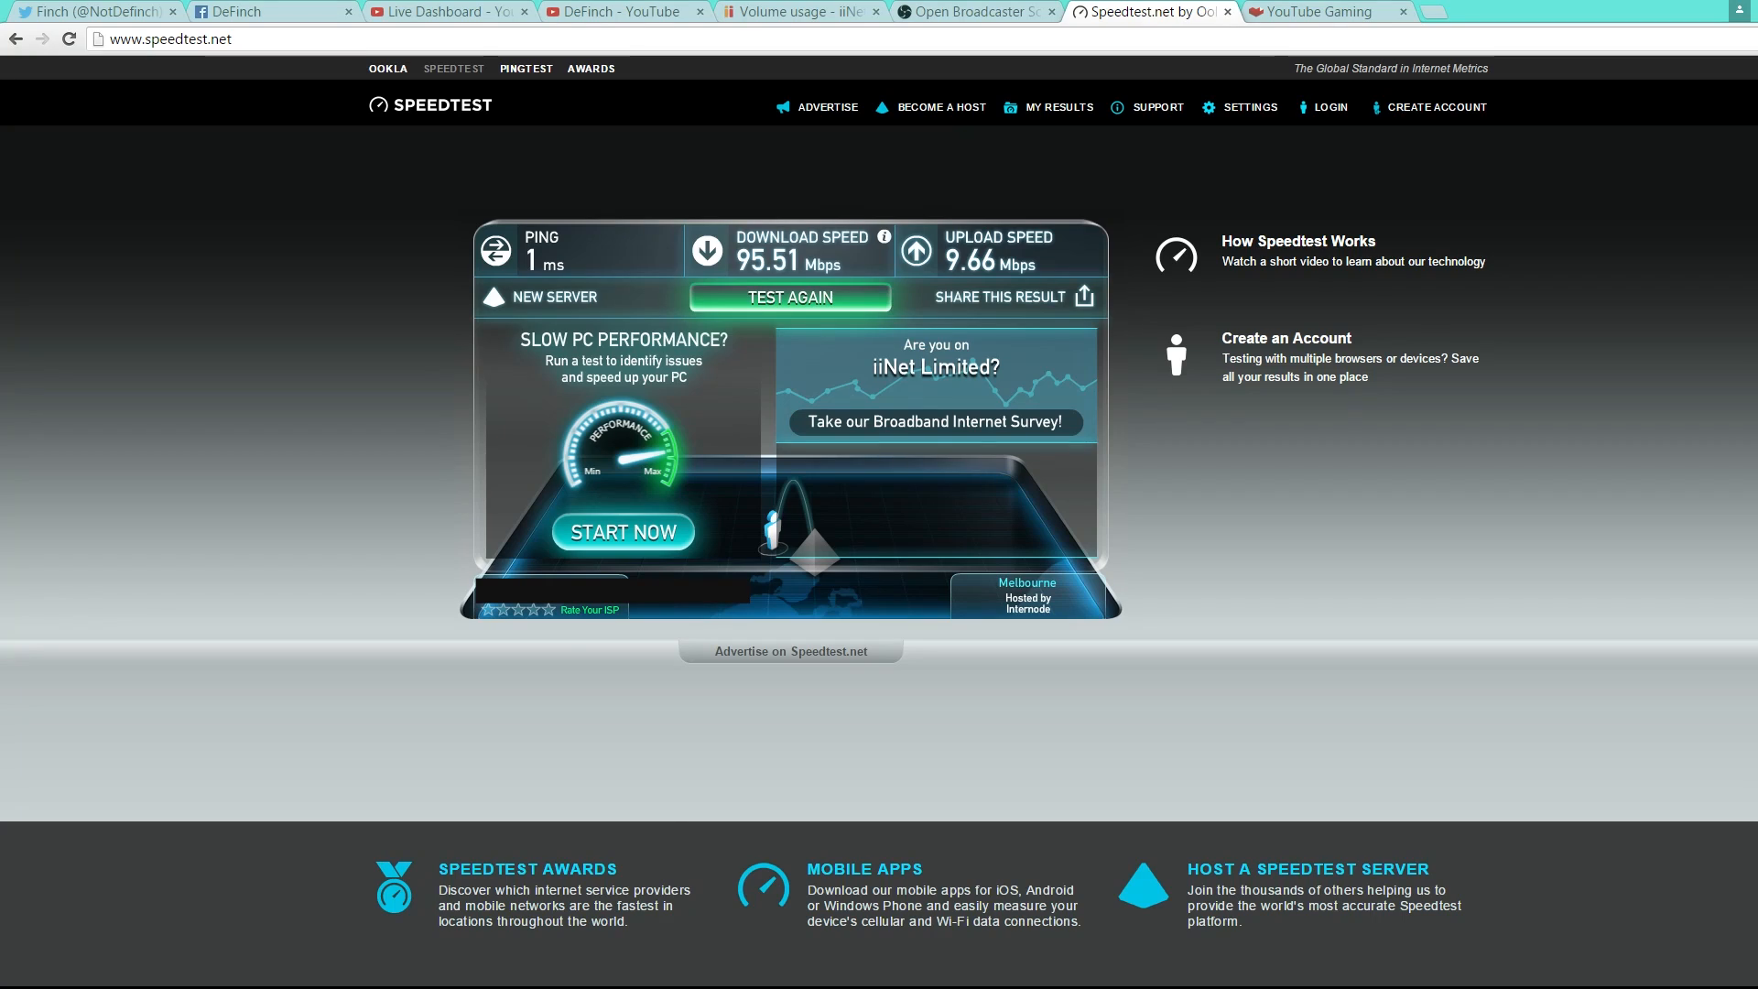
pyautogui.moveTo(1003, 269)
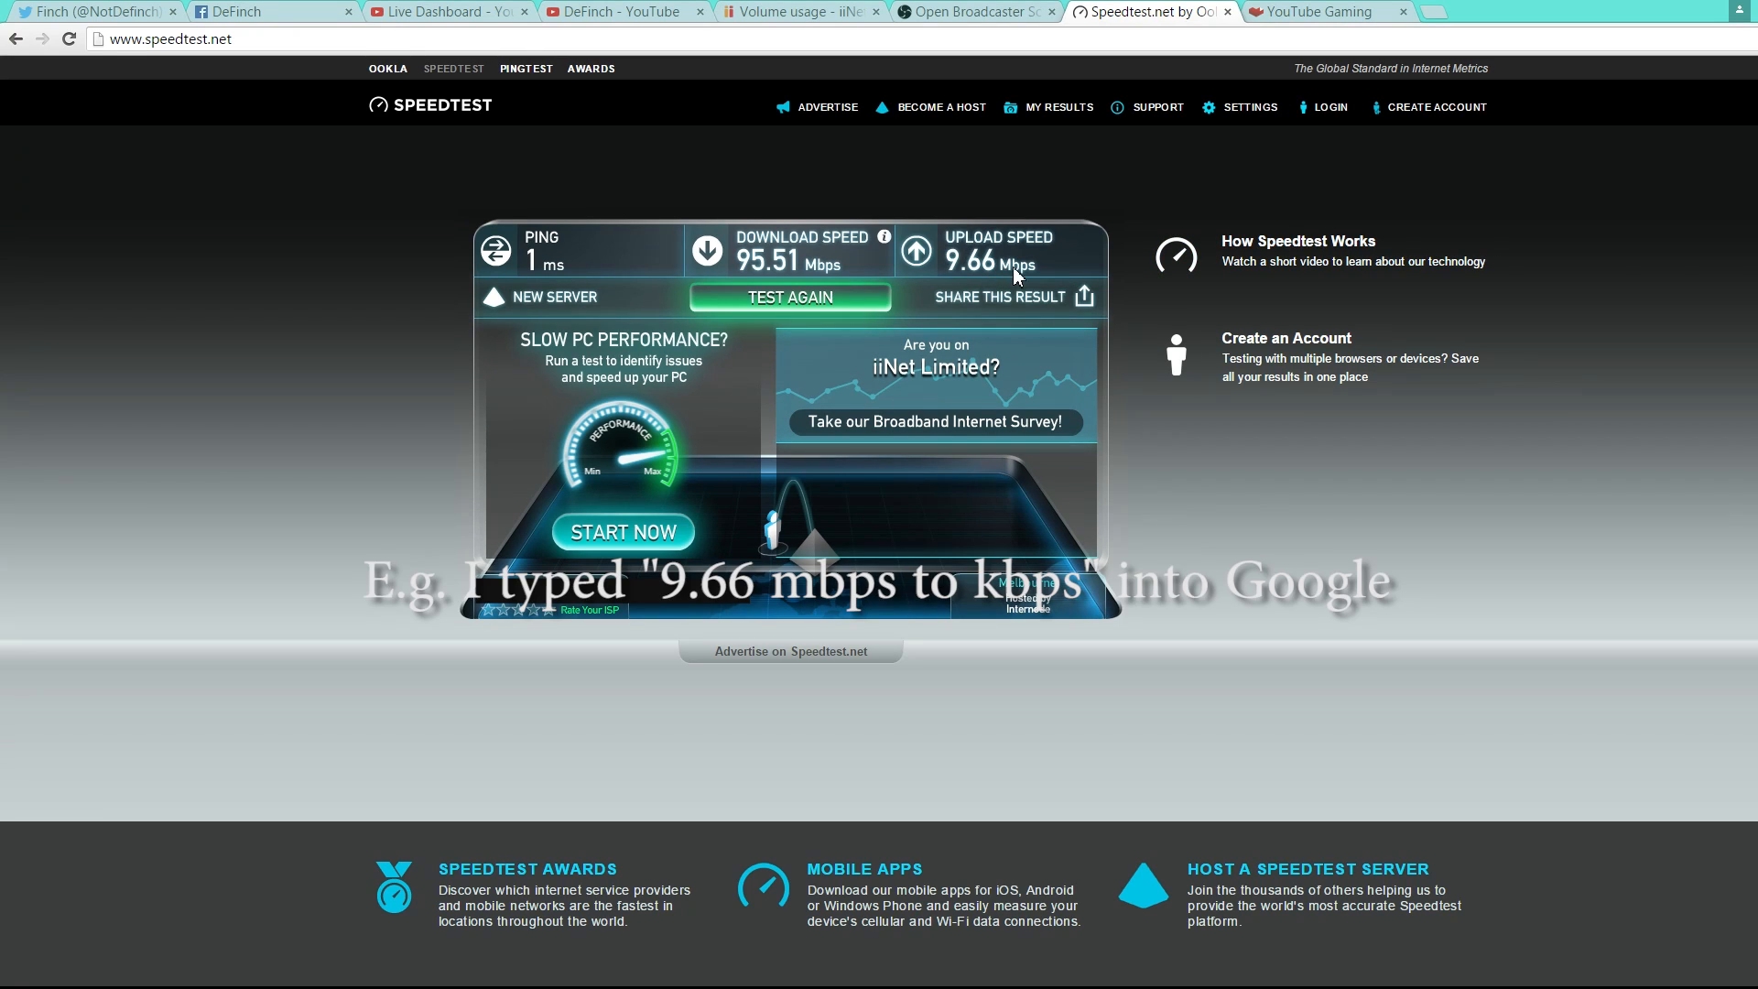
pyautogui.moveTo(1274, 241)
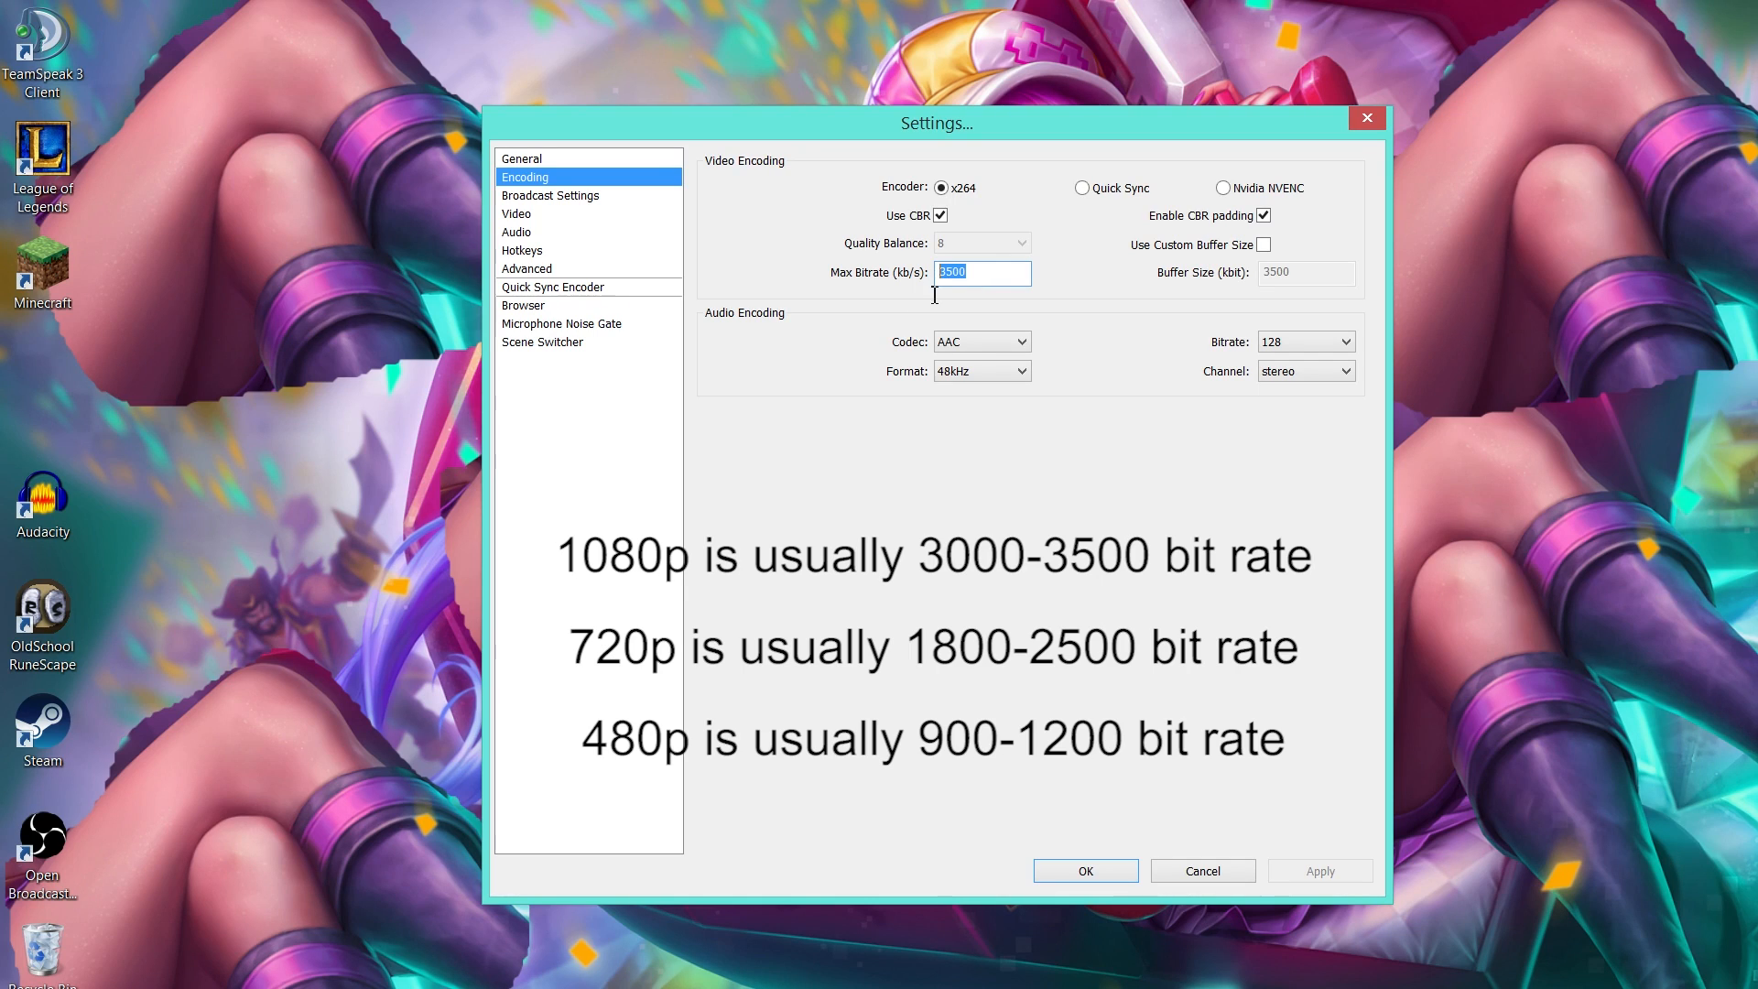
# Step: Keep Max Bitrate at 3500 kb/s and move to Broadcast Settings
pyautogui.click(995, 272)
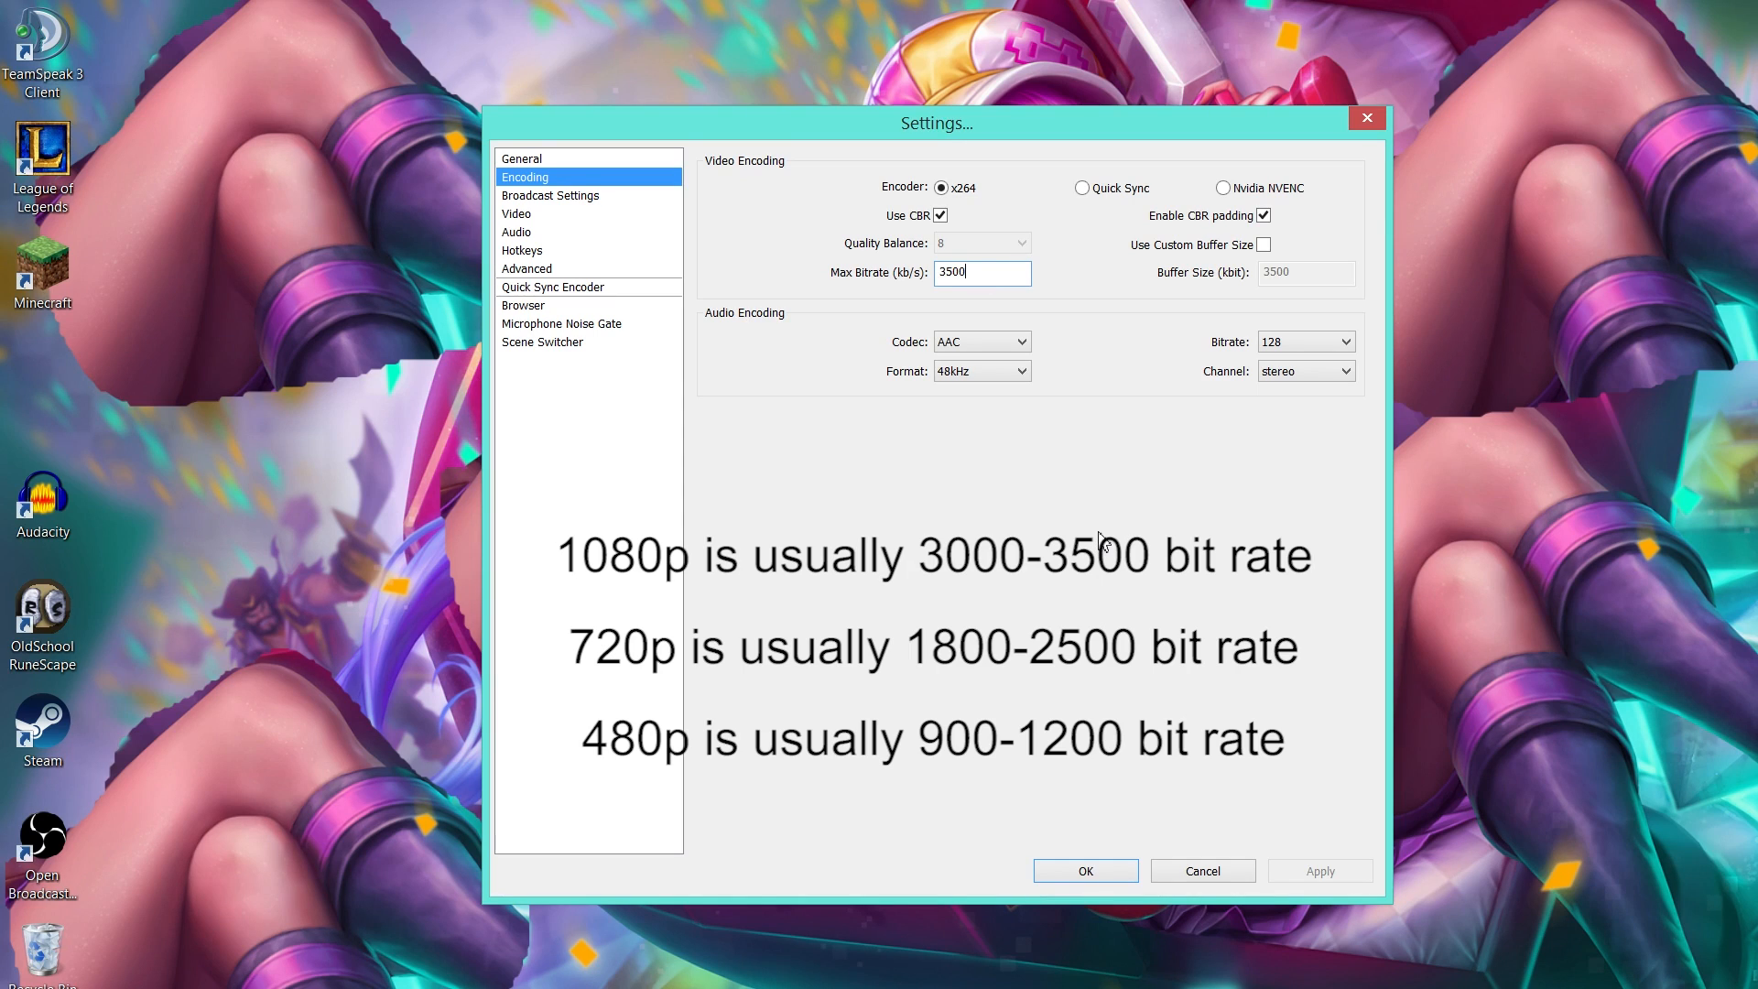
pyautogui.moveTo(1142, 561)
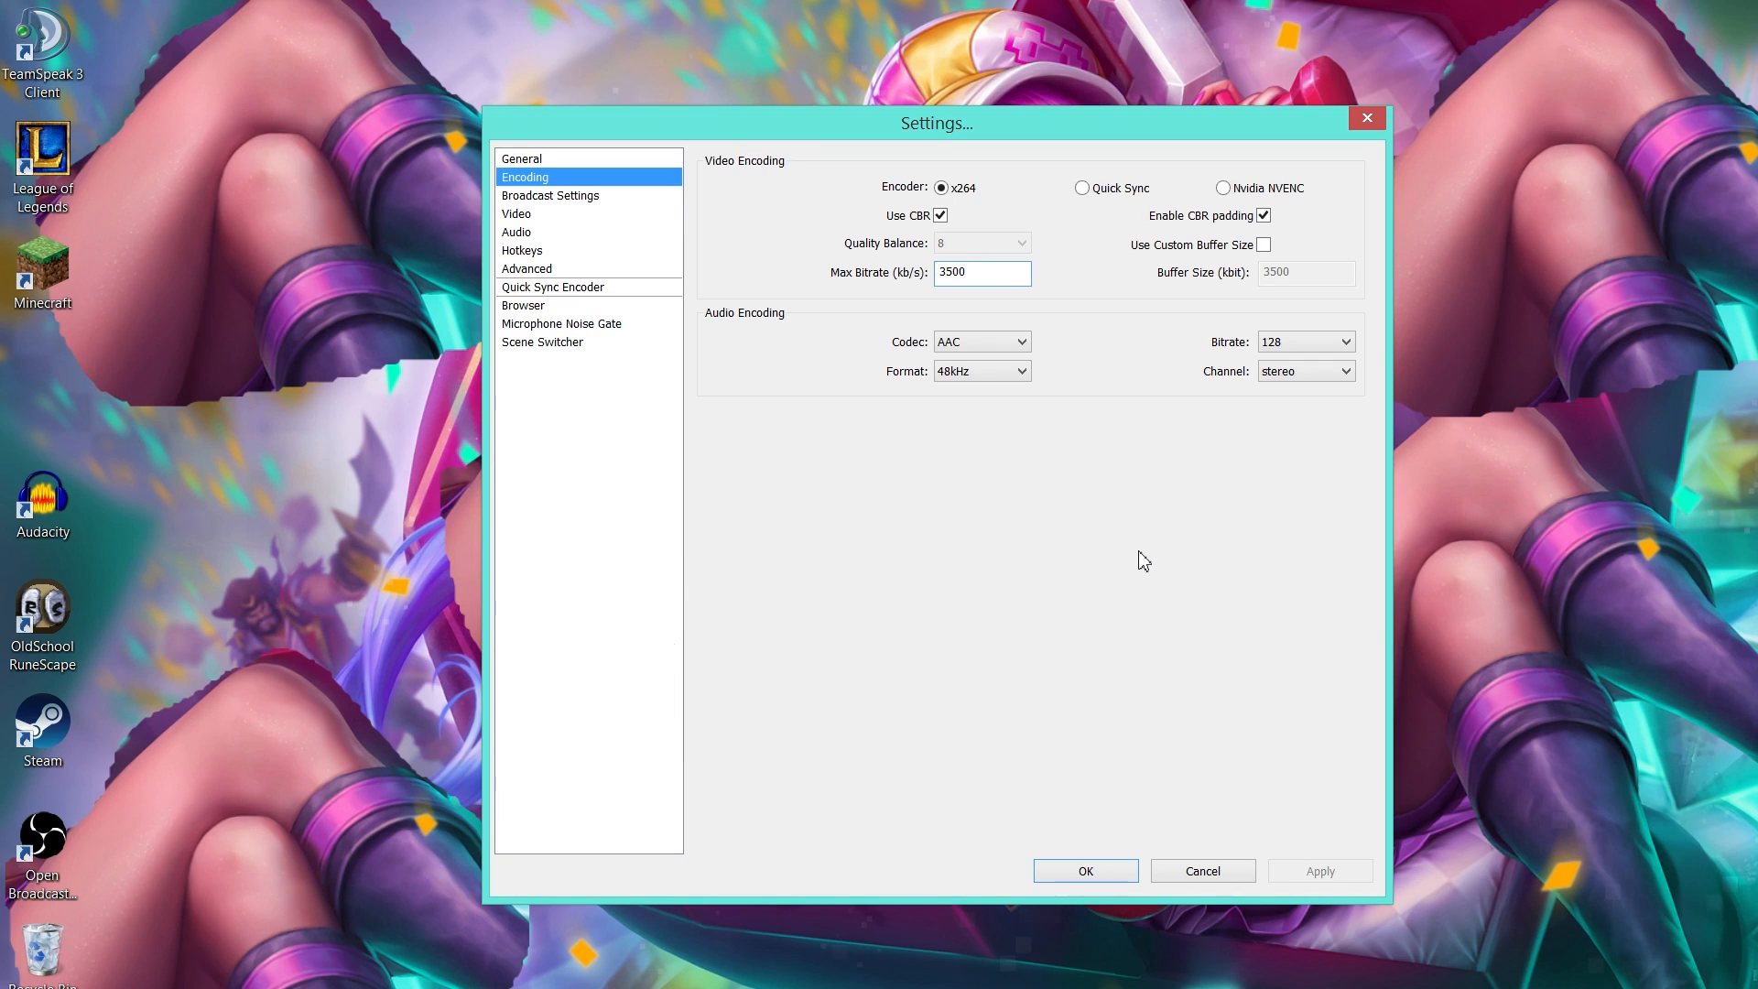
pyautogui.click(982, 273)
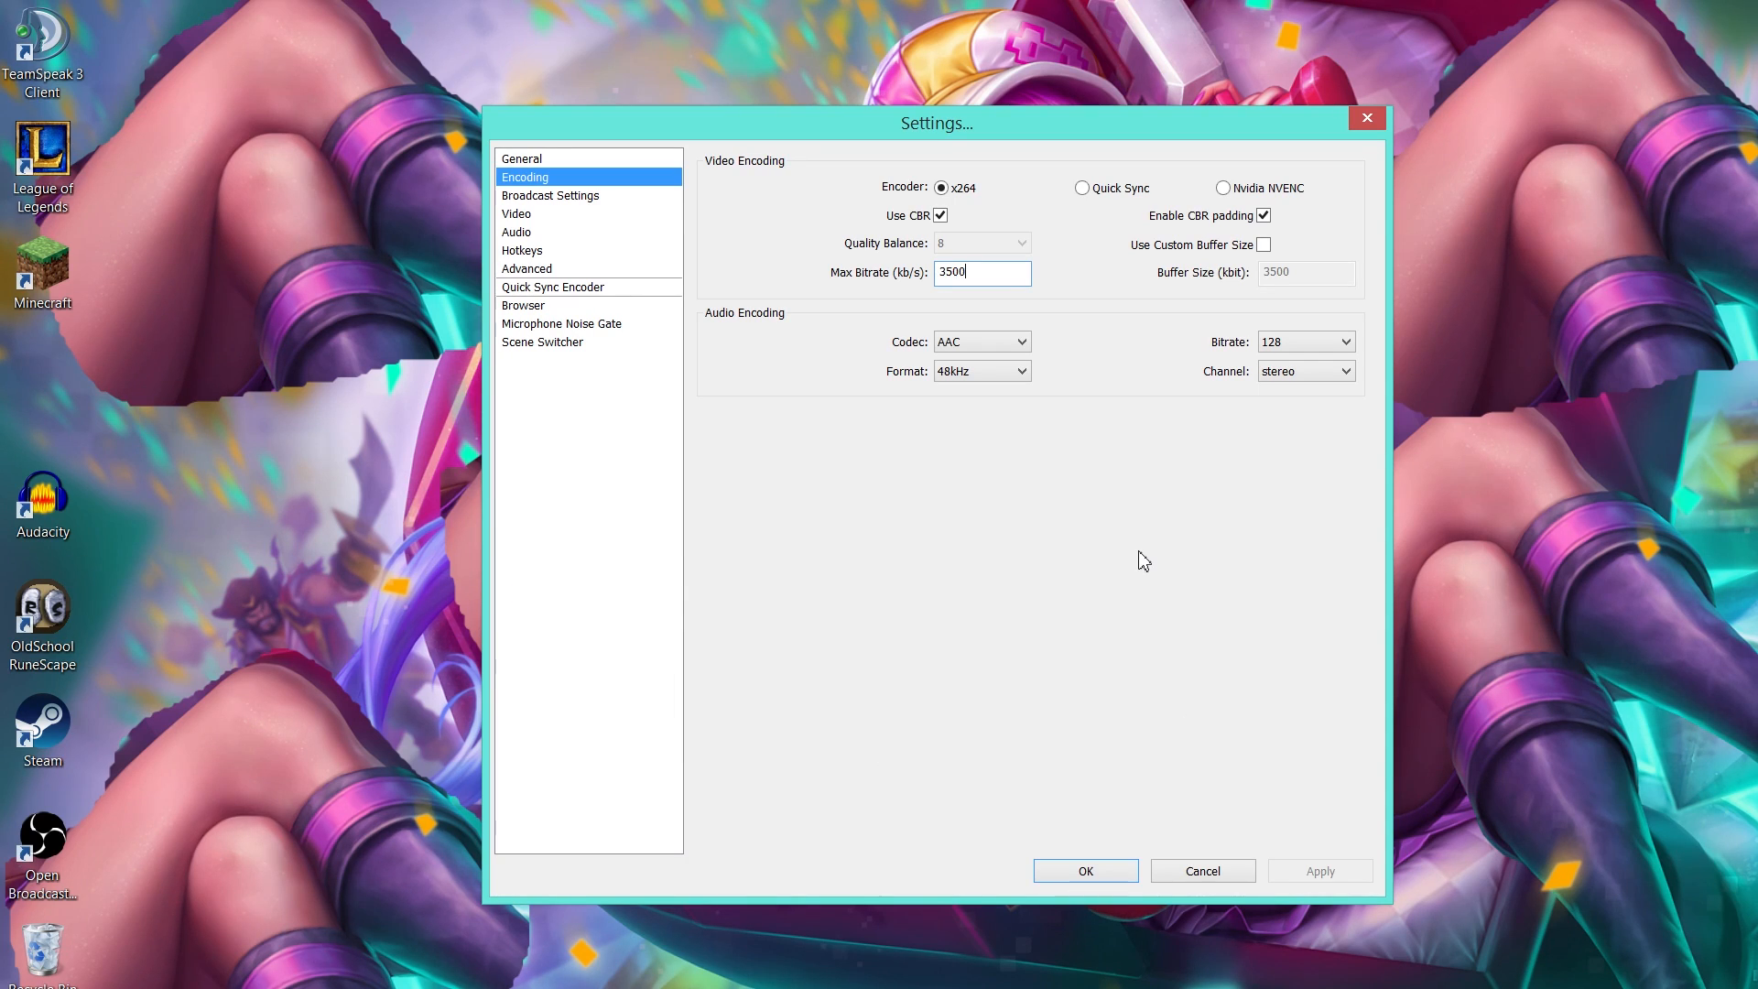
pyautogui.moveTo(687, 489)
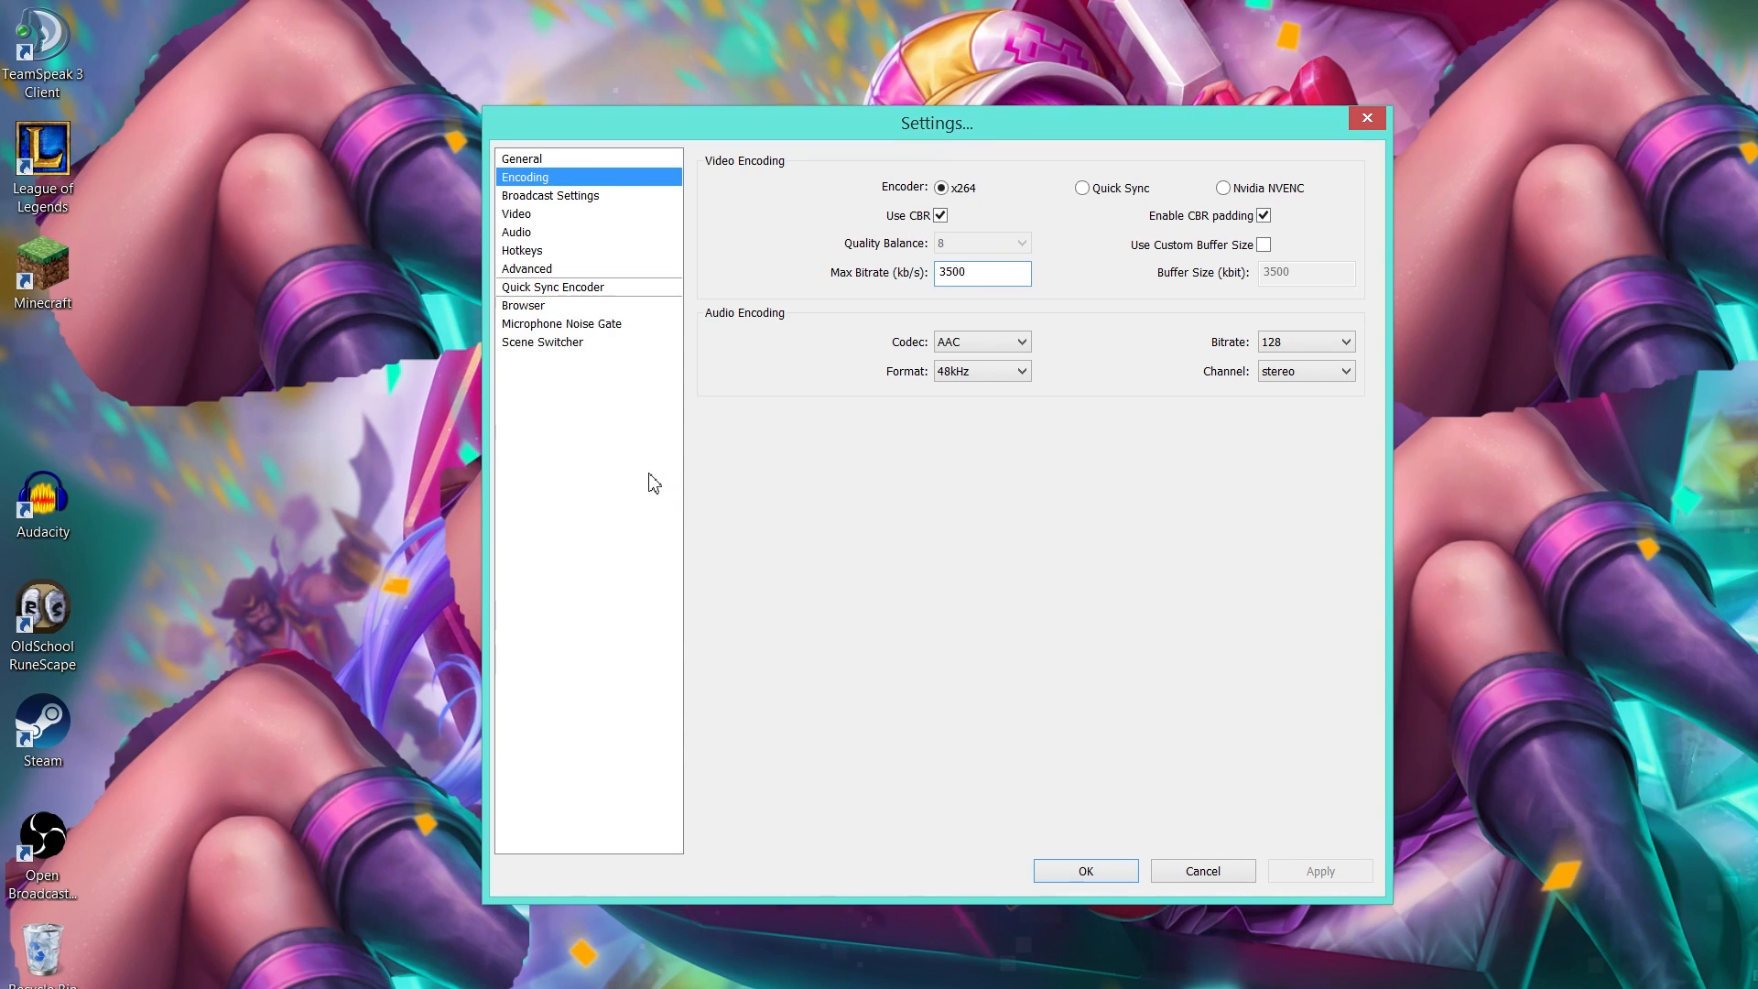
pyautogui.moveTo(648, 478)
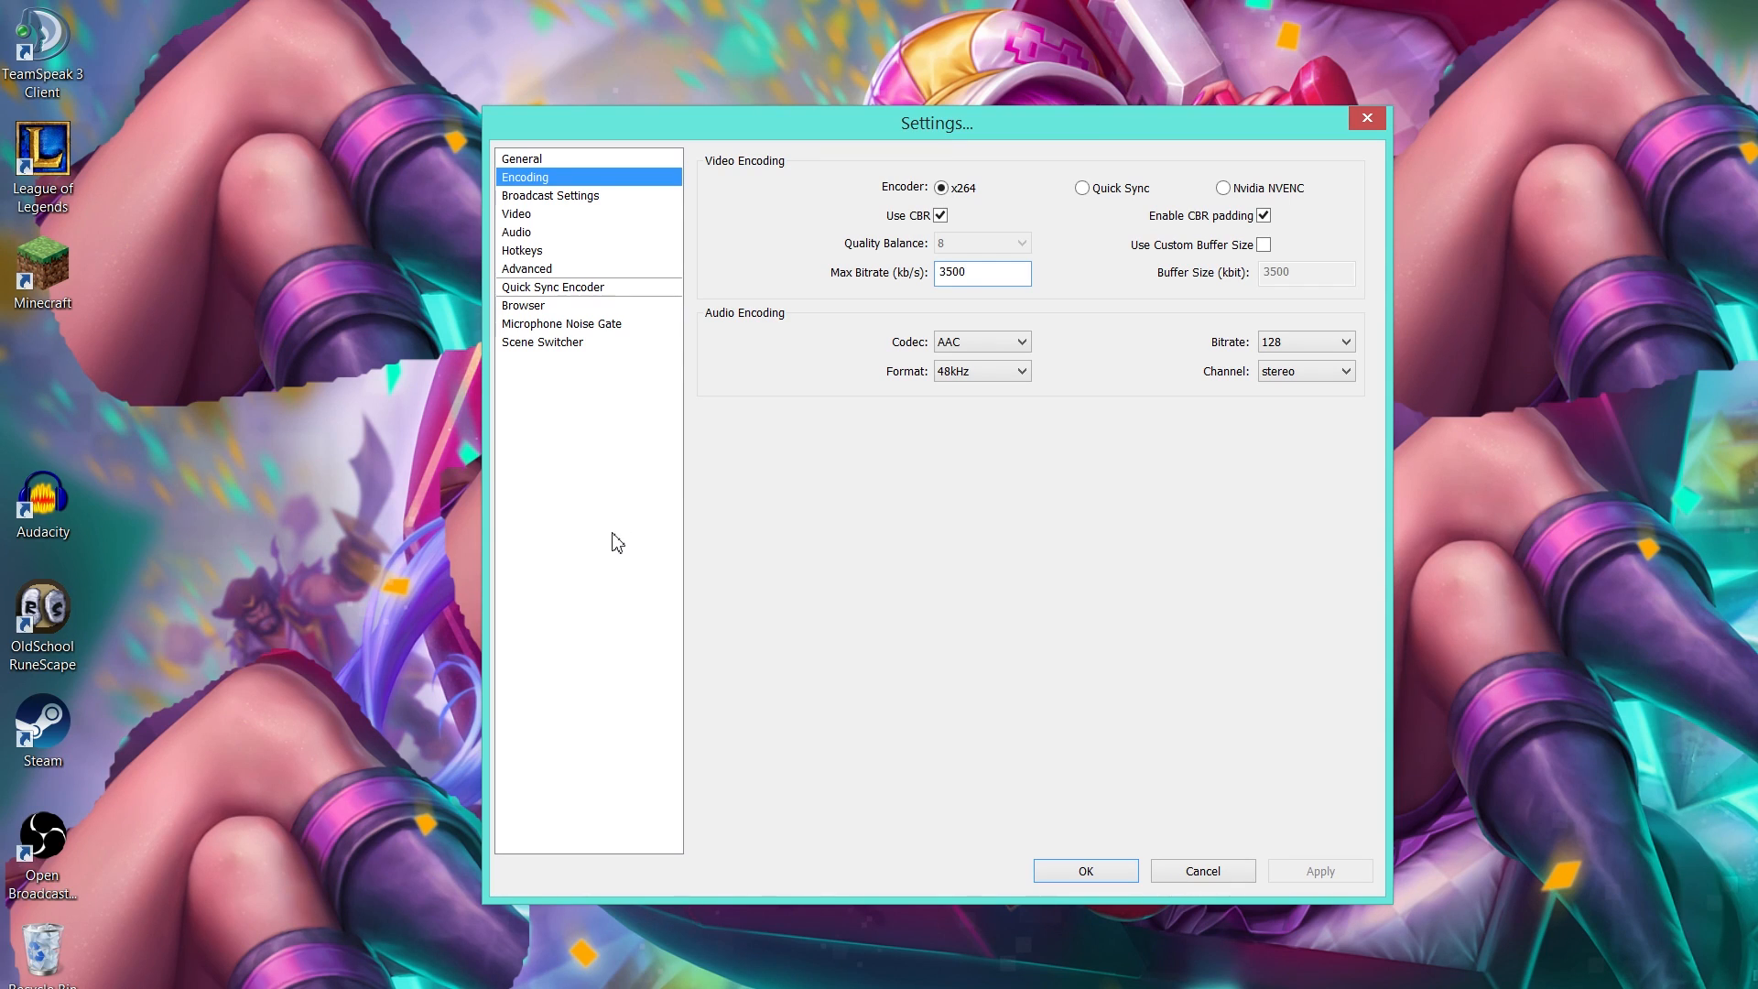
pyautogui.moveTo(562, 528)
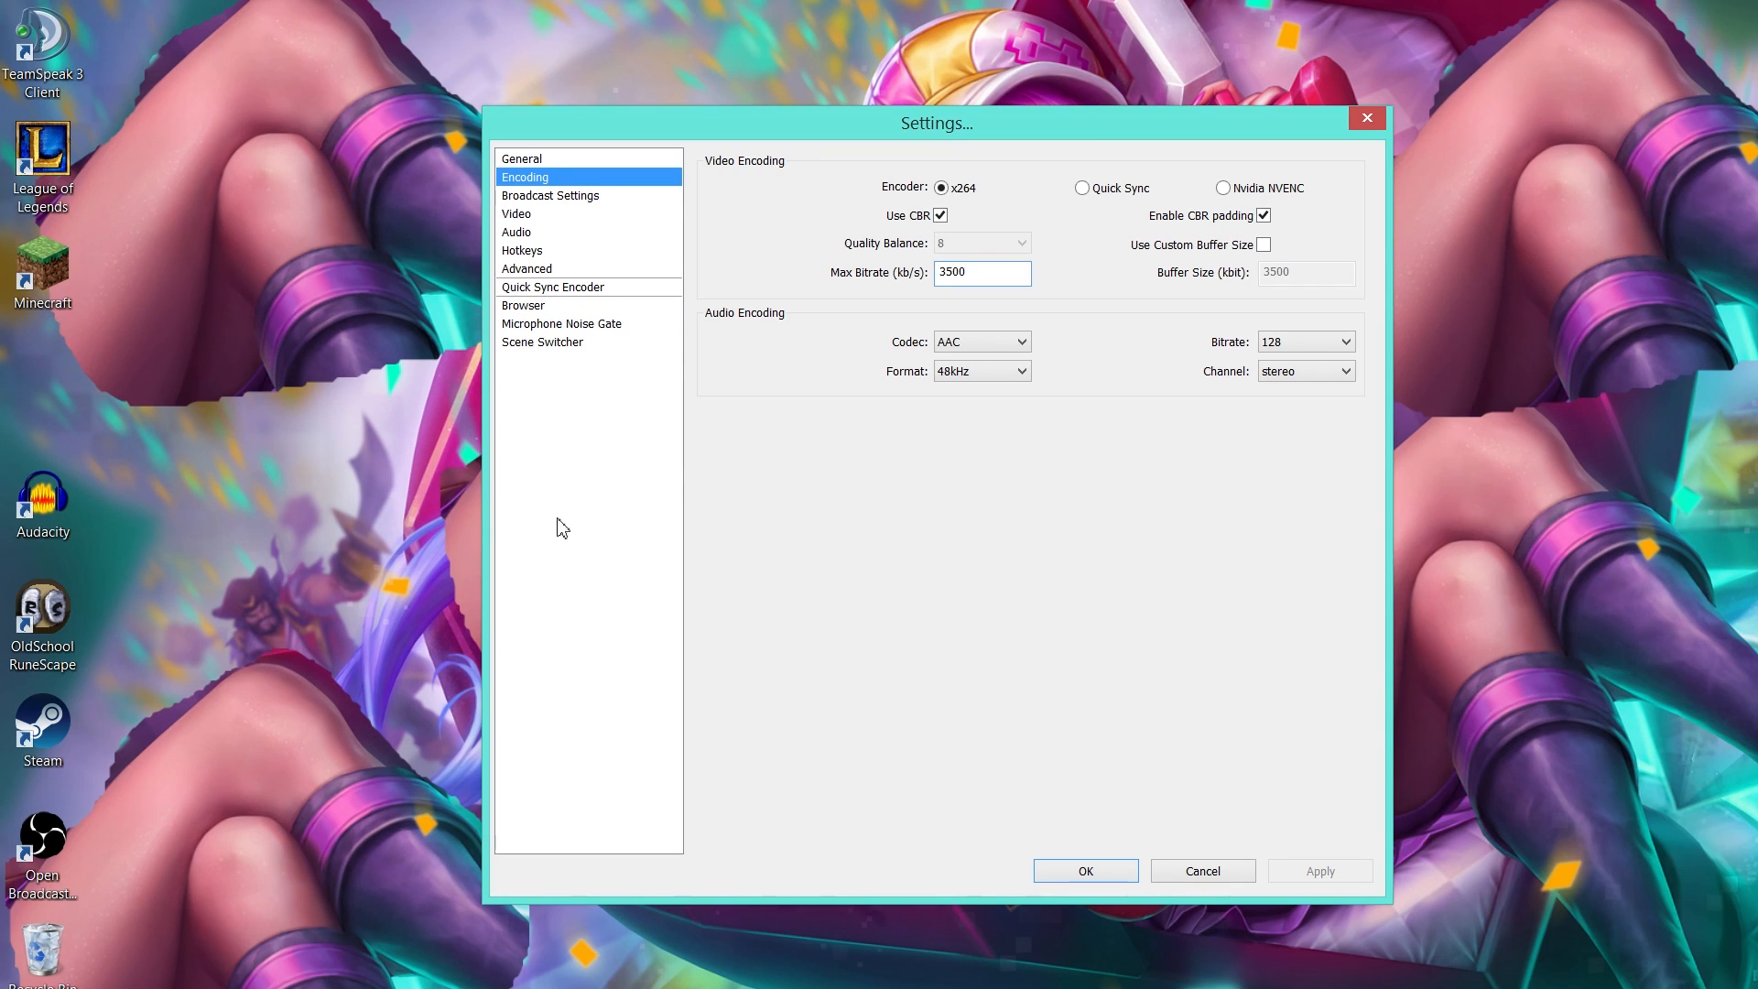
pyautogui.click(551, 195)
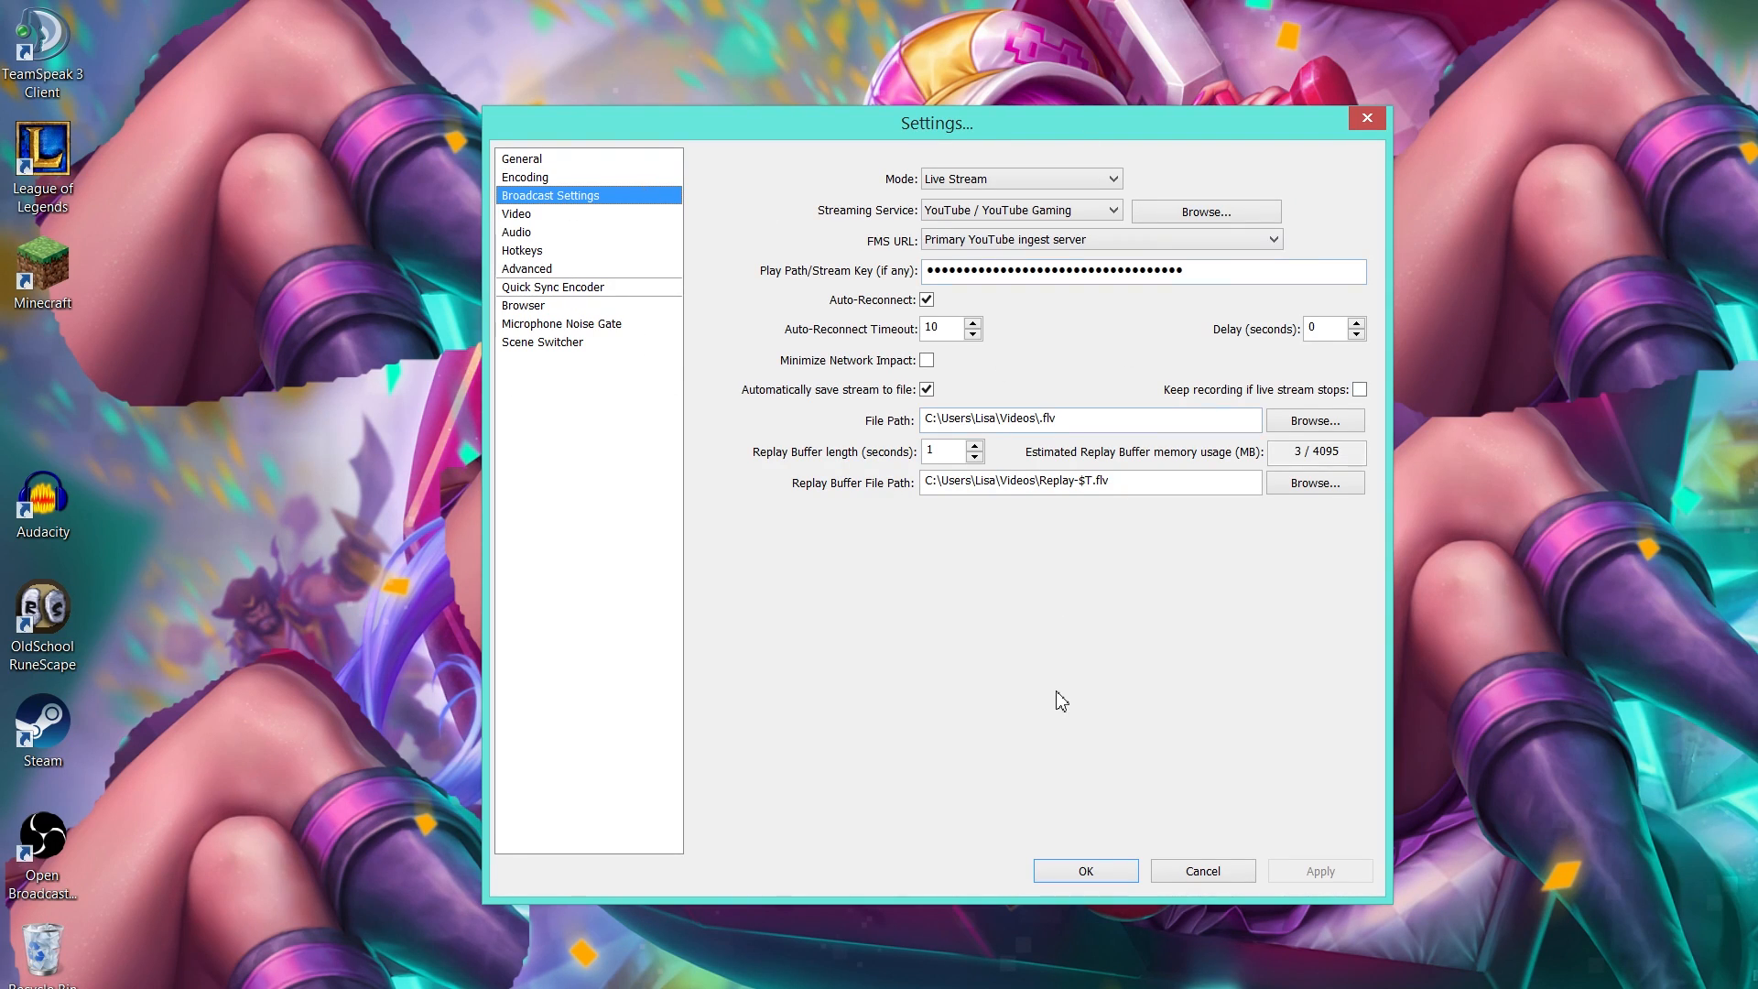
pyautogui.moveTo(1040, 699)
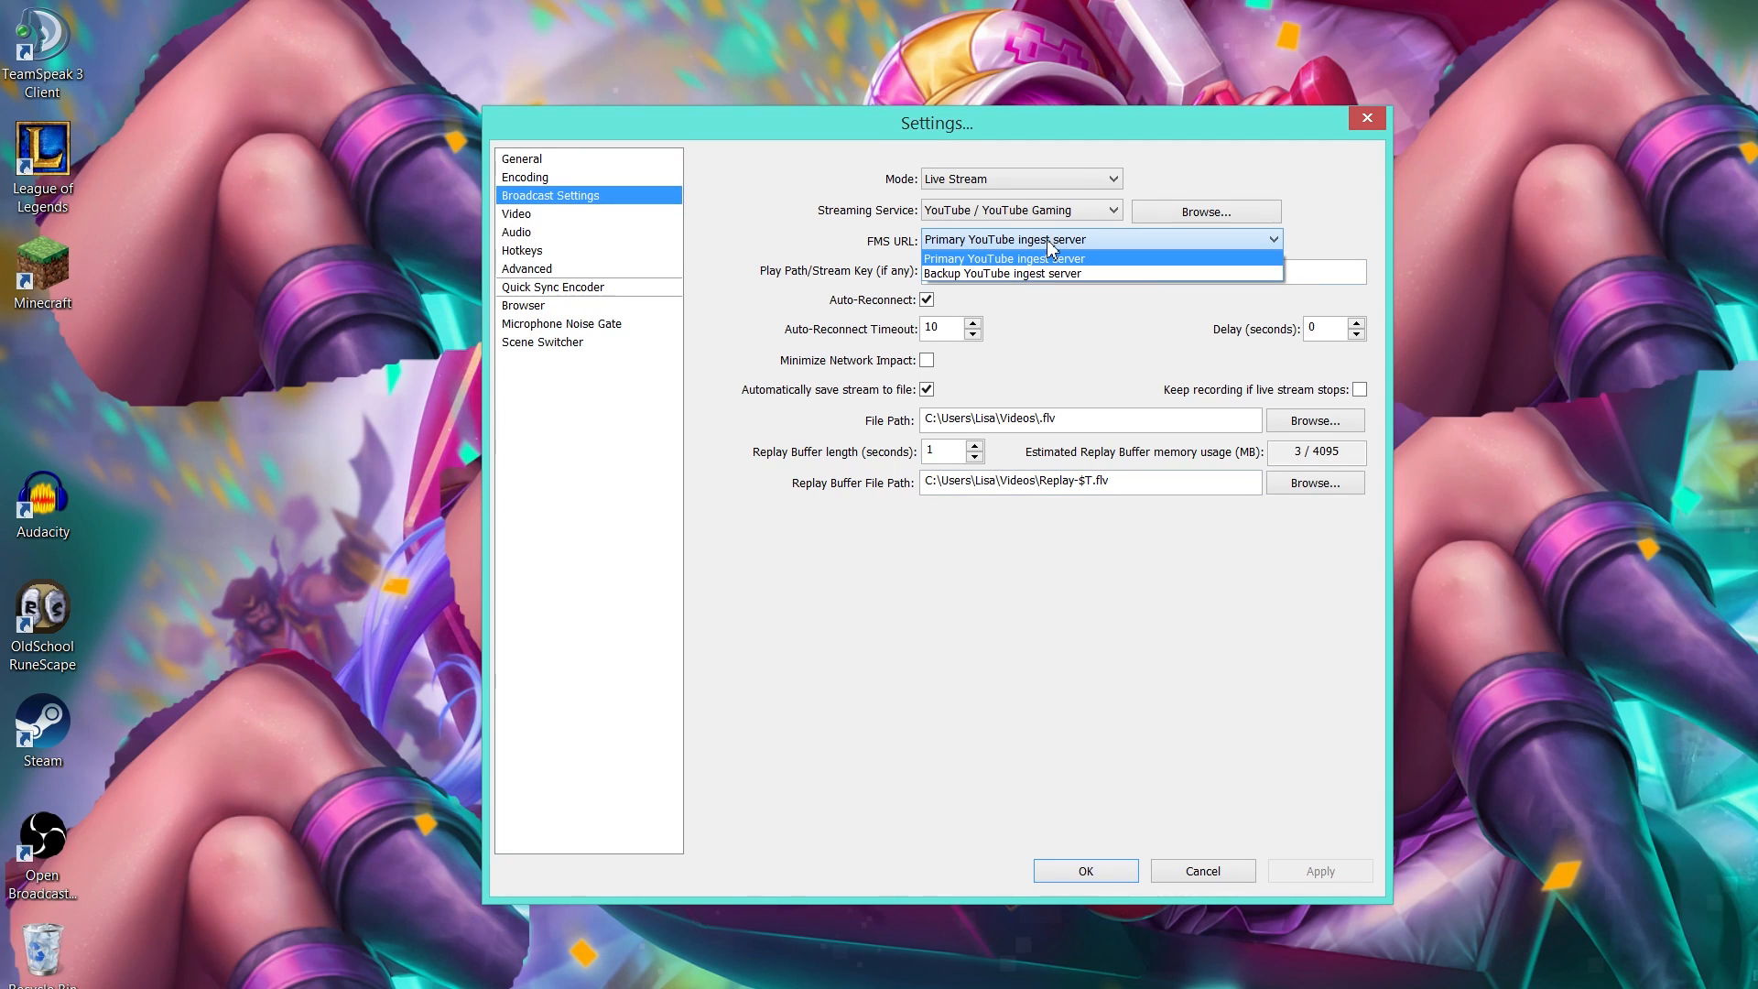
# Step: Confirm YouTube / YouTube Gaming live streaming through the Primary YouTube ingest server
pyautogui.click(1004, 258)
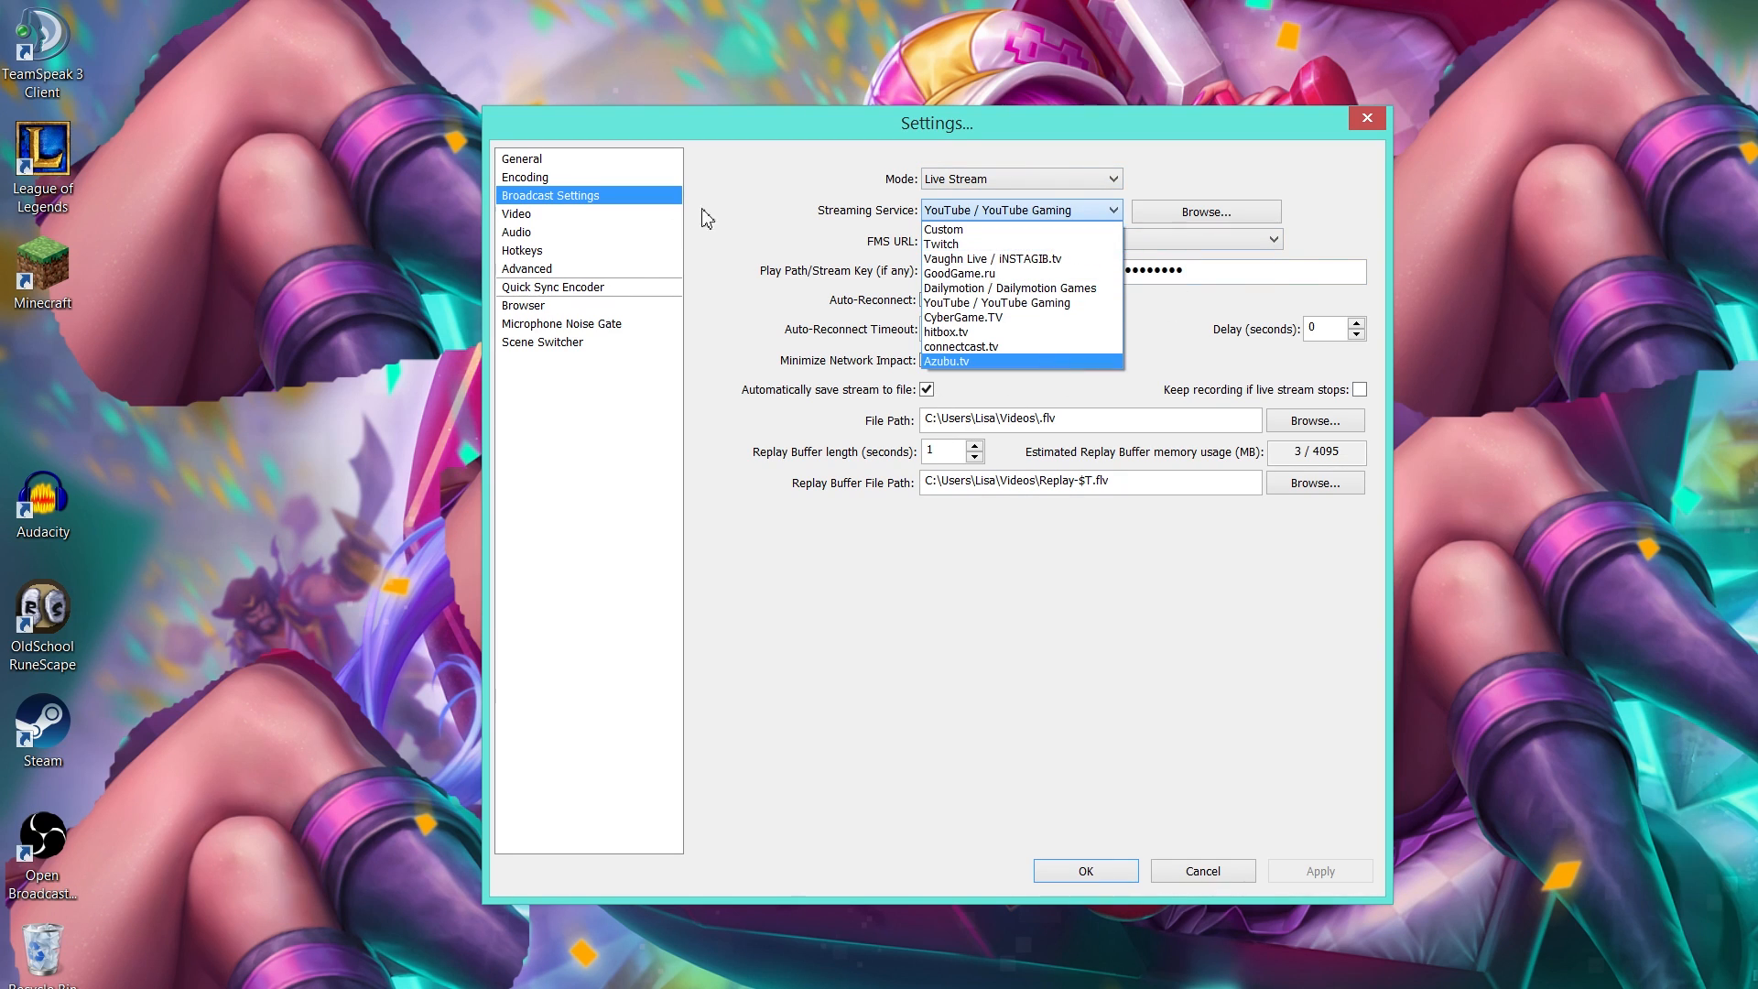
pyautogui.click(994, 303)
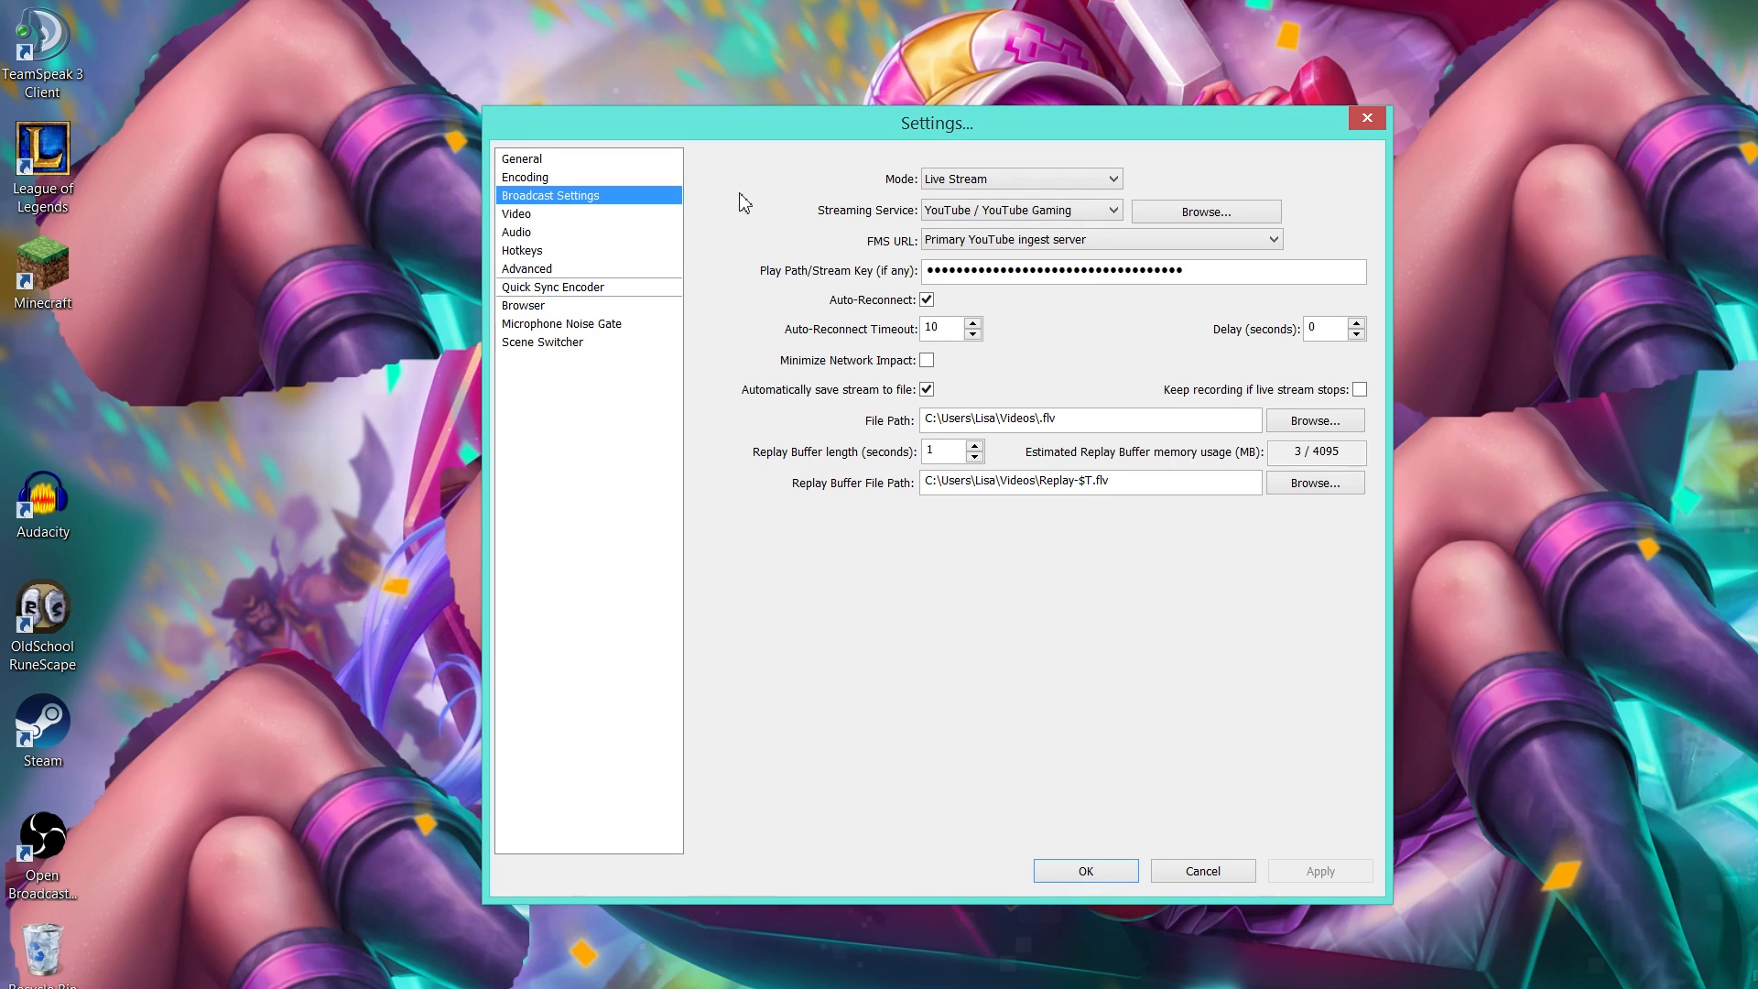
pyautogui.click(1098, 239)
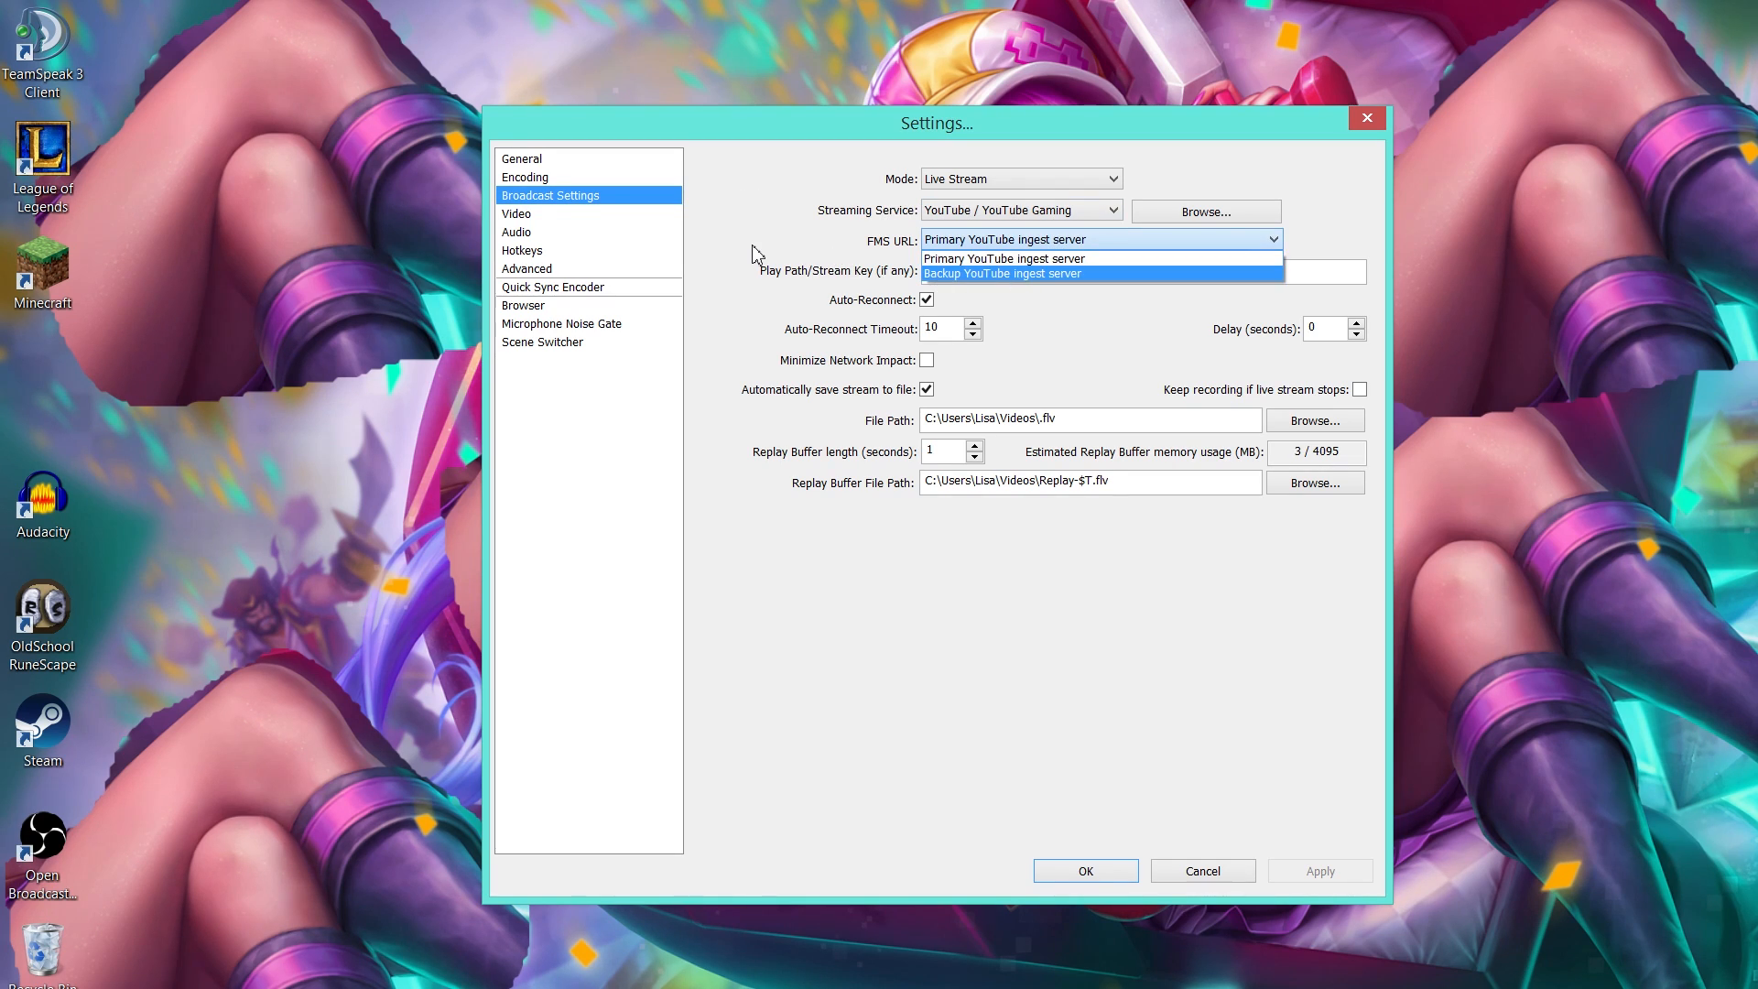
pyautogui.click(1004, 258)
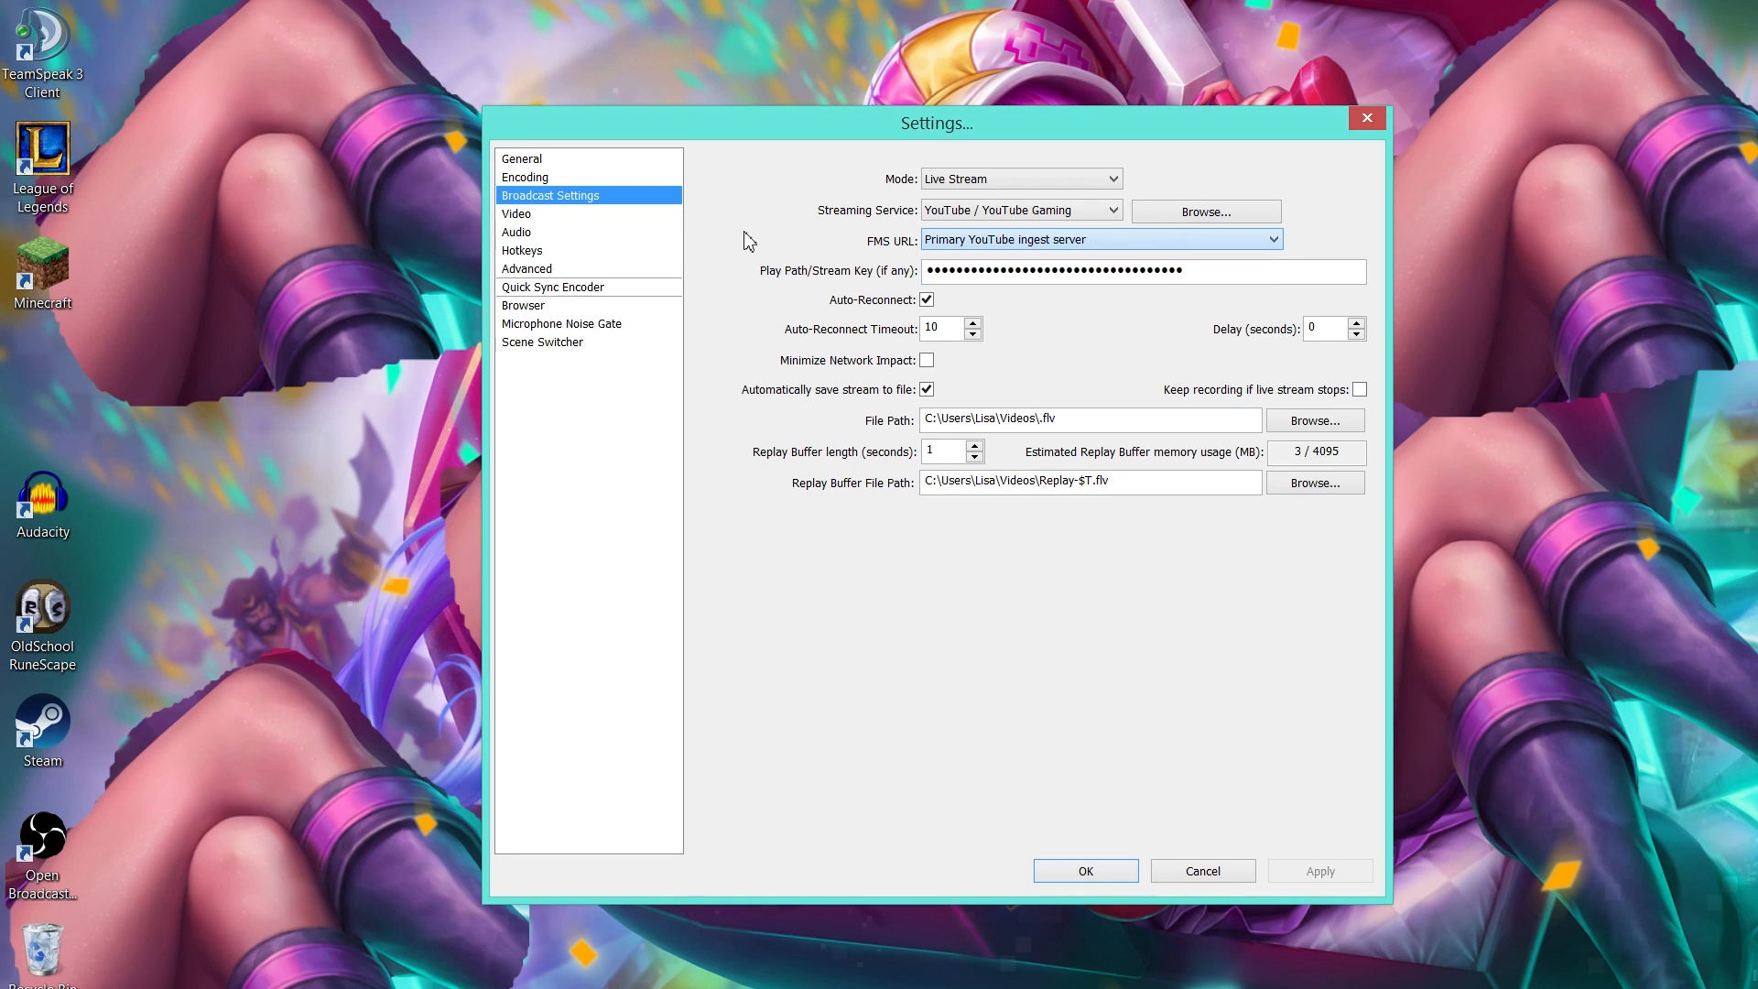
pyautogui.moveTo(784, 280)
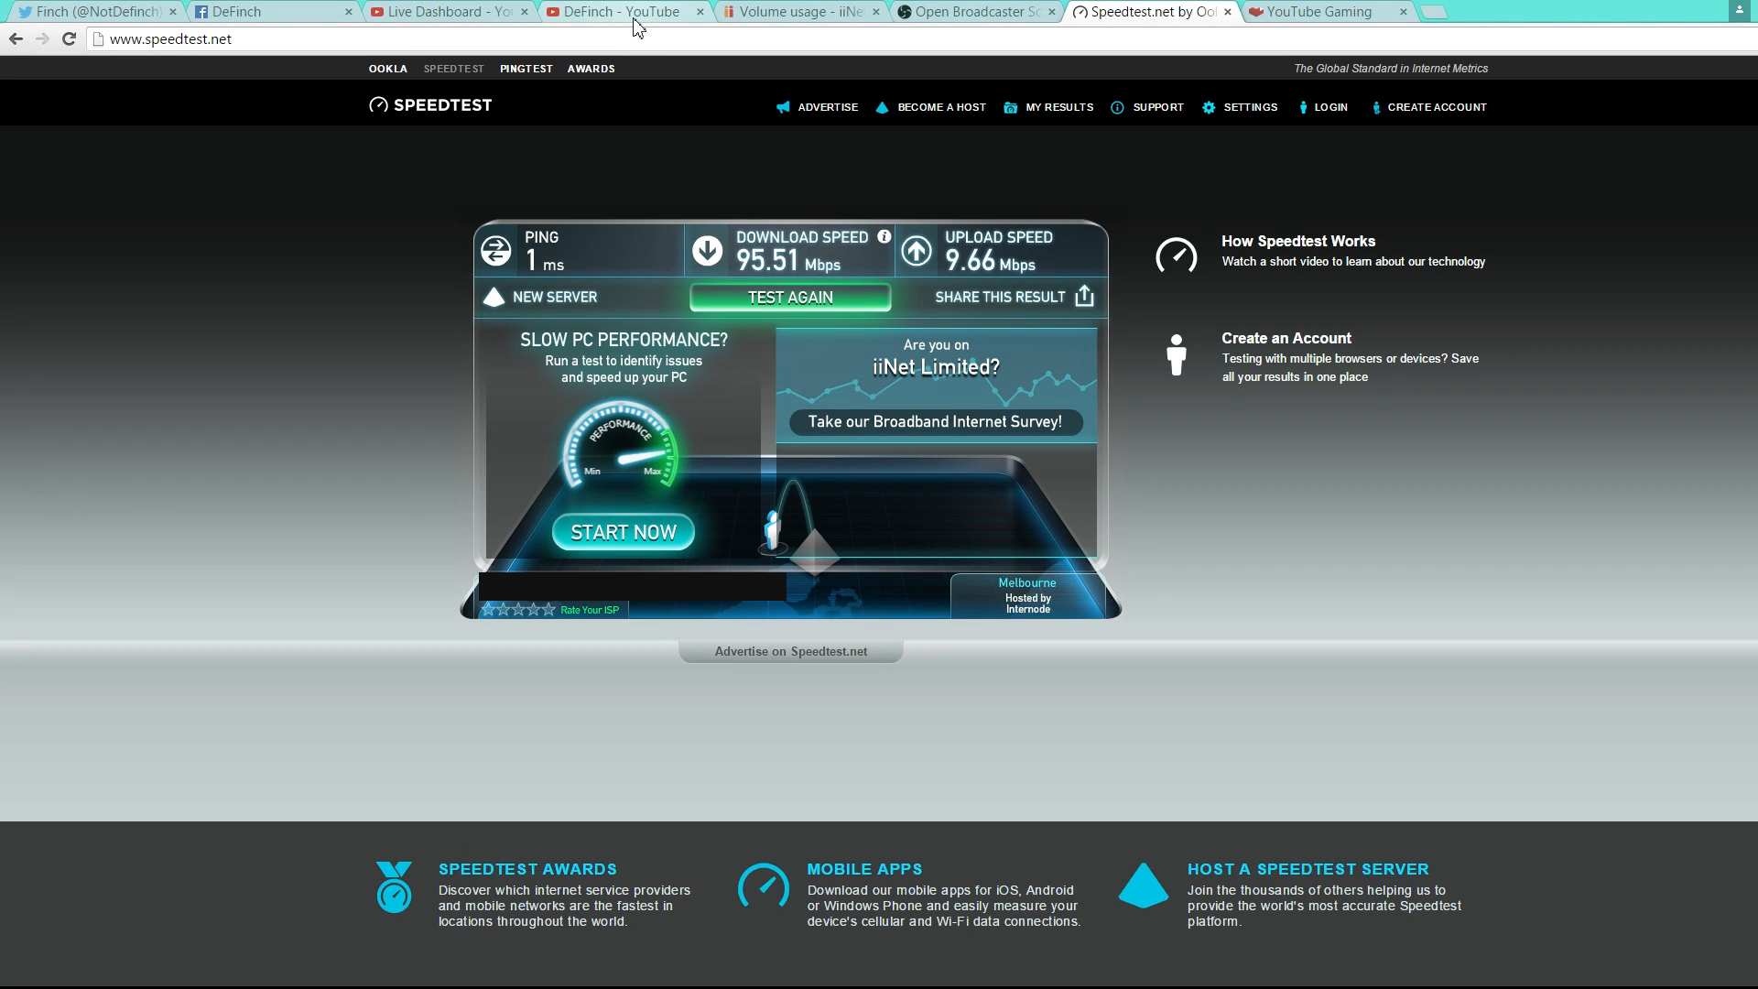
# Step: In Creator Studio, scroll to Encoder Setup and select the stream key
pyautogui.click(614, 11)
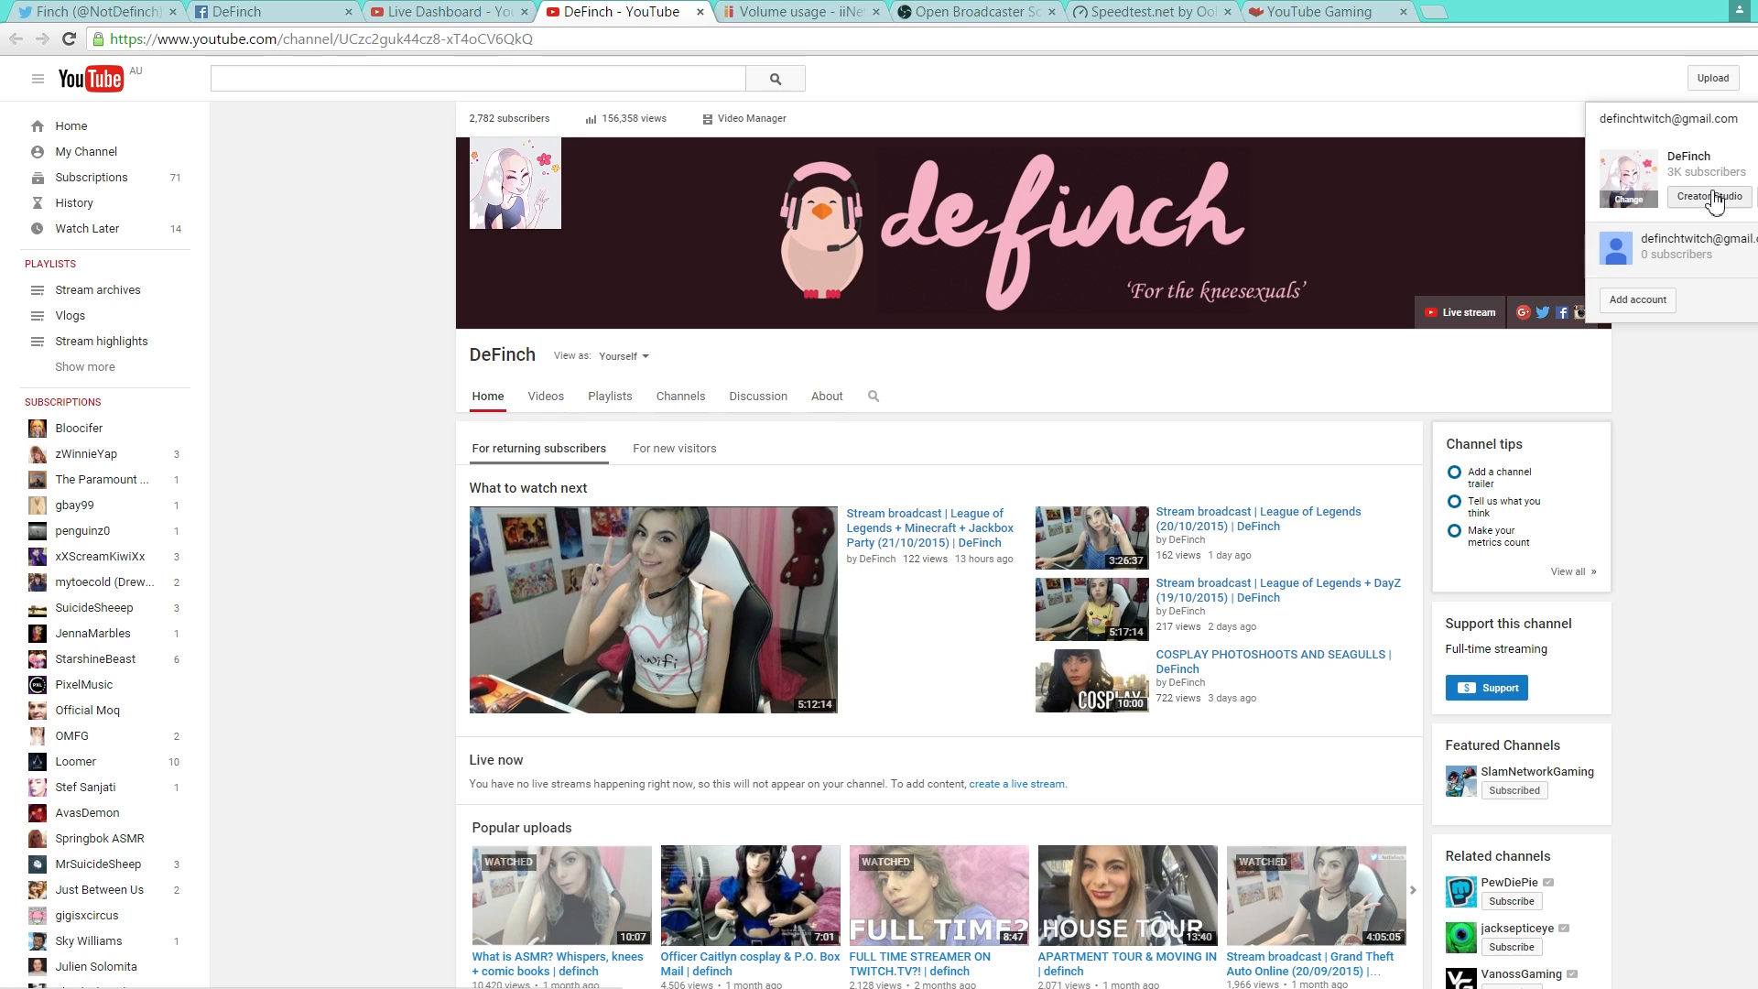
pyautogui.click(446, 11)
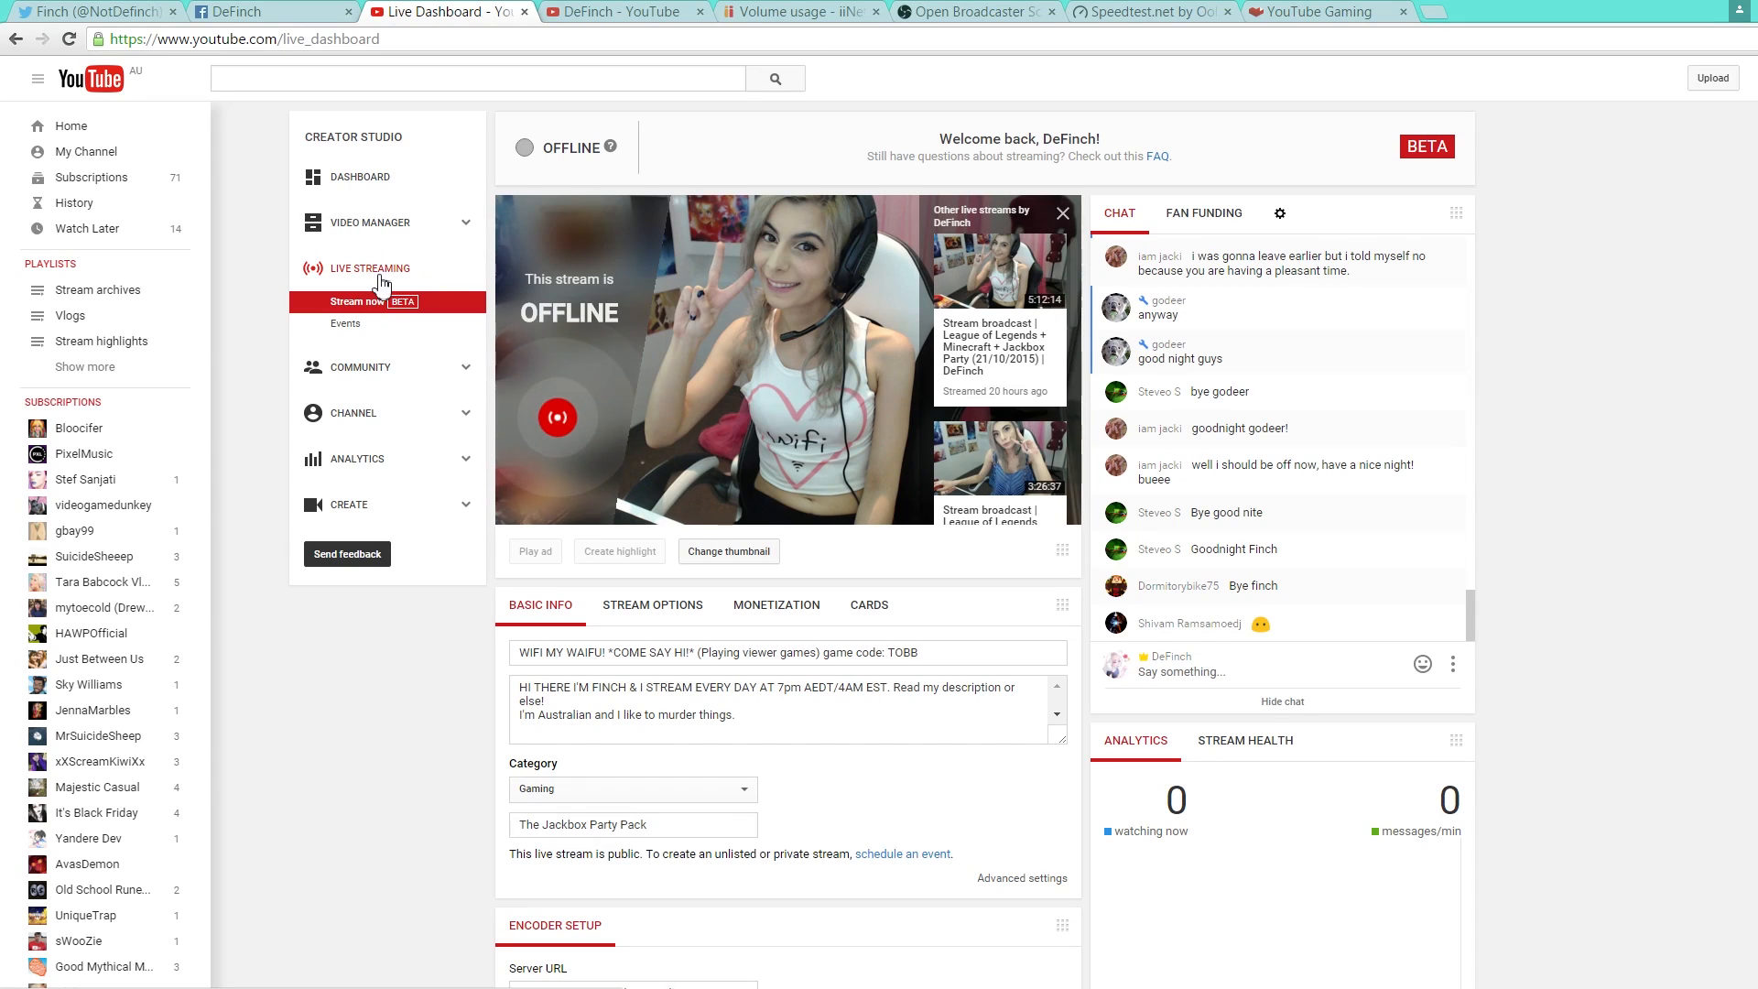
pyautogui.moveTo(388, 698)
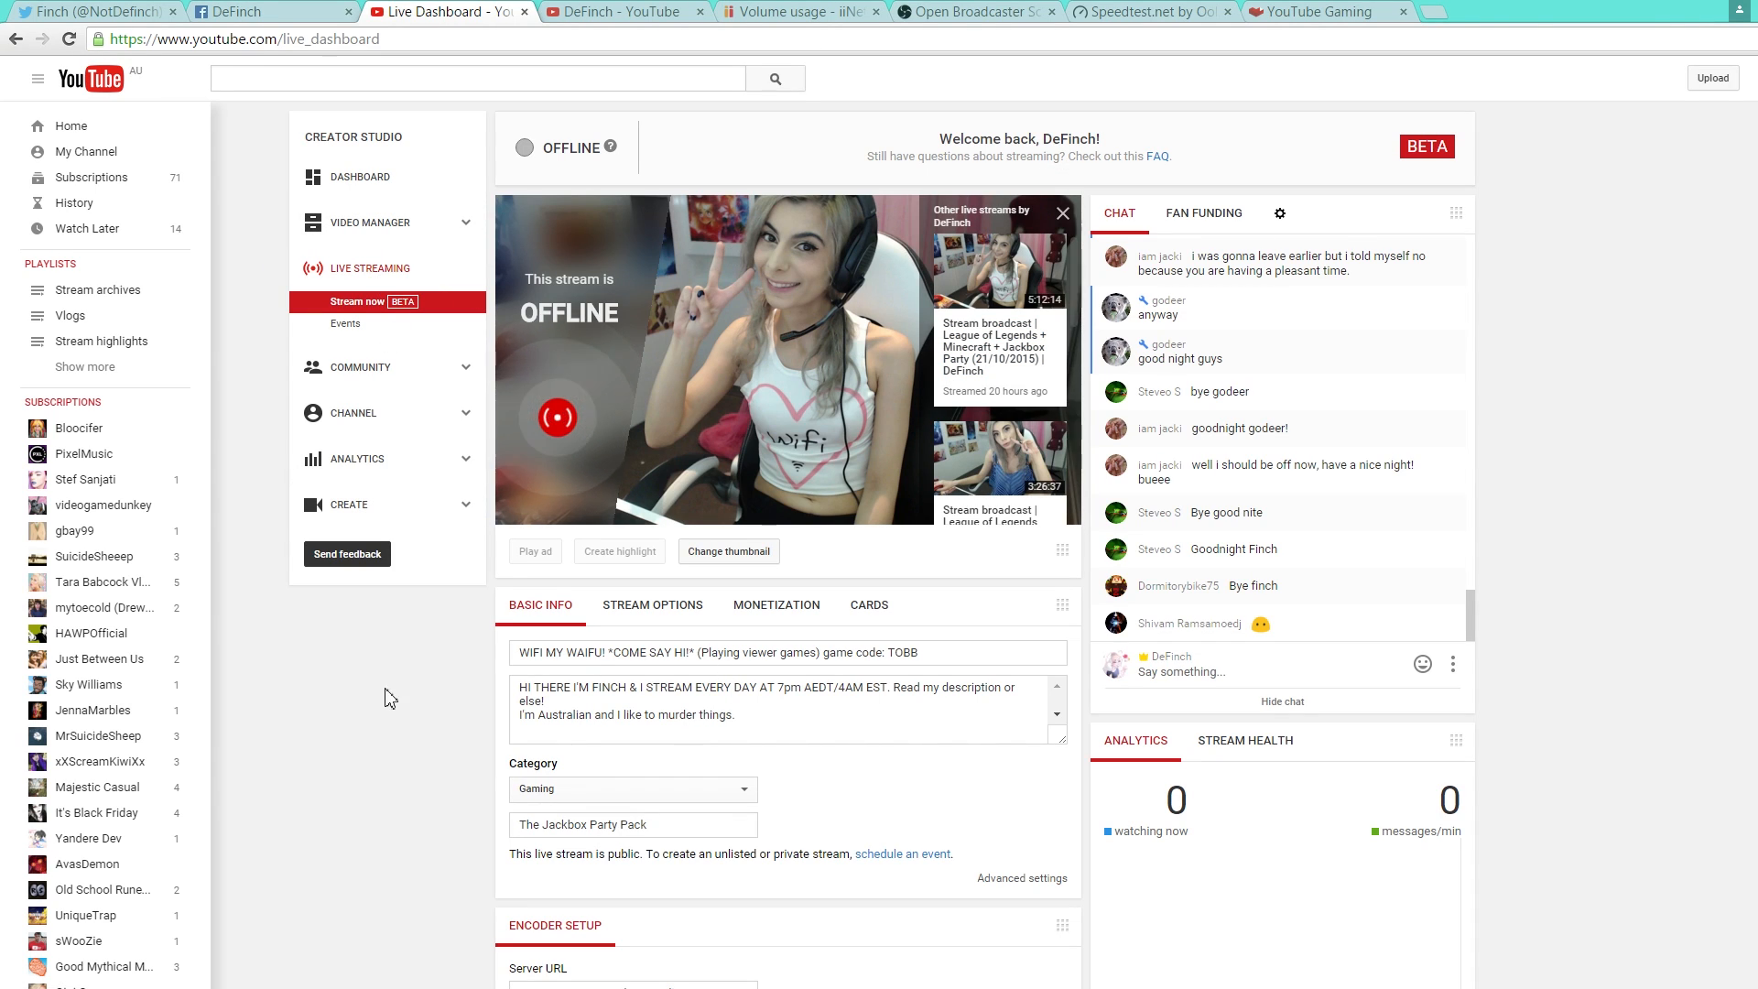
pyautogui.scroll(-3)
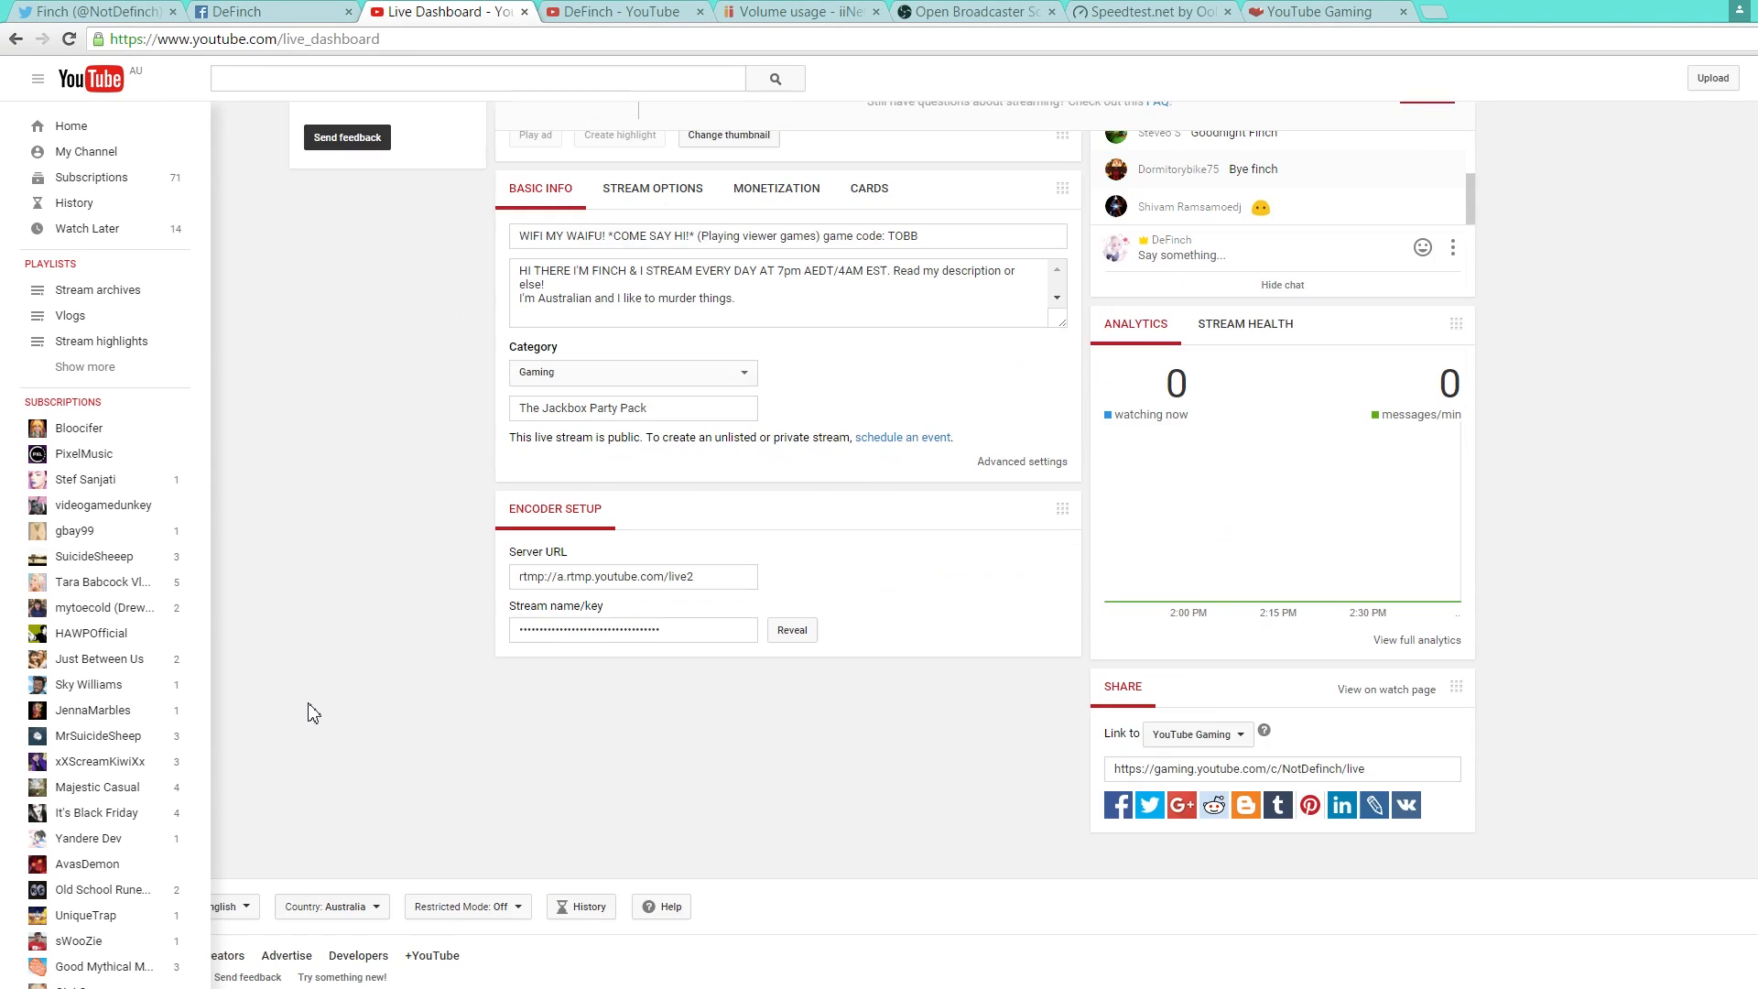
pyautogui.moveTo(978, 558)
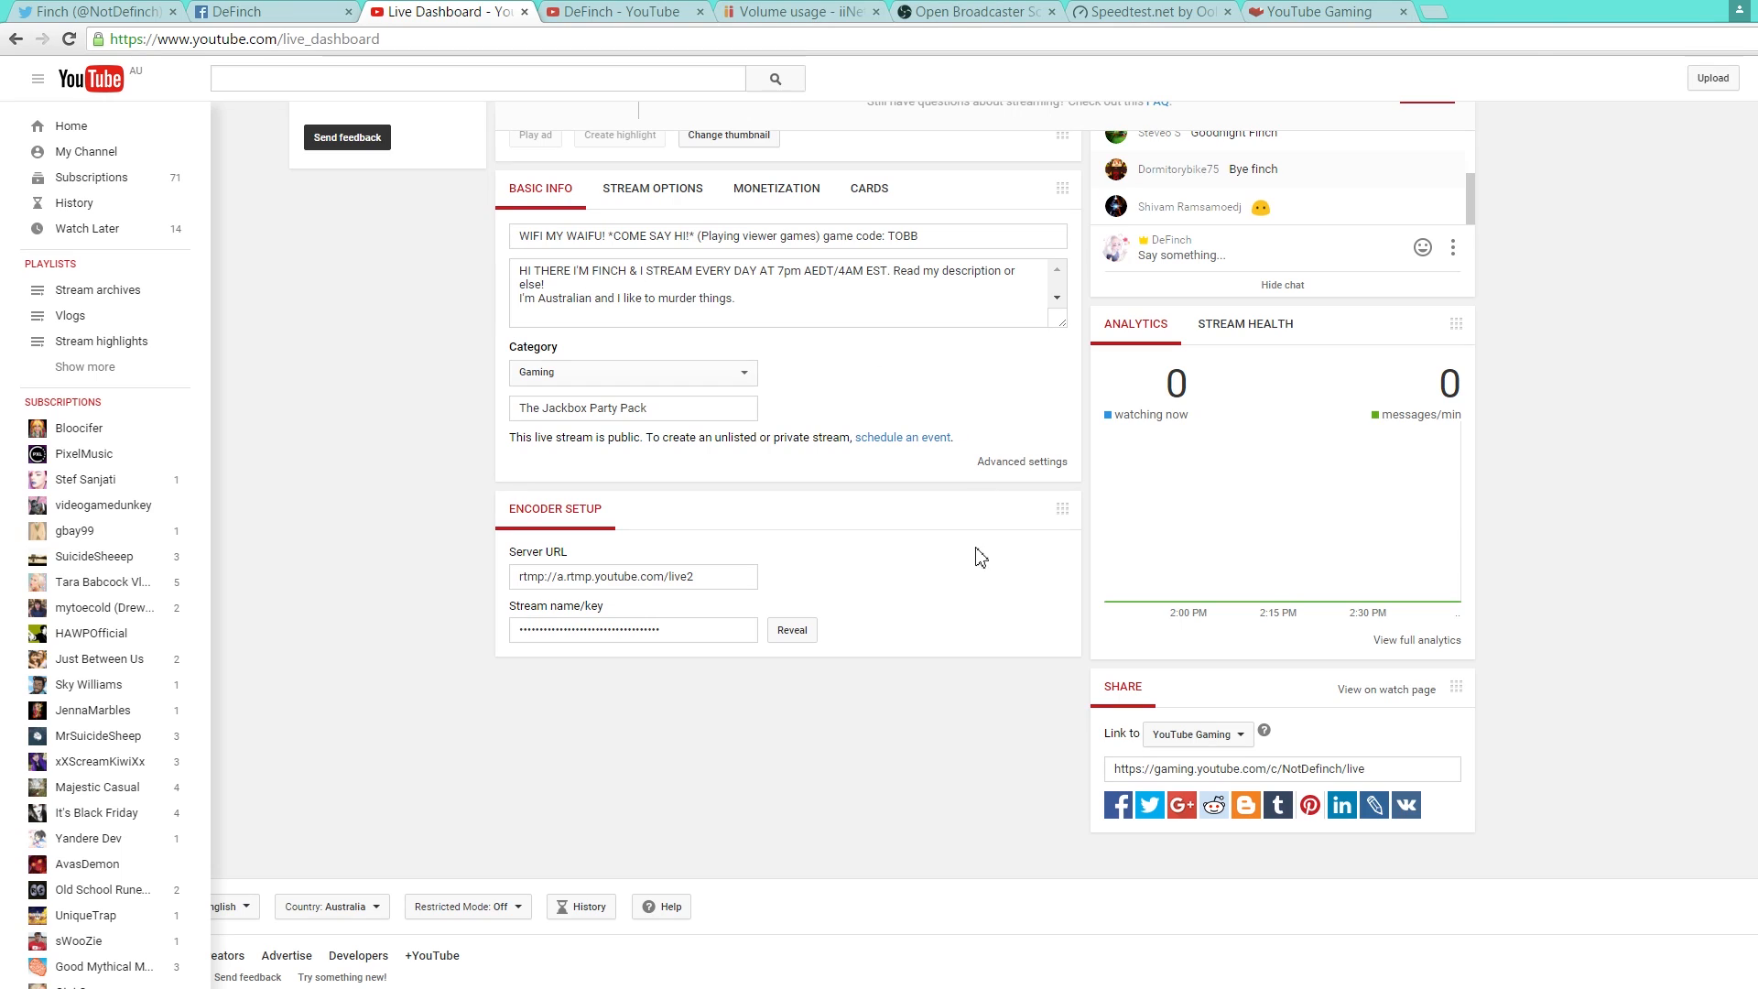
pyautogui.moveTo(563, 561)
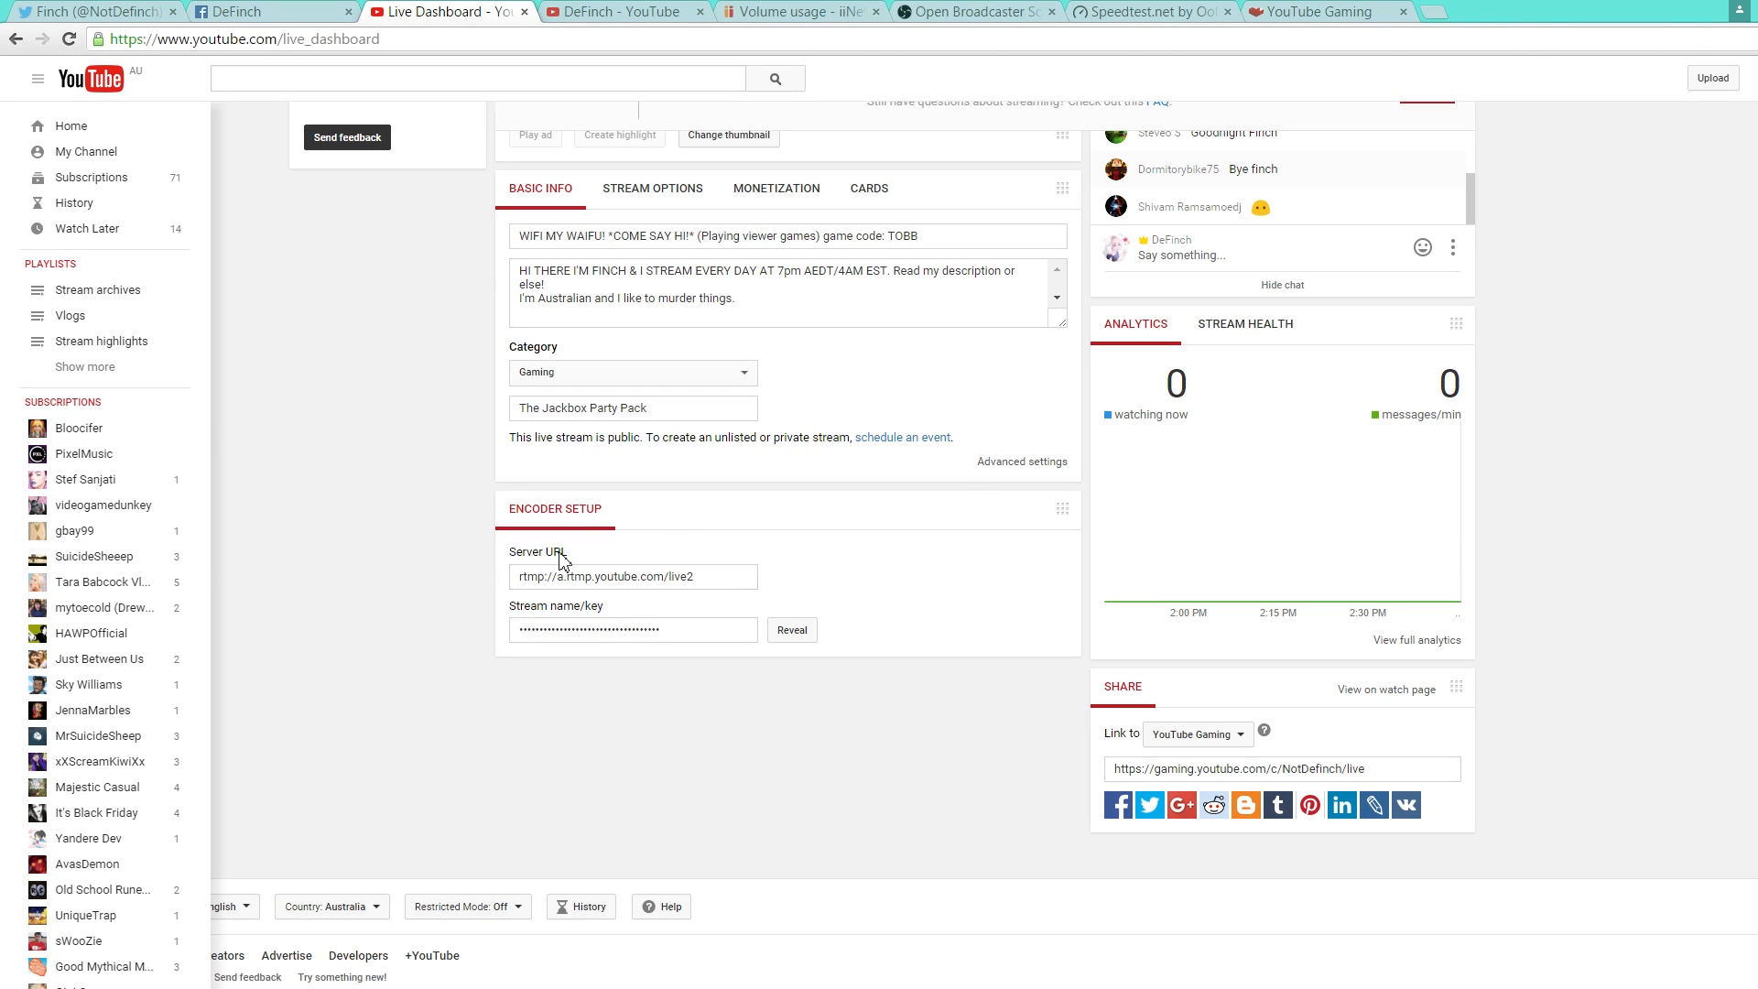
pyautogui.click(631, 629)
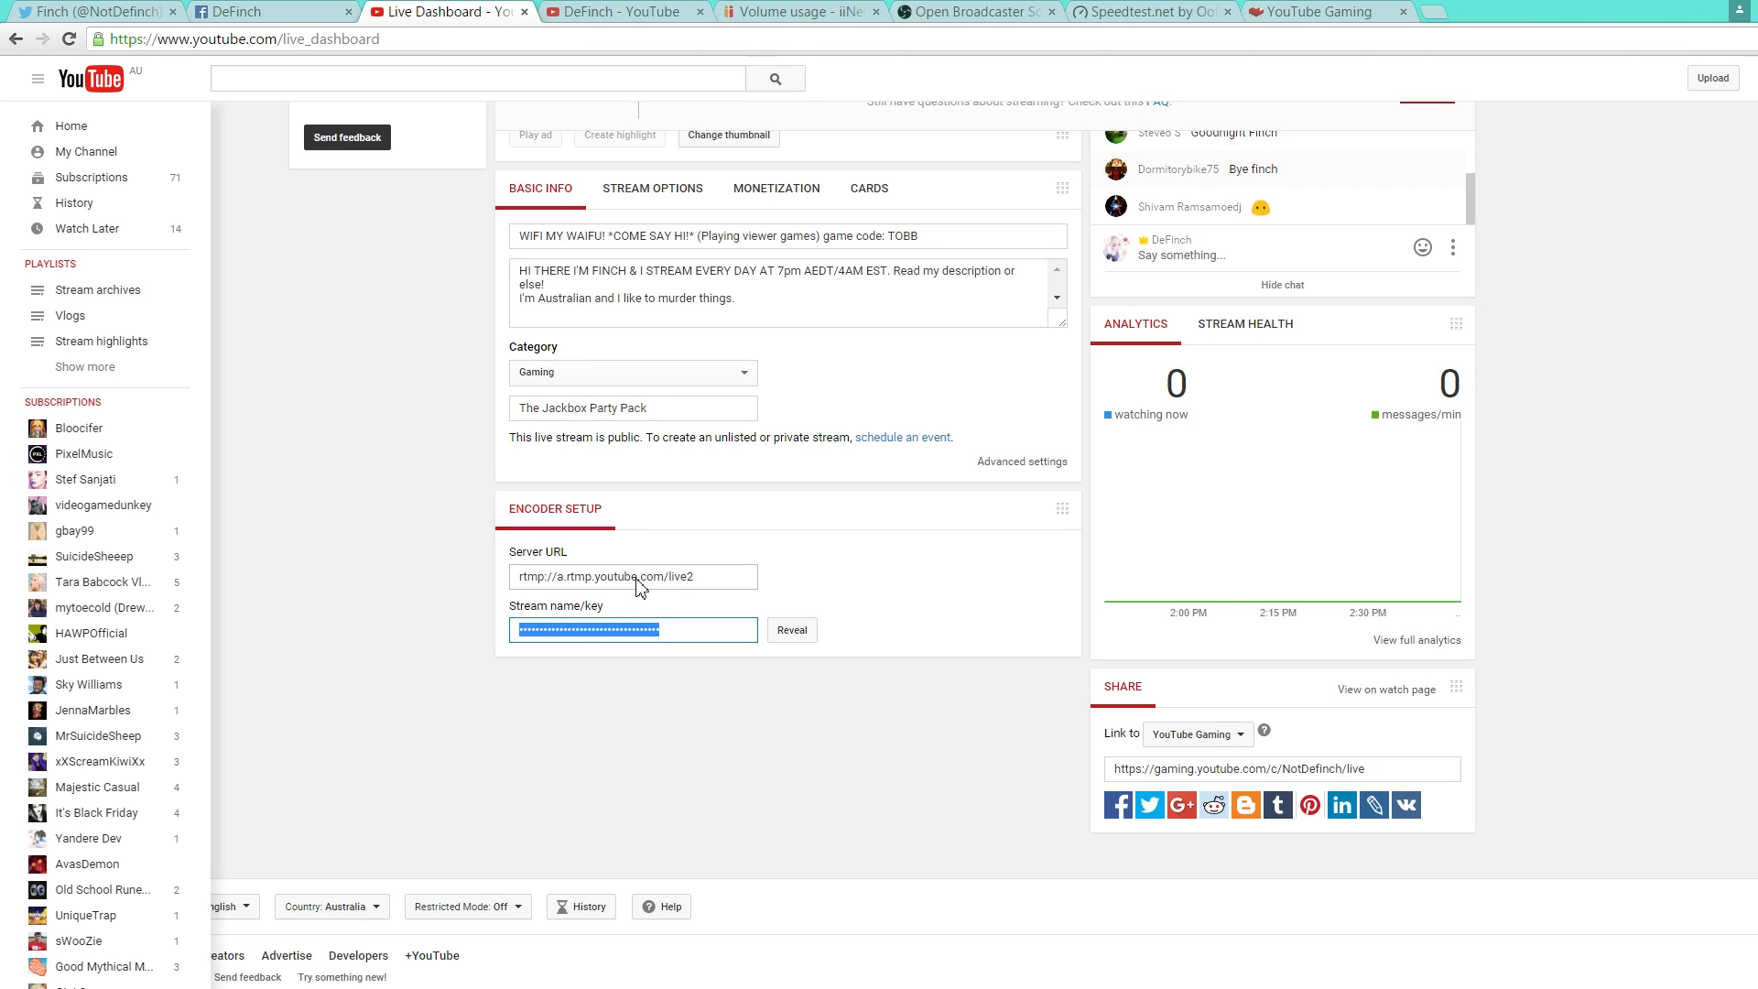
pyautogui.moveTo(633, 660)
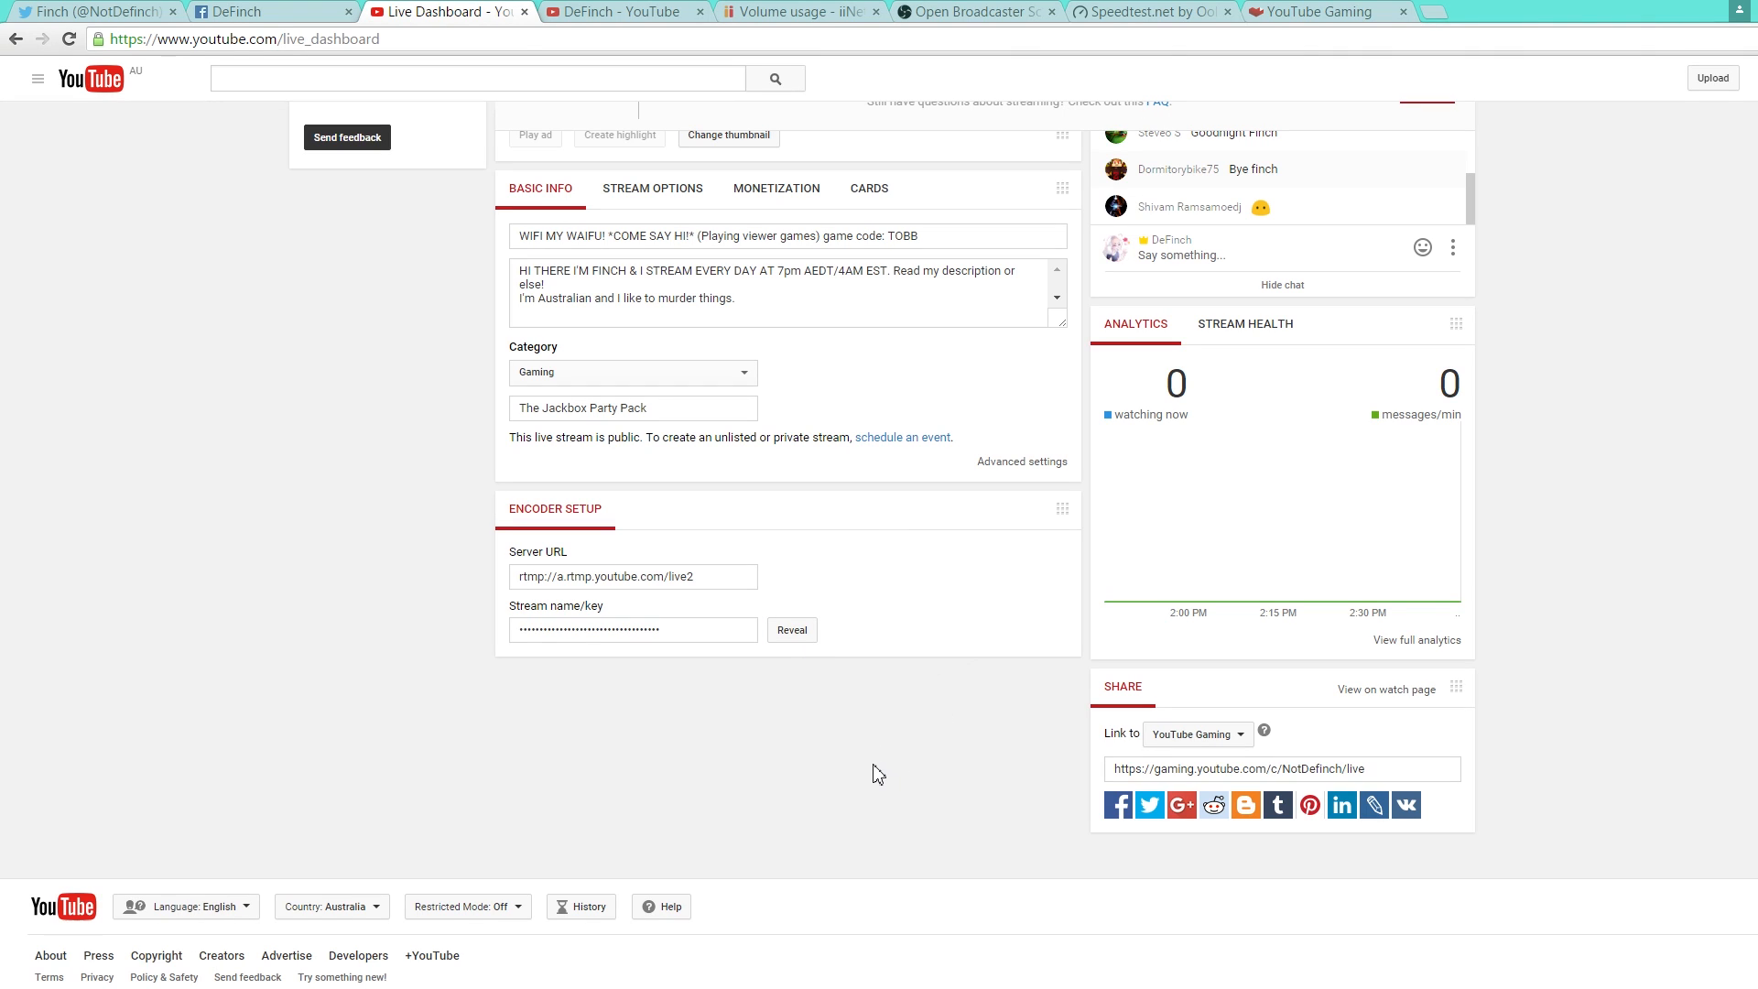
pyautogui.moveTo(665, 703)
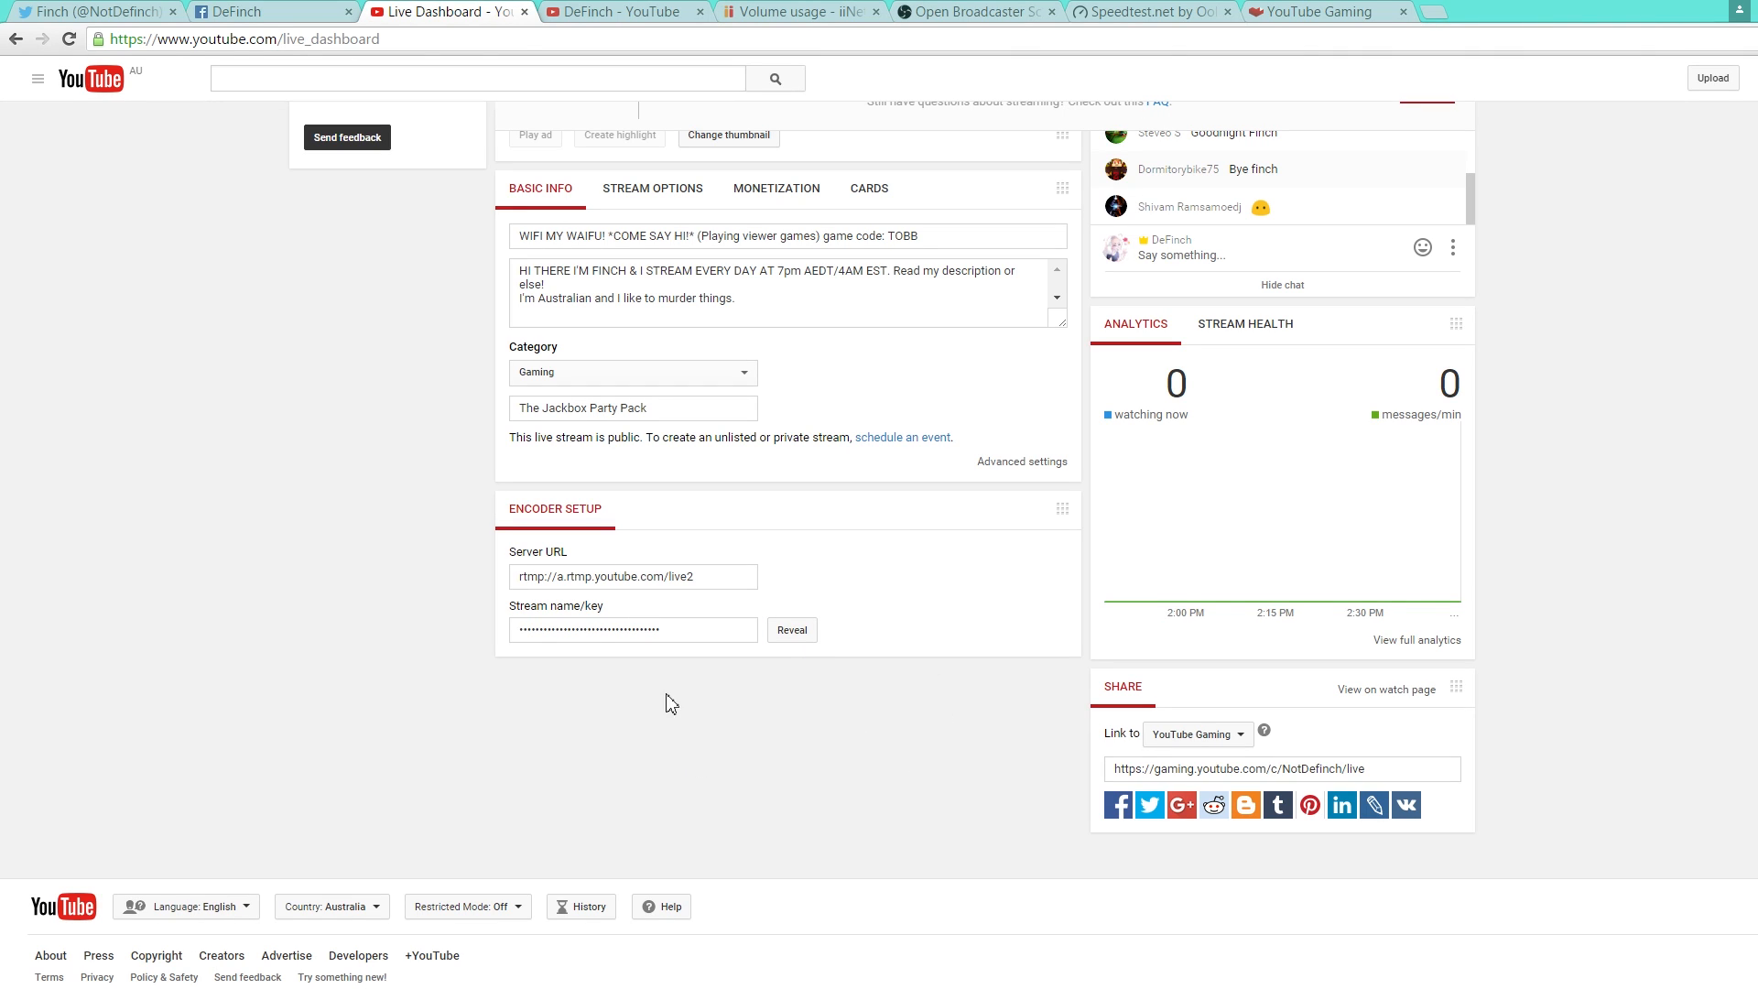
pyautogui.tripleClick(631, 629)
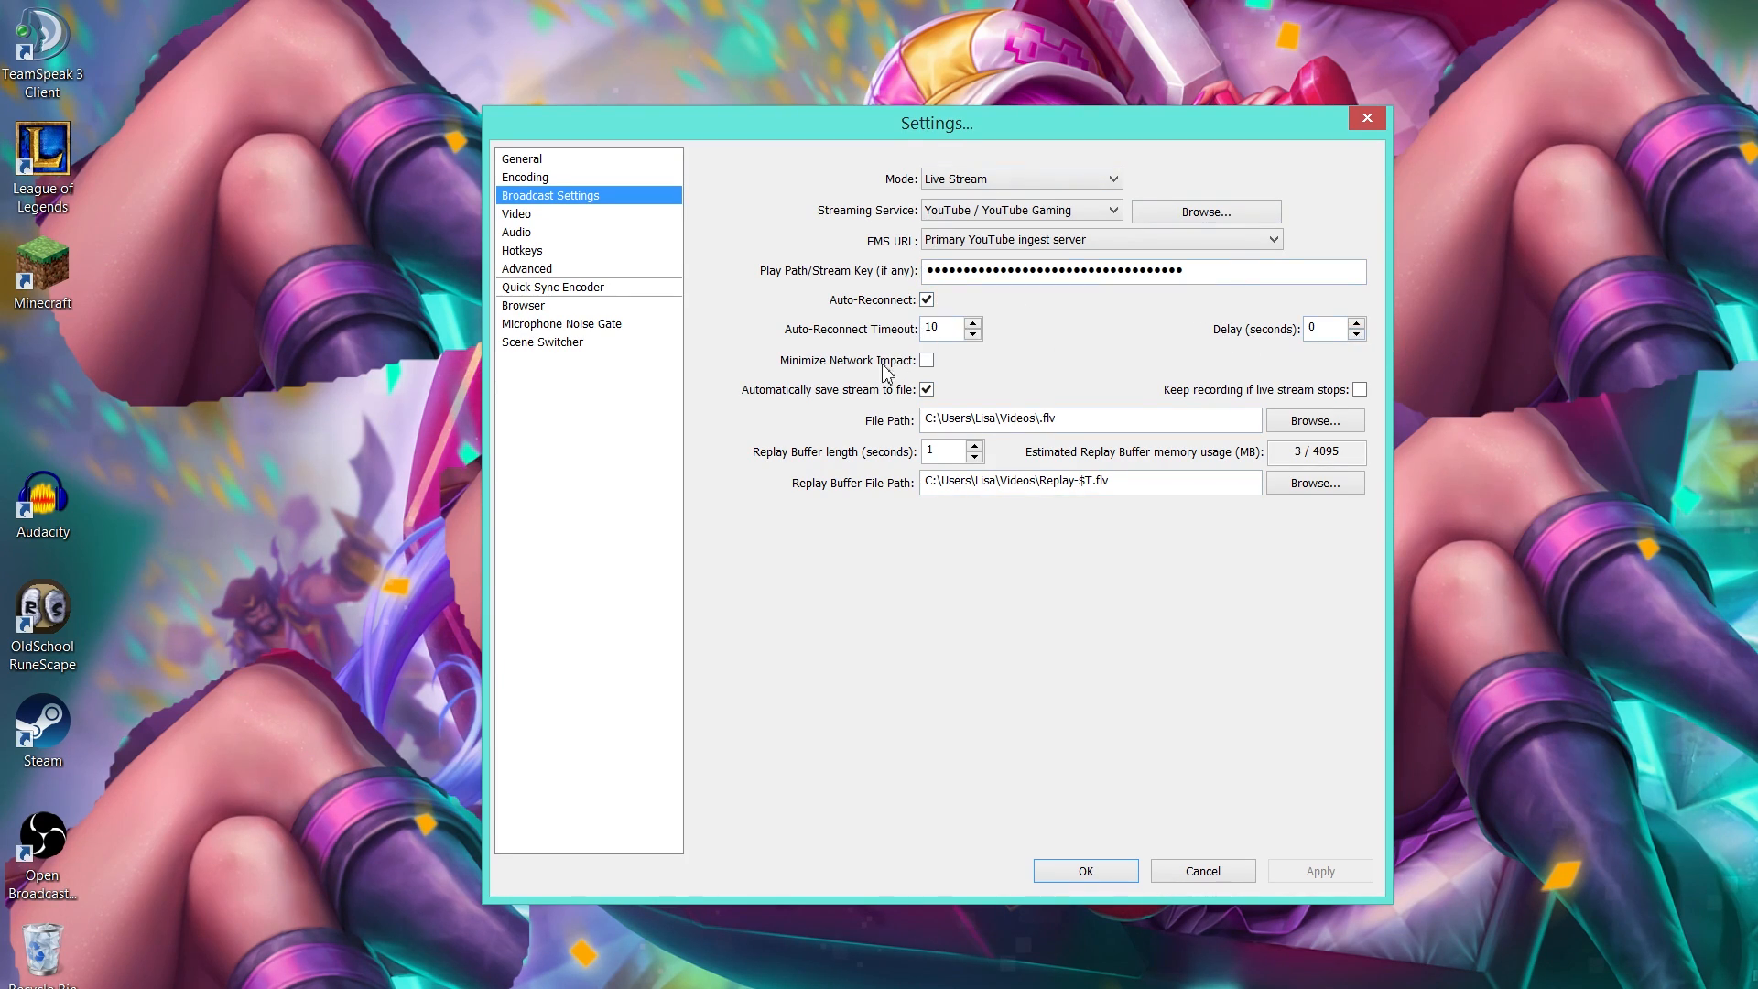
pyautogui.moveTo(1020, 385)
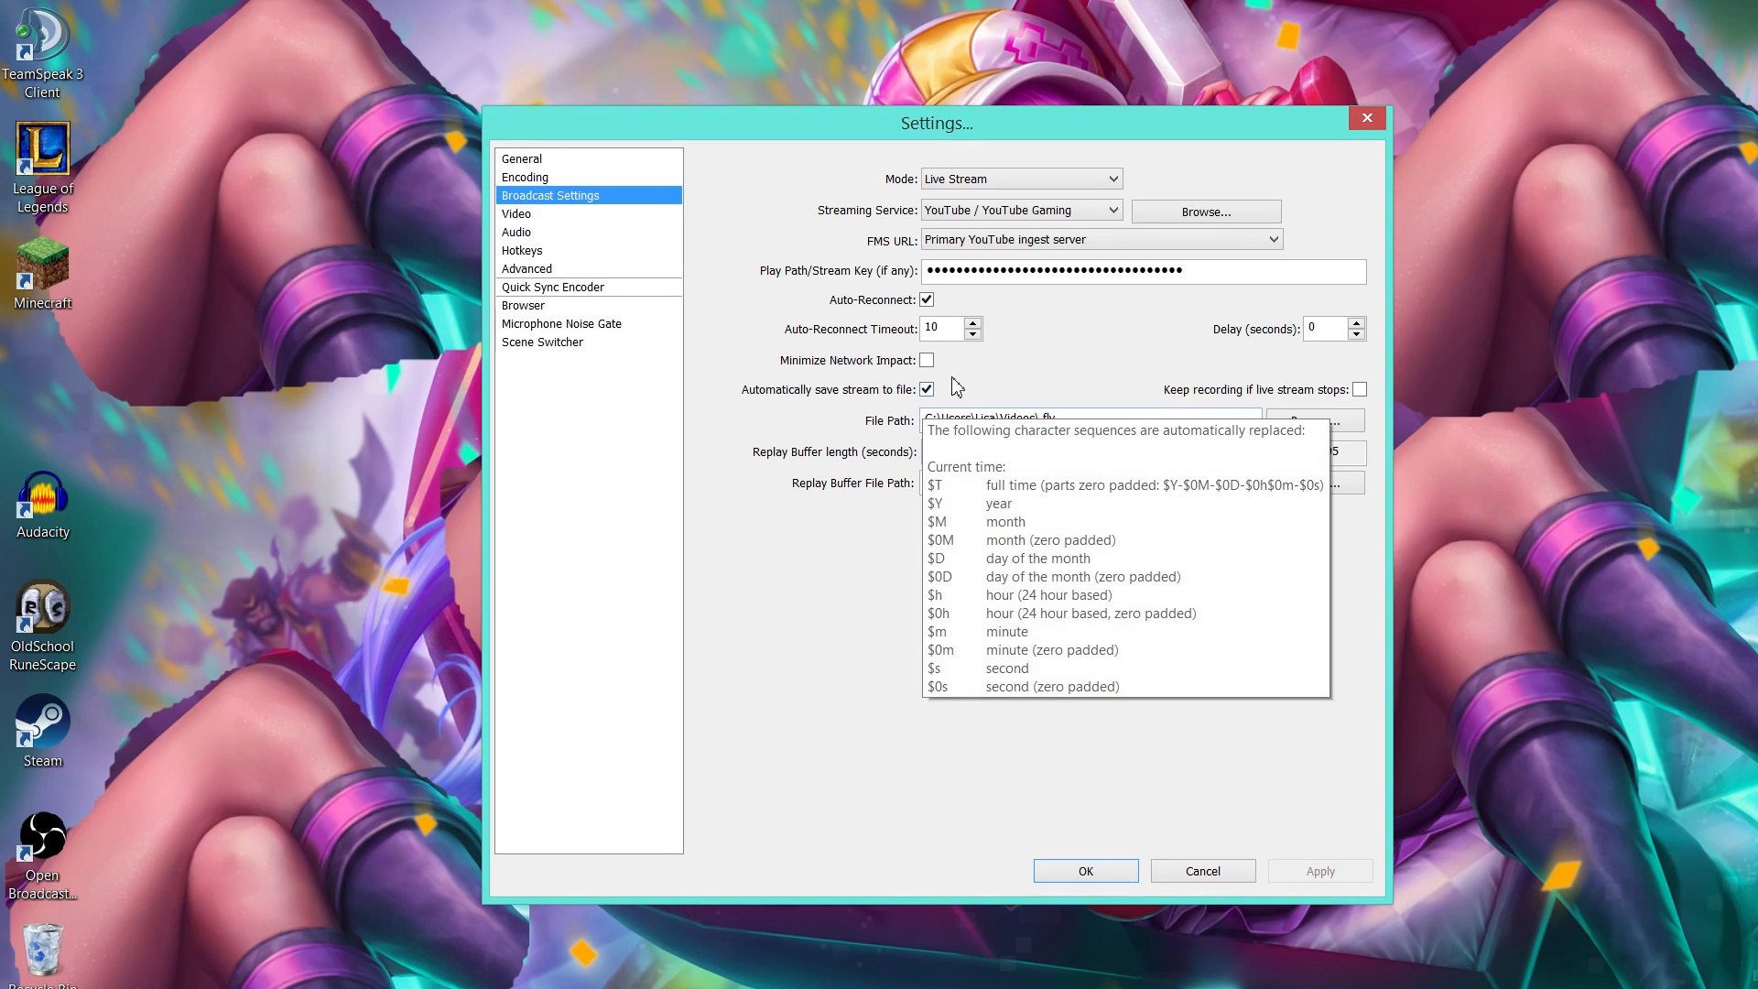
pyautogui.moveTo(795, 586)
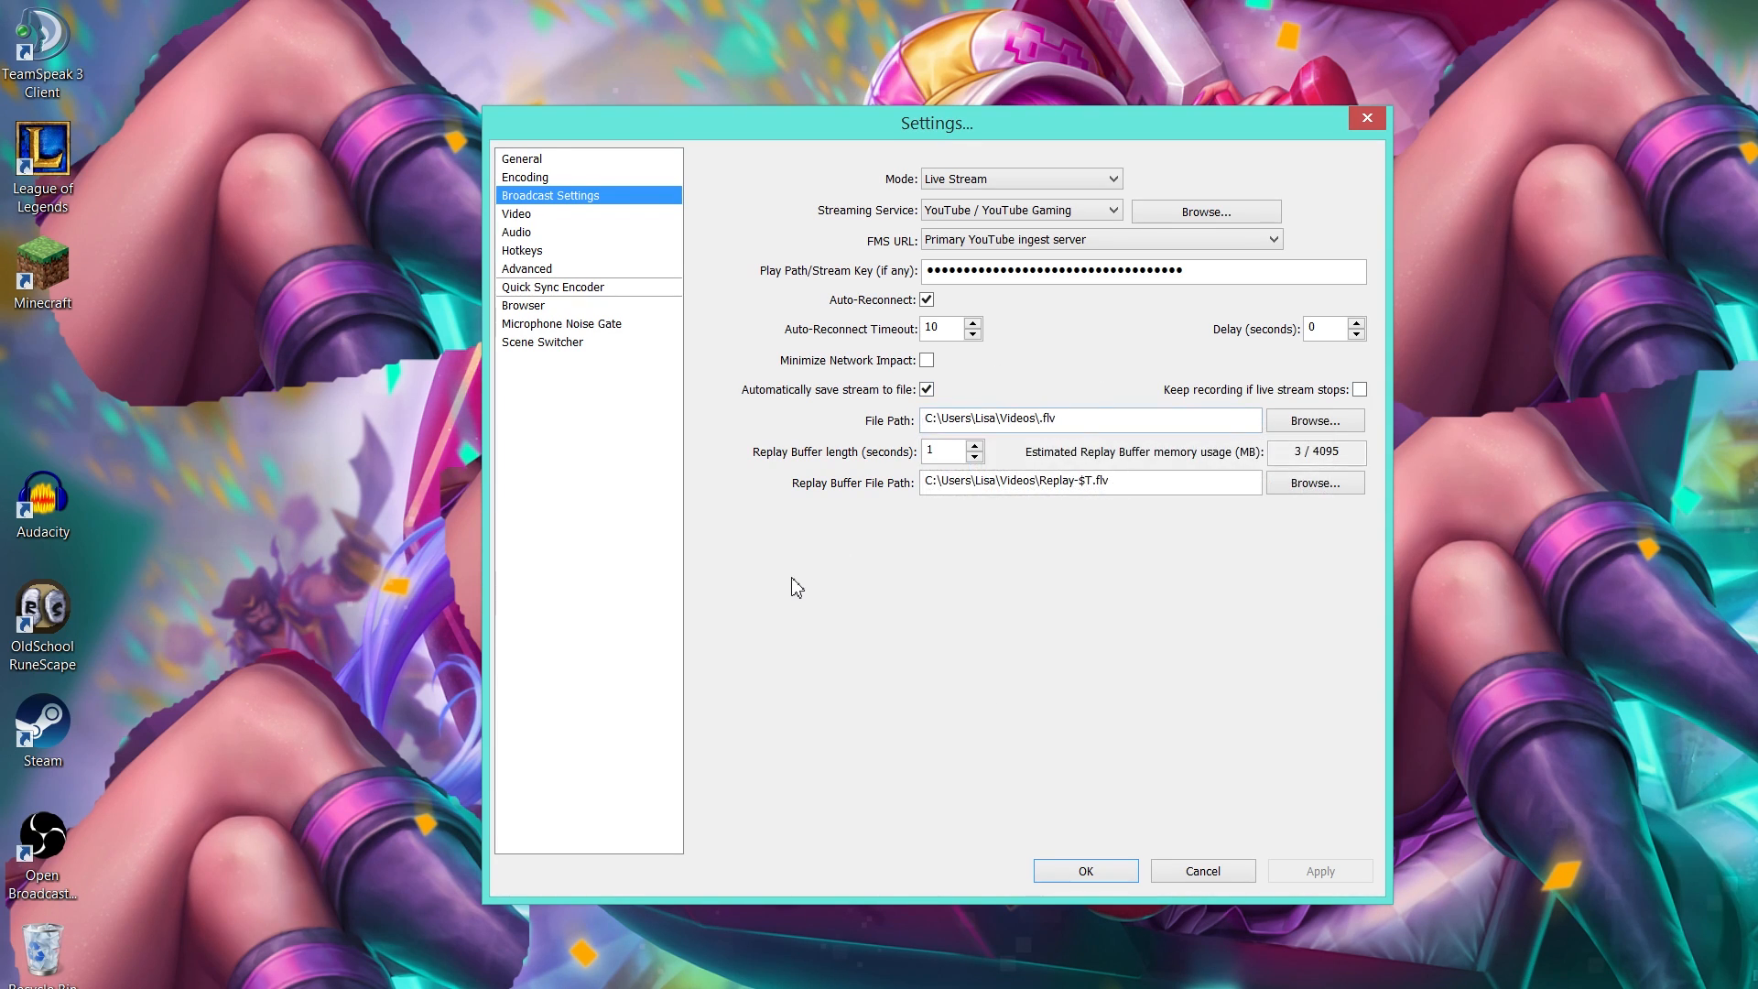
pyautogui.moveTo(796, 566)
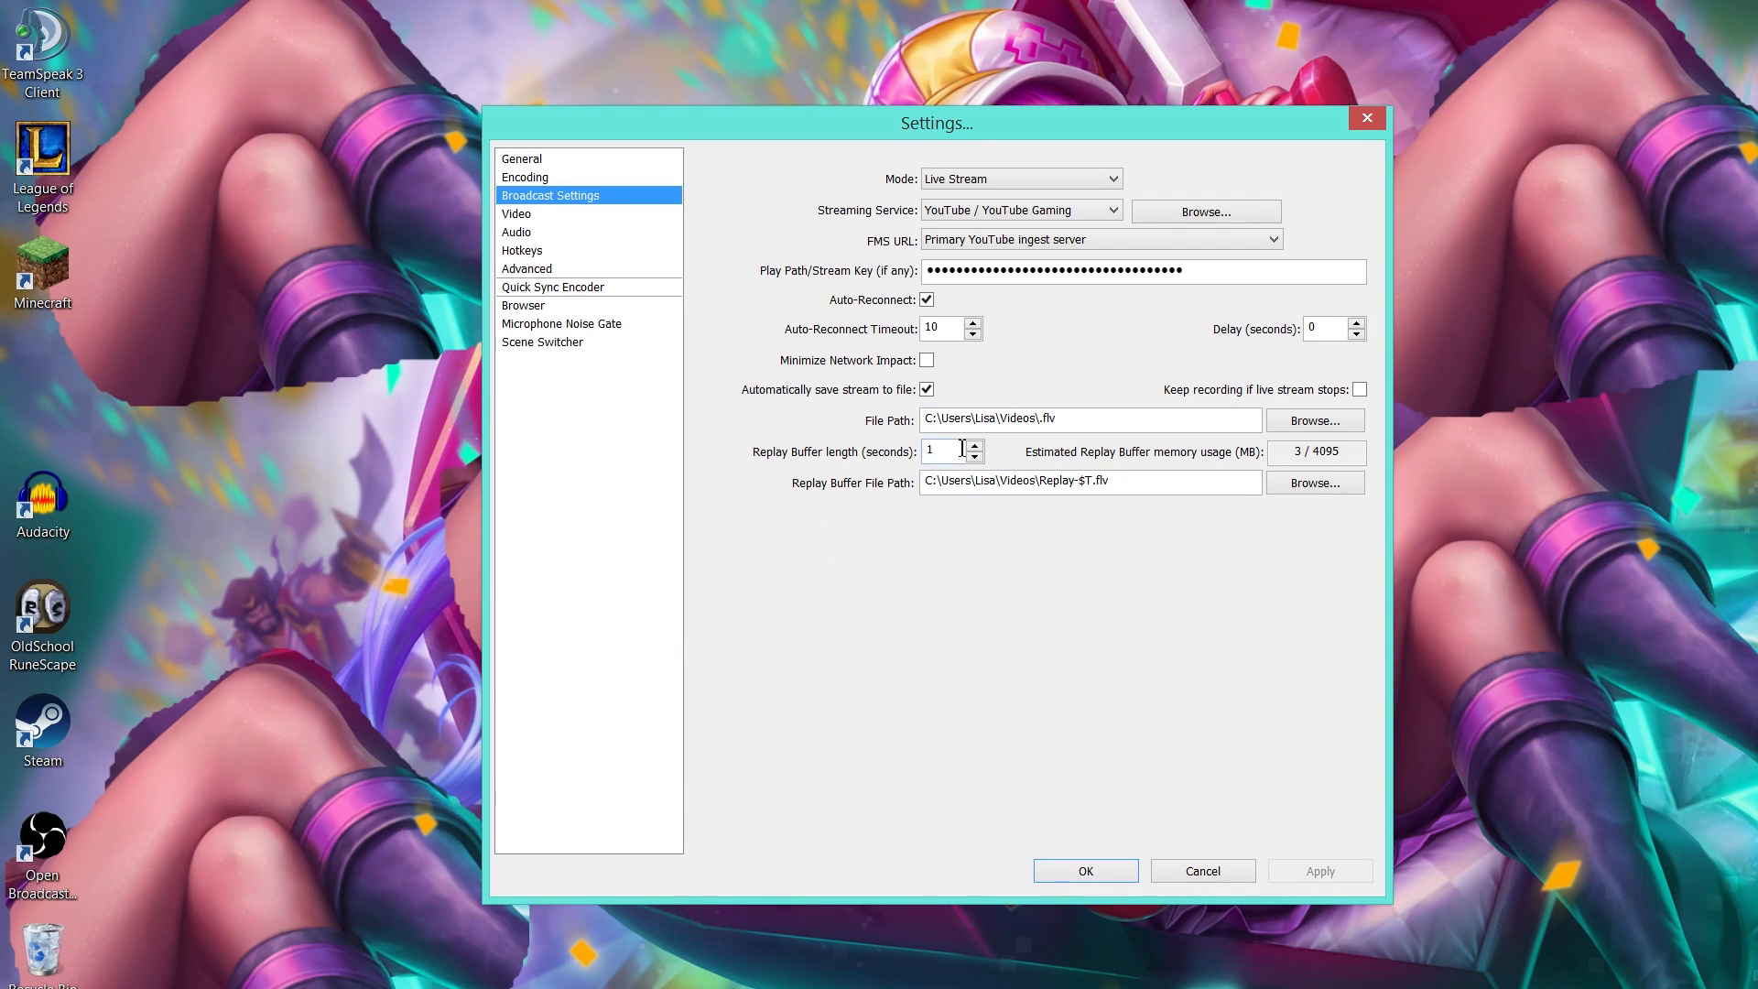
pyautogui.moveTo(945, 449)
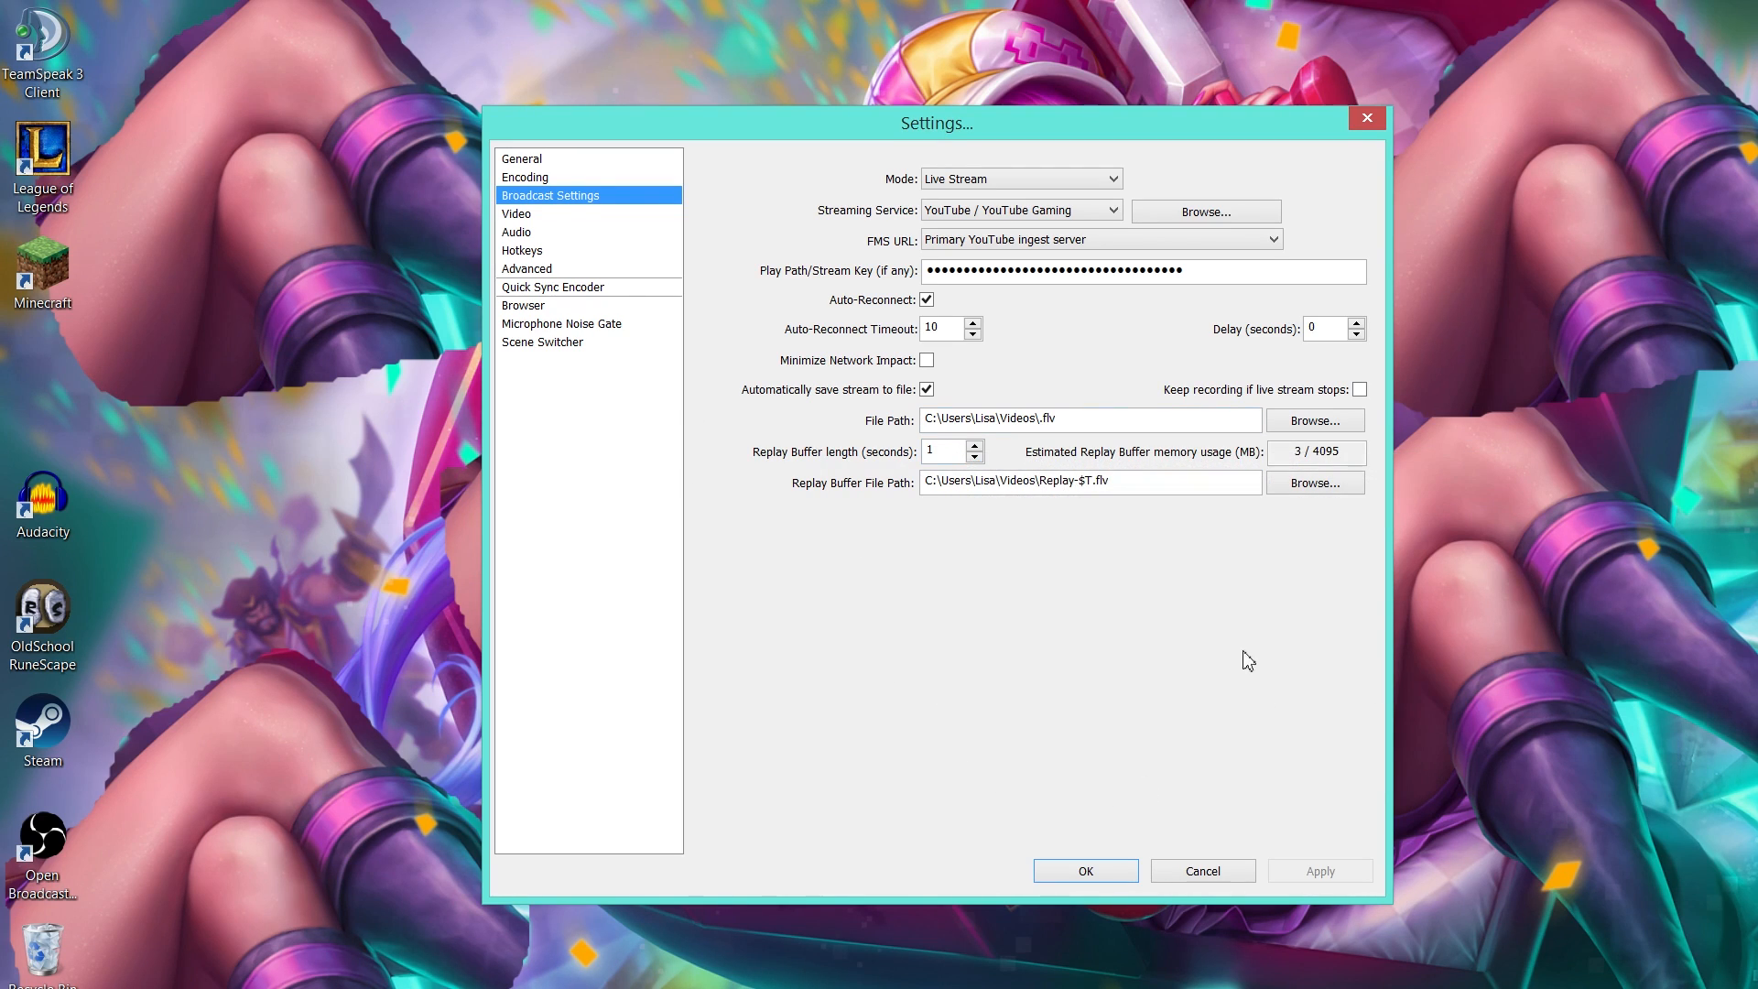
pyautogui.moveTo(1065, 561)
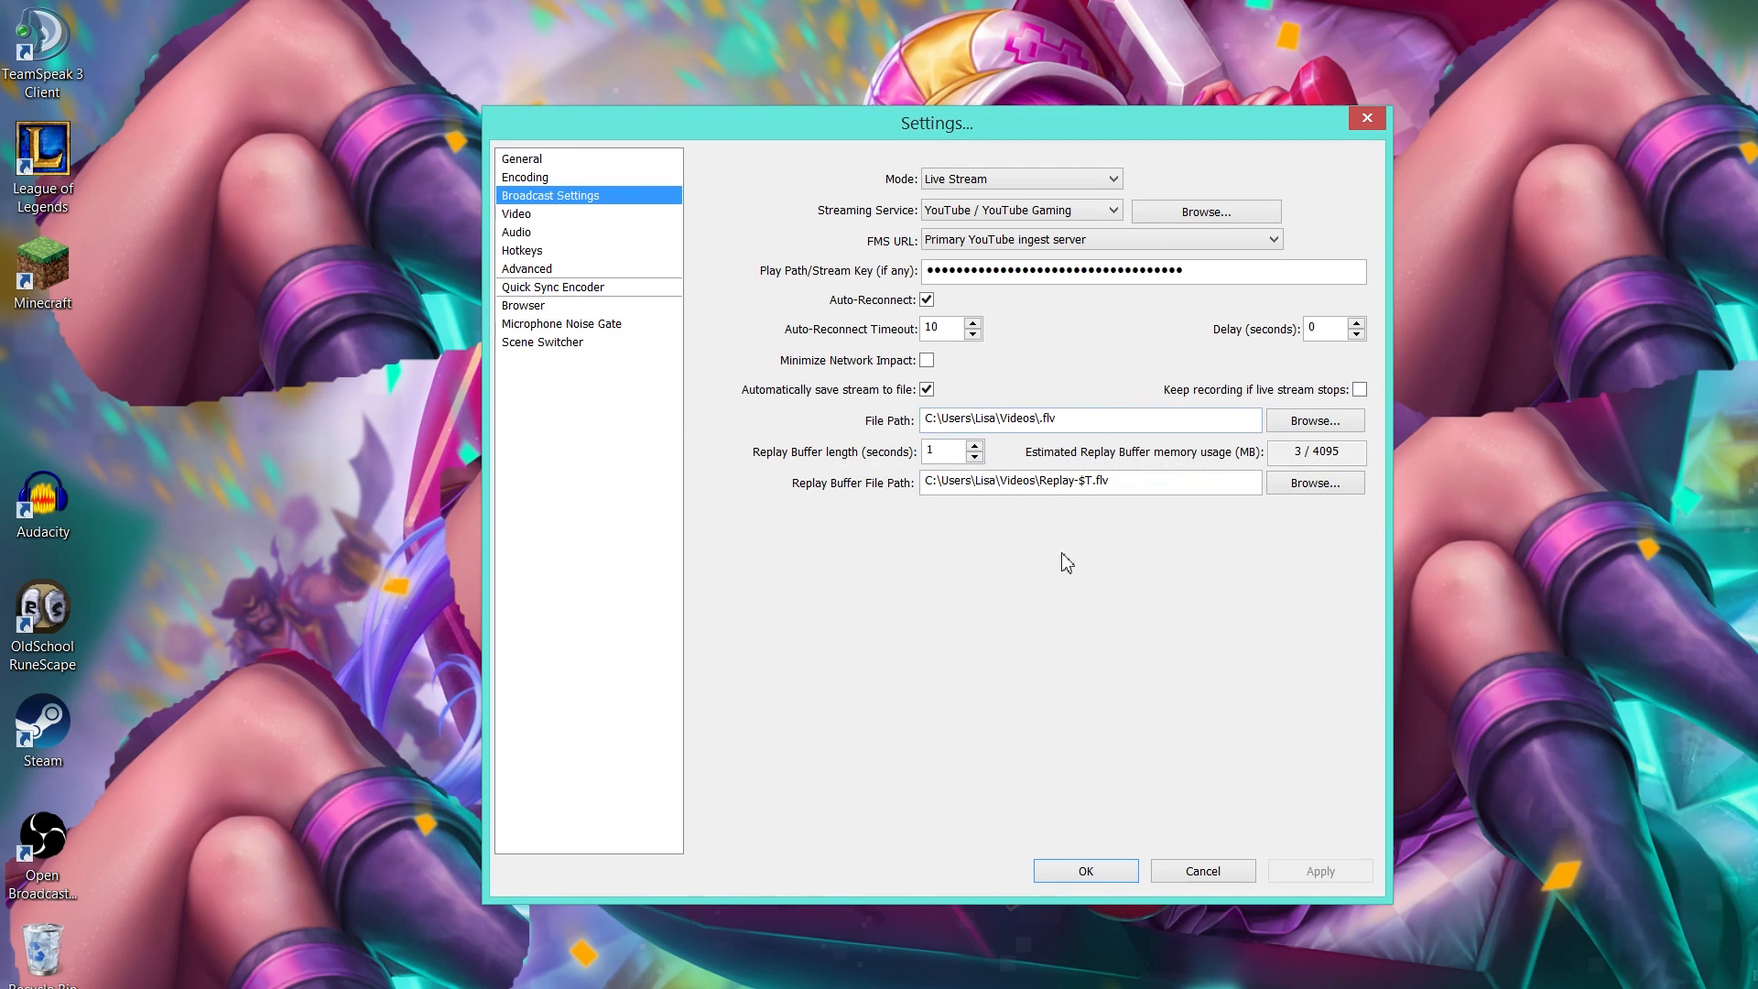
pyautogui.moveTo(550, 217)
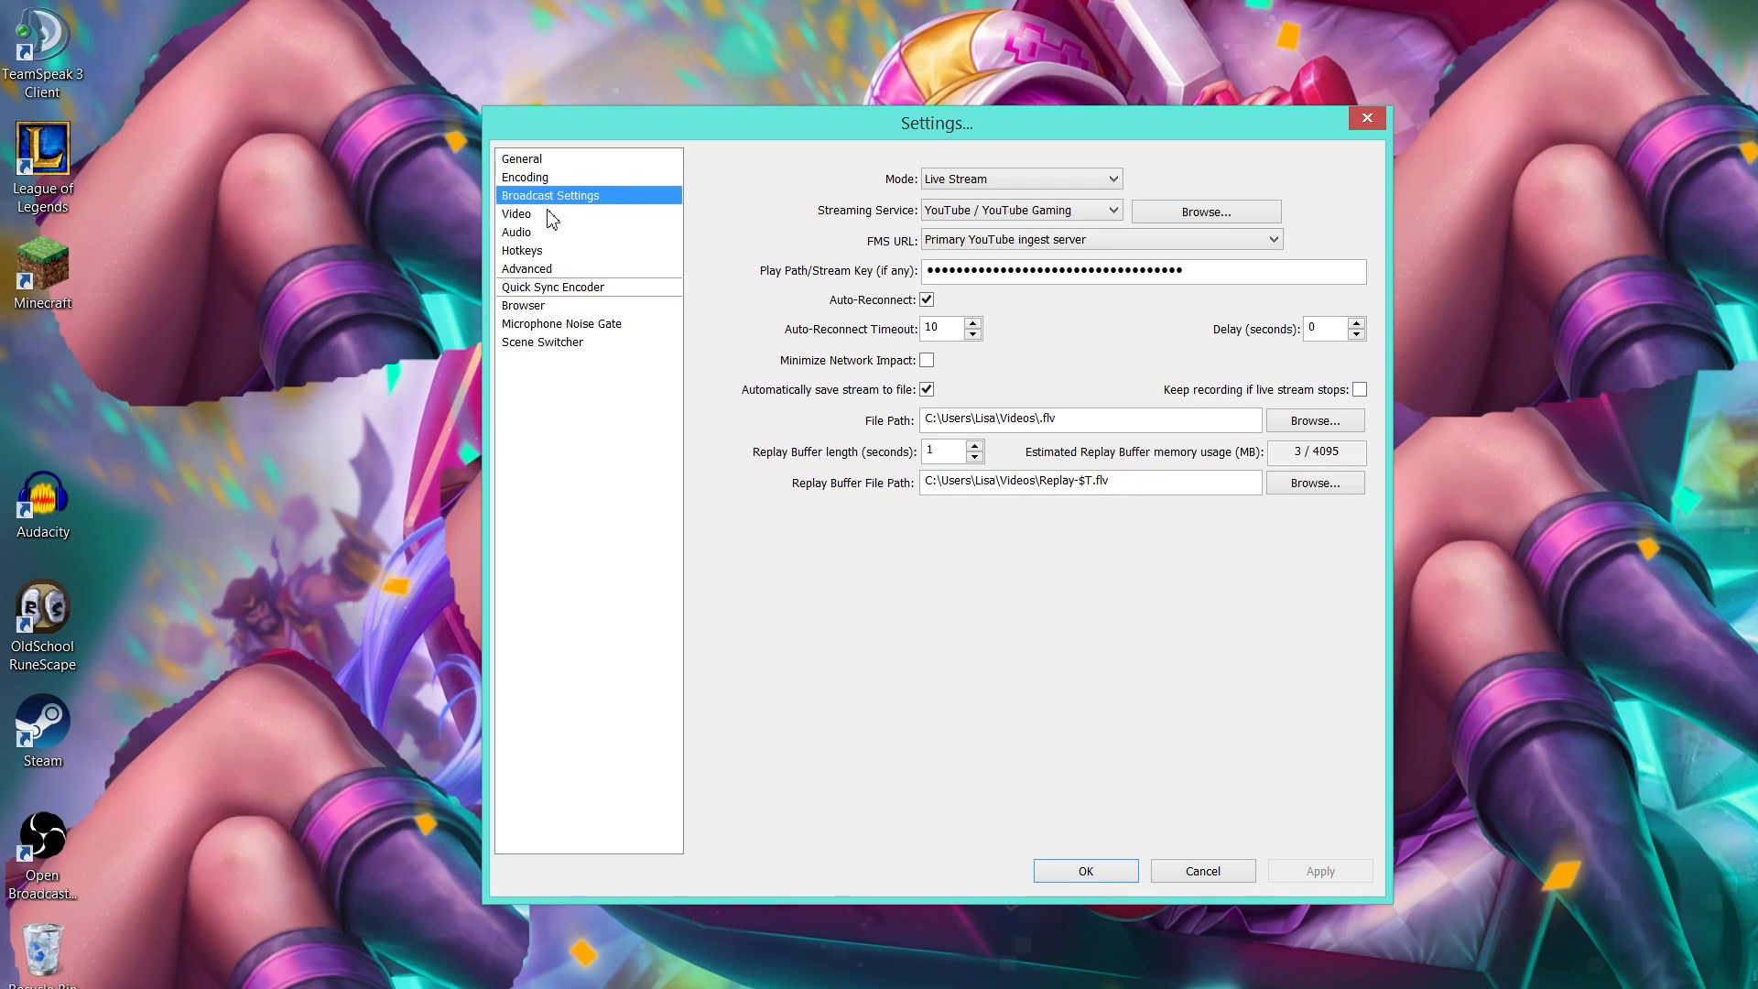
# Step: On the Video page, keep 1920x1080 base resolution, no downscale, 60 FPS
pyautogui.click(517, 214)
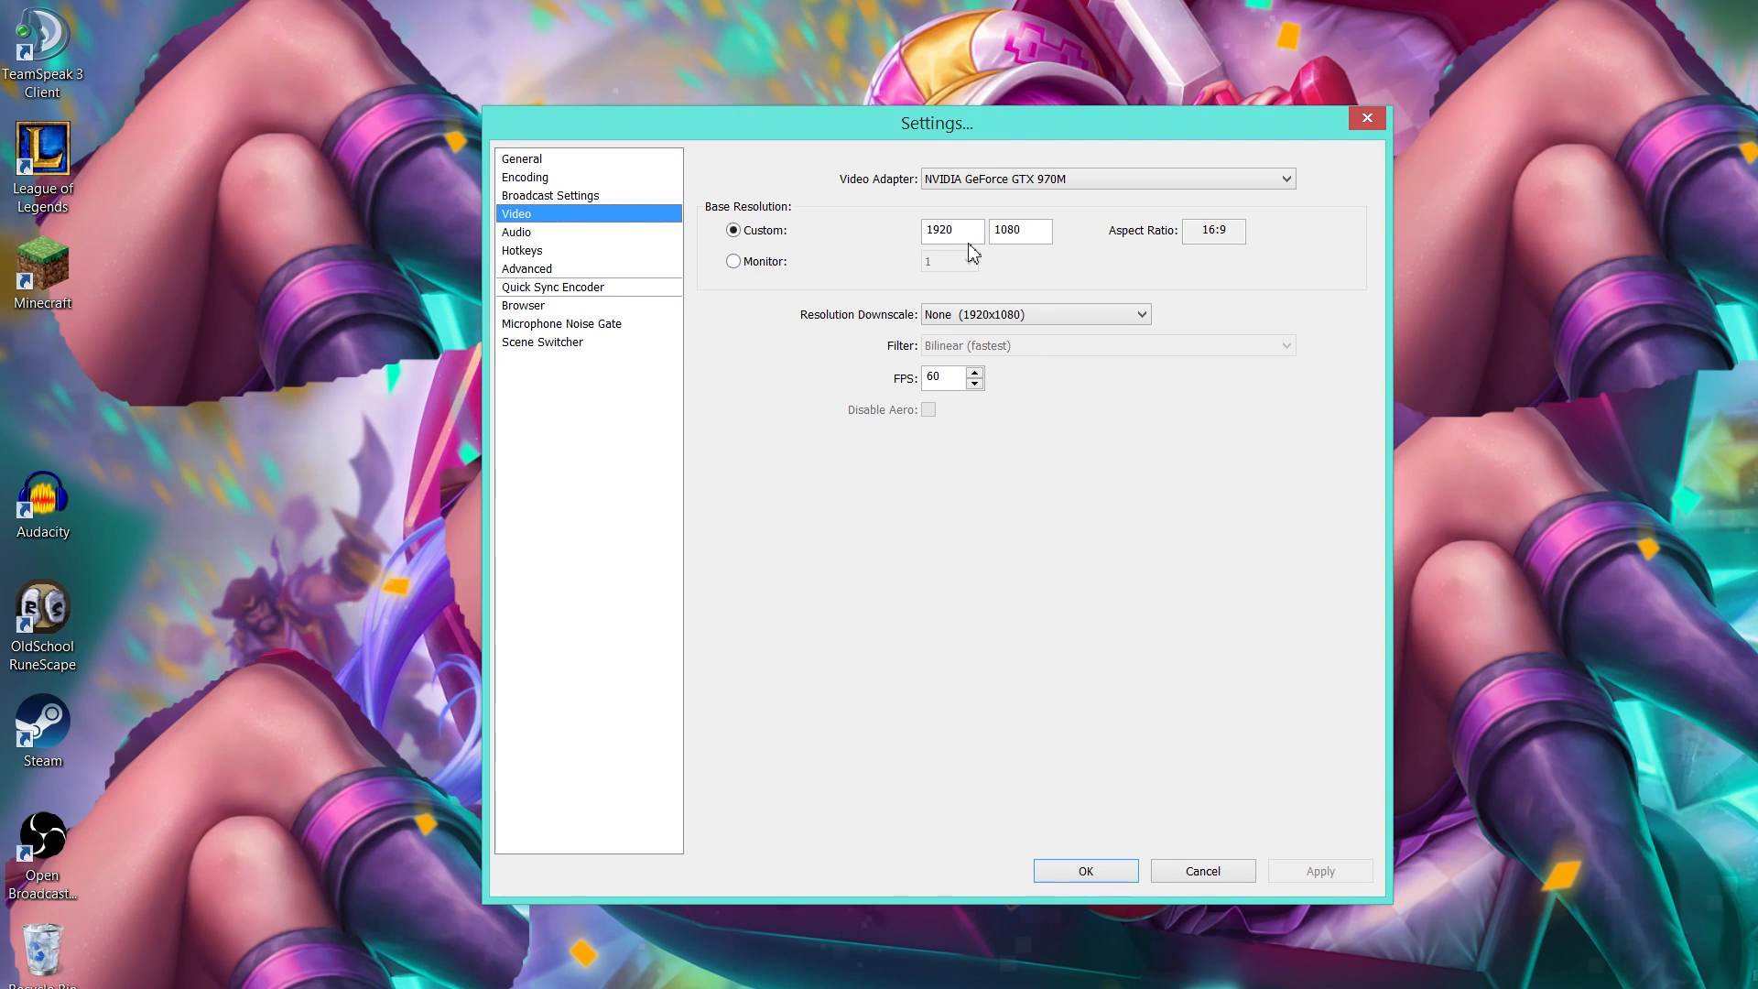
pyautogui.click(950, 230)
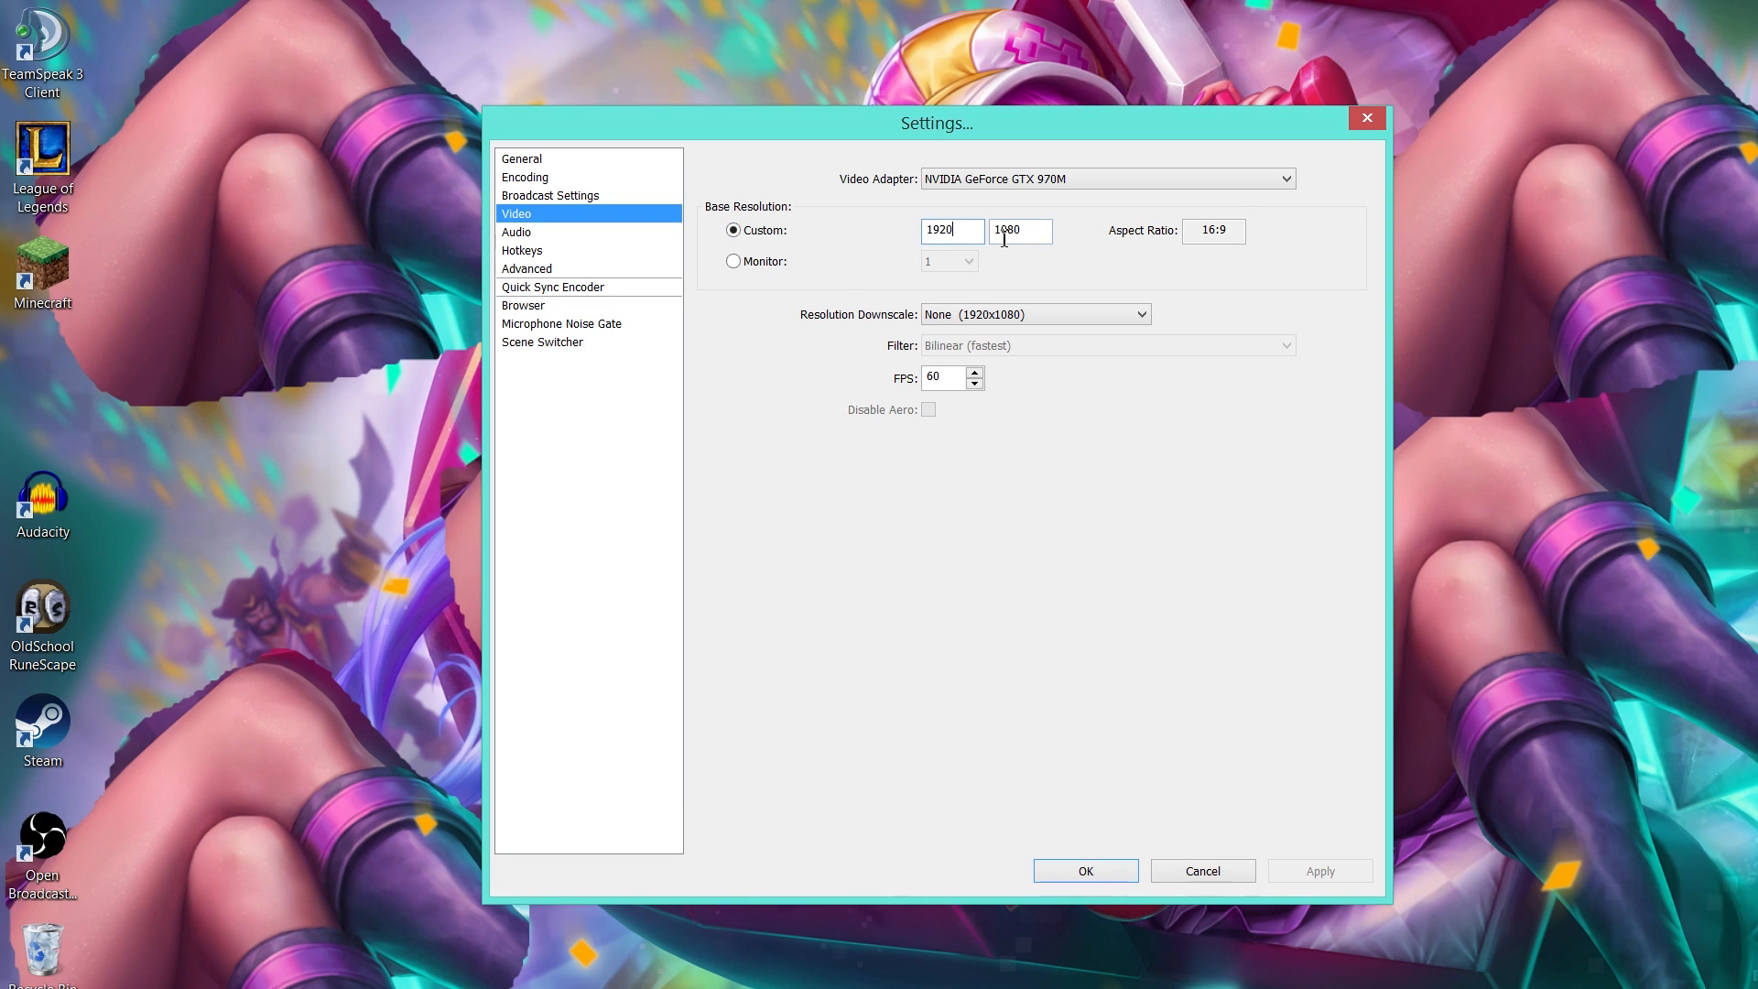
pyautogui.tripleClick(1019, 230)
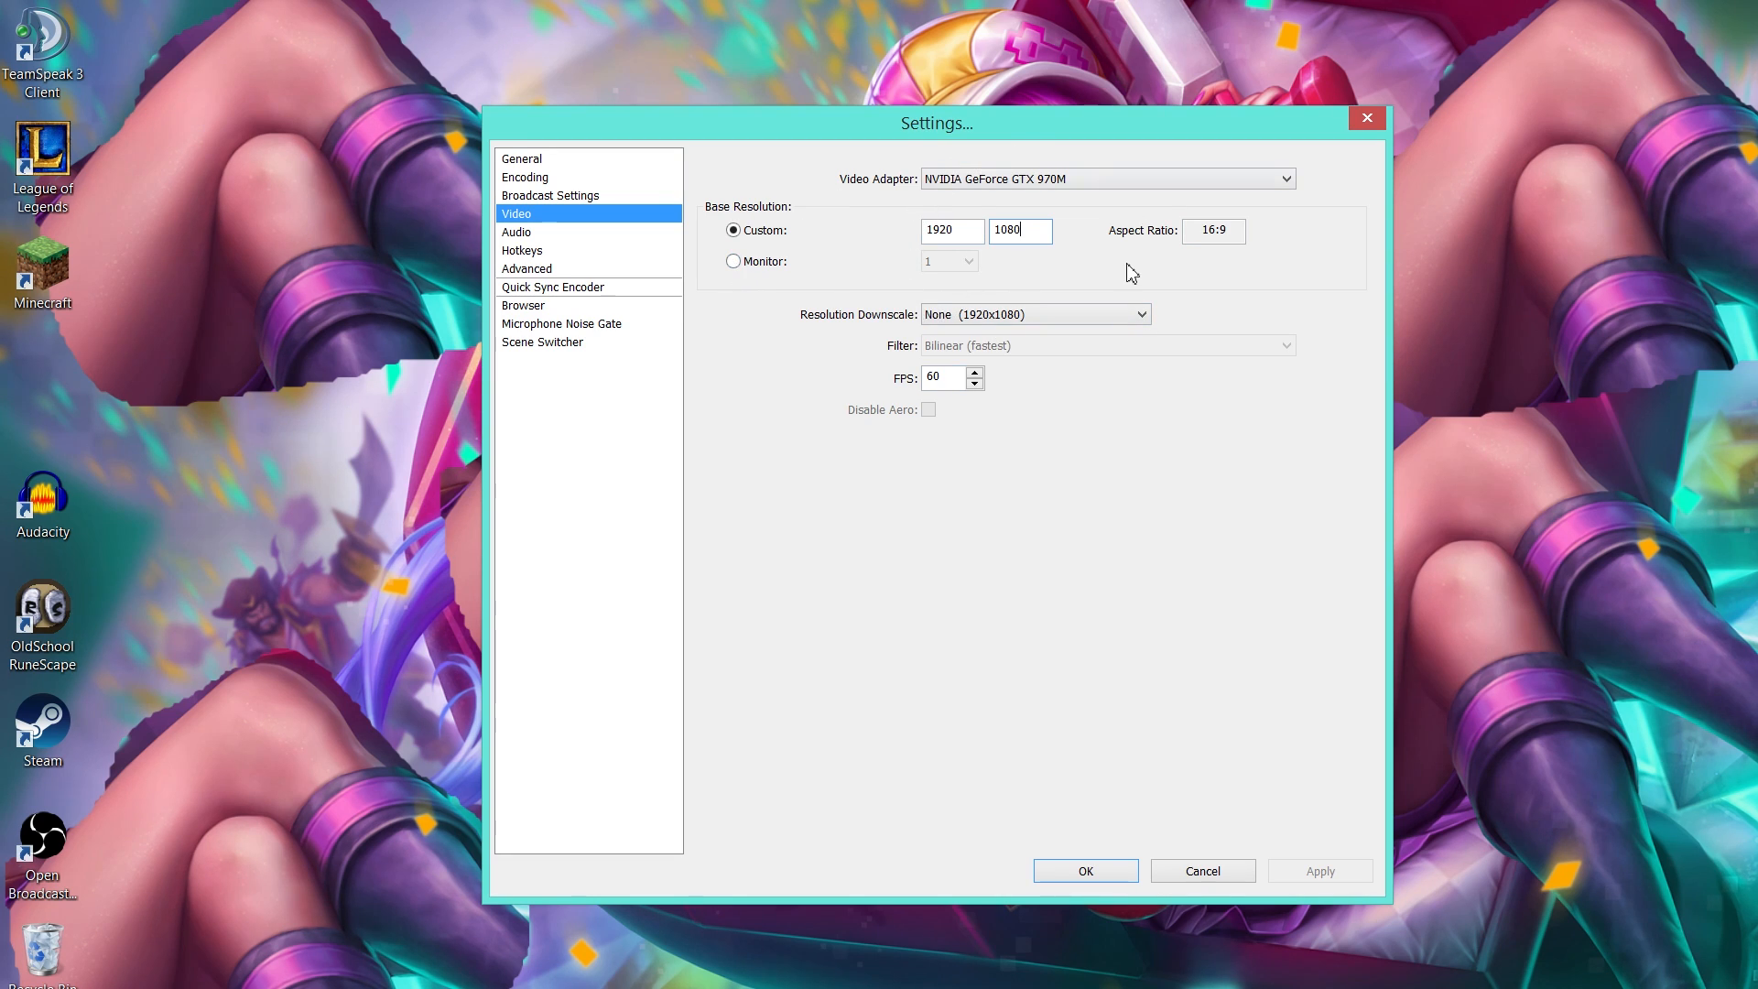
pyautogui.moveTo(1093, 293)
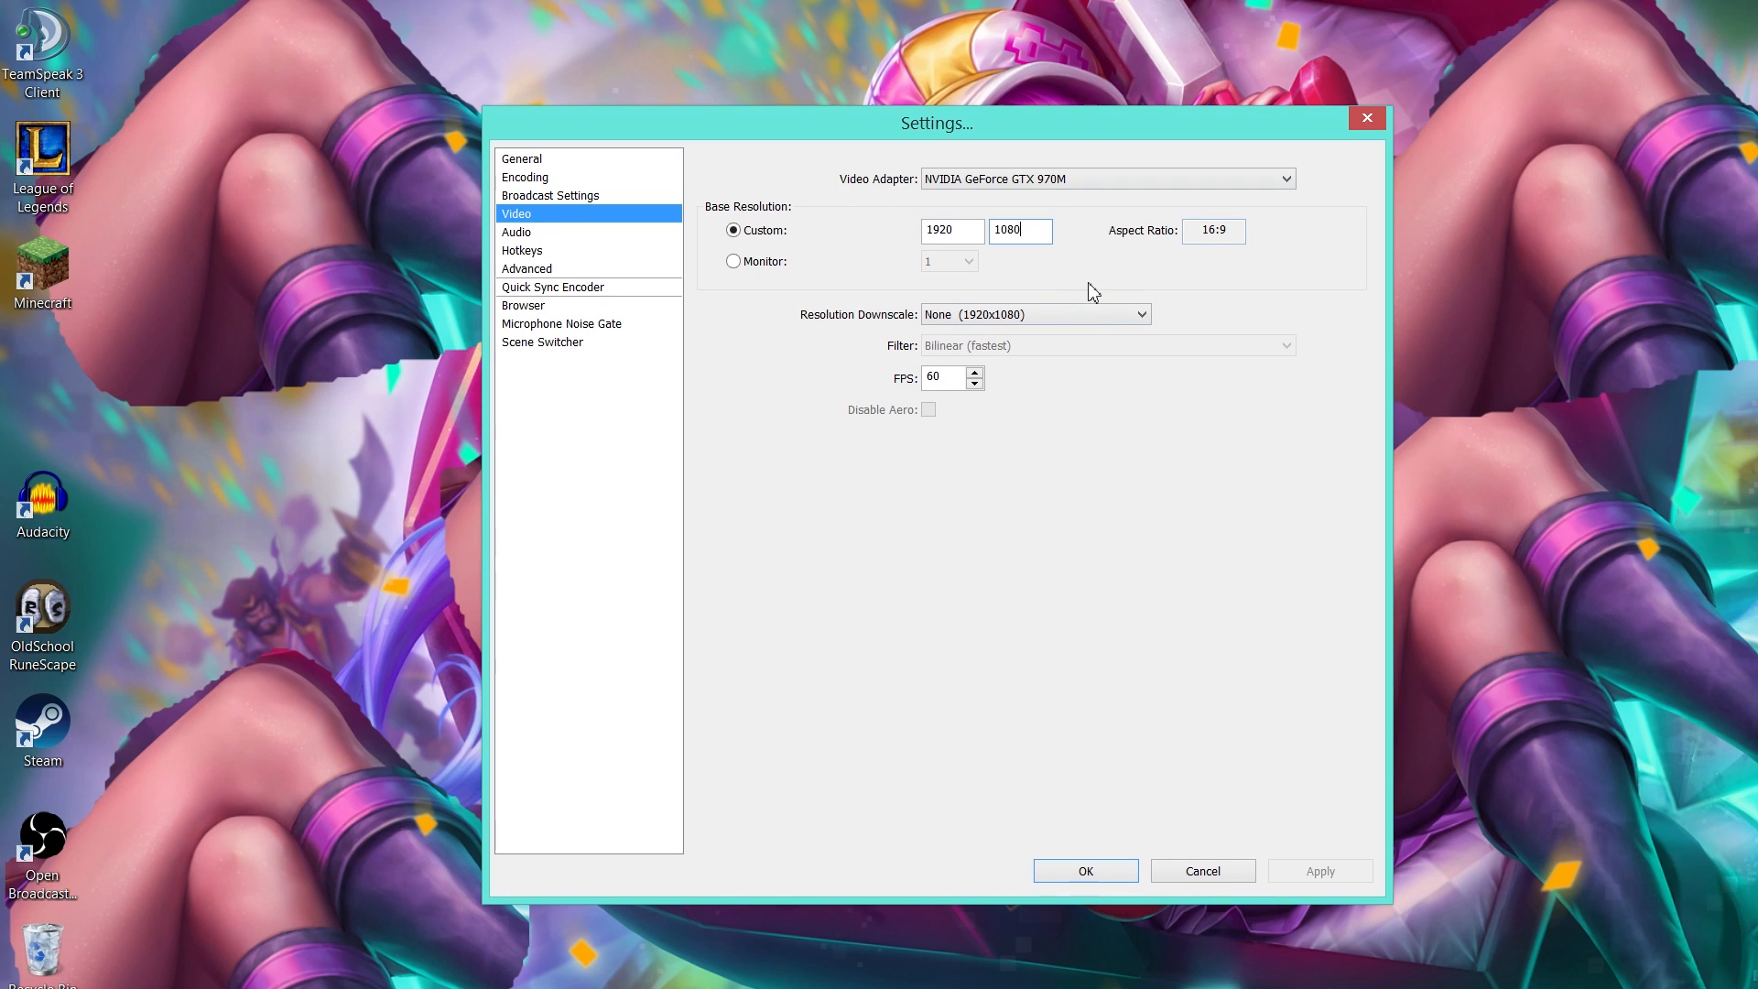
pyautogui.moveTo(934, 279)
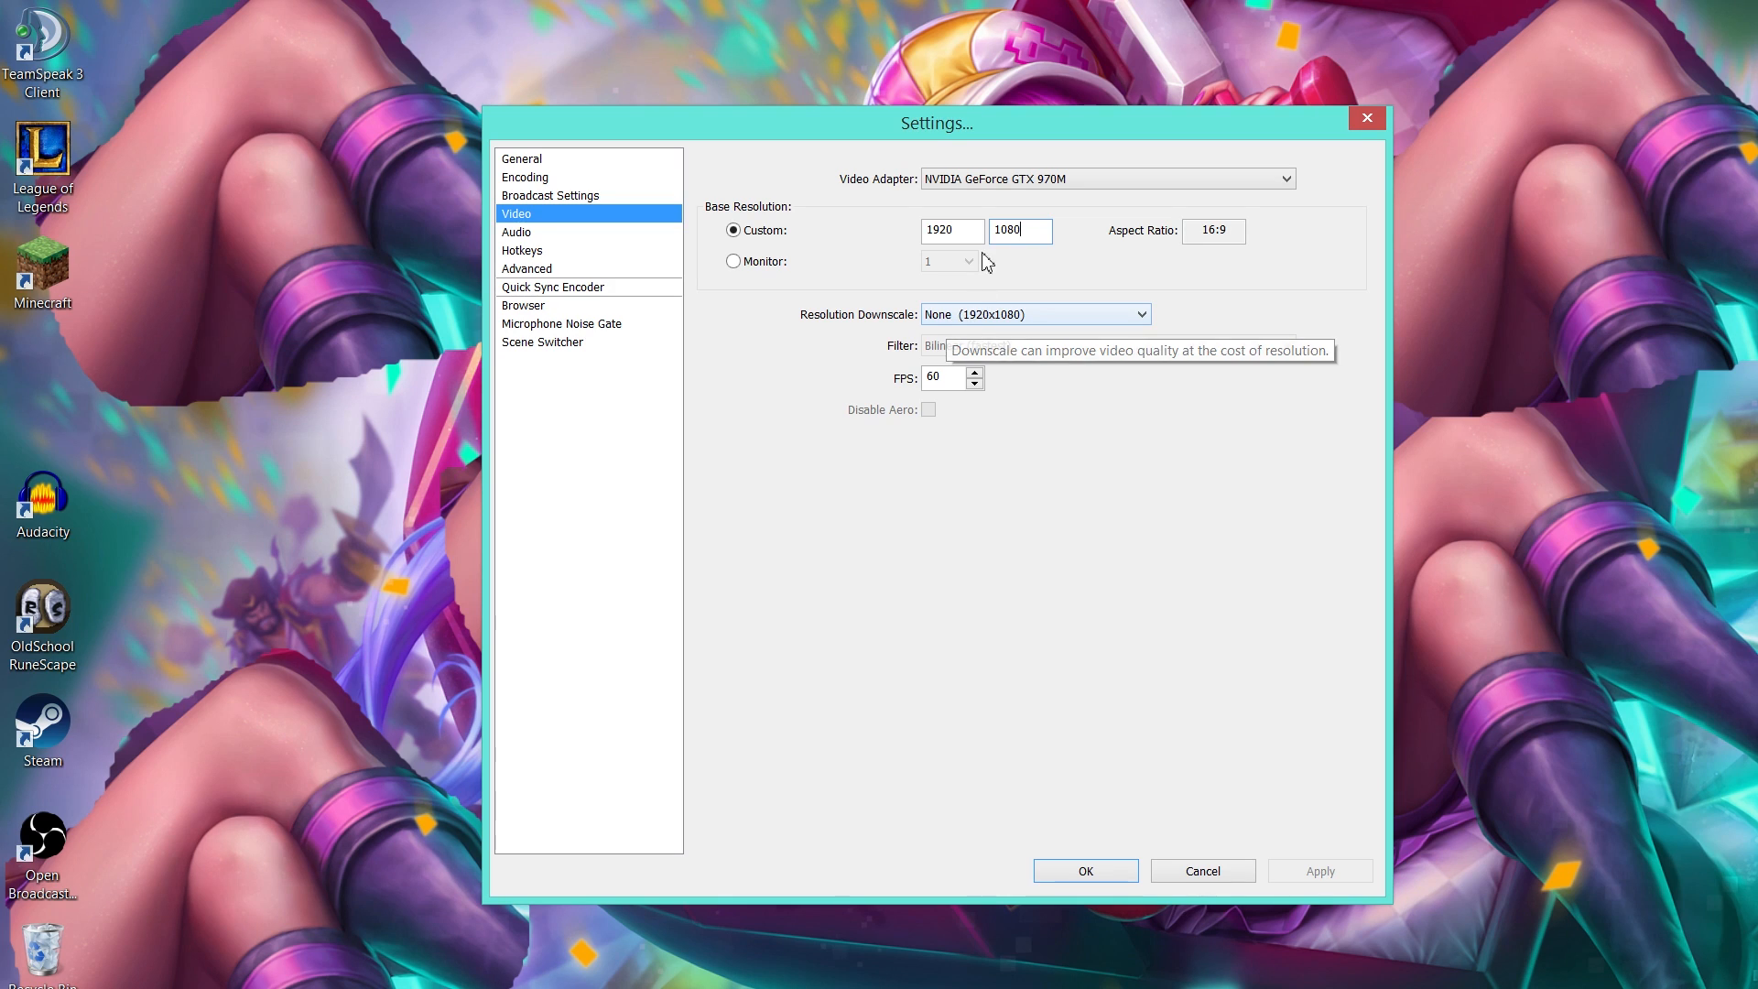
pyautogui.moveTo(1084, 275)
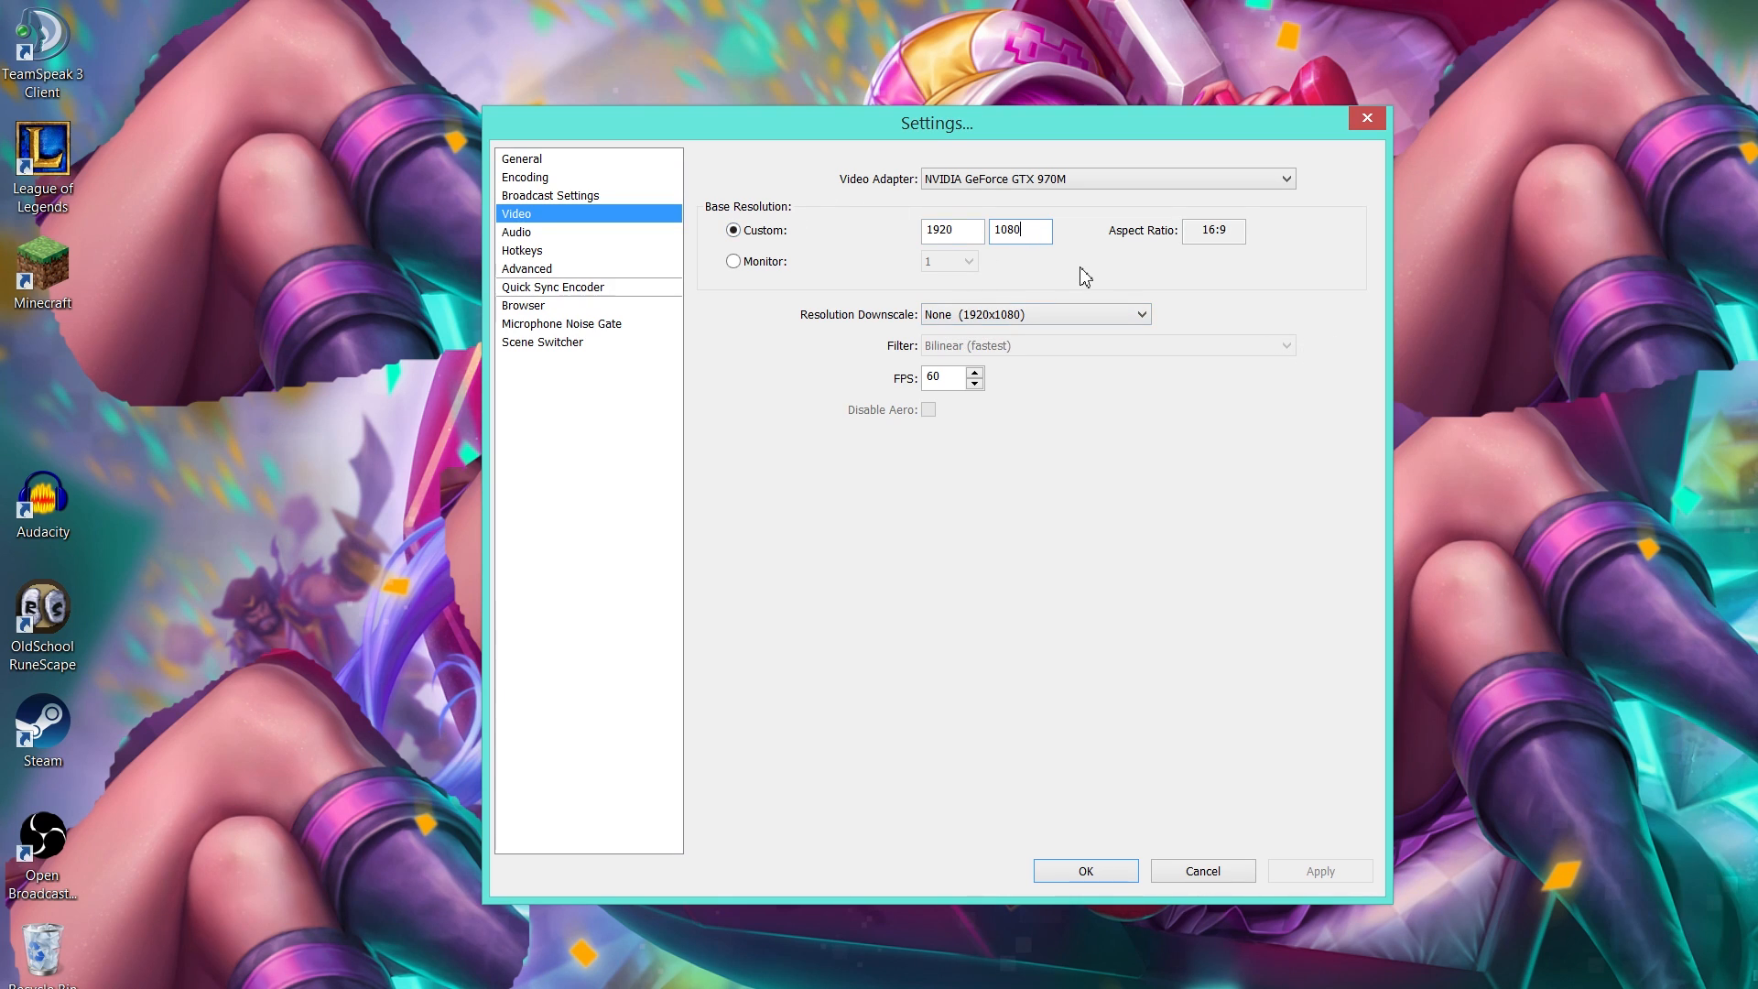
pyautogui.moveTo(1062, 295)
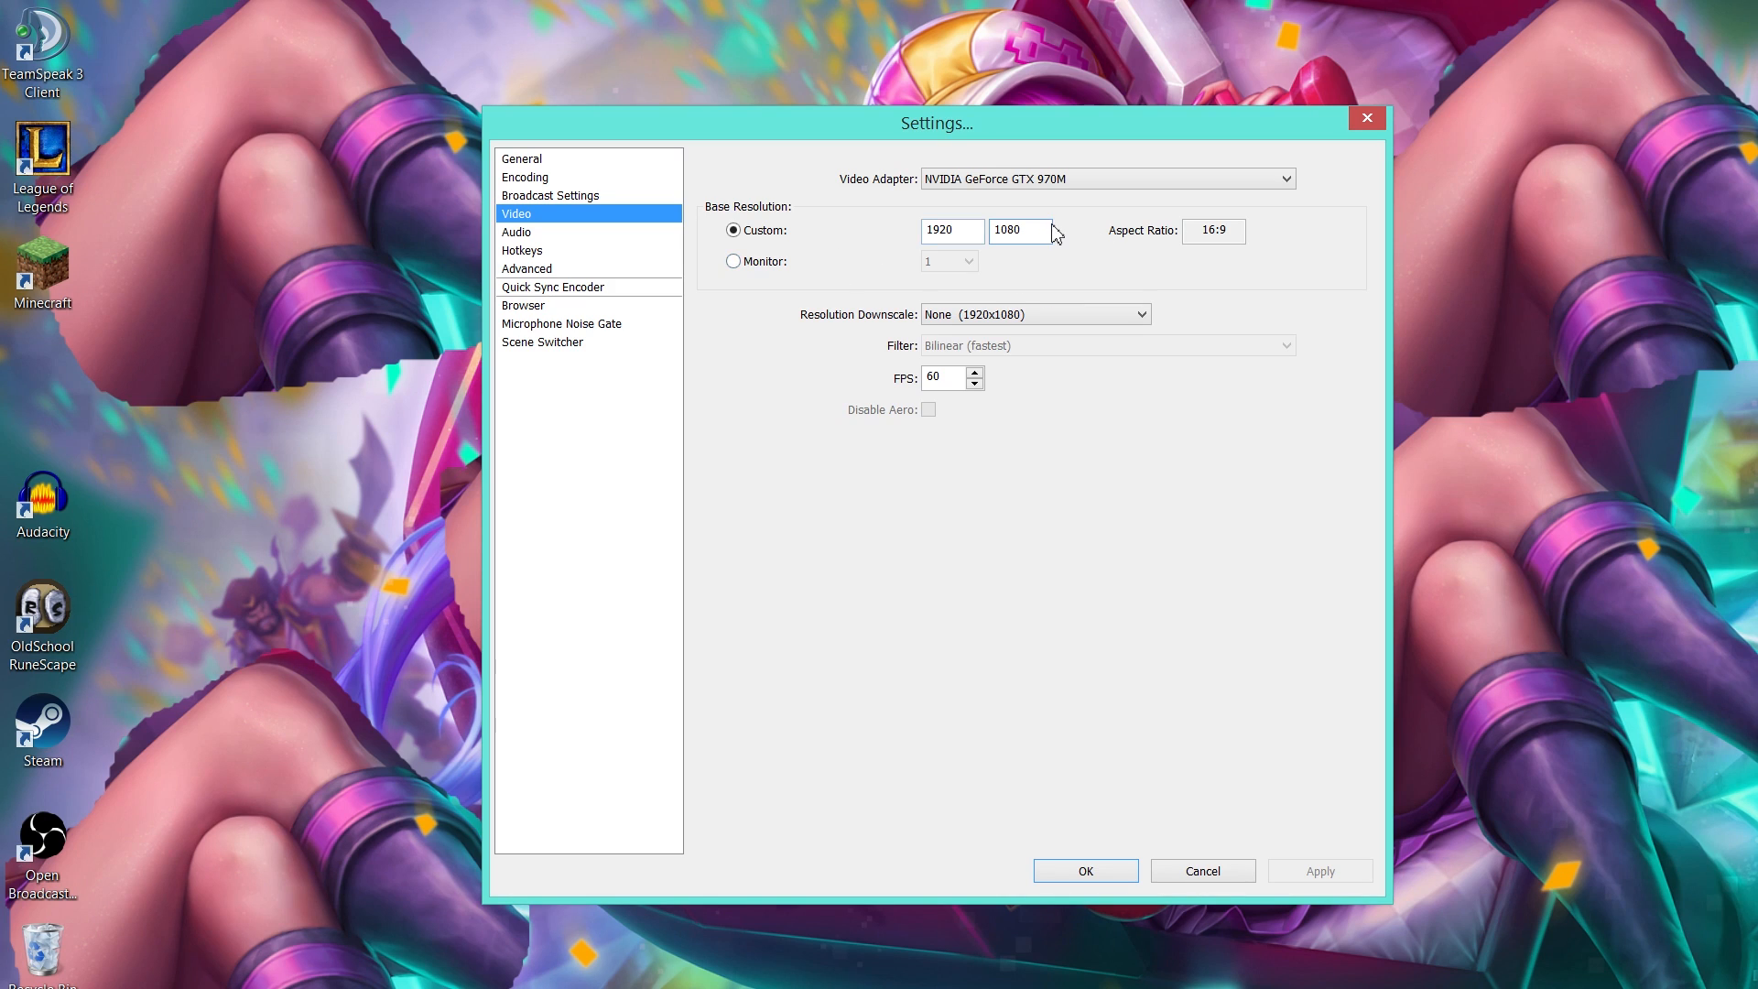
pyautogui.moveTo(1034, 344)
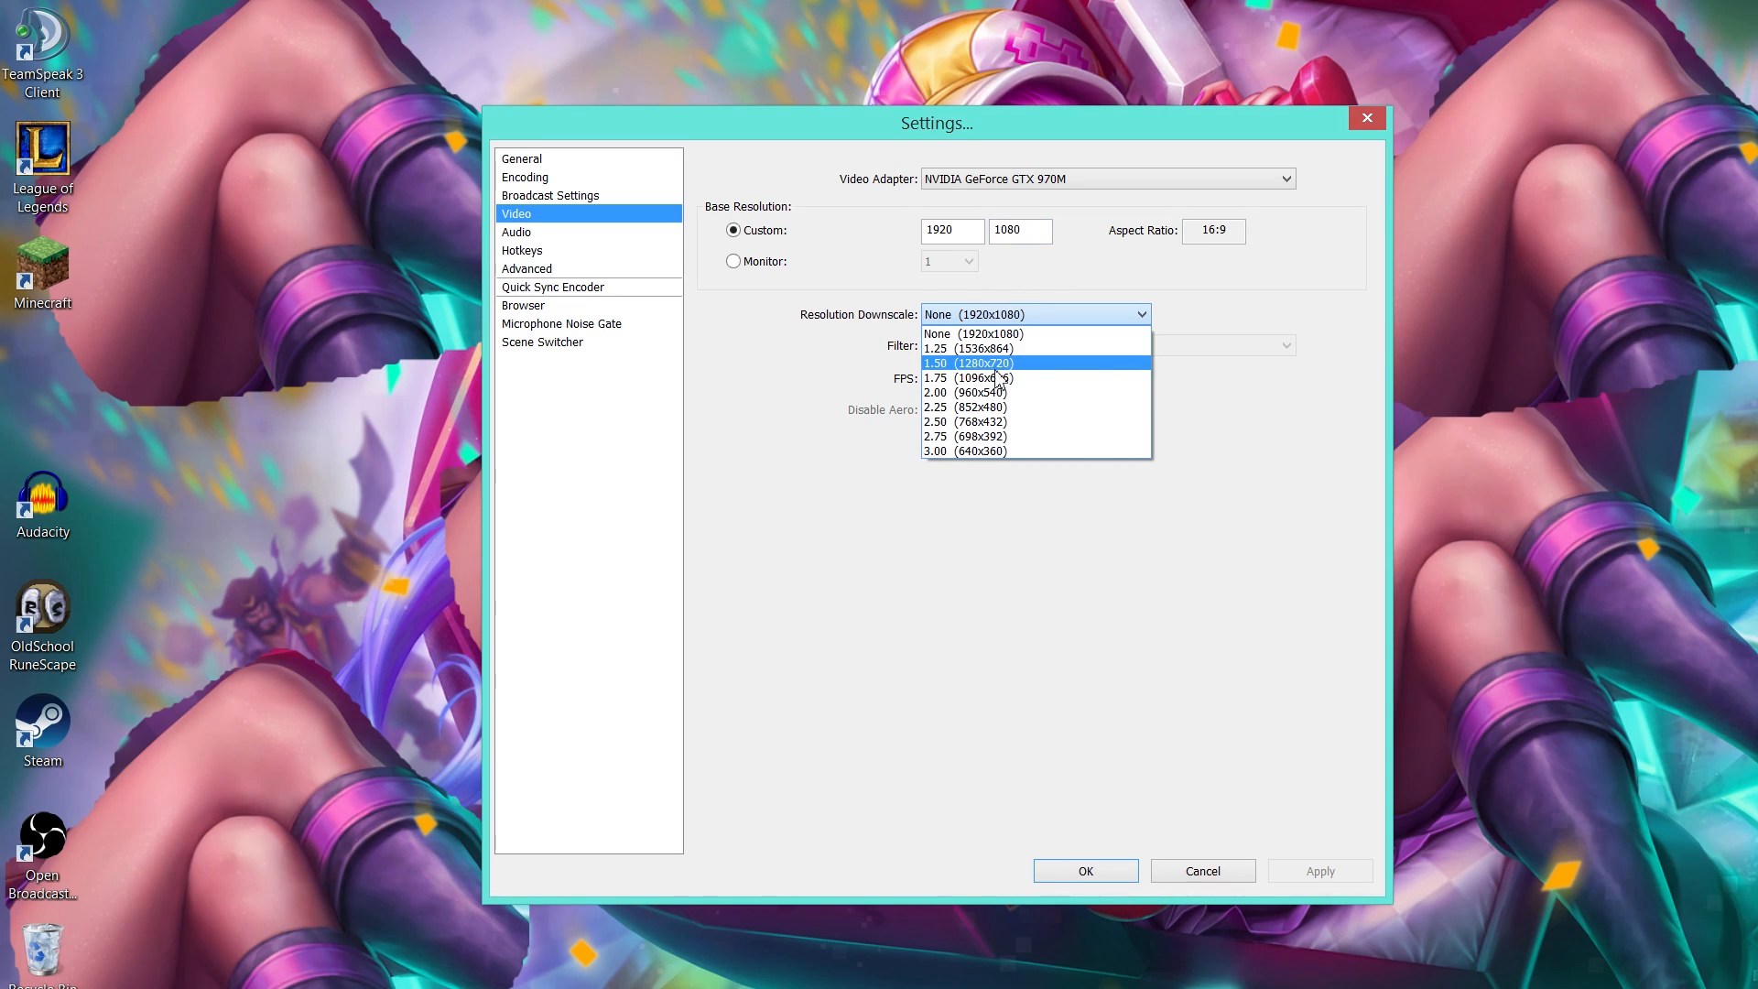
pyautogui.moveTo(1038, 368)
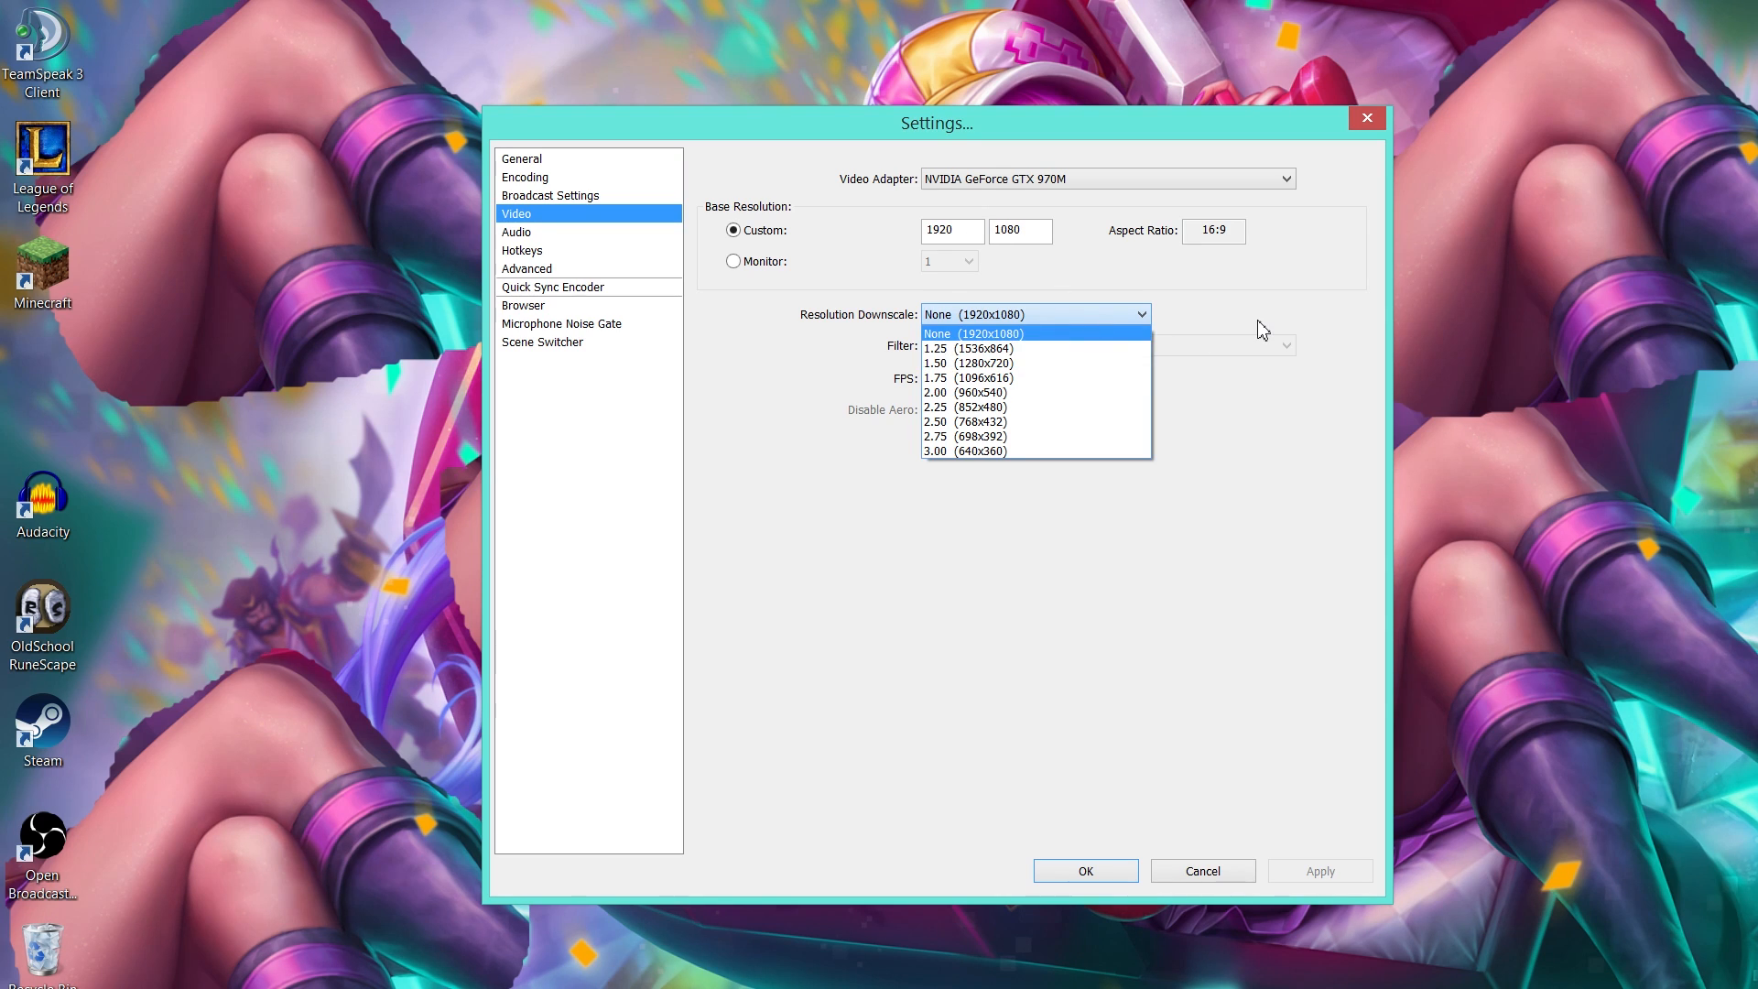
pyautogui.click(973, 334)
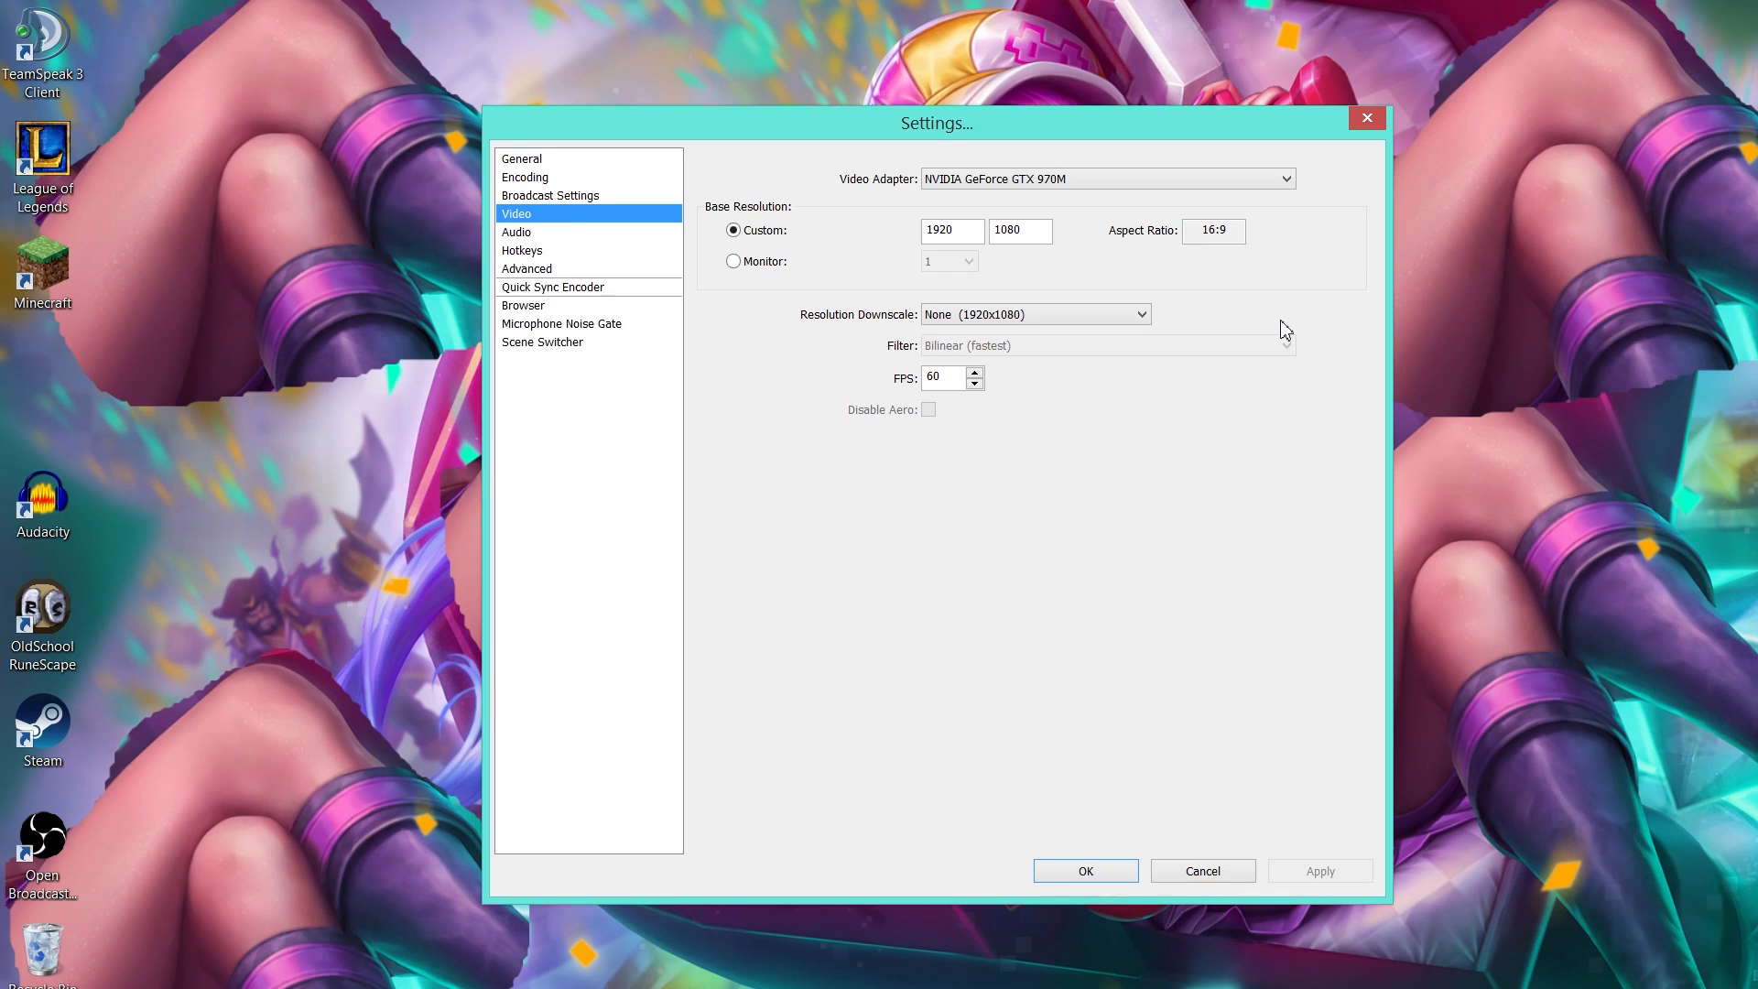
pyautogui.moveTo(885, 390)
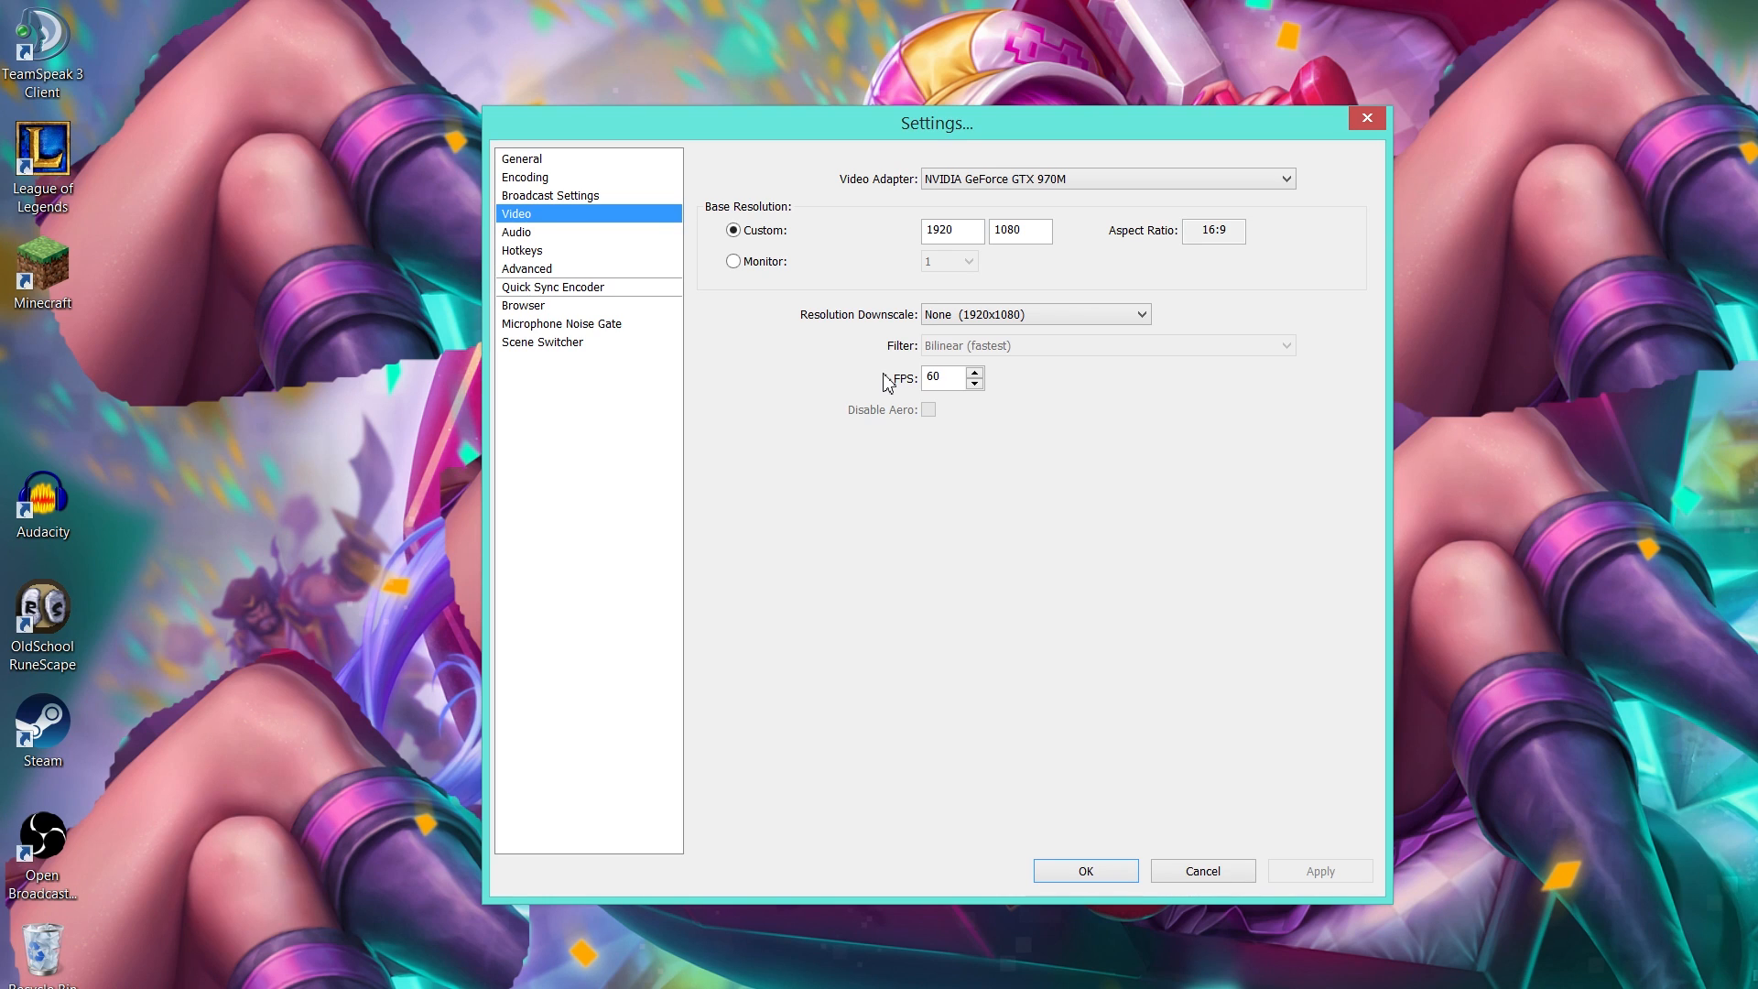
pyautogui.moveTo(951, 374)
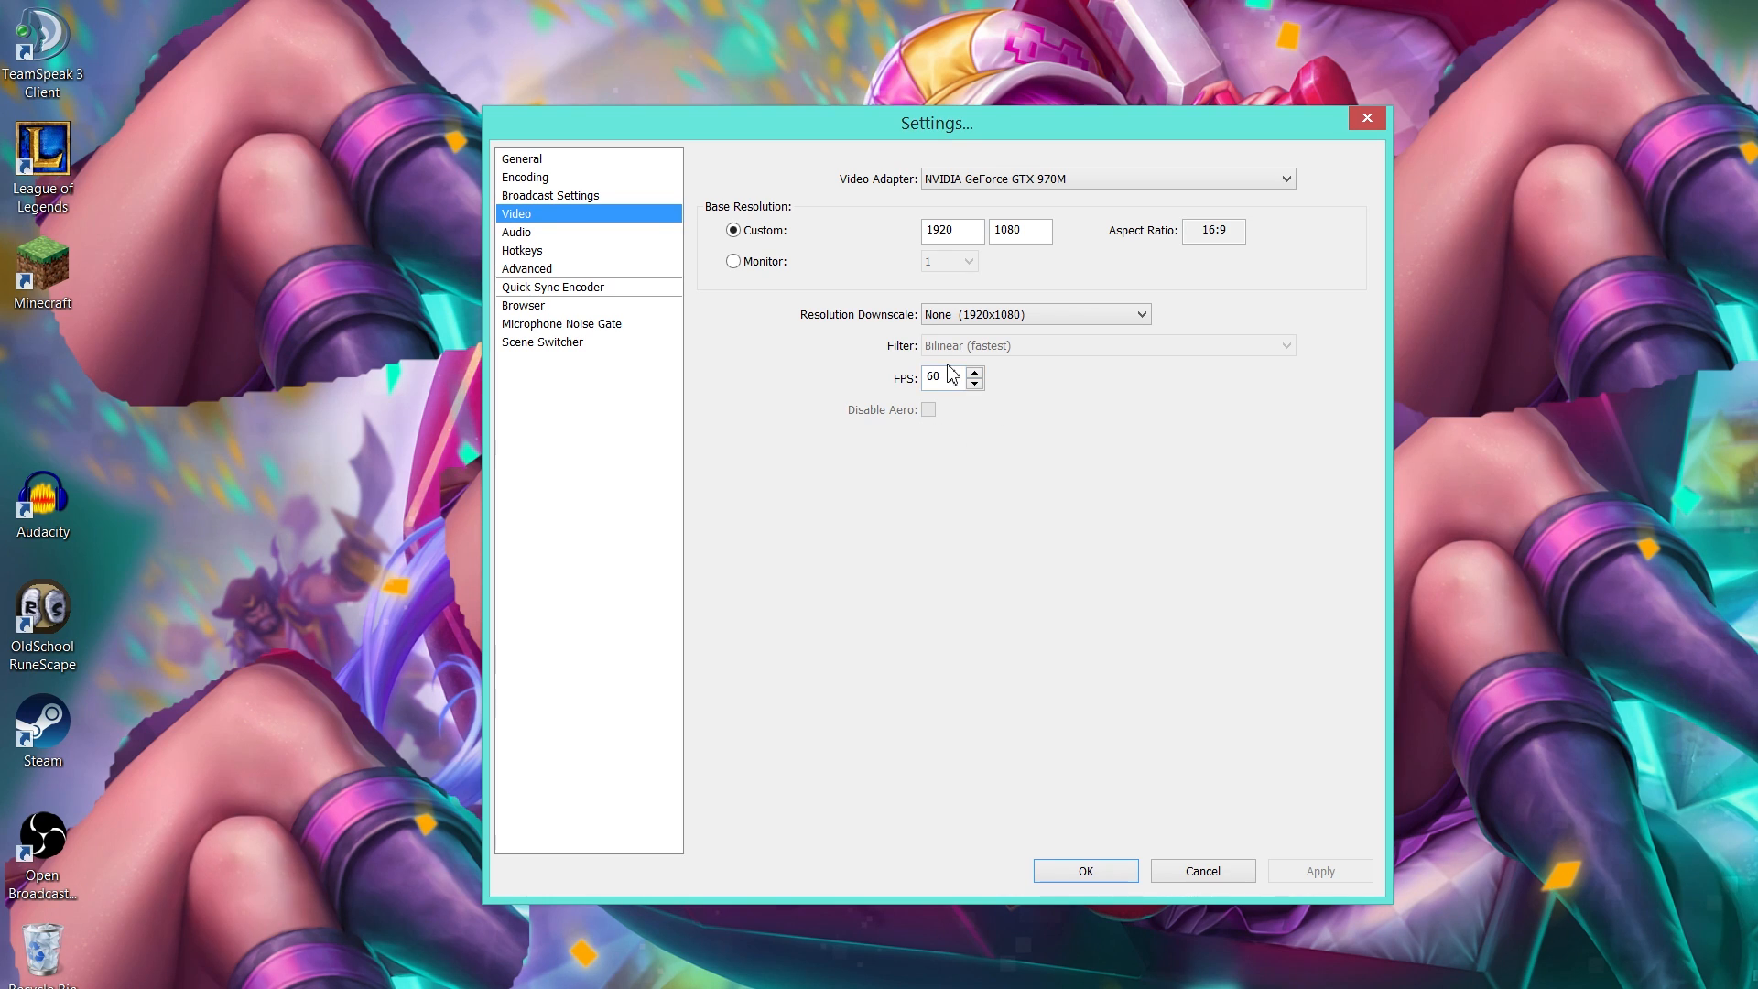
pyautogui.moveTo(938, 195)
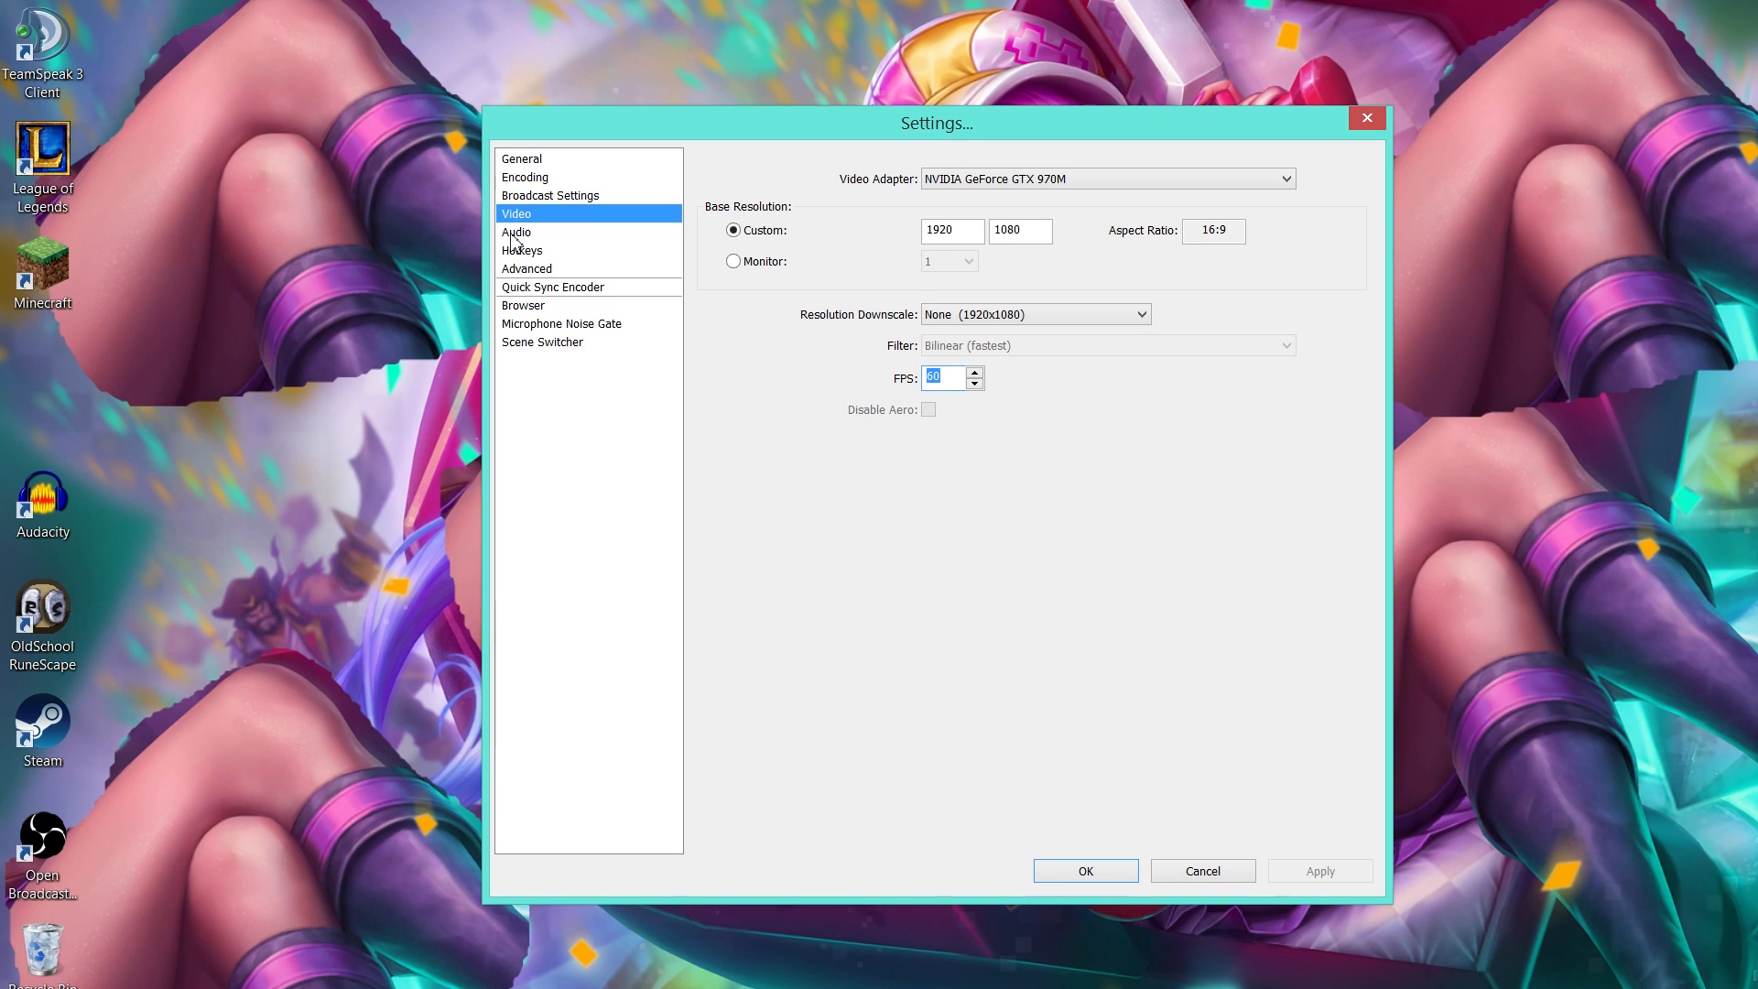
pyautogui.click(516, 232)
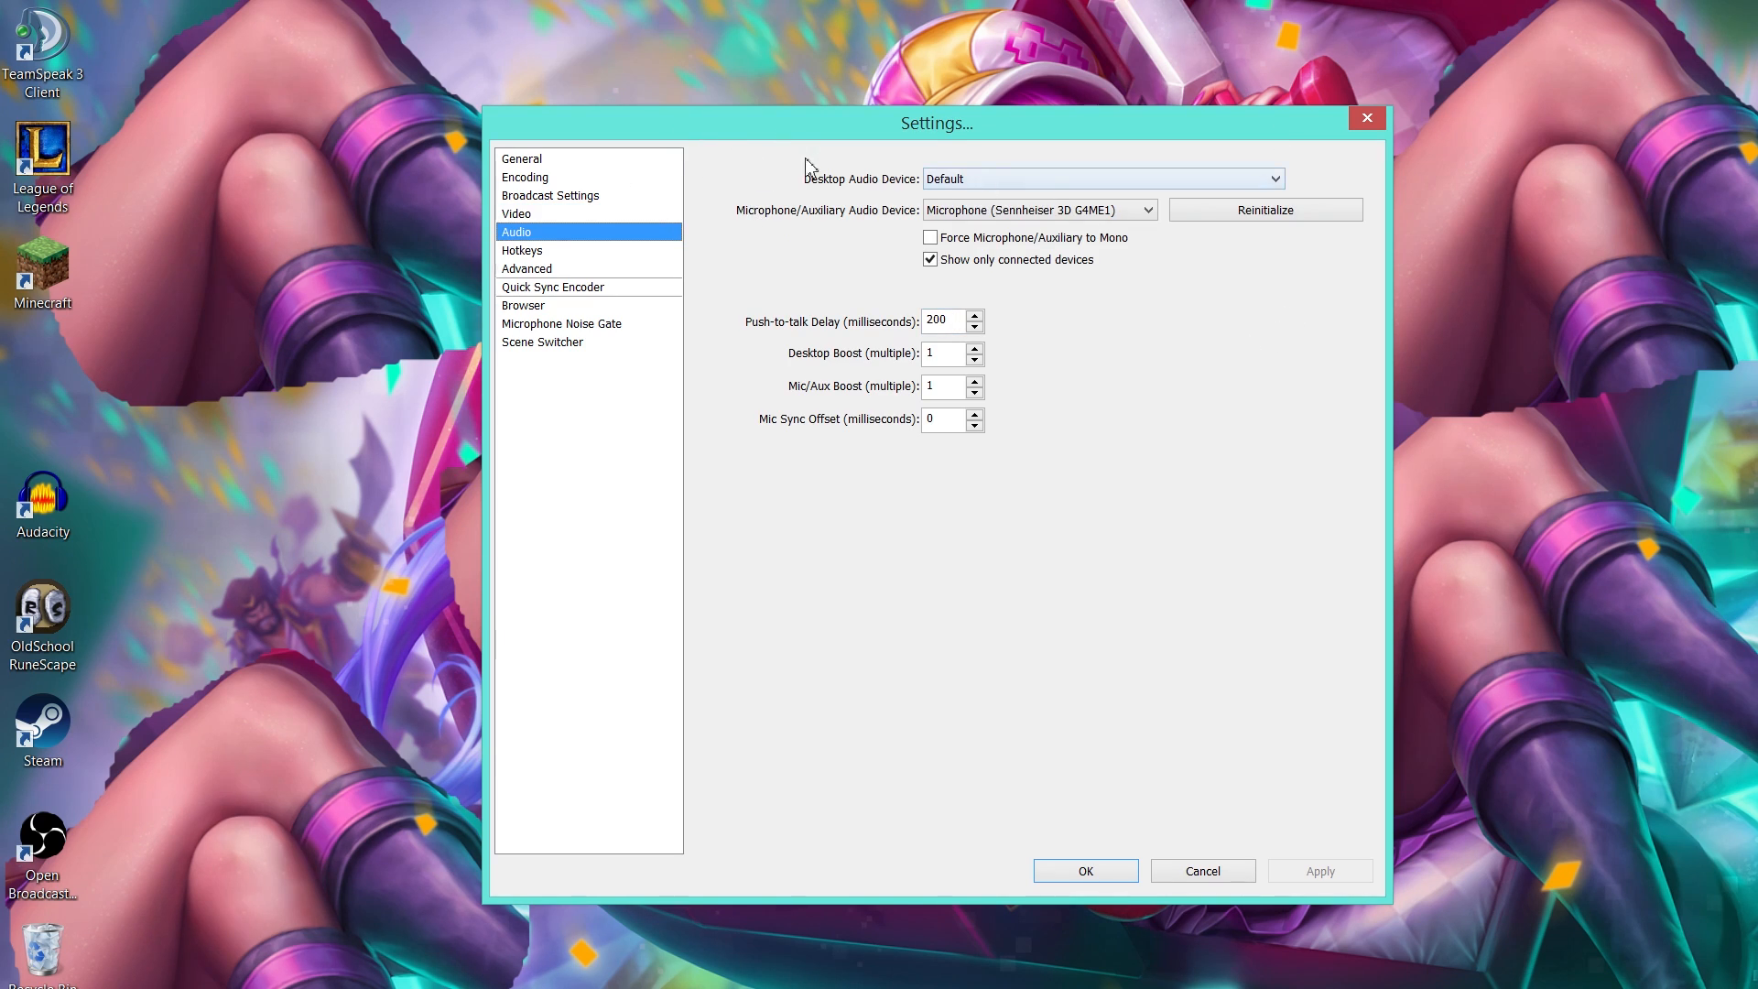
pyautogui.moveTo(818, 336)
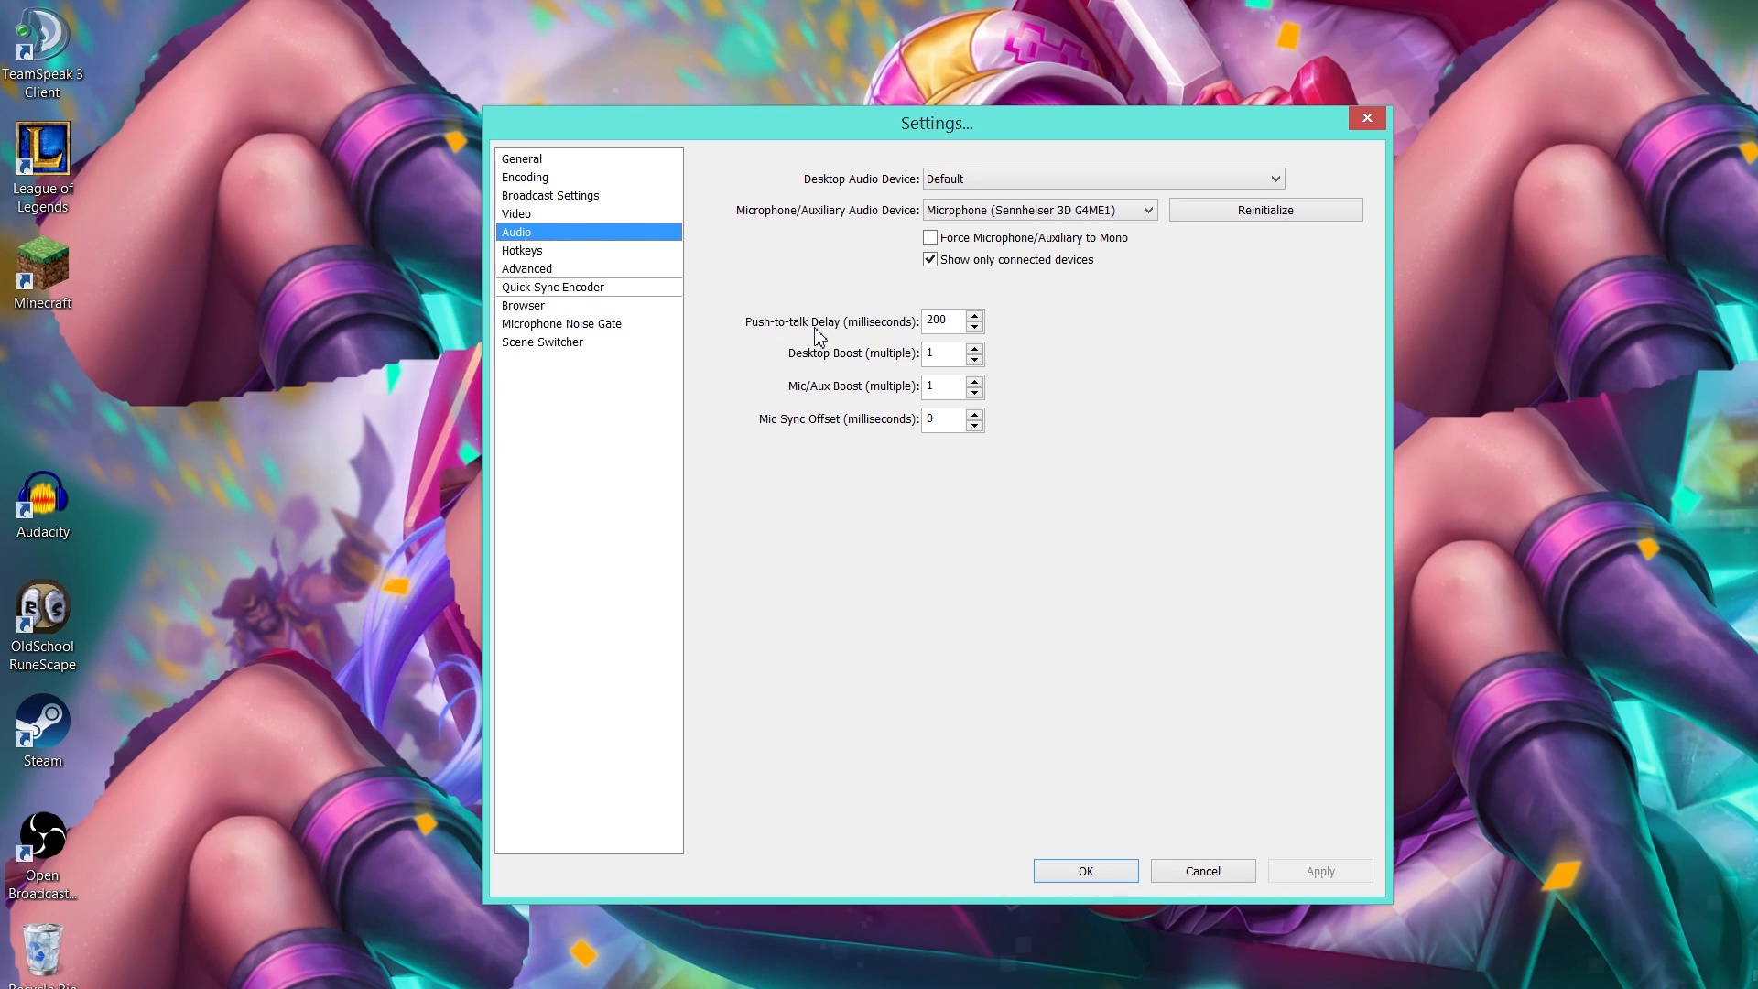
pyautogui.moveTo(1018, 180)
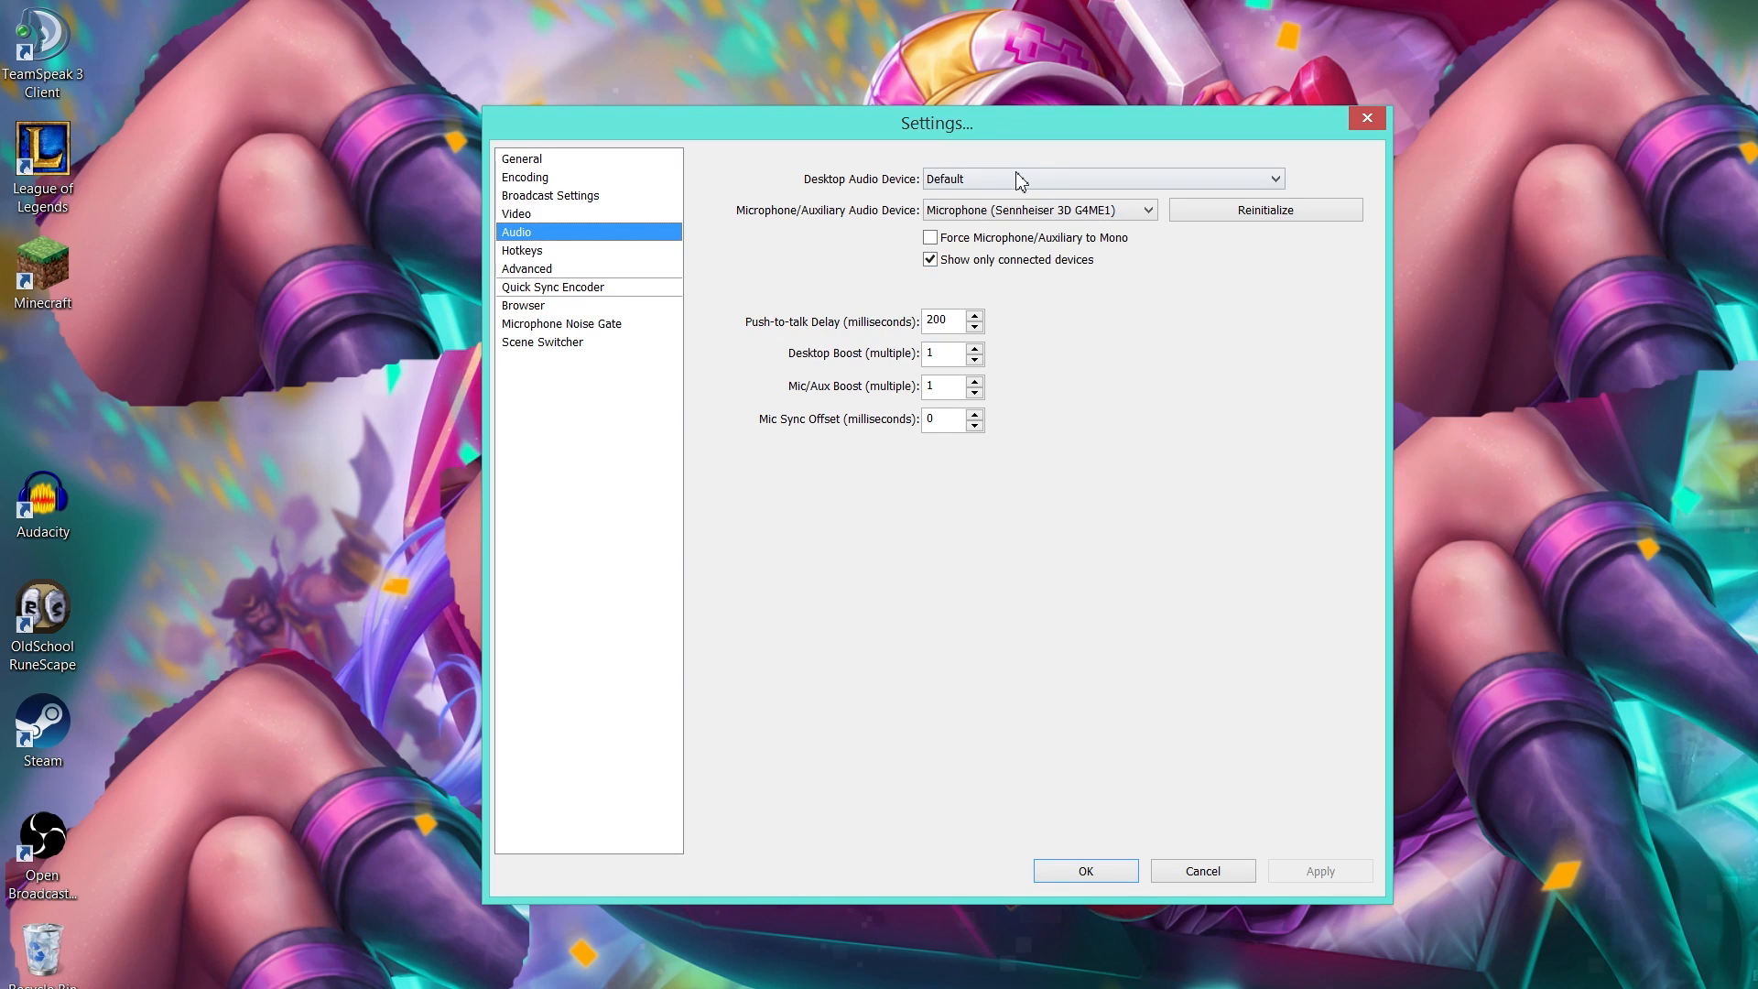
# Step: Keep default desktop audio and the Sennheiser 3D G4ME1 microphone, then save
pyautogui.click(1099, 178)
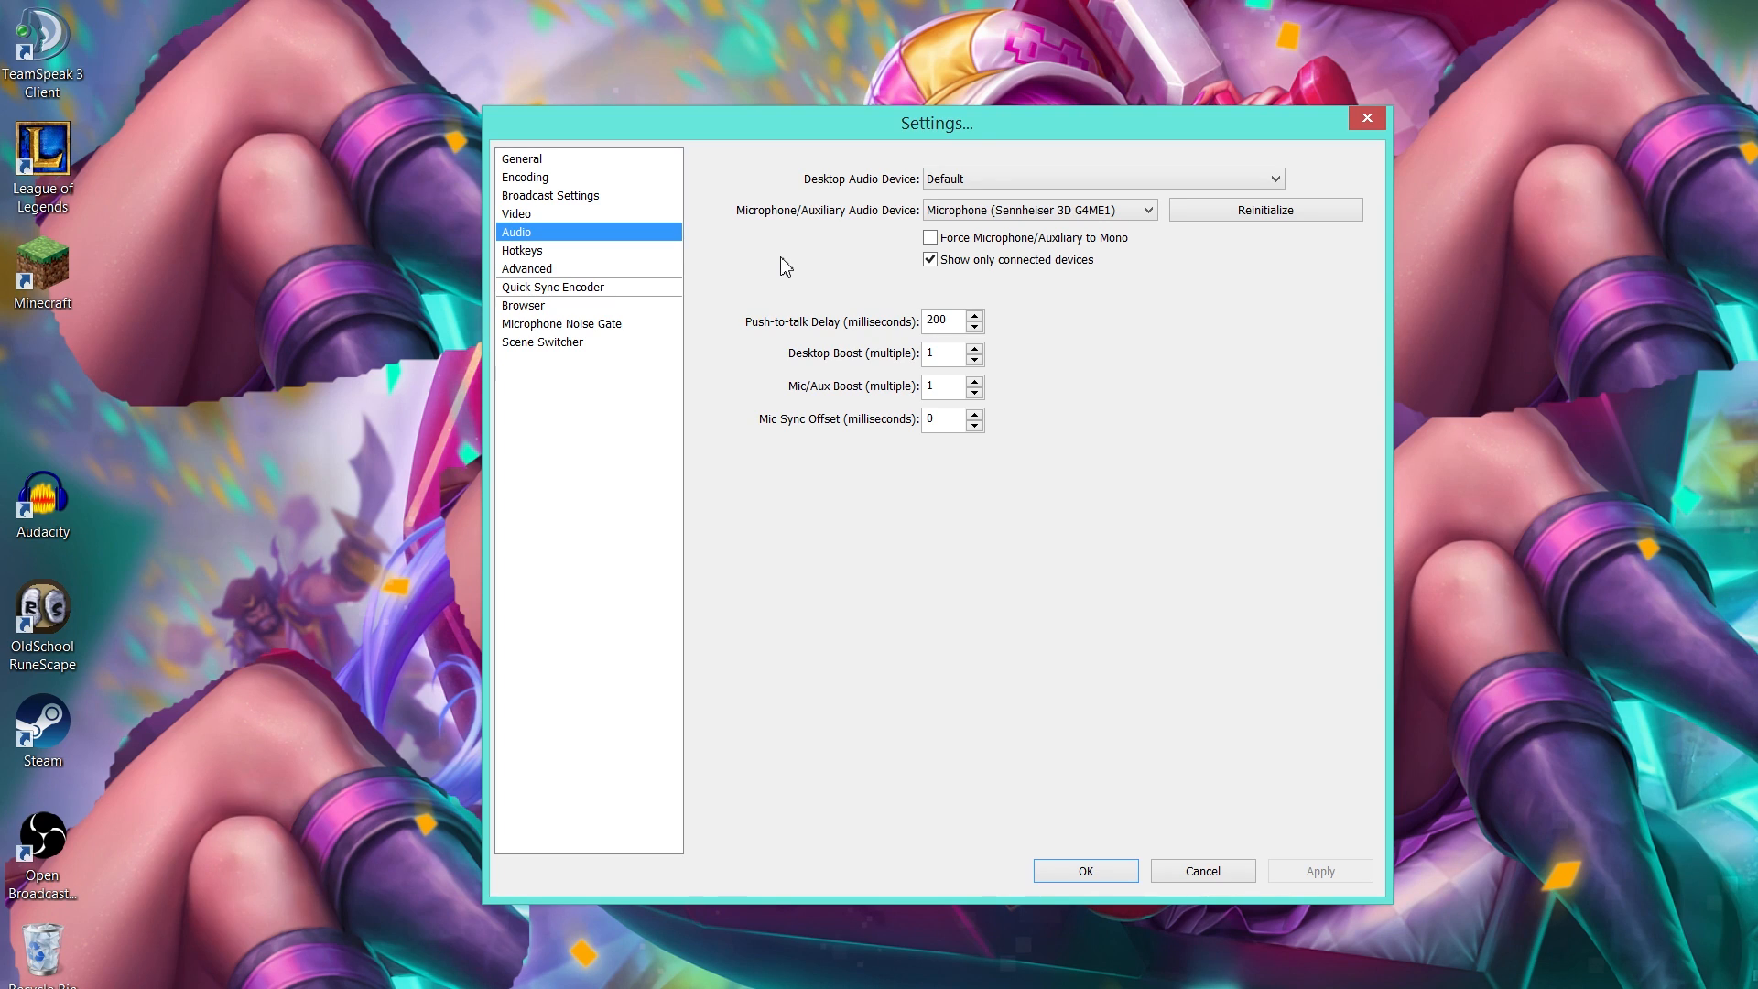
pyautogui.click(1100, 179)
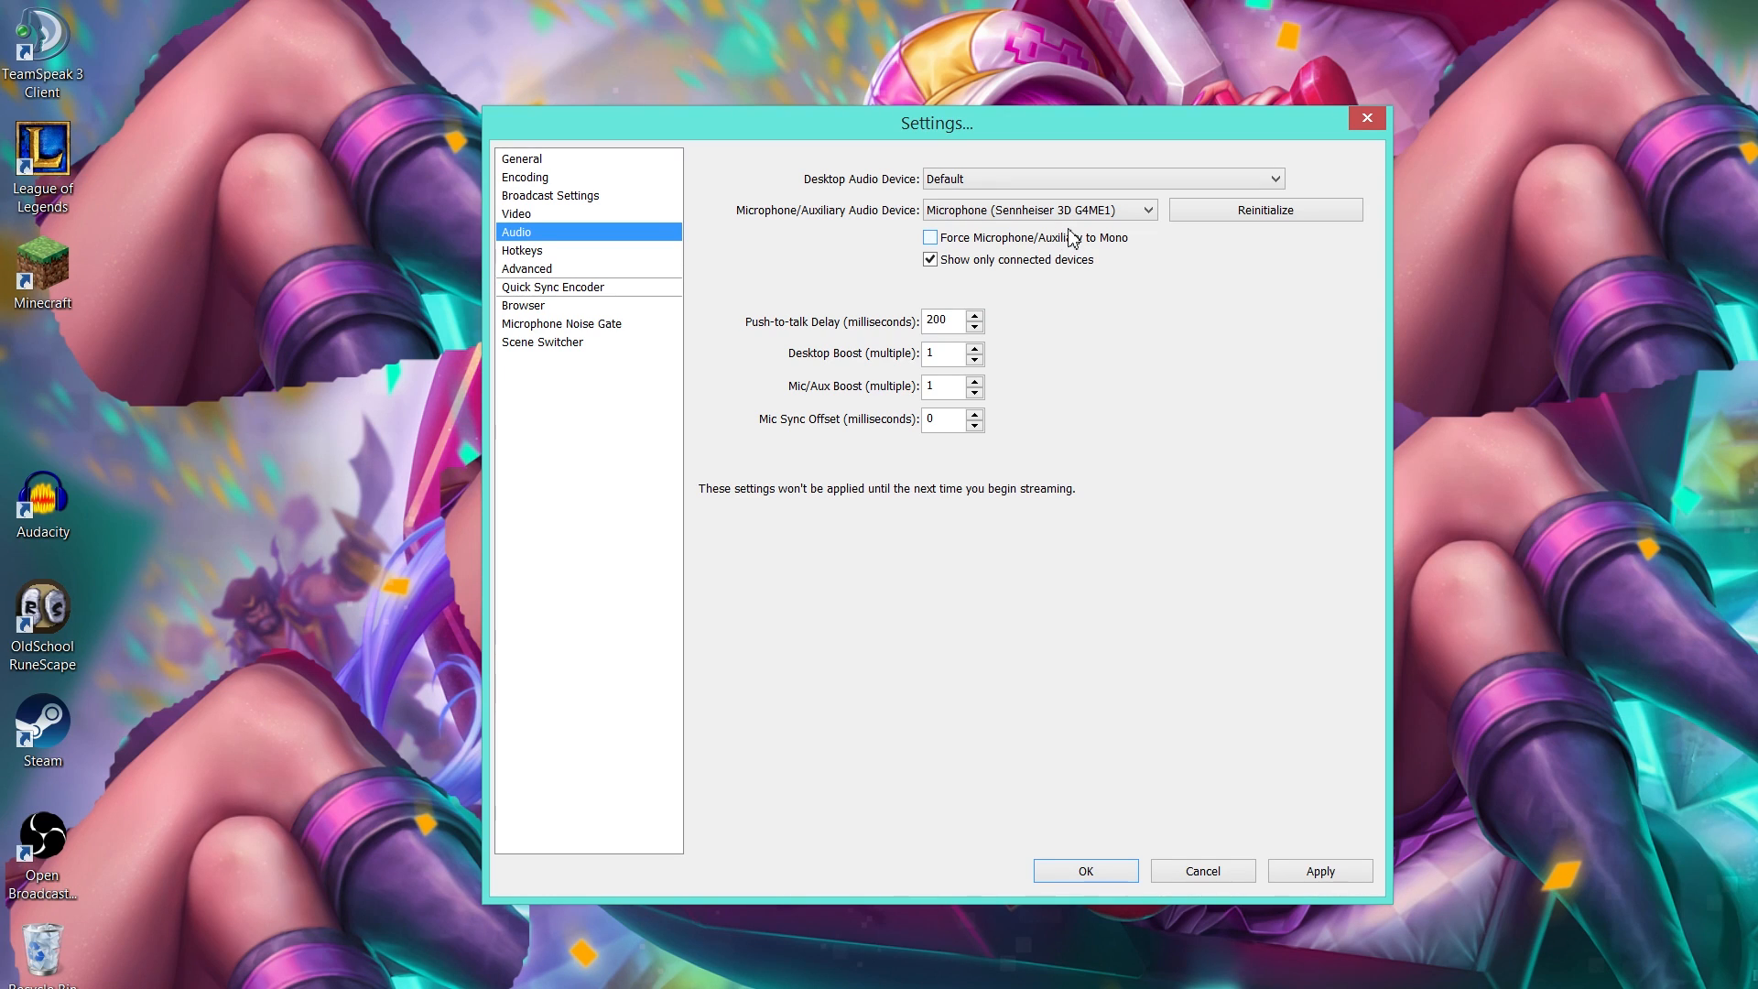
pyautogui.moveTo(1064, 246)
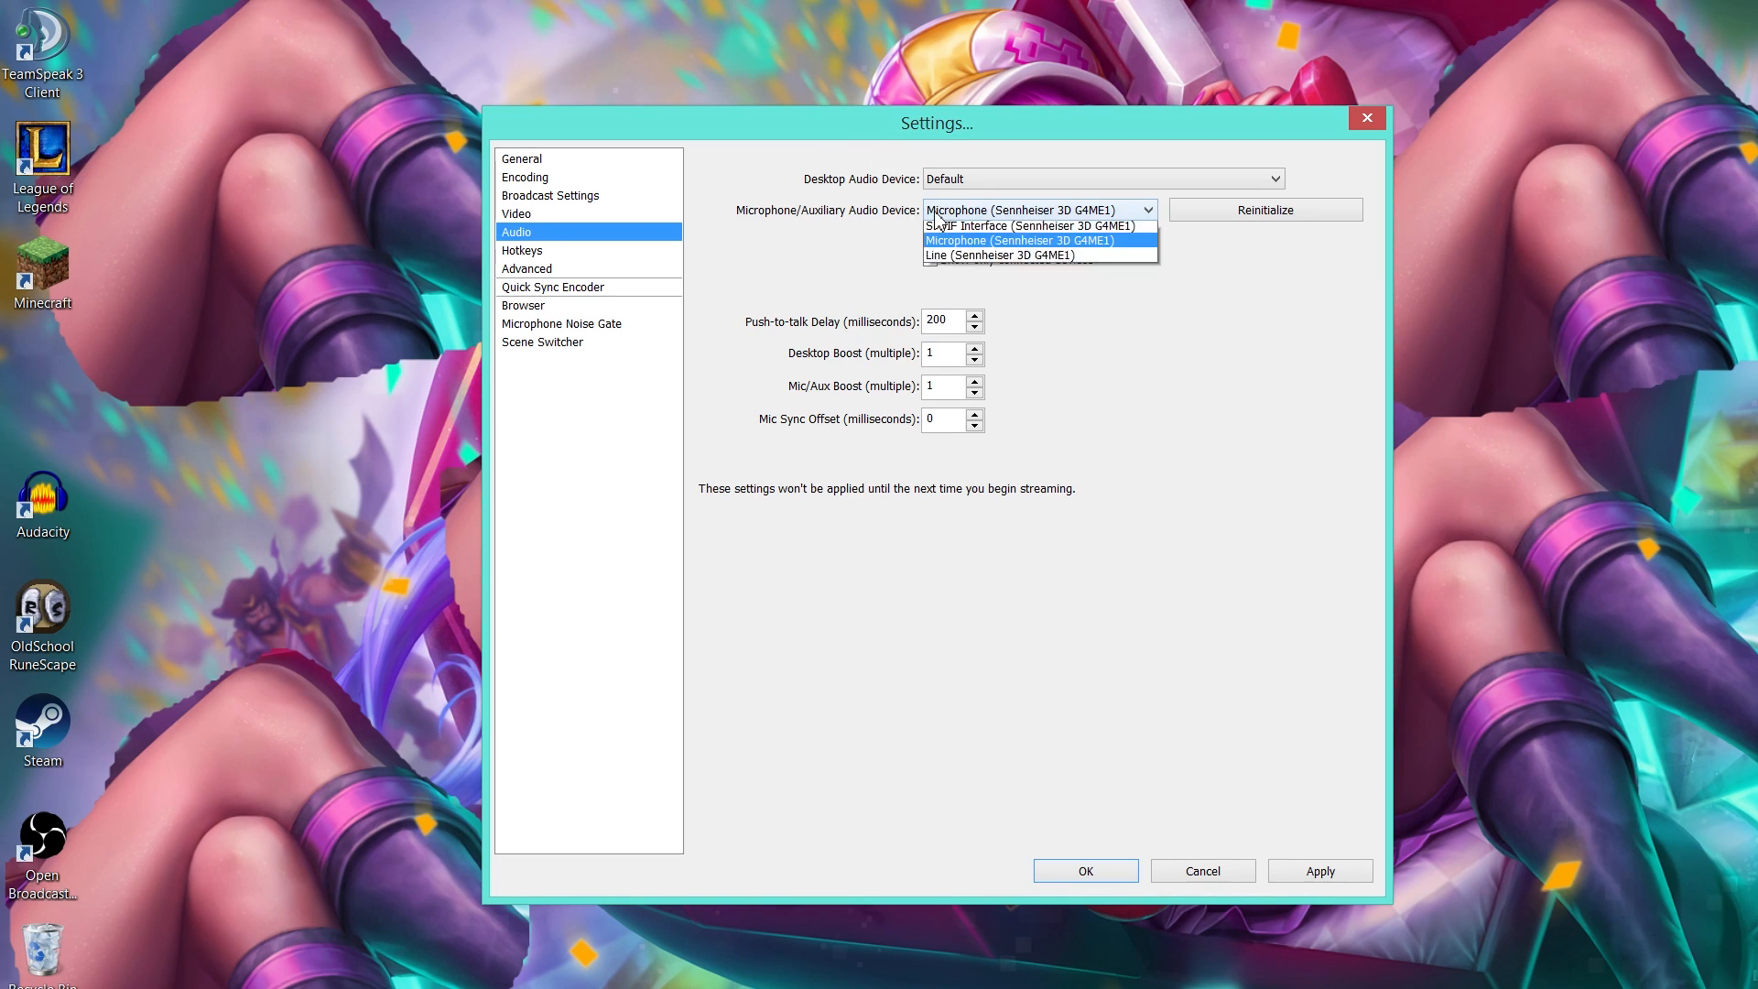
pyautogui.click(1018, 240)
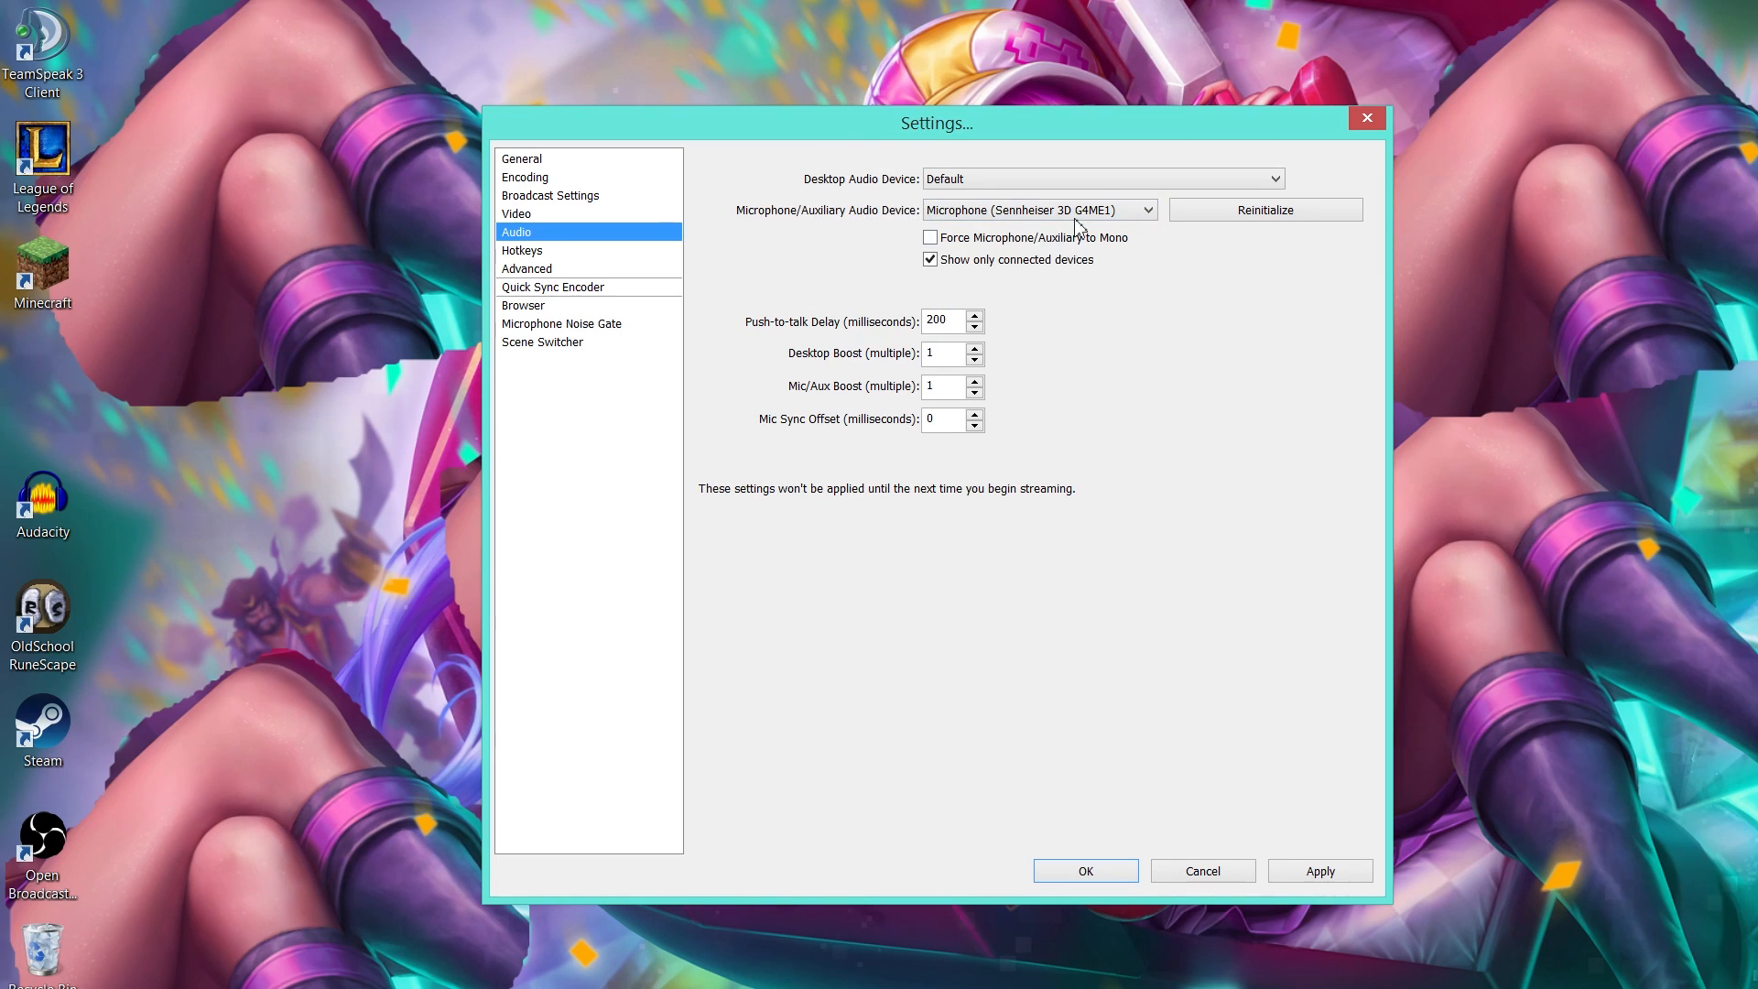
pyautogui.click(1034, 209)
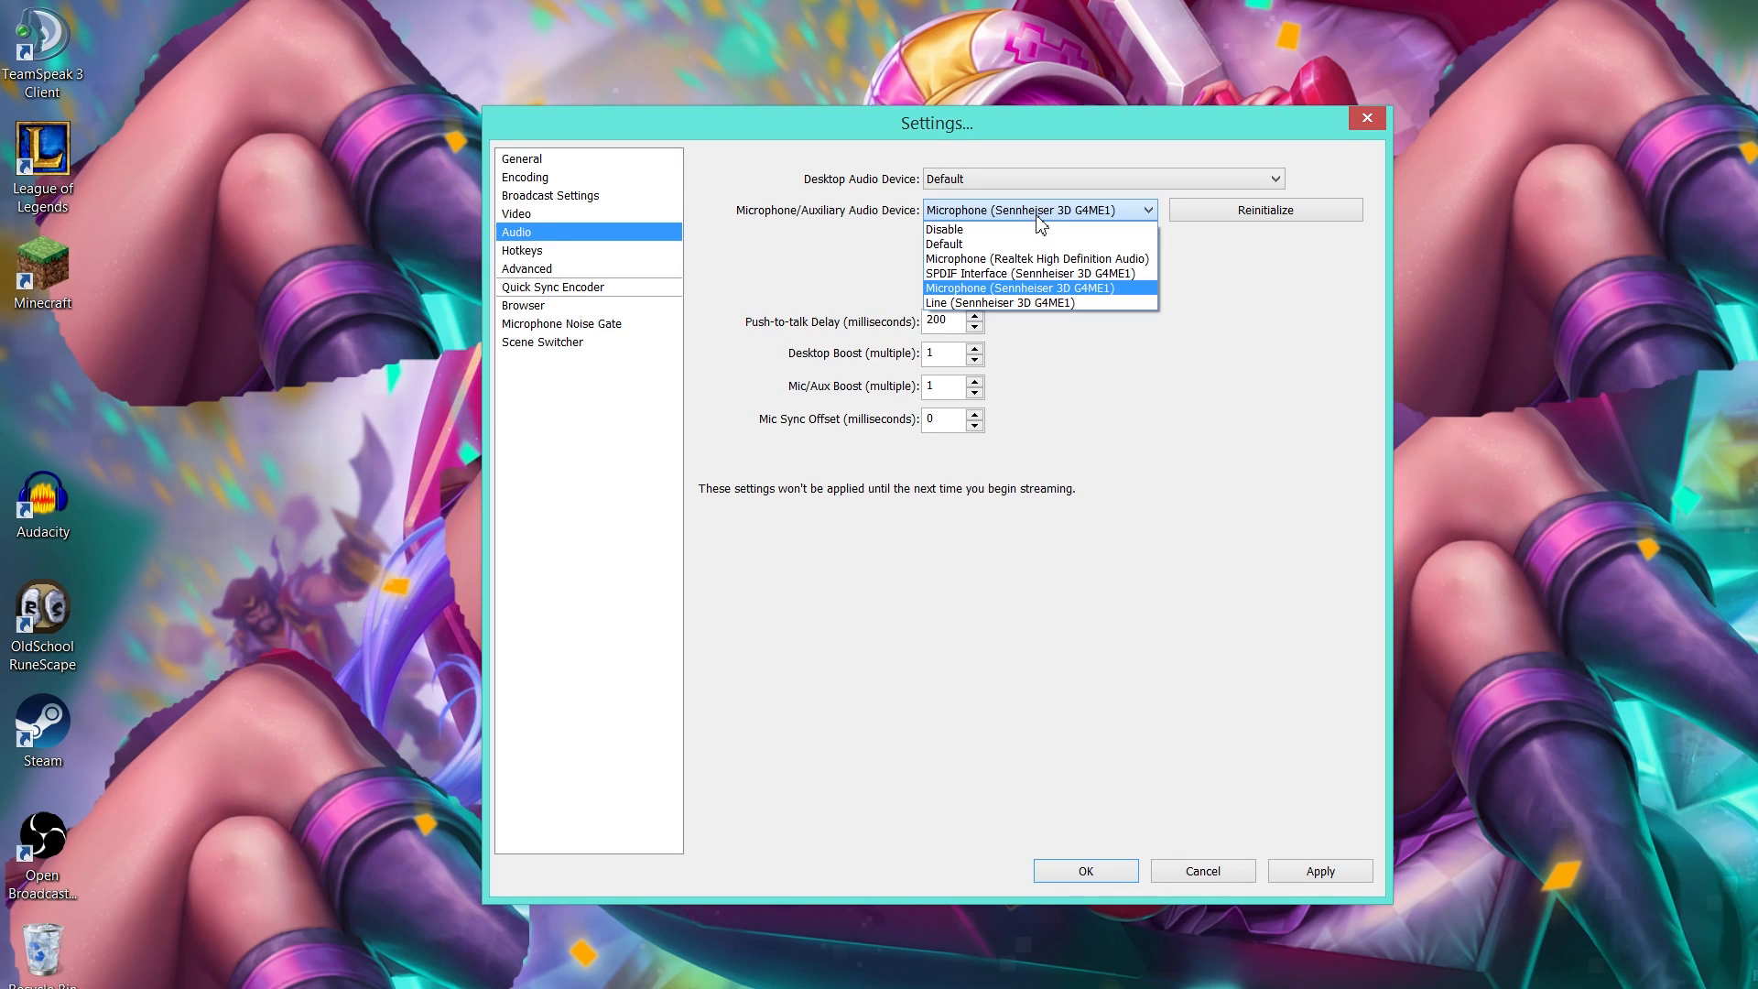
pyautogui.click(1018, 286)
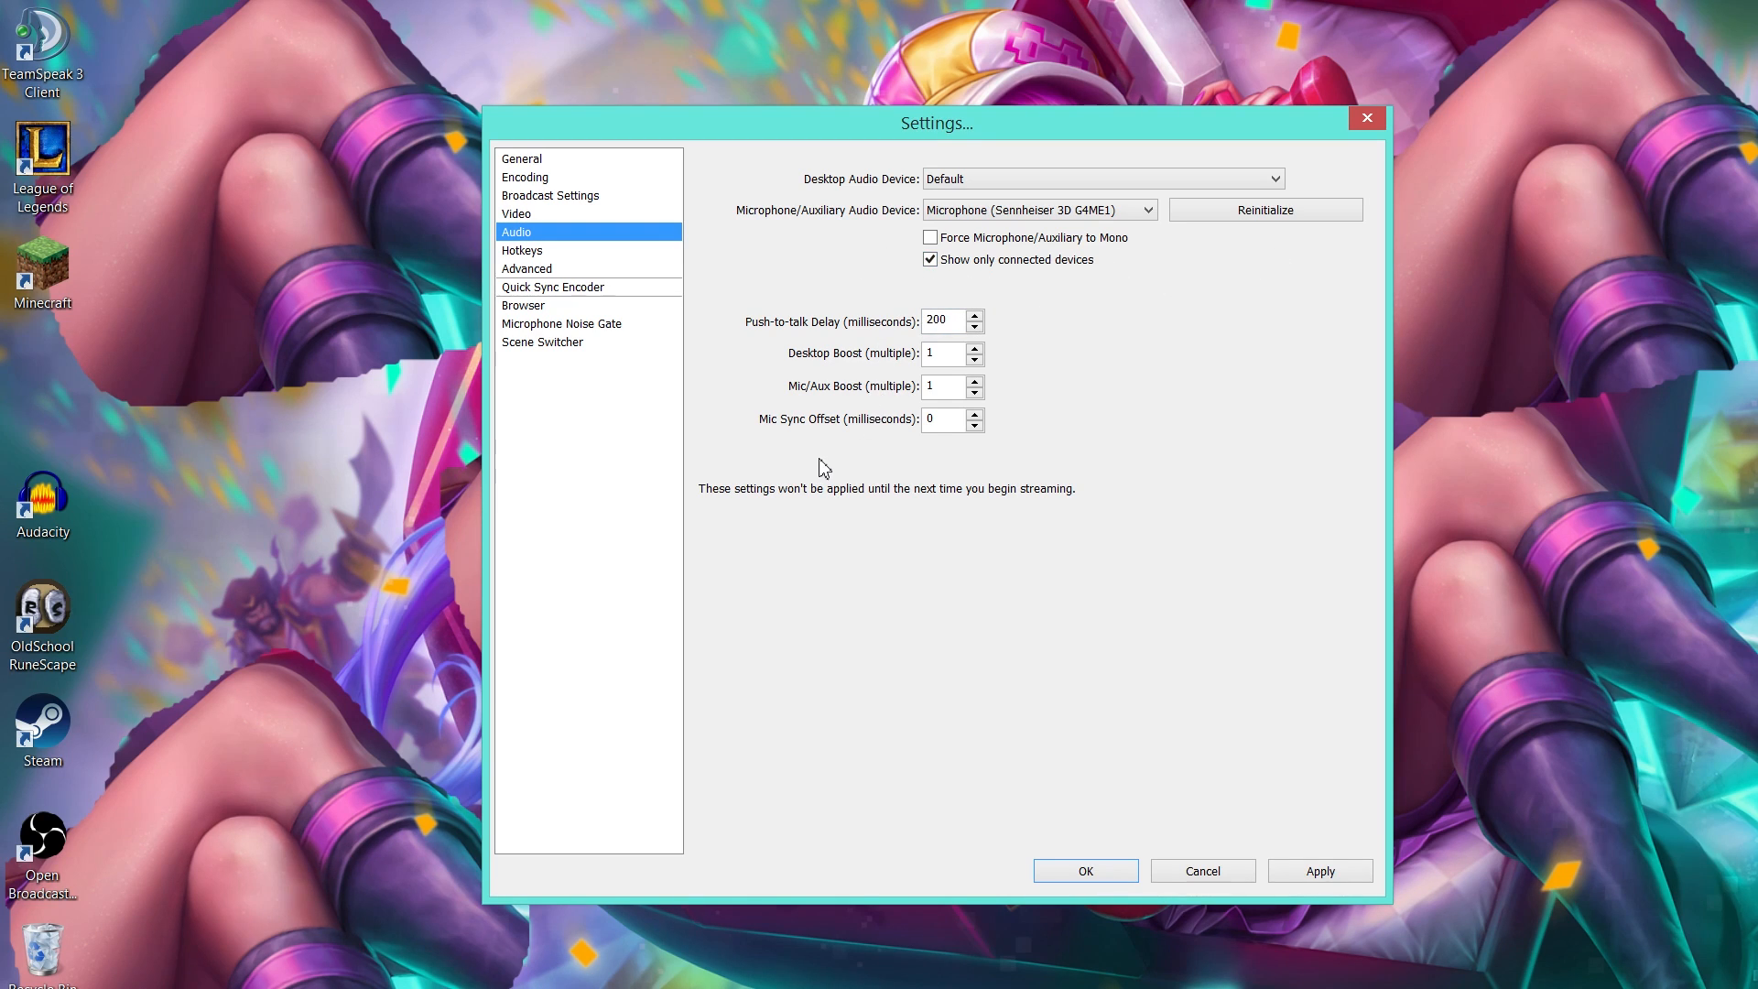
pyautogui.moveTo(771, 290)
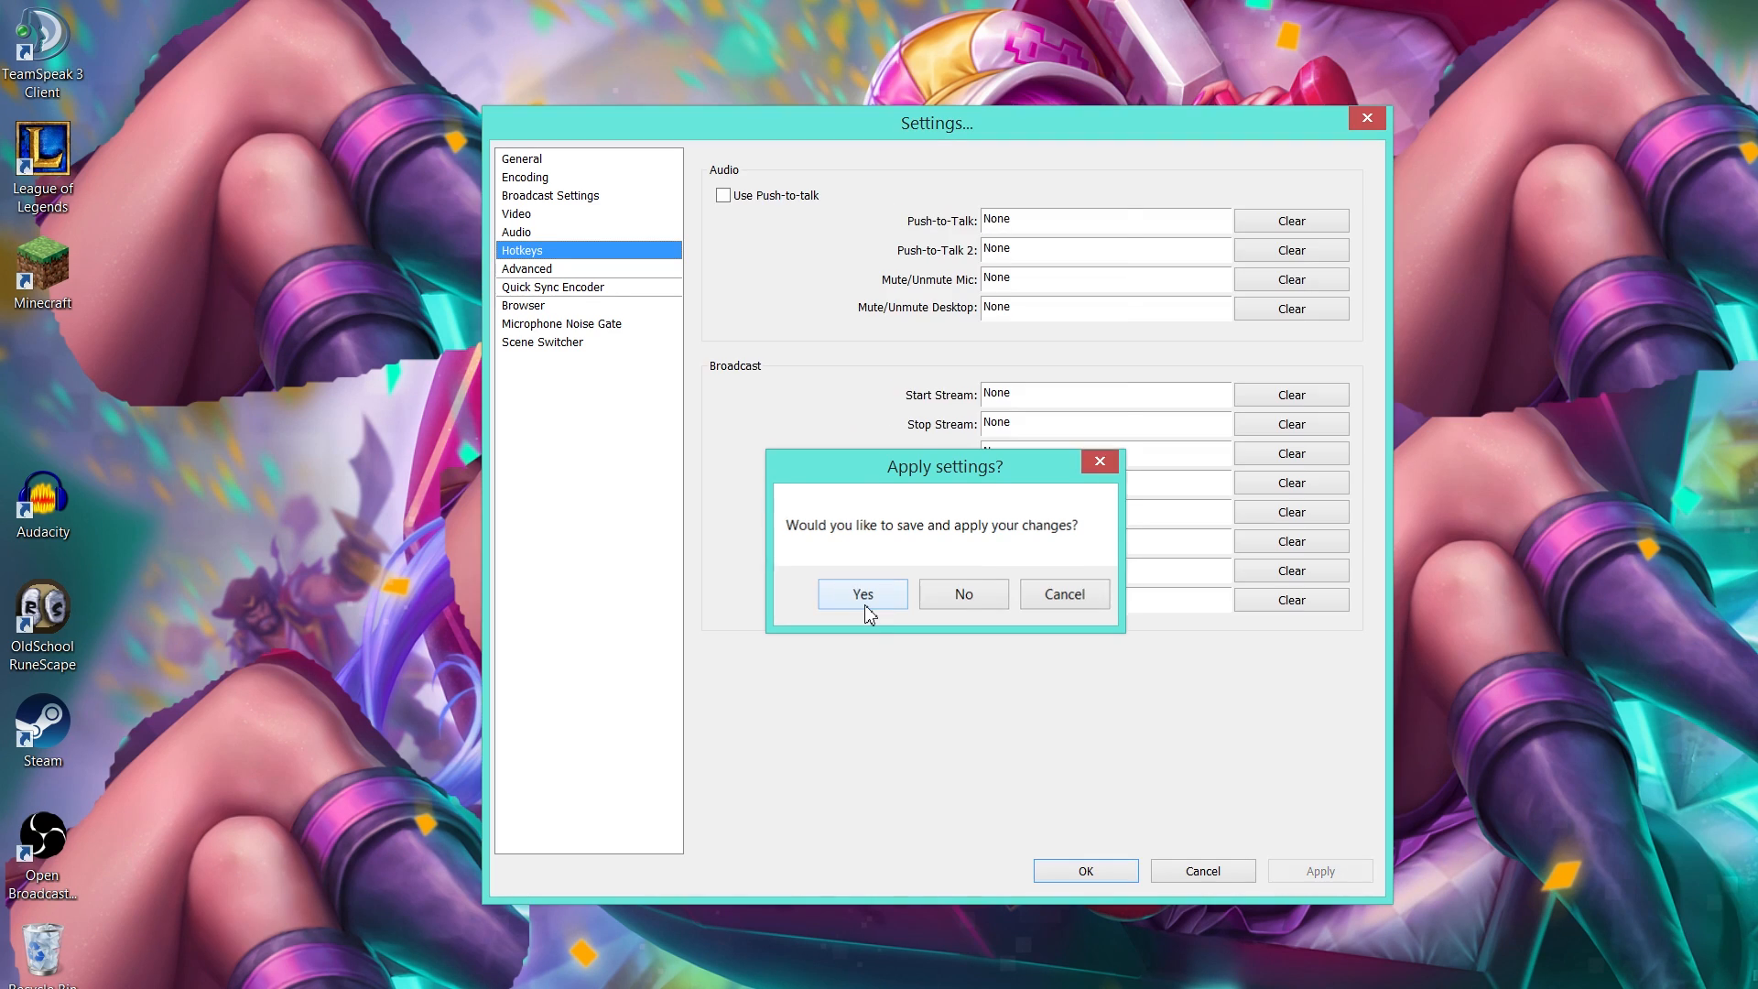
pyautogui.click(860, 593)
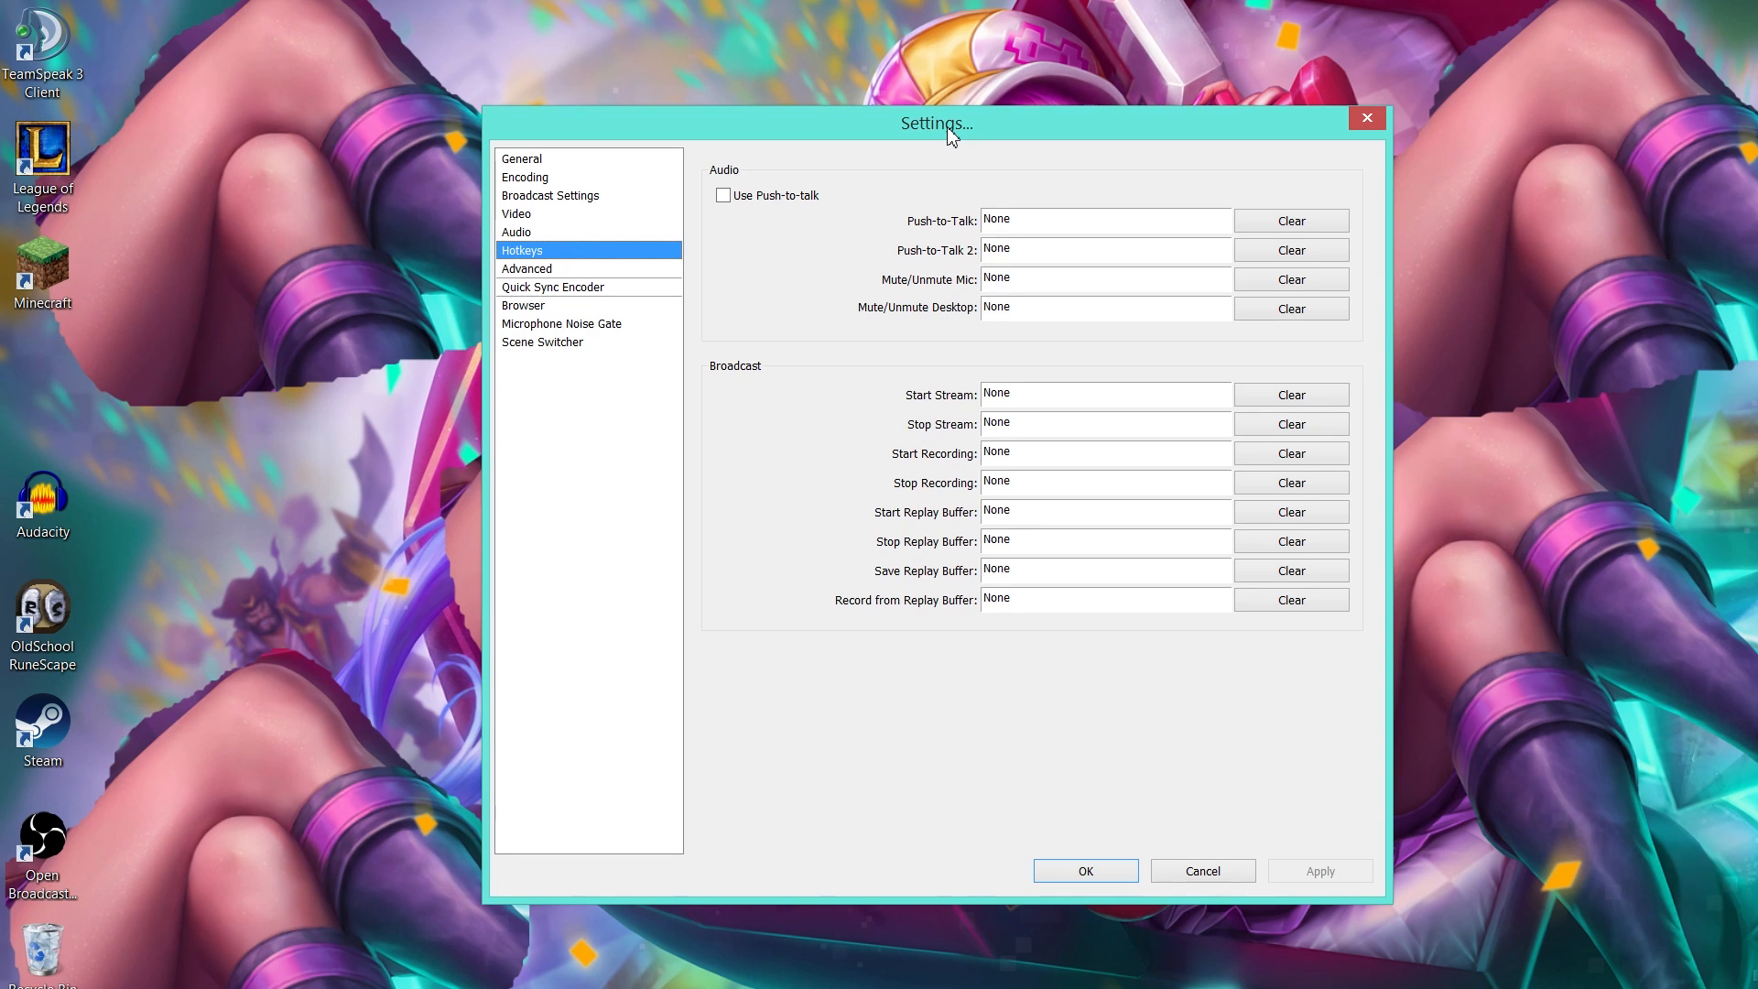
pyautogui.moveTo(1084, 244)
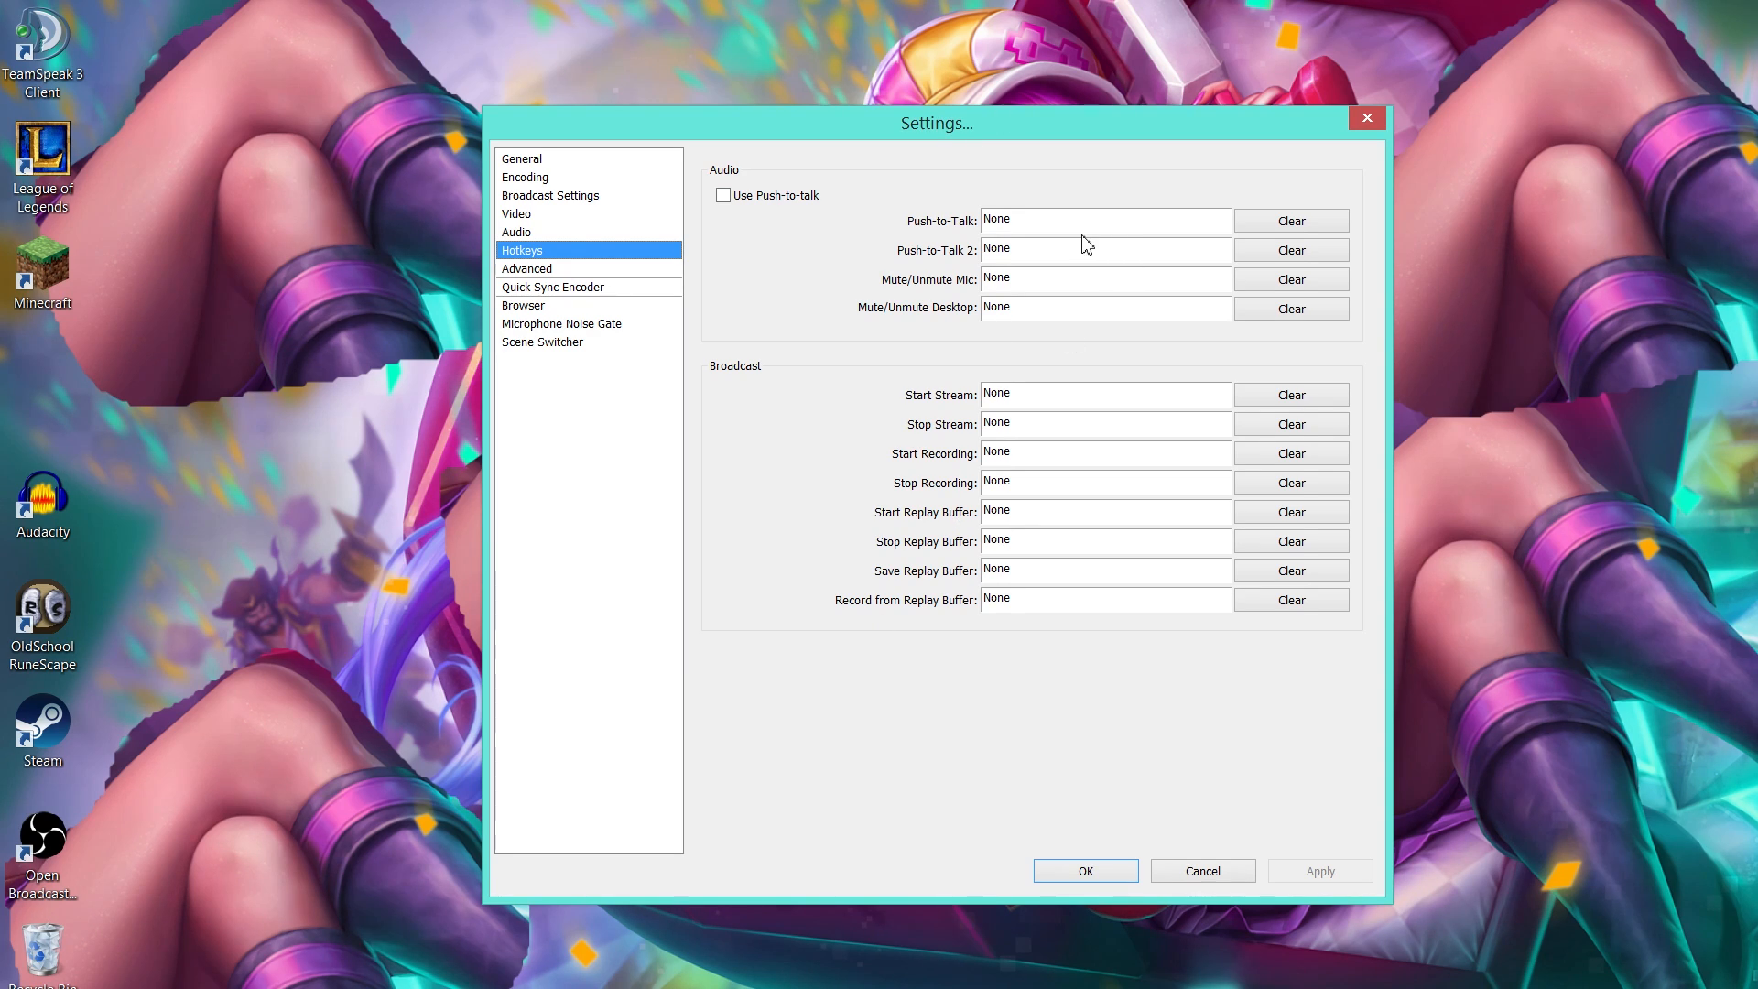
pyautogui.moveTo(1105, 165)
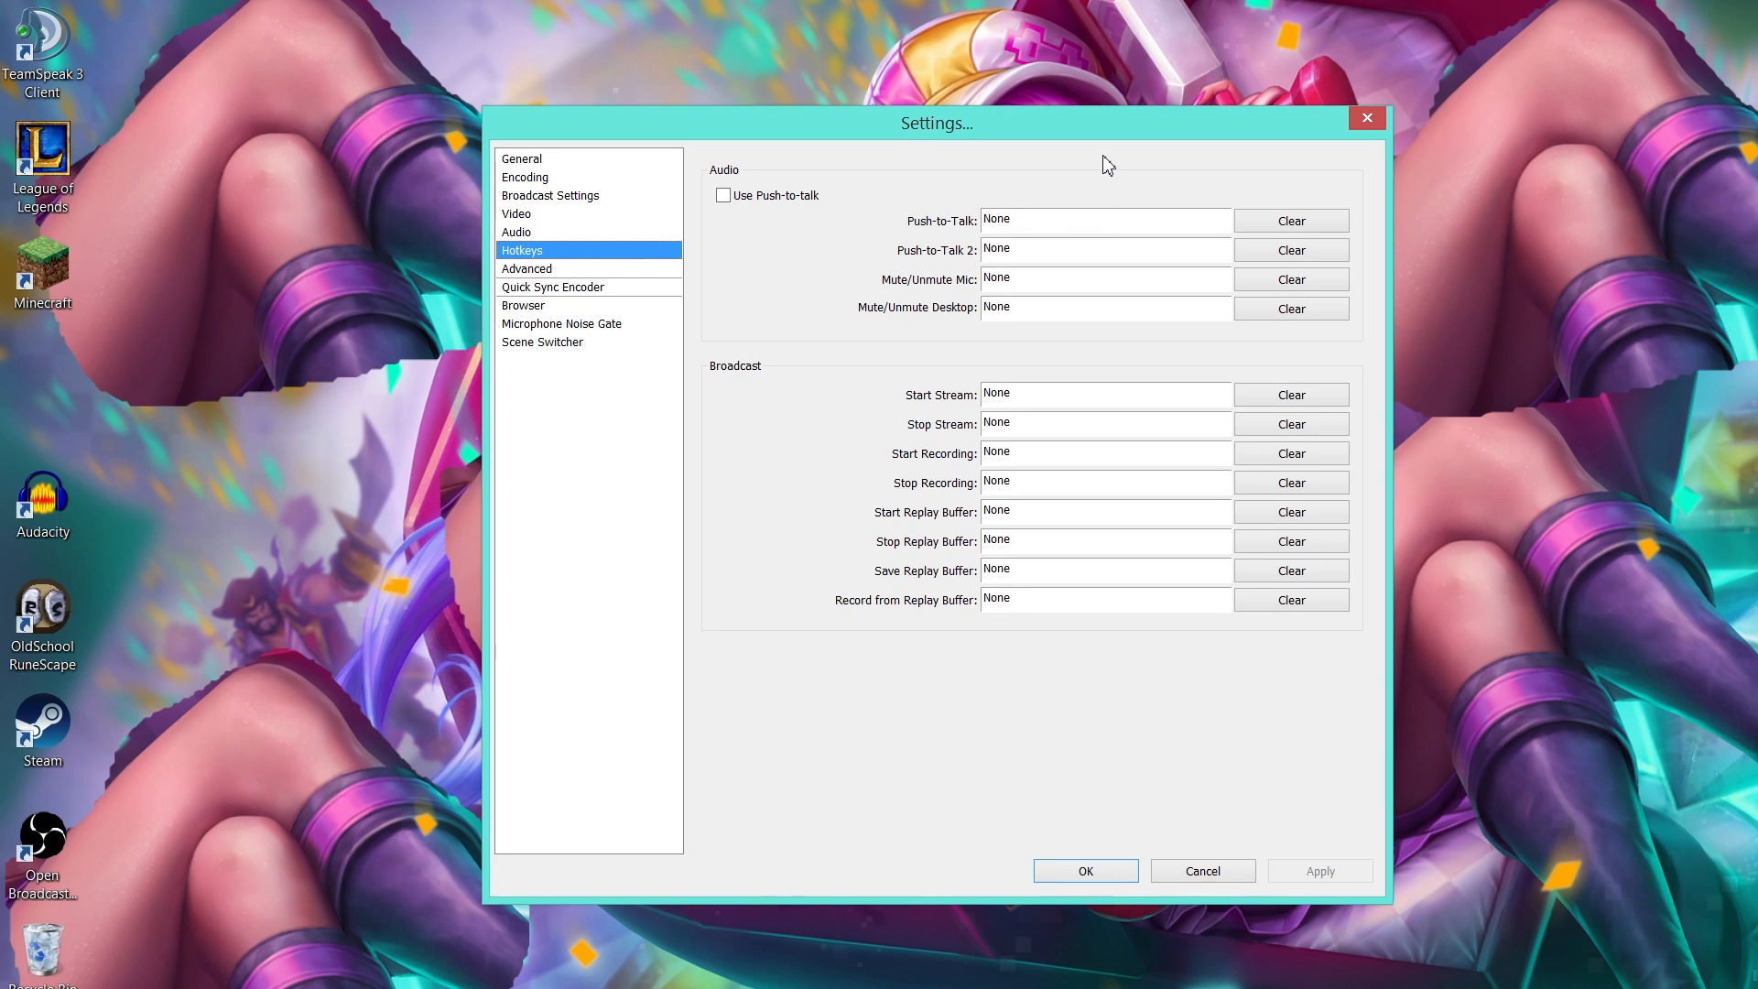
pyautogui.moveTo(1098, 166)
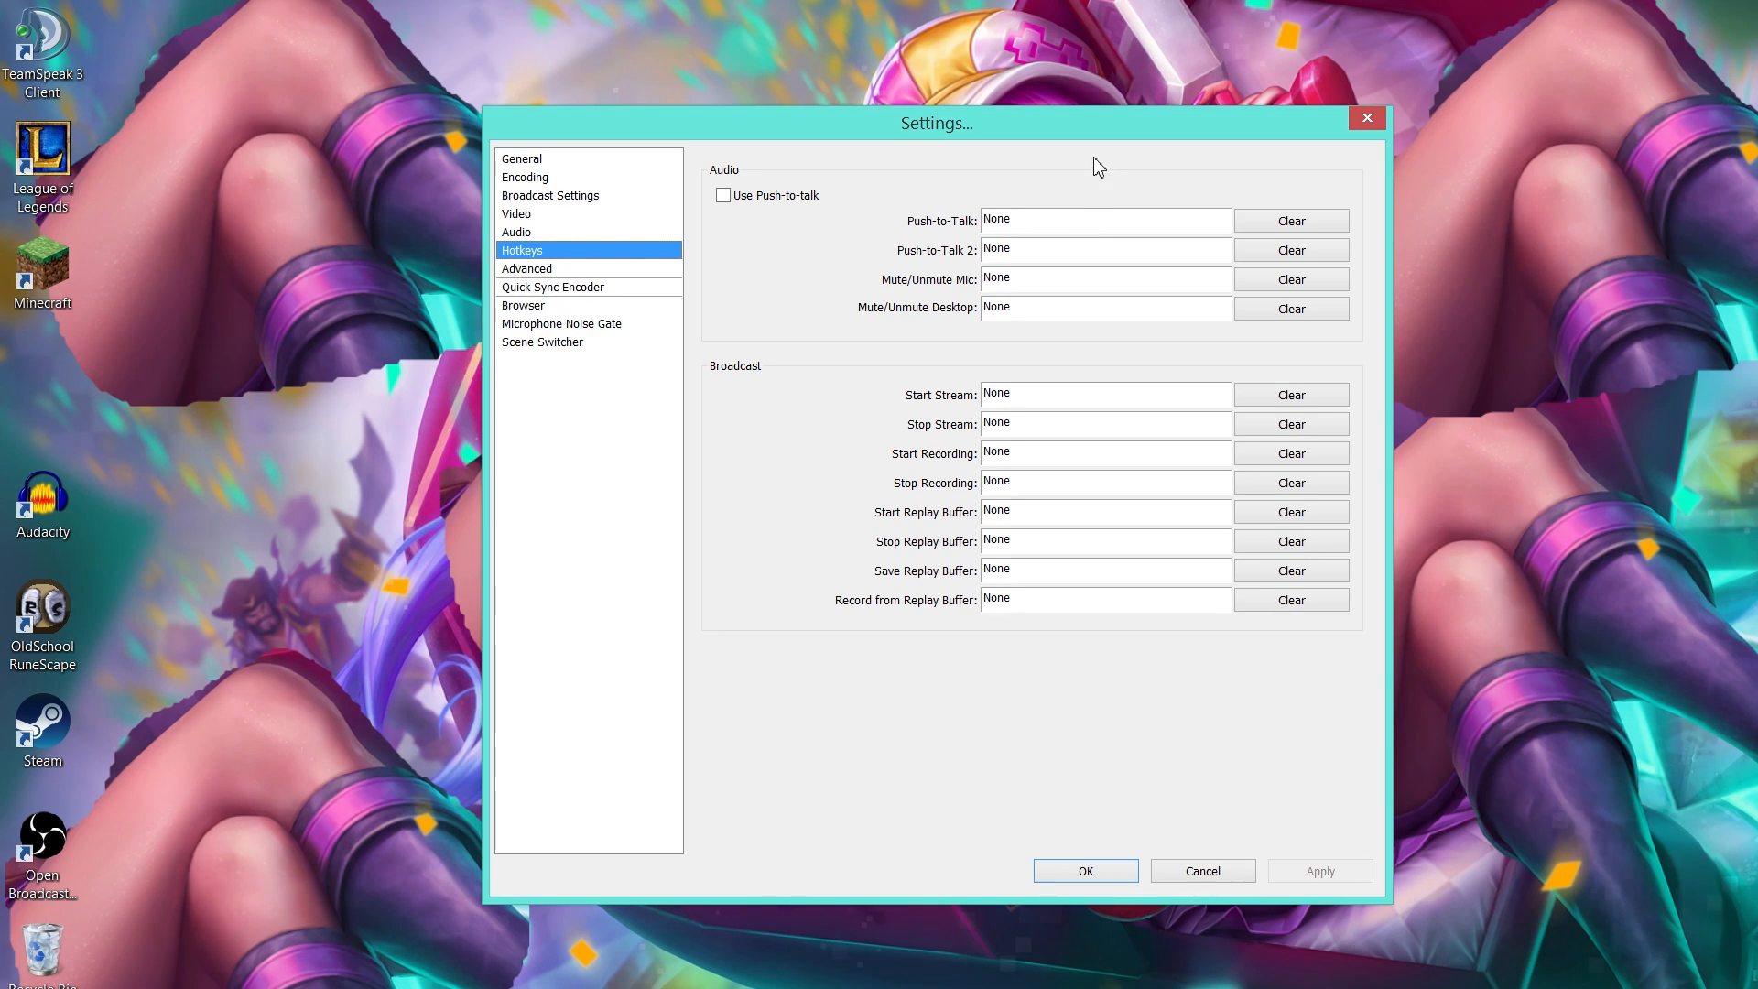
pyautogui.moveTo(1077, 222)
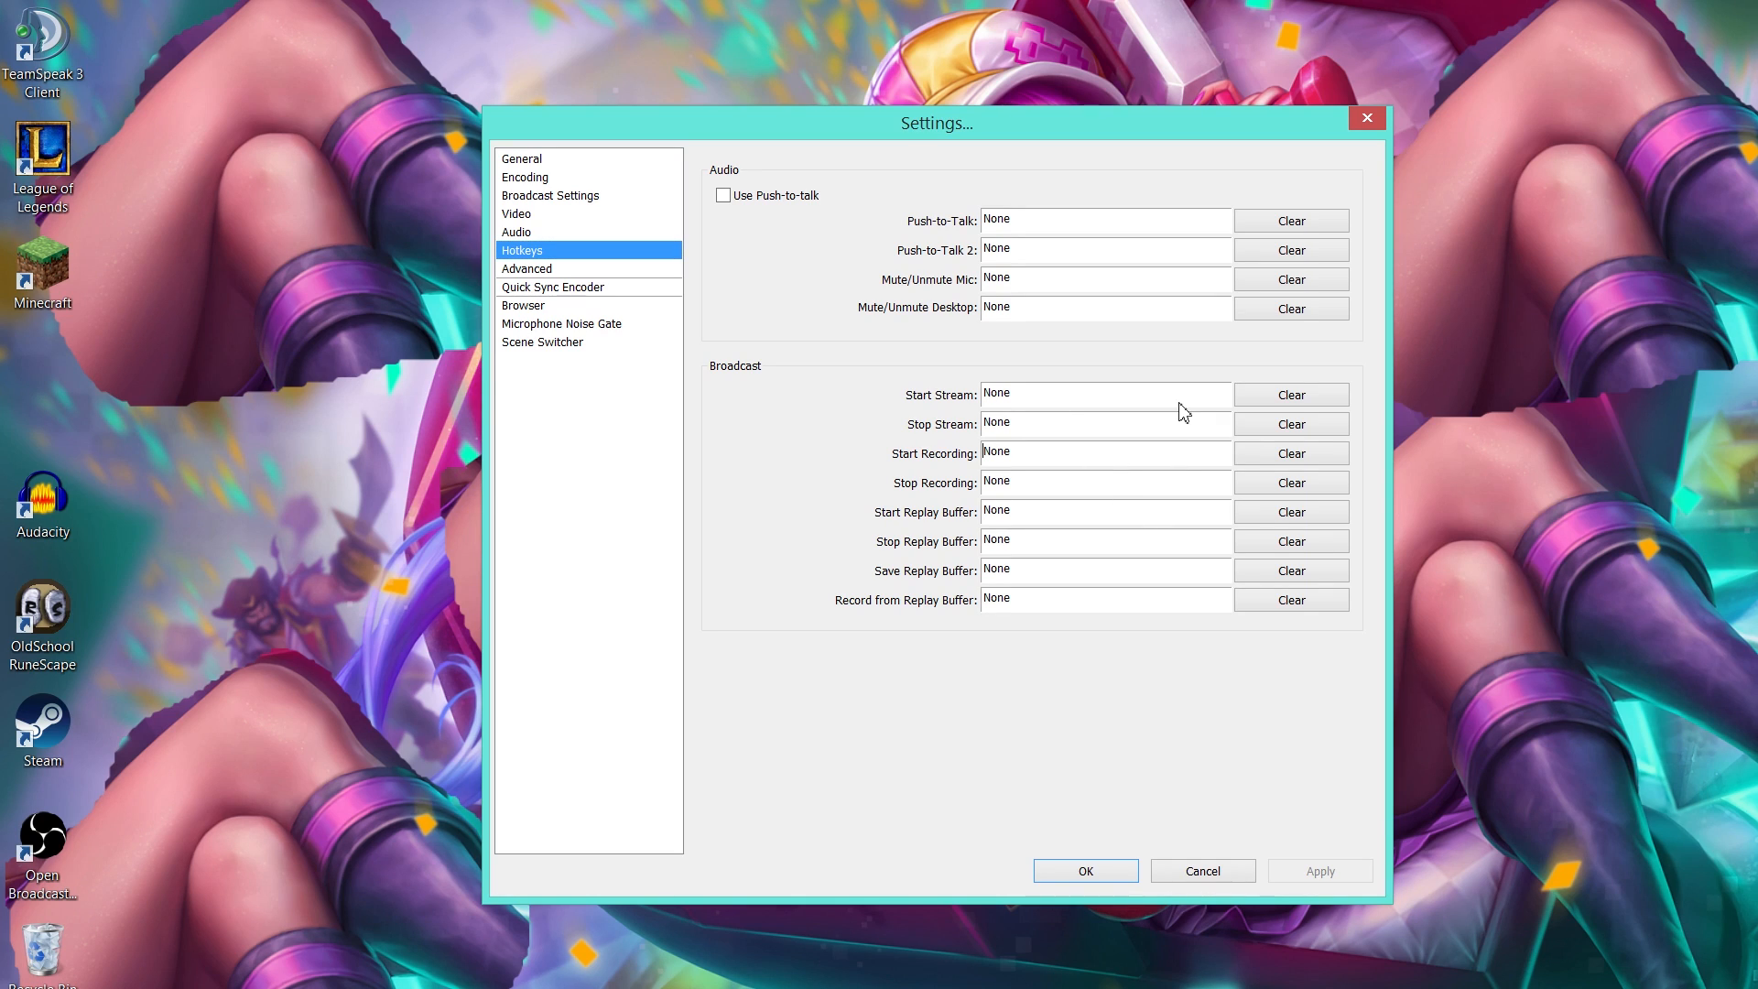
pyautogui.moveTo(458, 342)
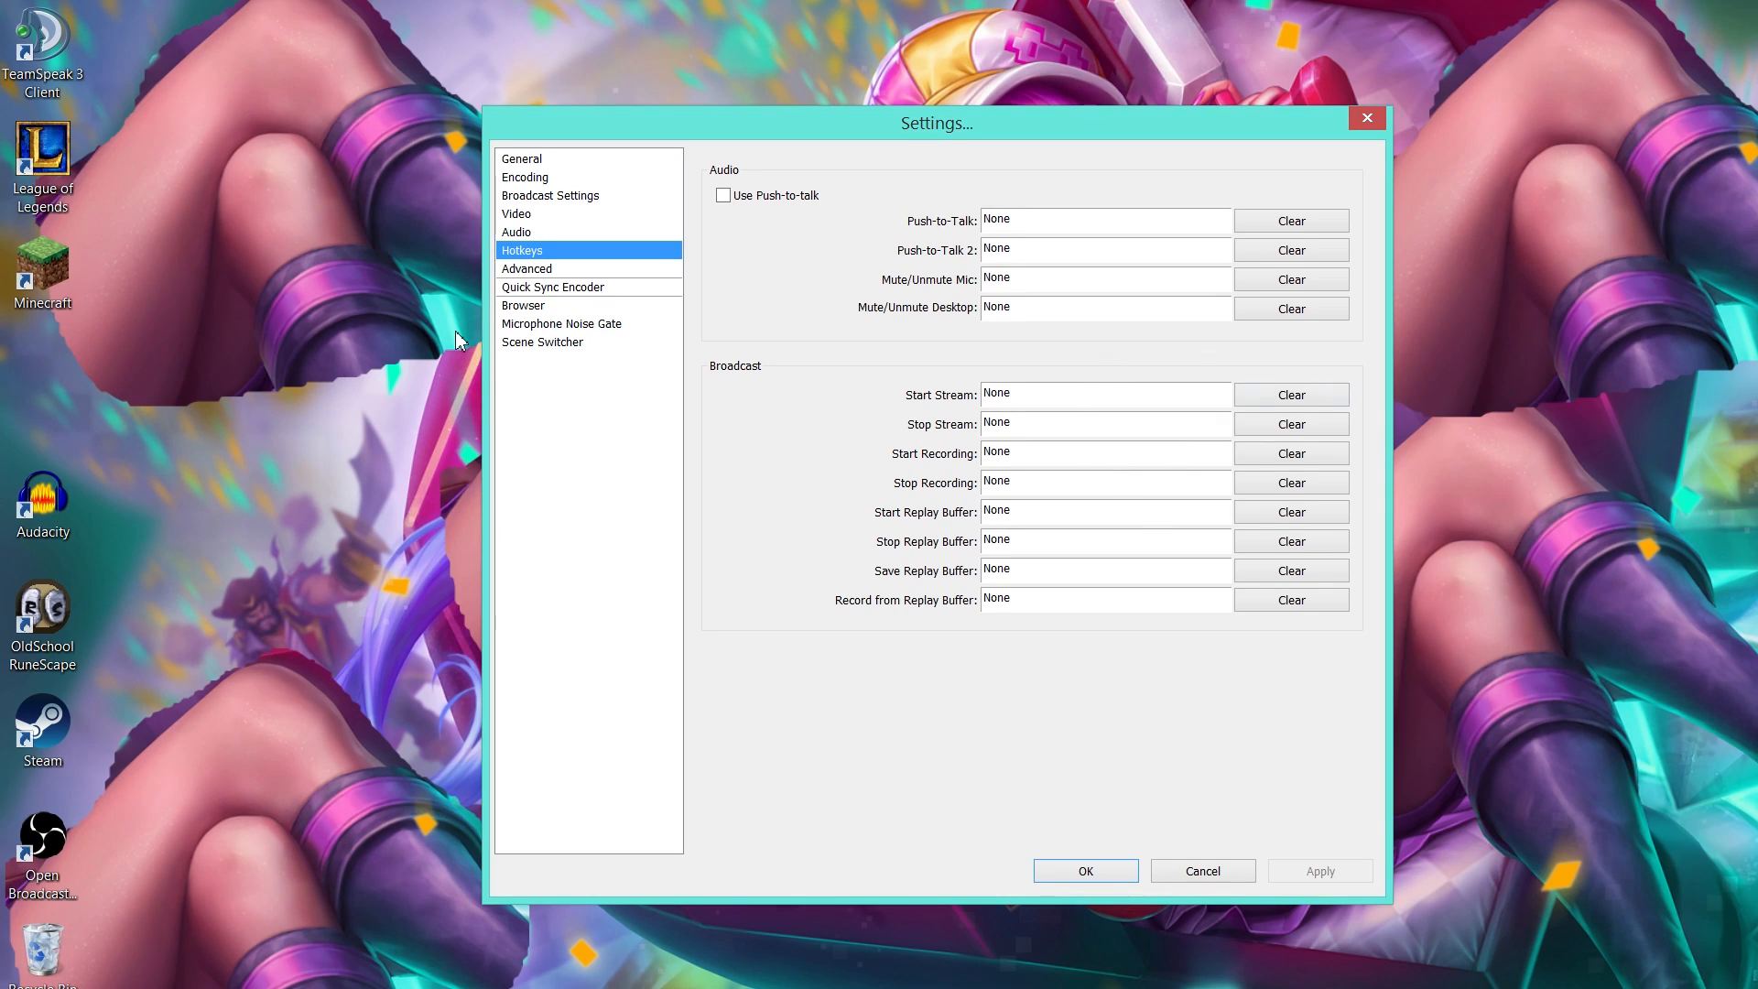
# Step: Open Advanced settings, then the Quick Sync Encoder page with CBR and custom parameters off
pyautogui.click(527, 268)
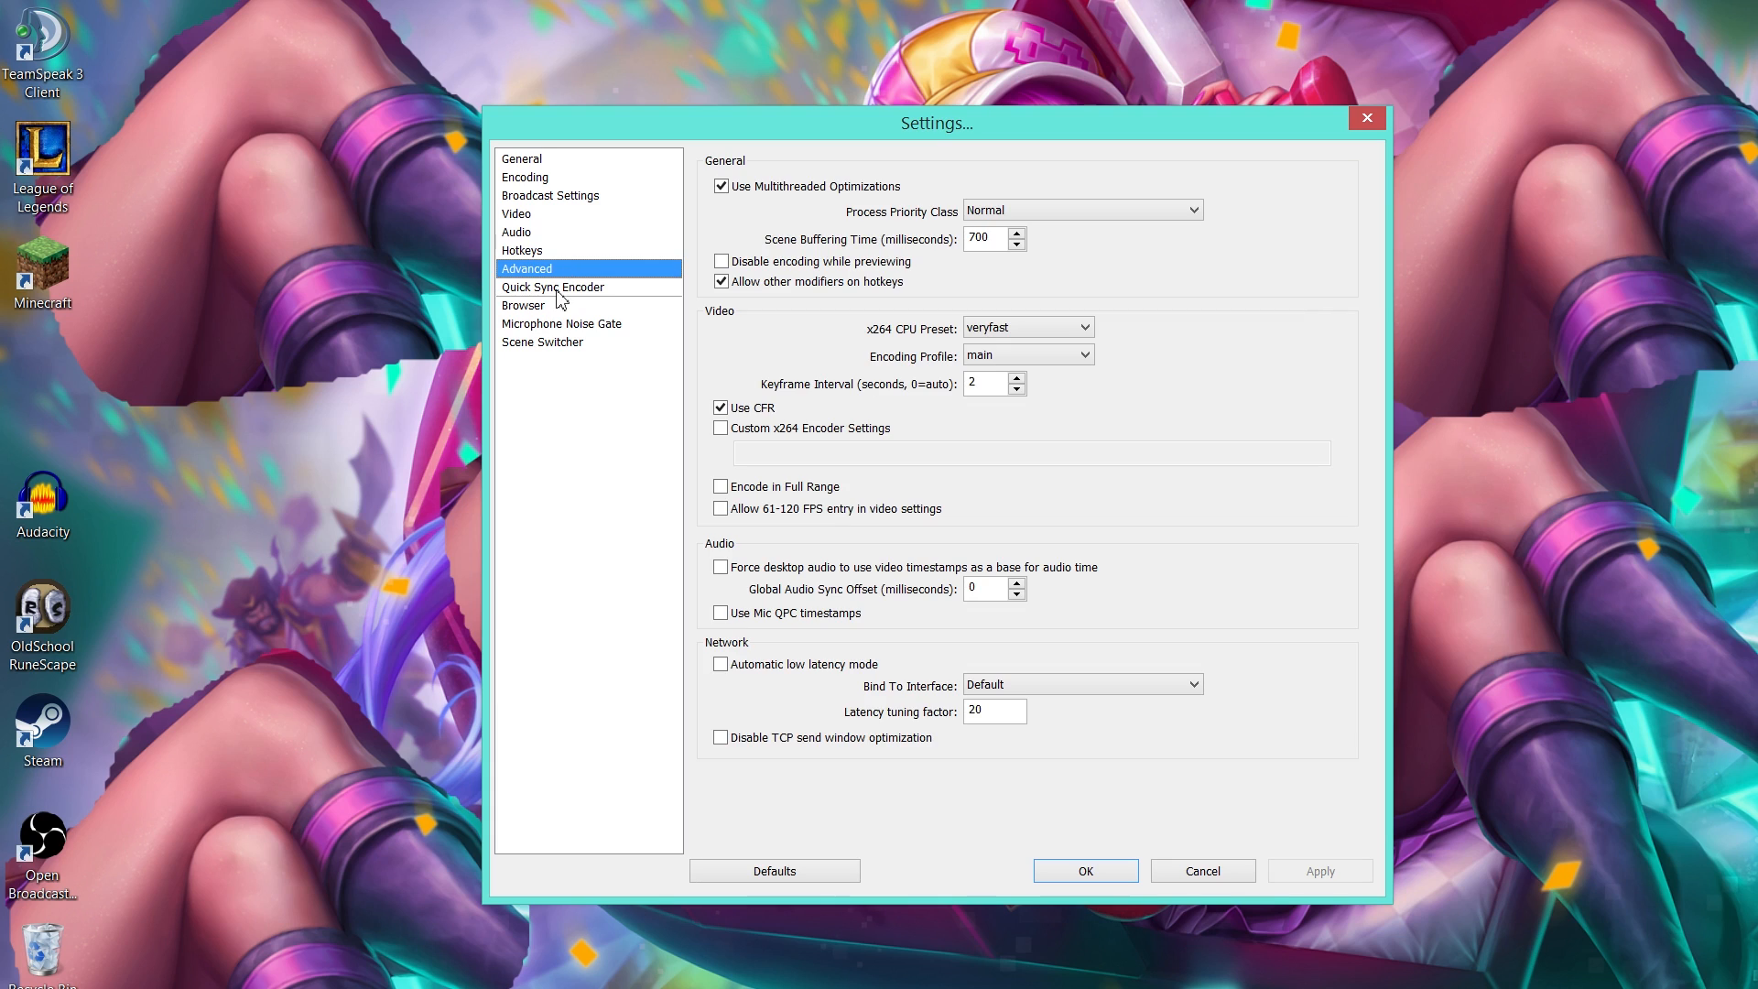
pyautogui.moveTo(987, 475)
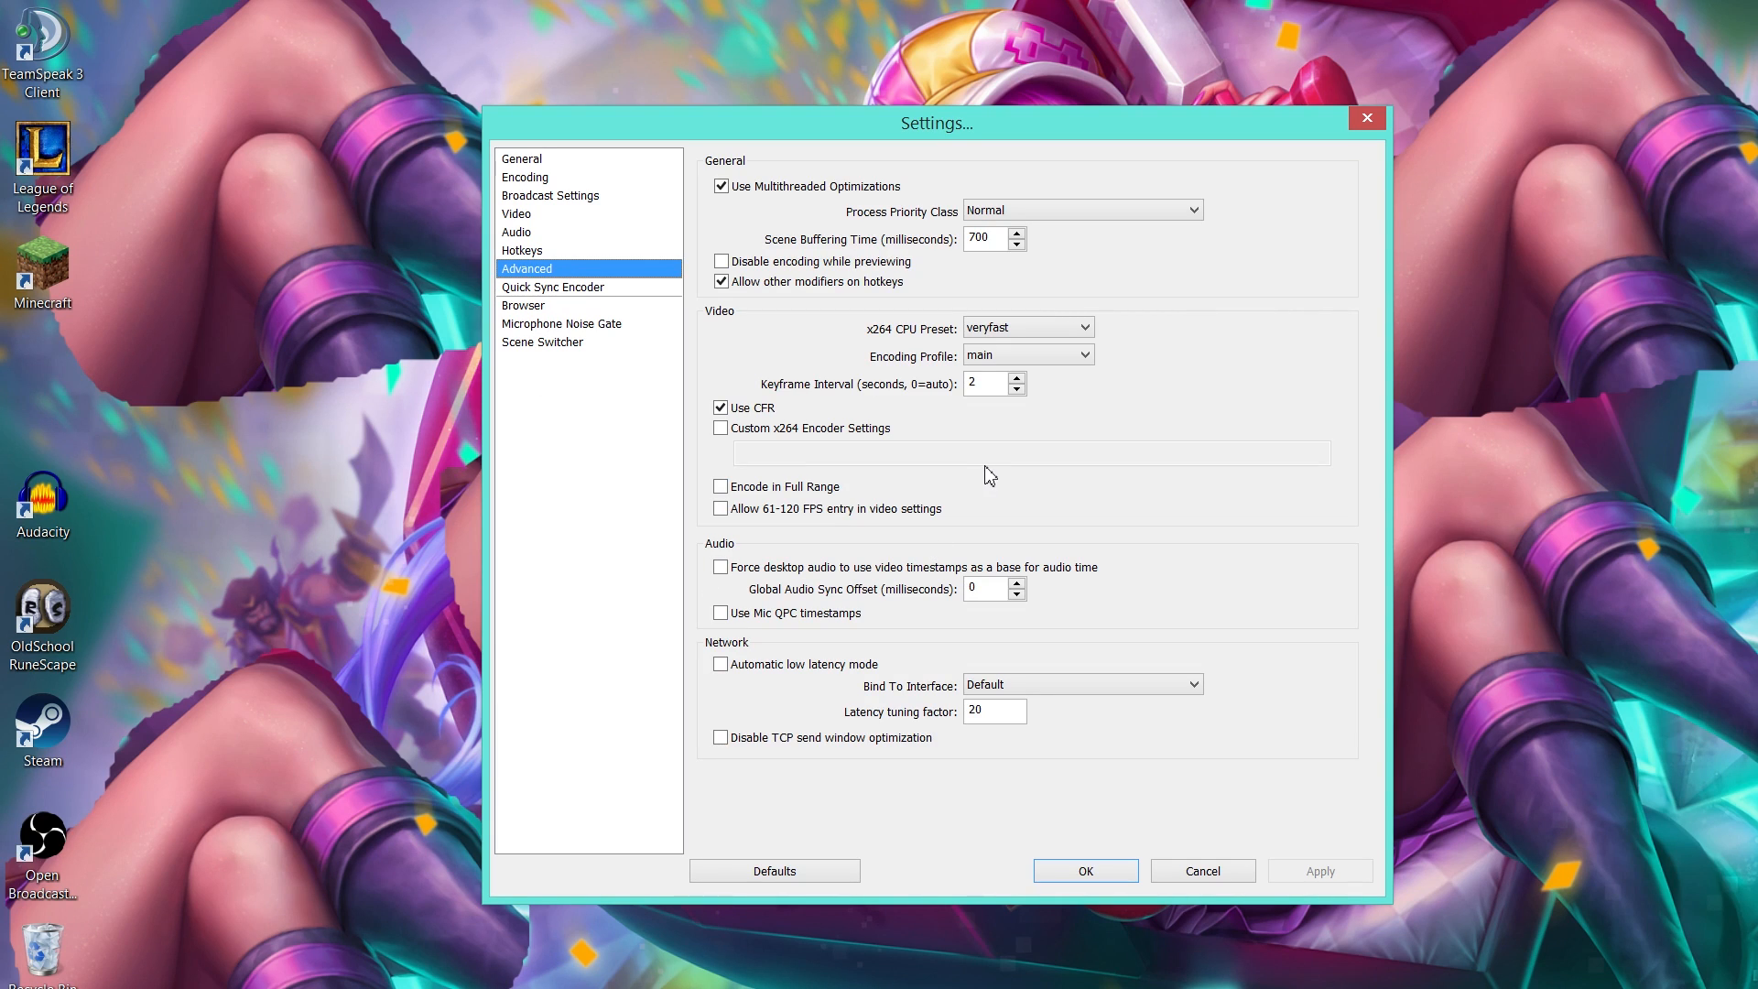
pyautogui.moveTo(987, 472)
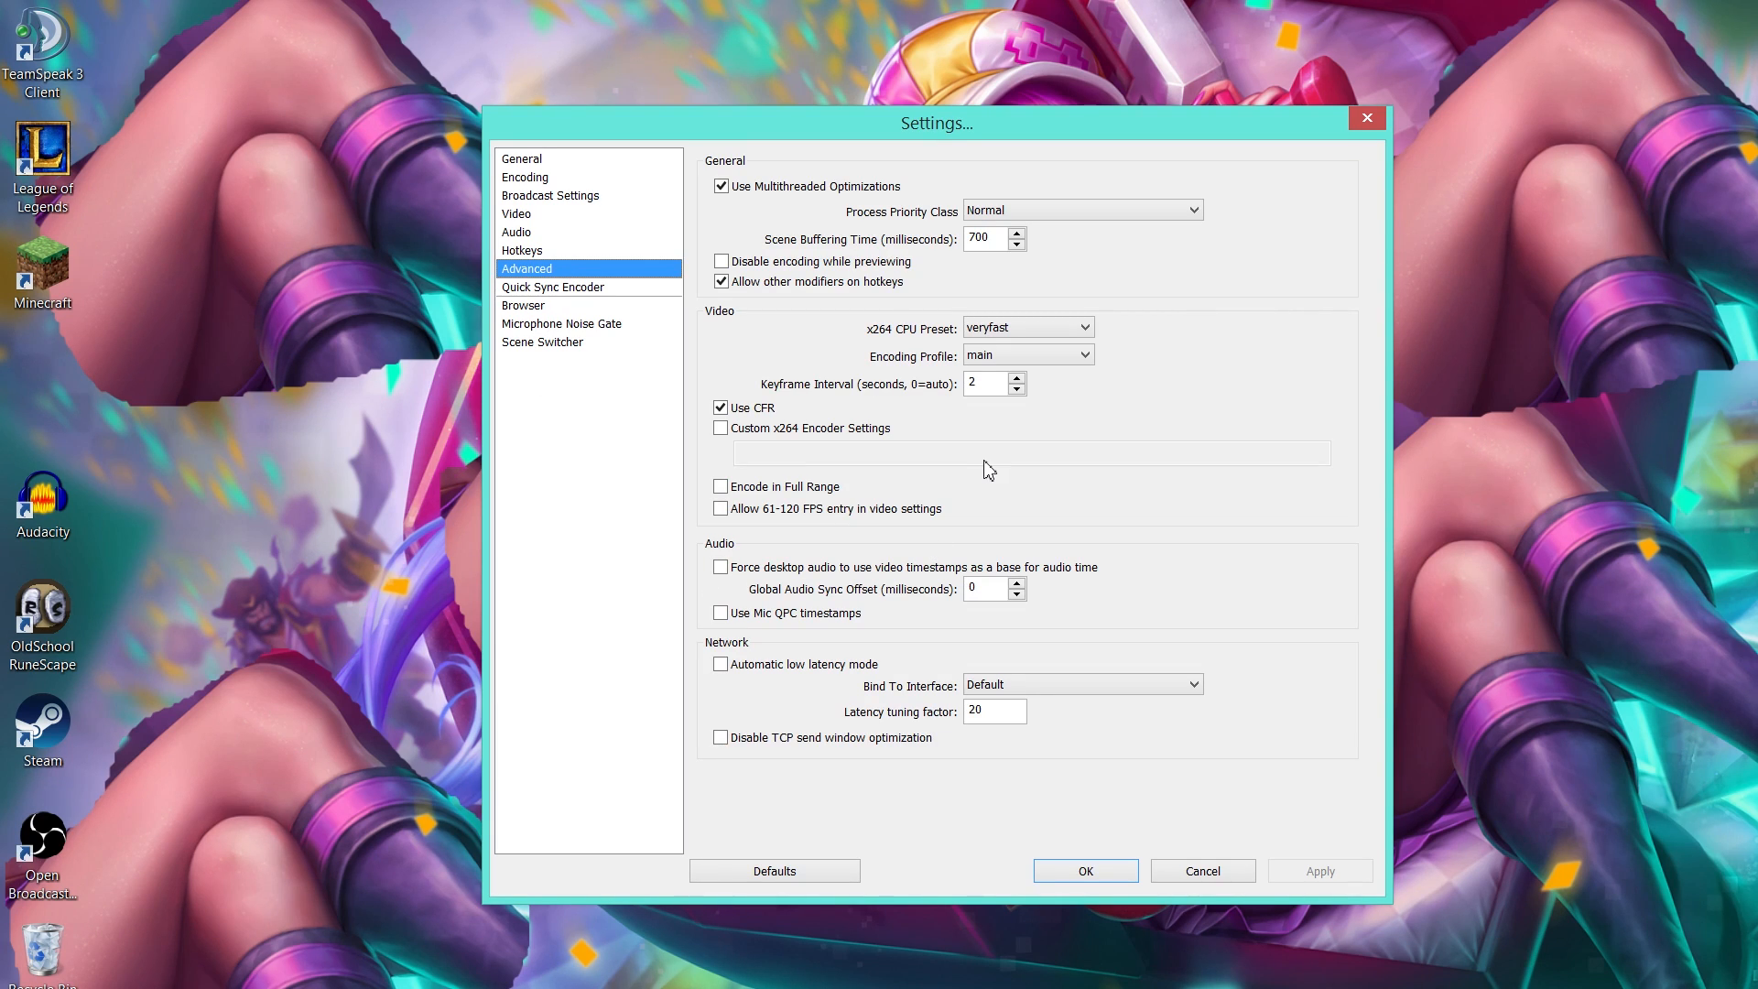
pyautogui.moveTo(553, 268)
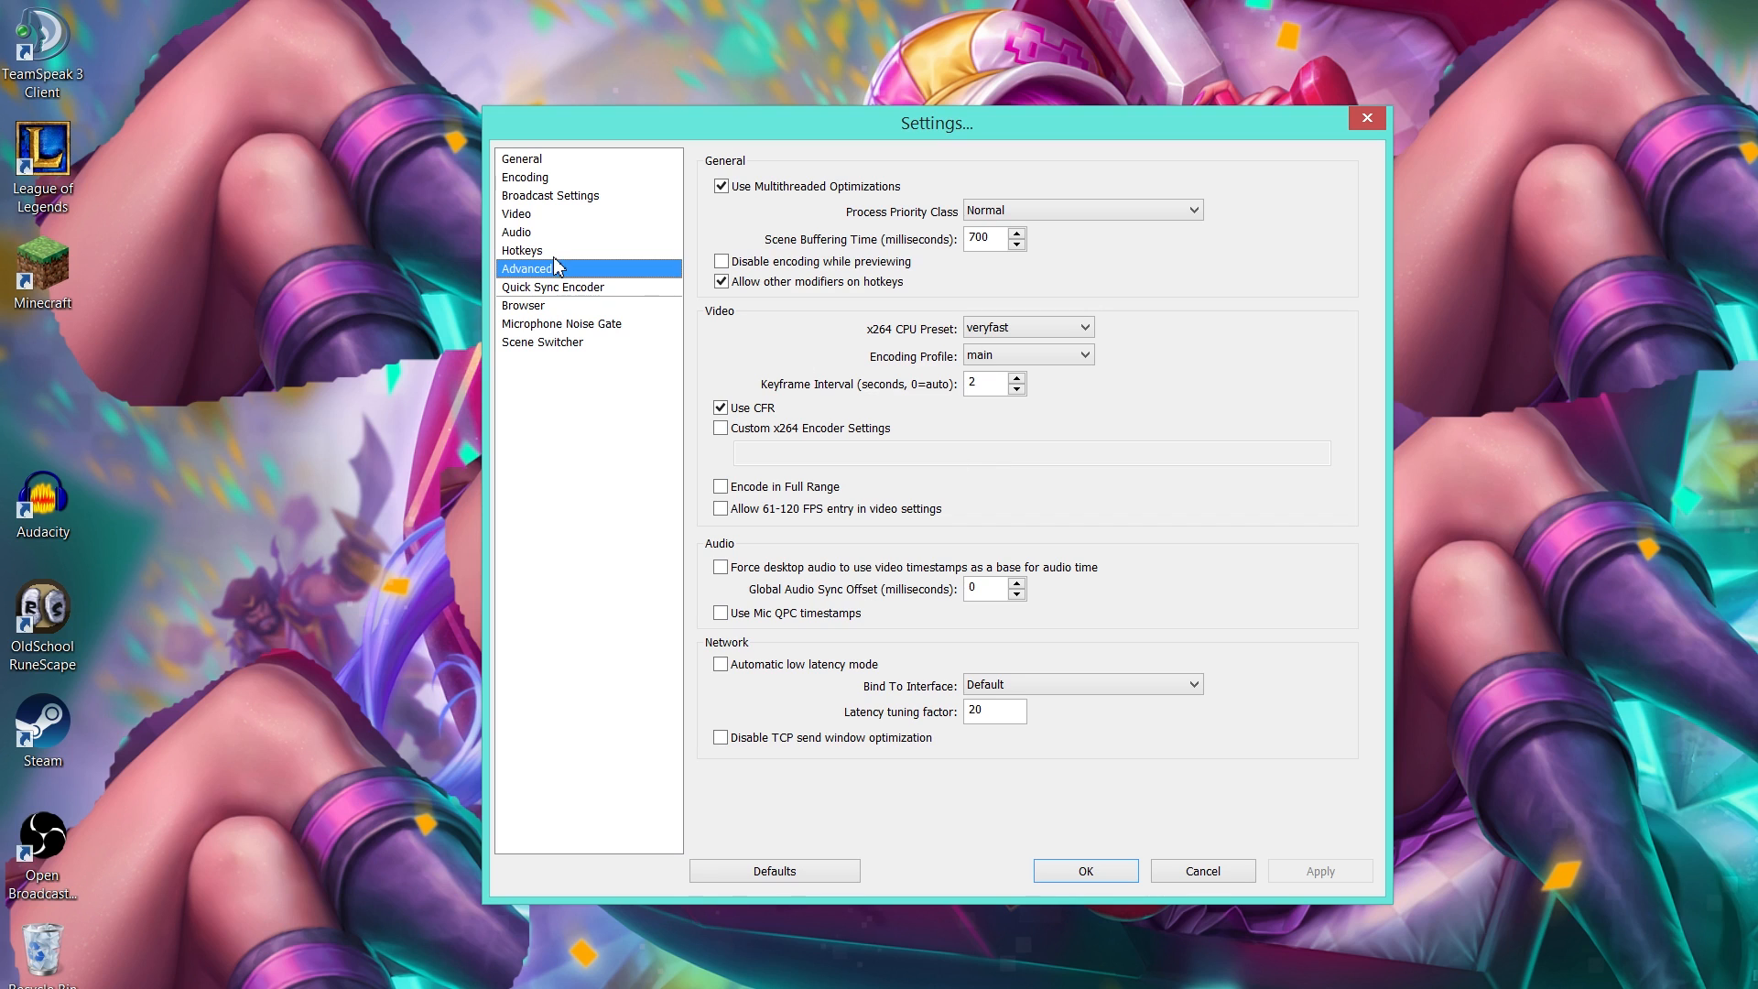
pyautogui.click(551, 286)
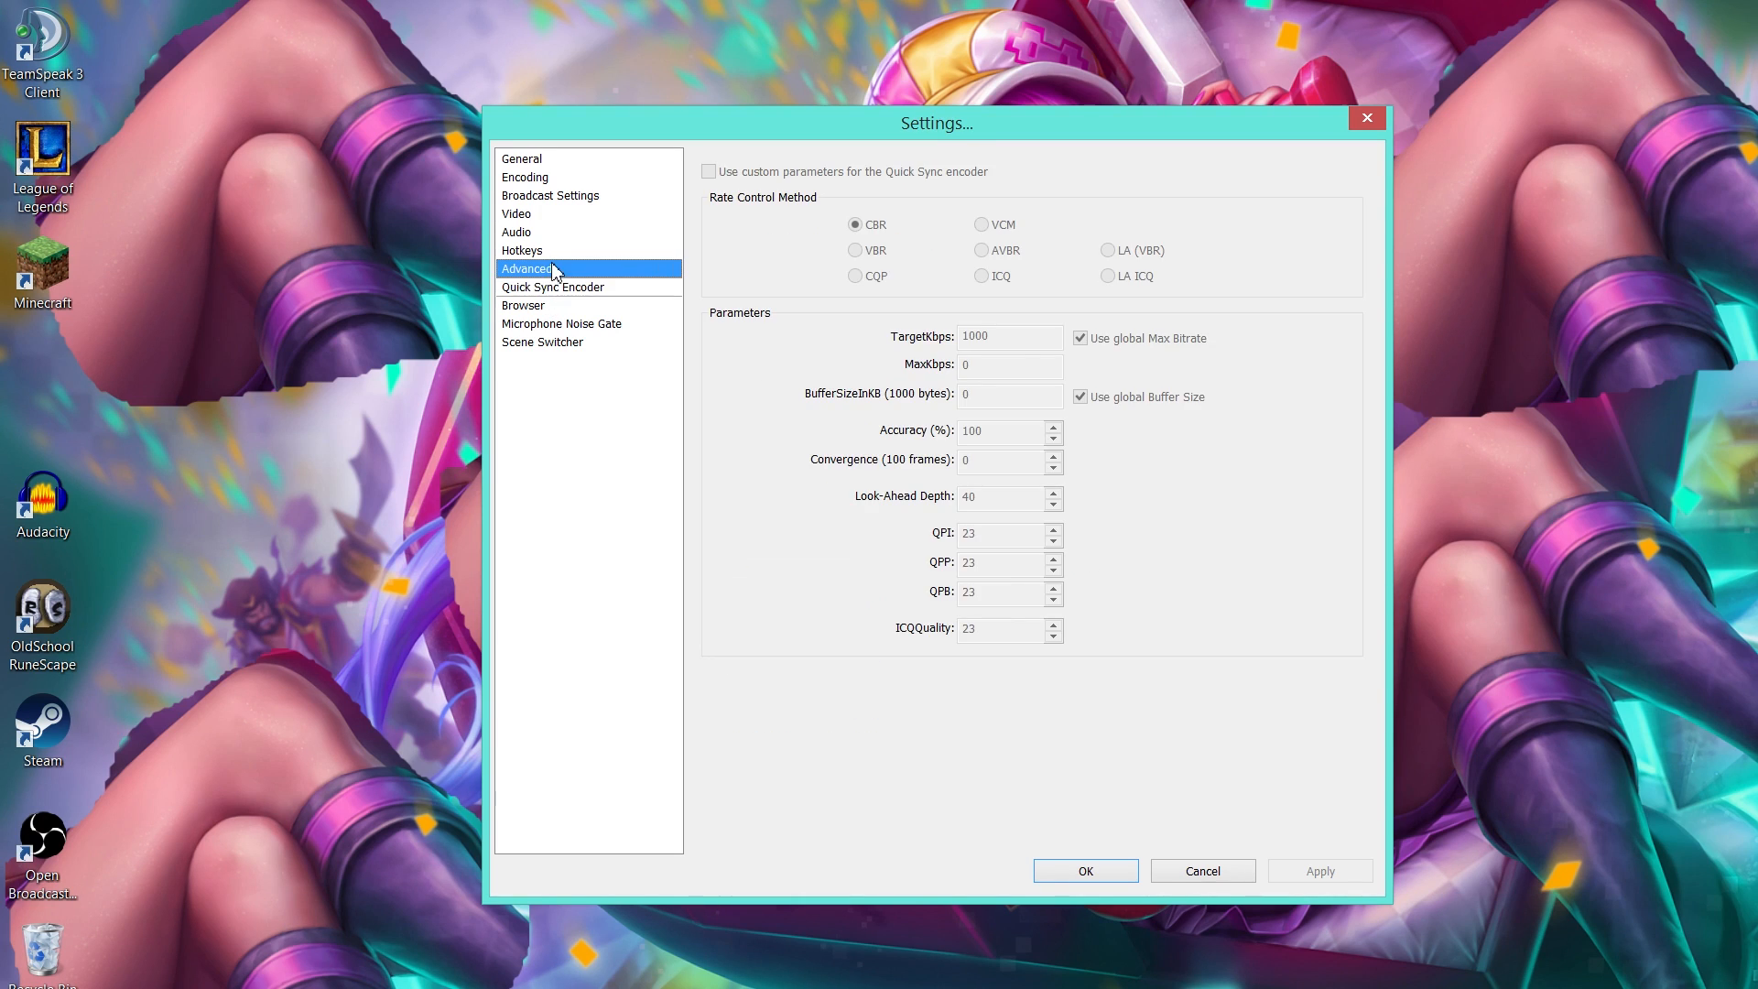
# Step: Review Microphone Noise Gate and Scene Switcher settings, then cancel out of Settings
pyautogui.click(560, 323)
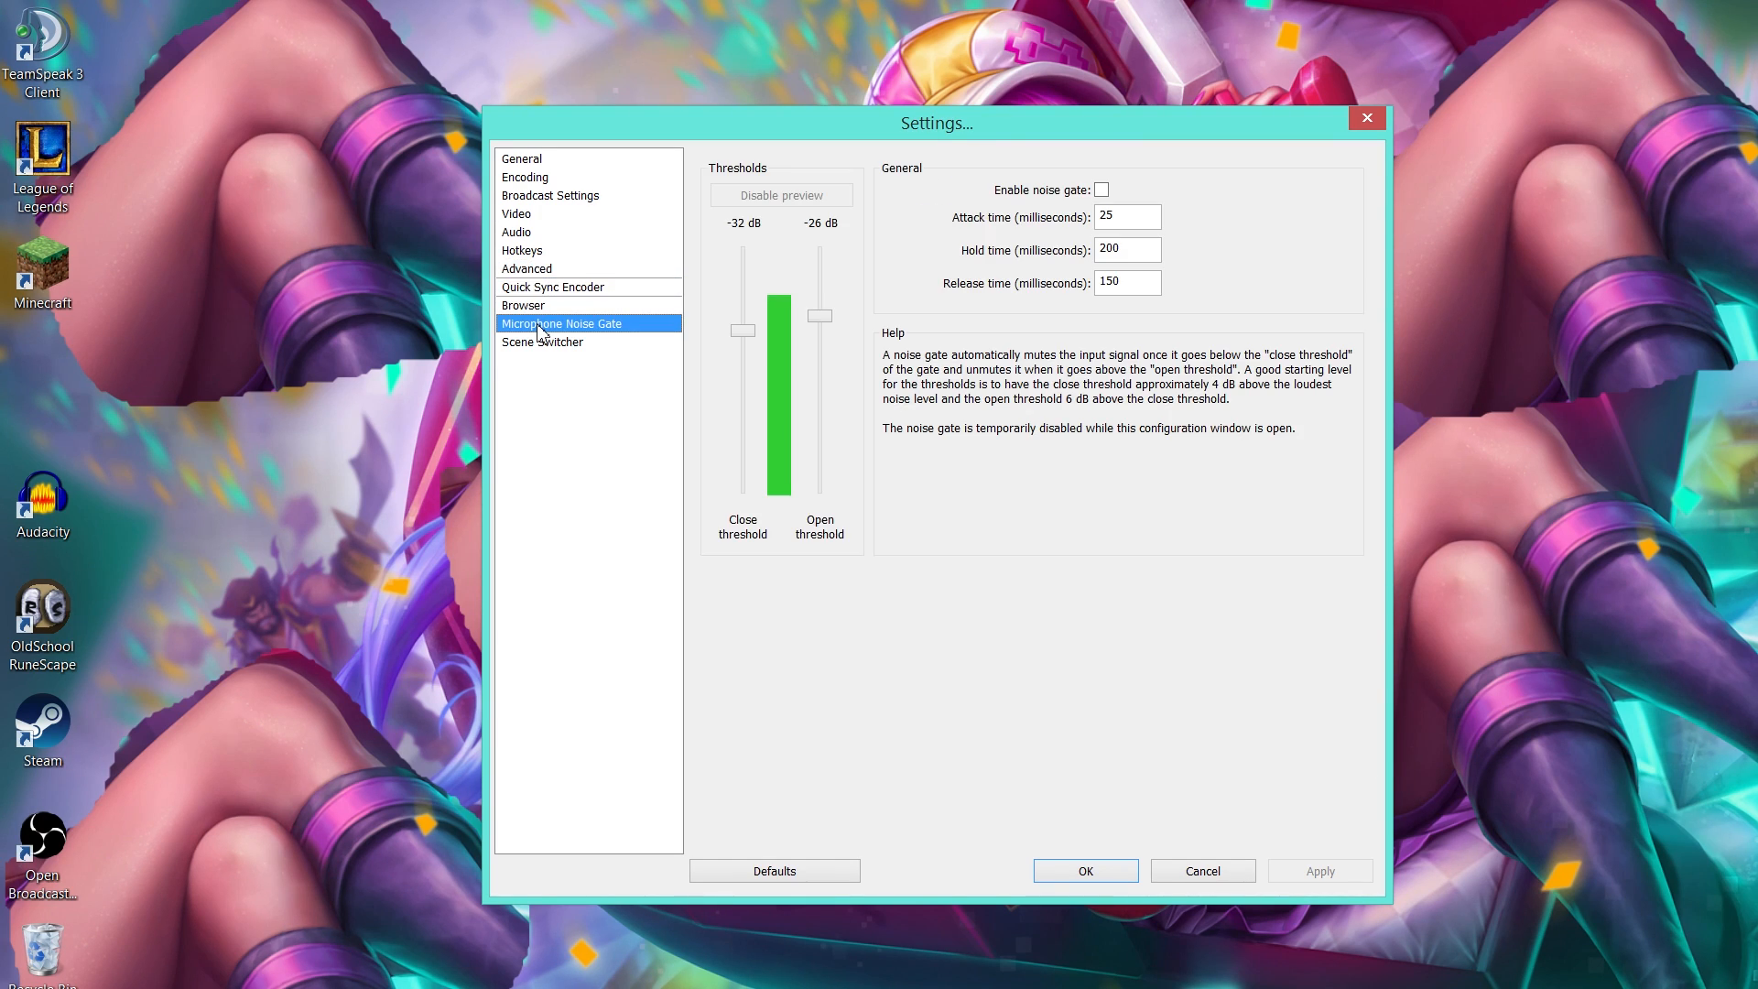
pyautogui.moveTo(913, 311)
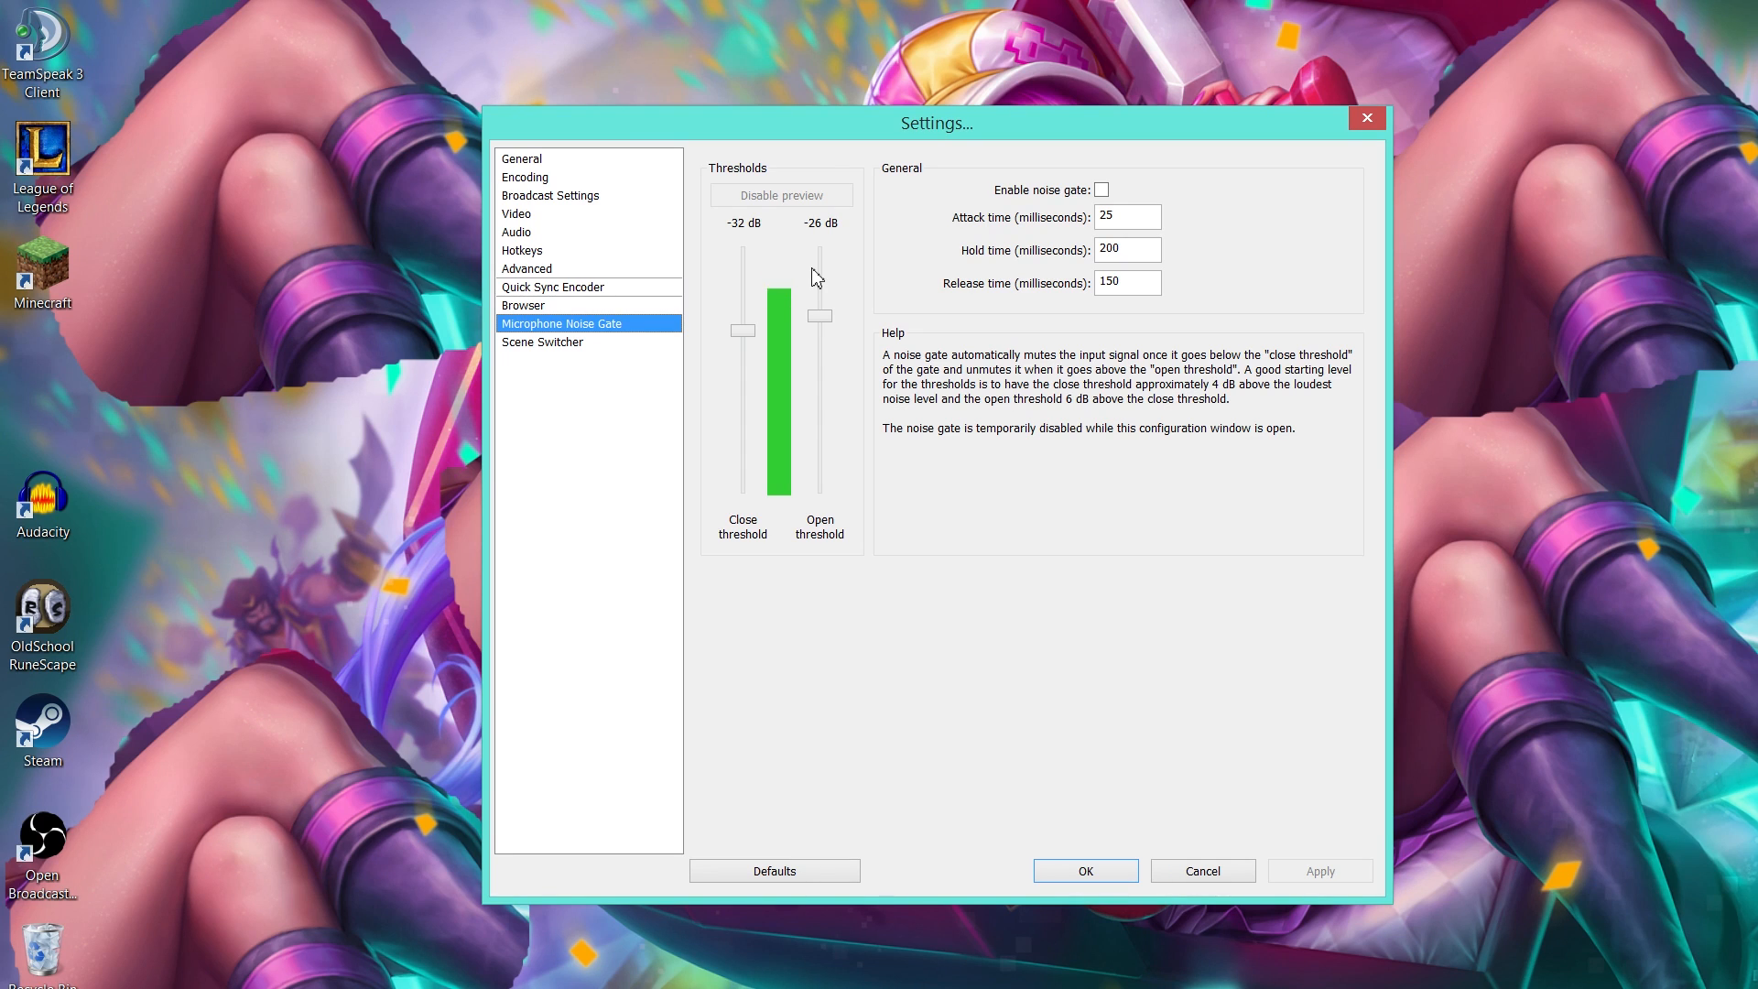
pyautogui.click(543, 342)
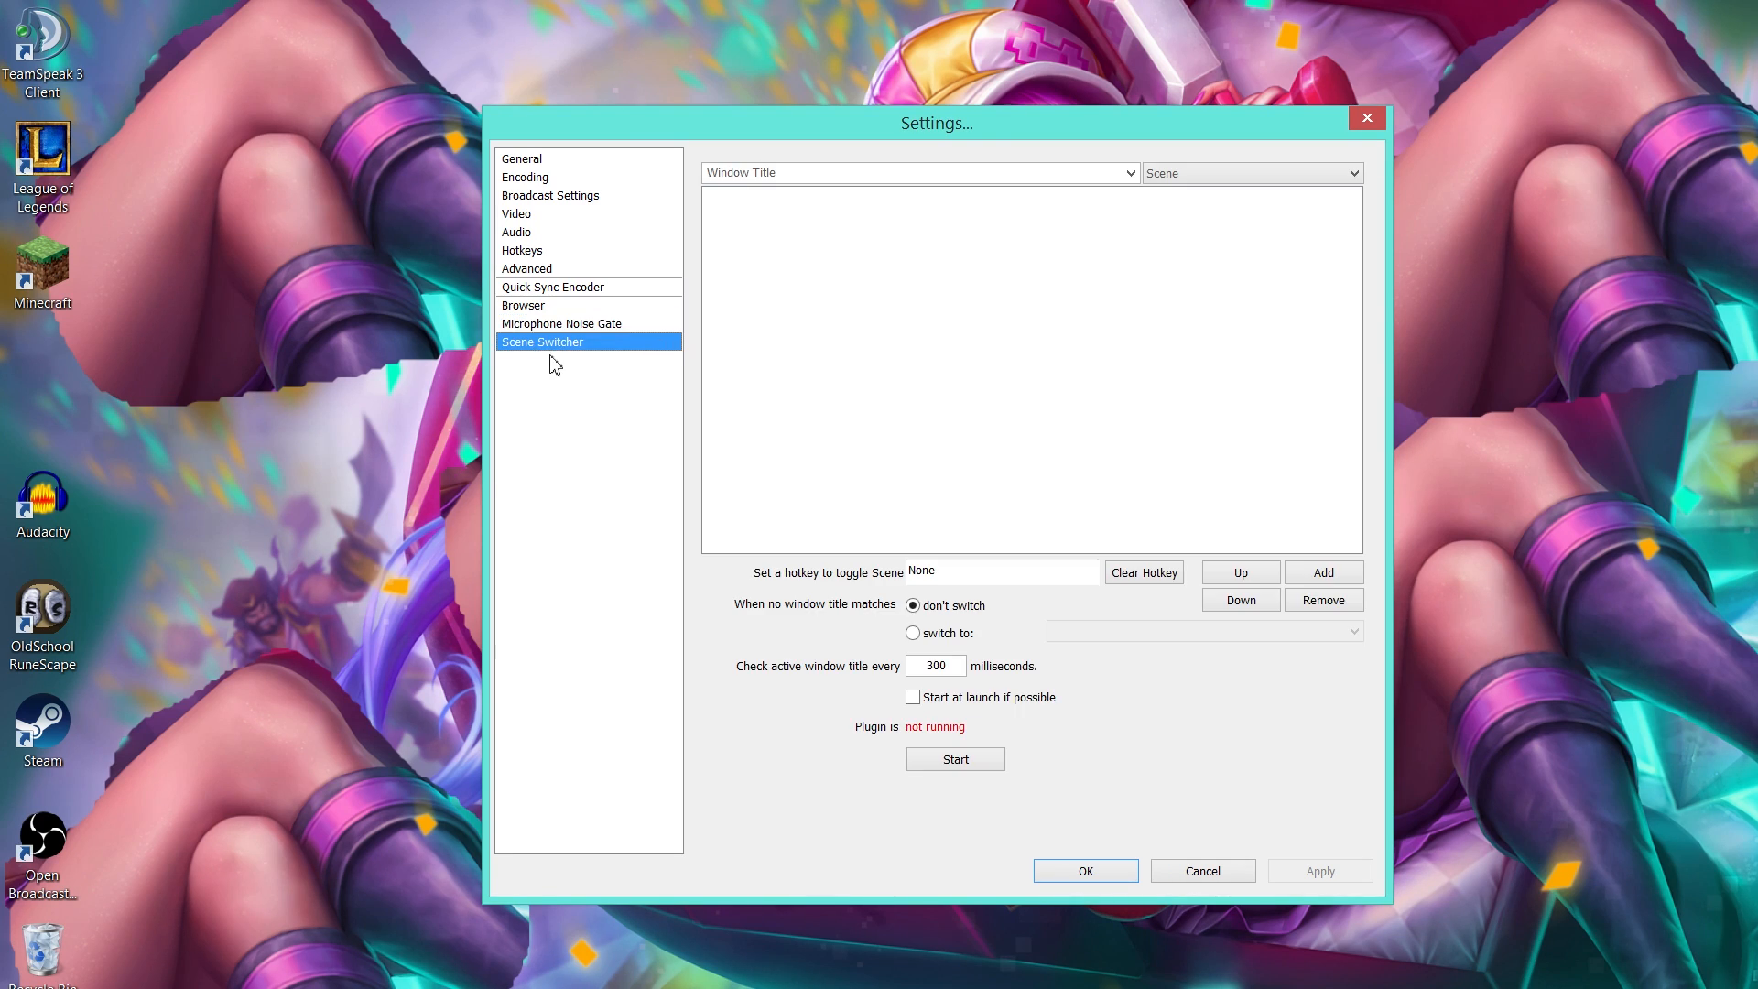
pyautogui.click(560, 323)
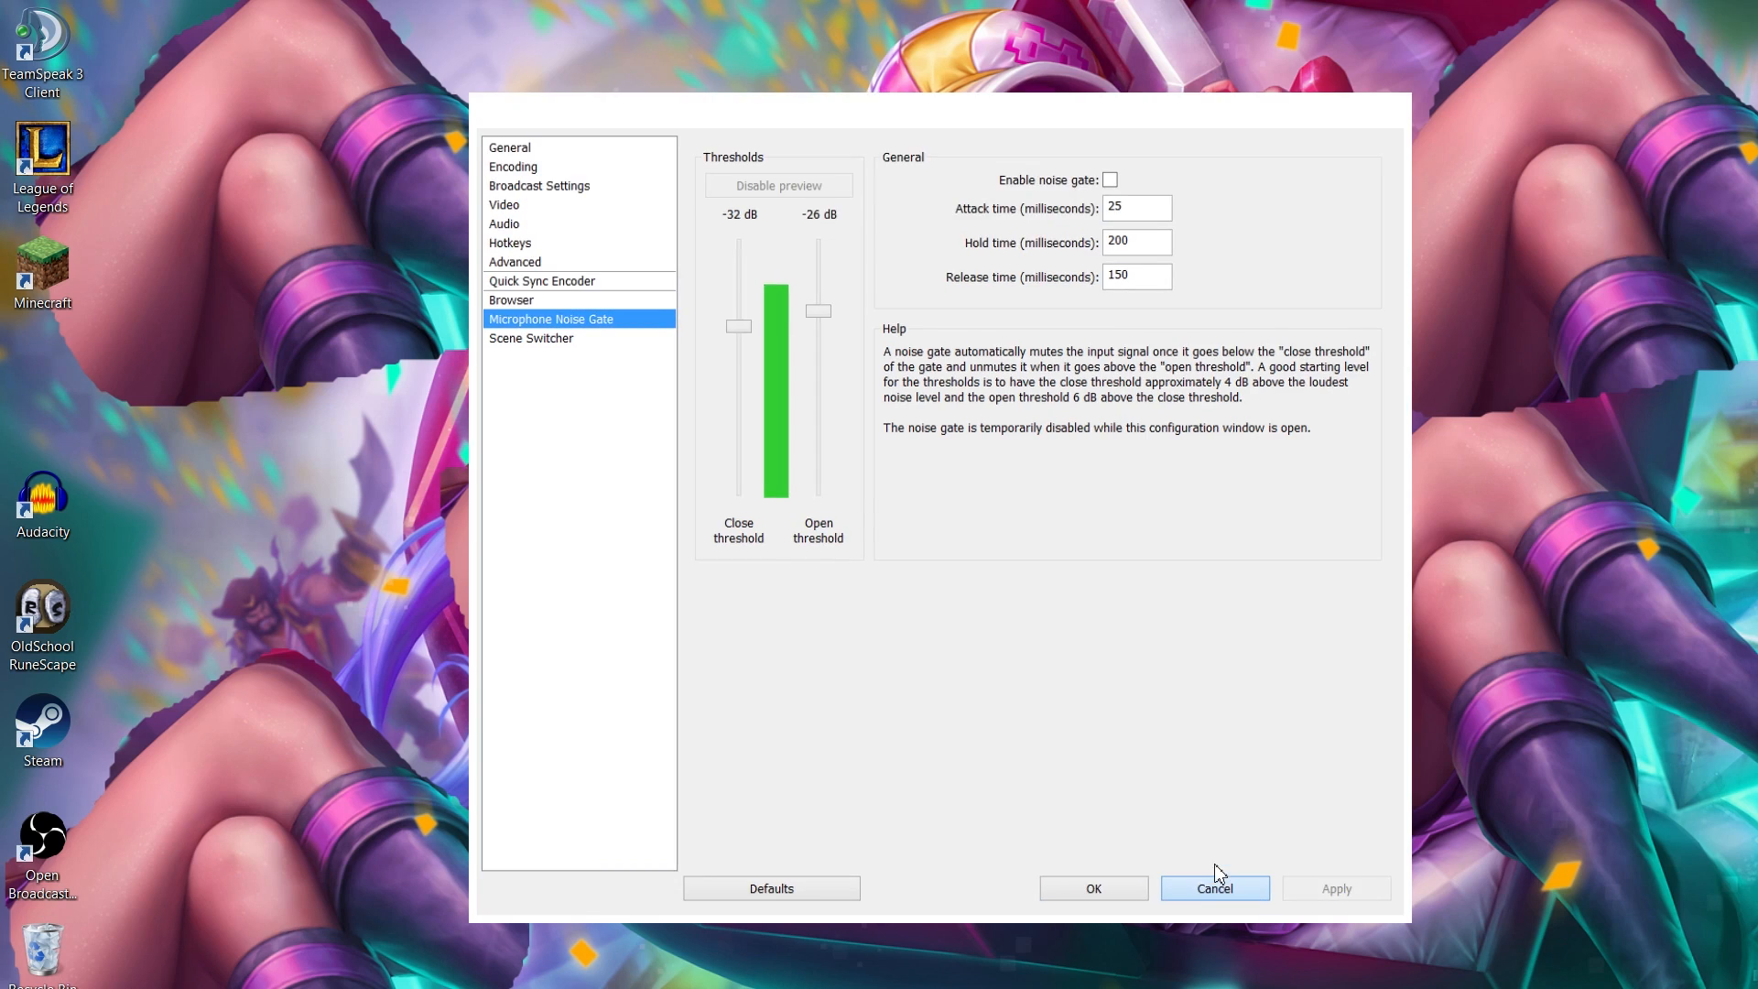
pyautogui.click(1214, 888)
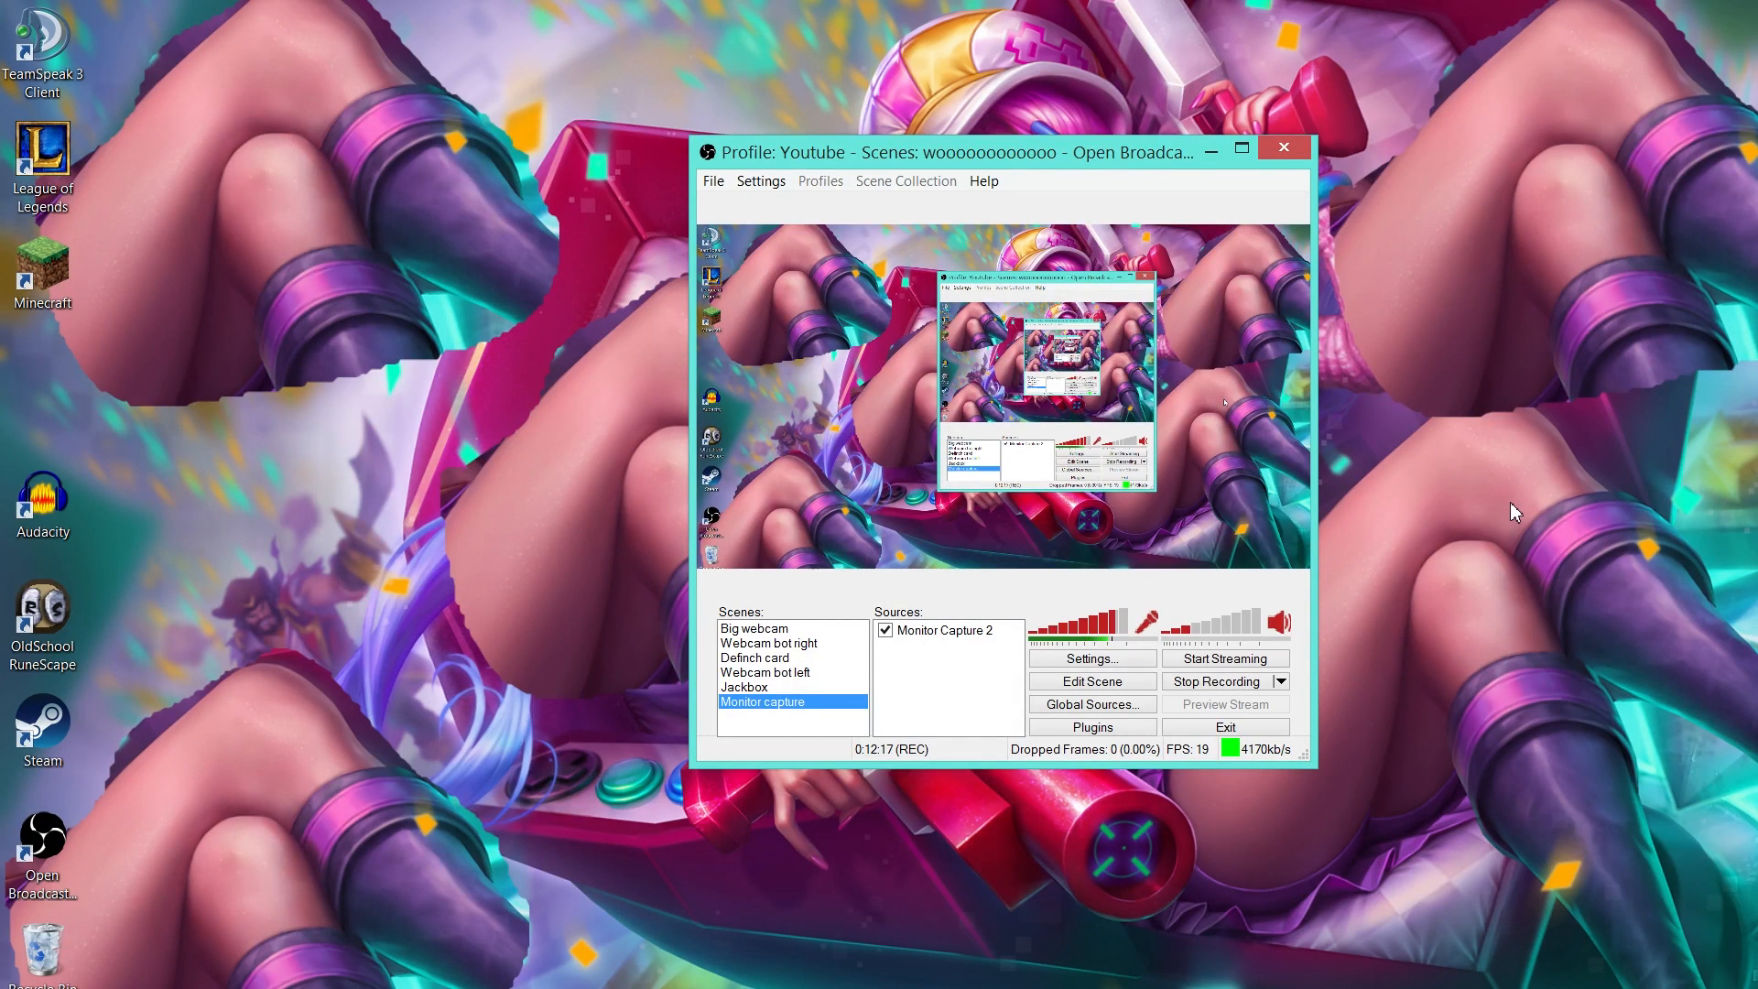